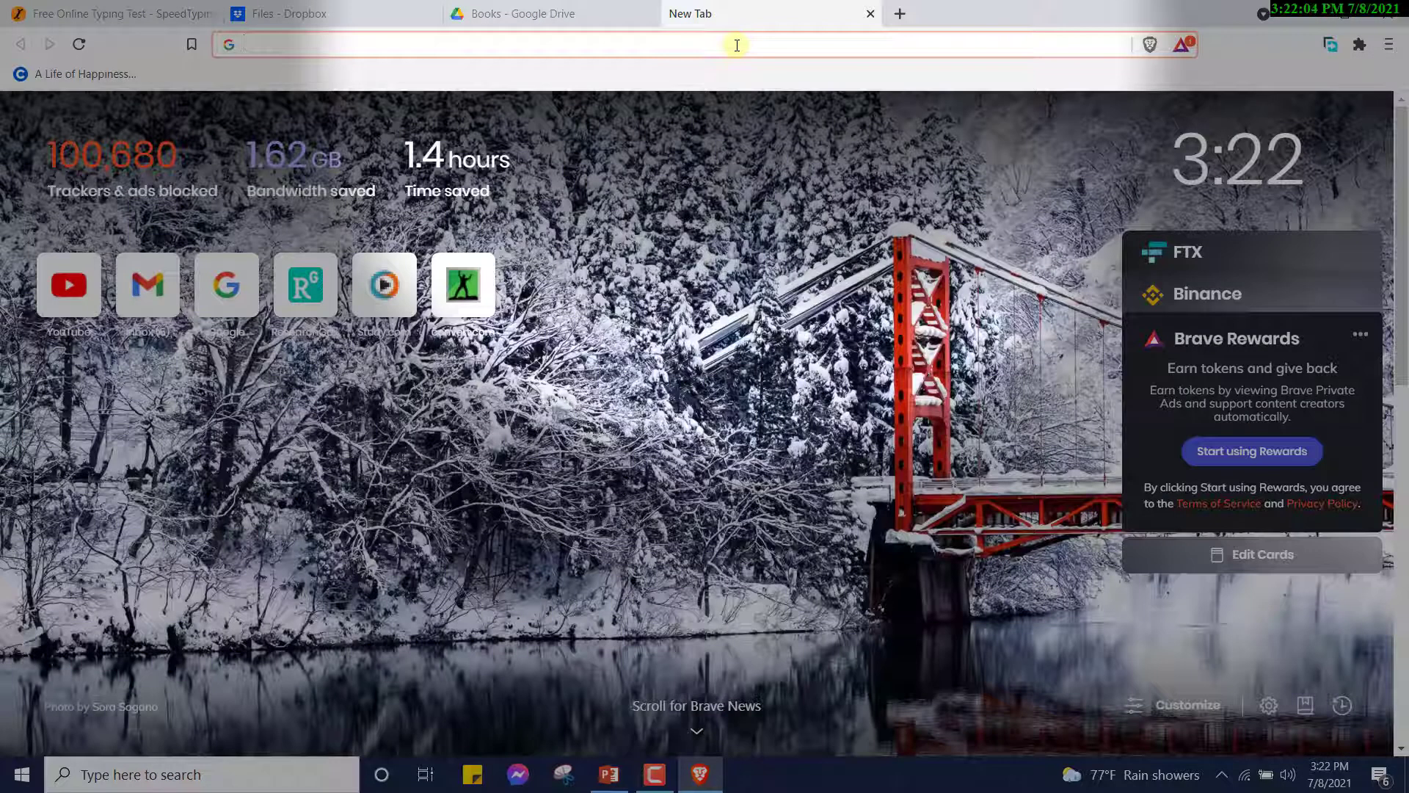
Search Google Images for 'shree ram png'
{"action": "type", "text": "ram png"}
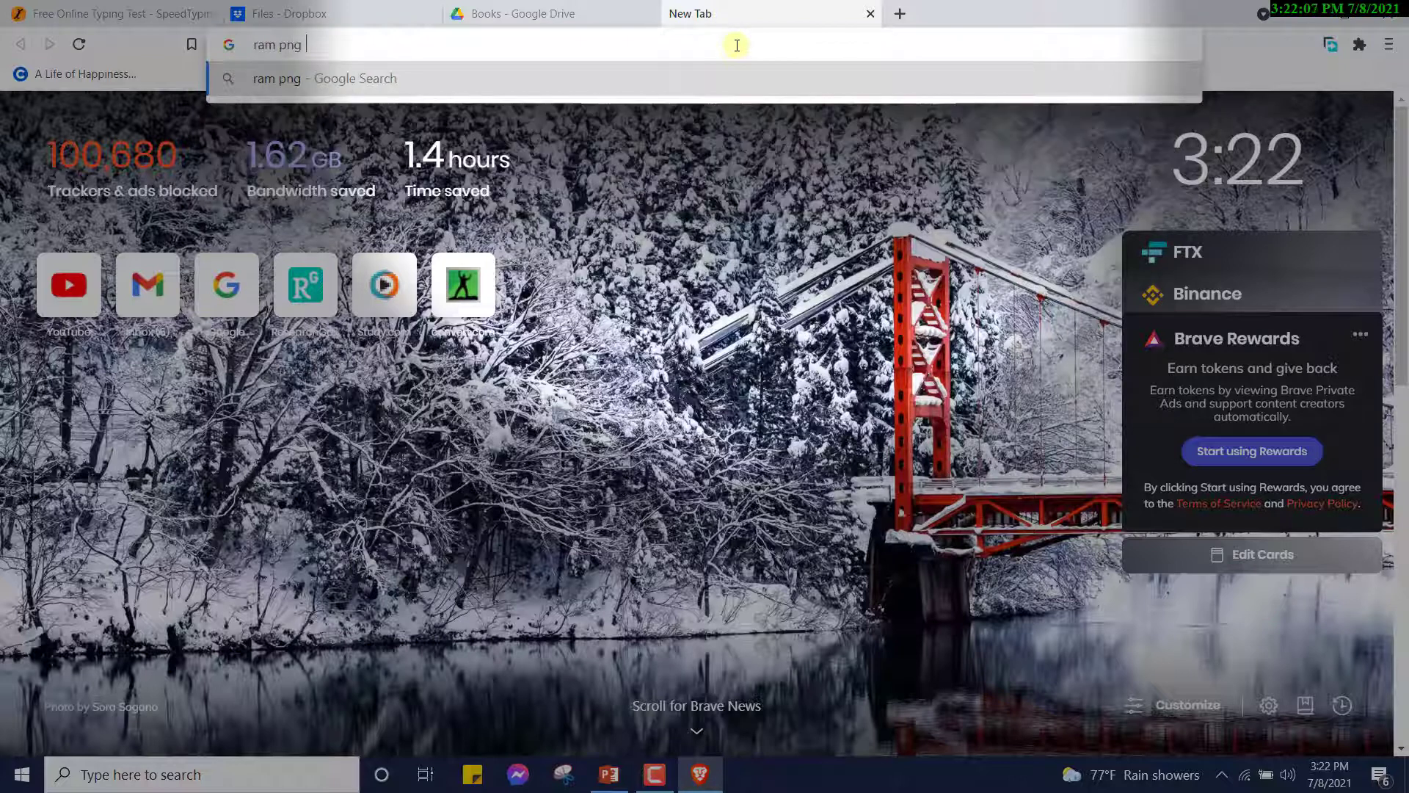
{"action": "key", "text": "Return"}
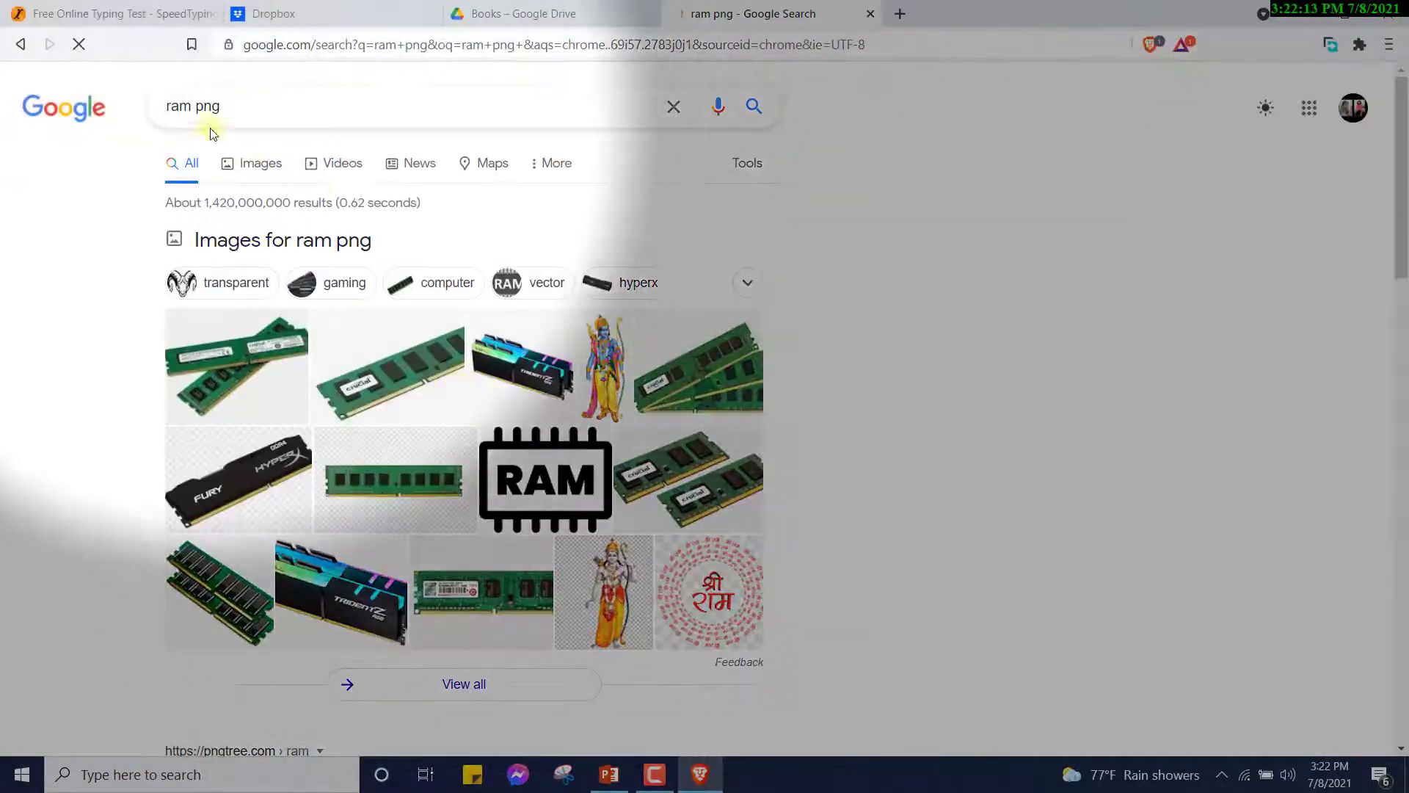
{"action": "left_click", "coordinate": [193, 106]}
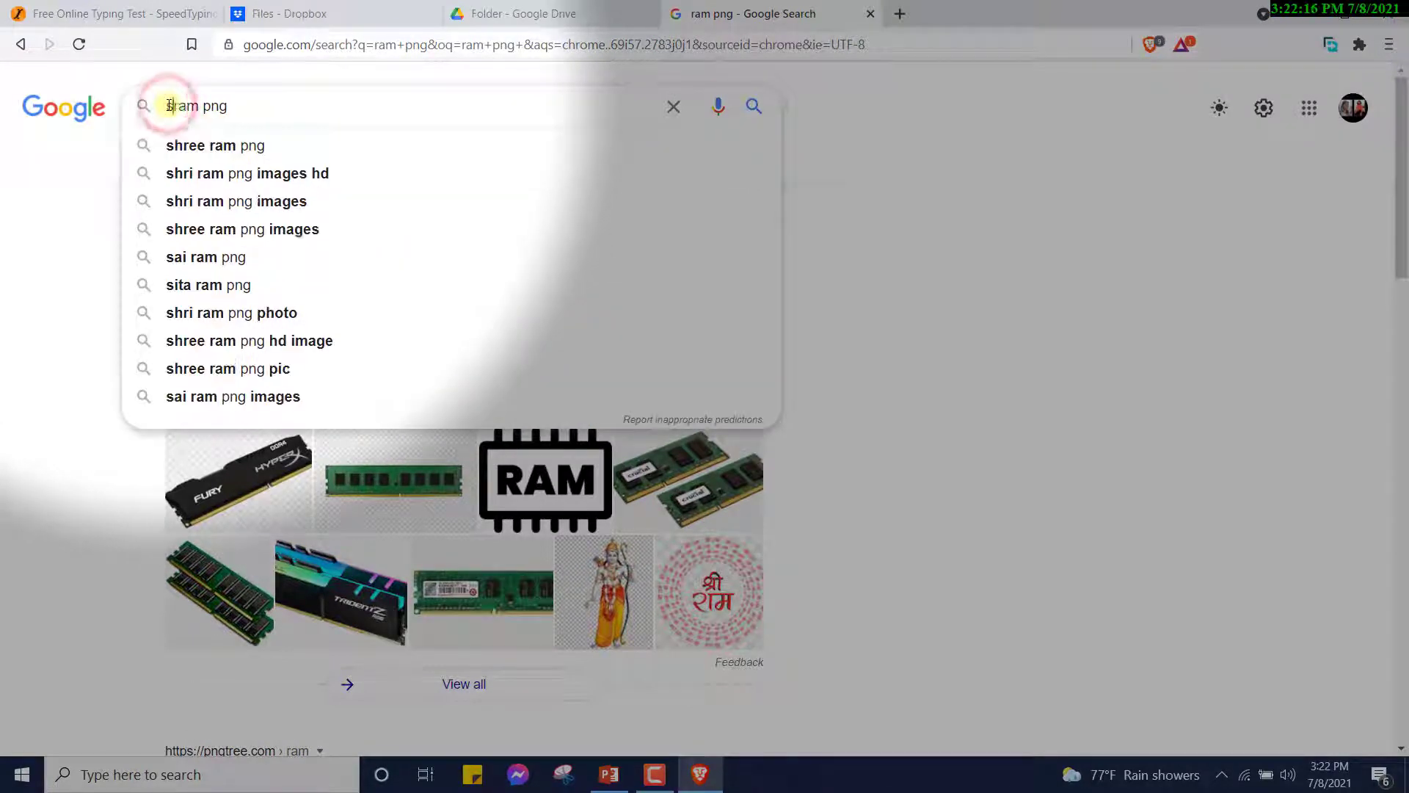
{"action": "left_click", "coordinate": [216, 145]}
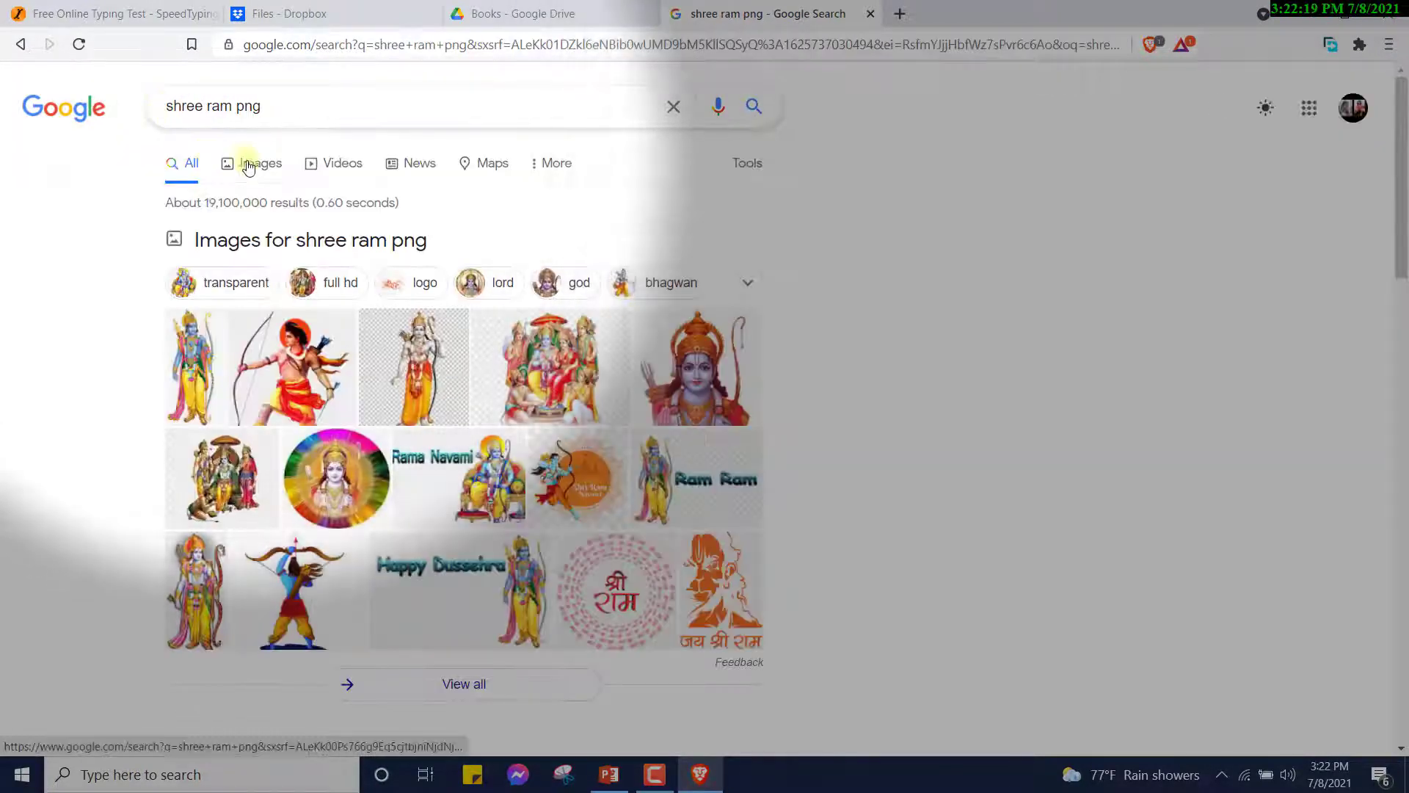
{"action": "left_click", "coordinate": [260, 163]}
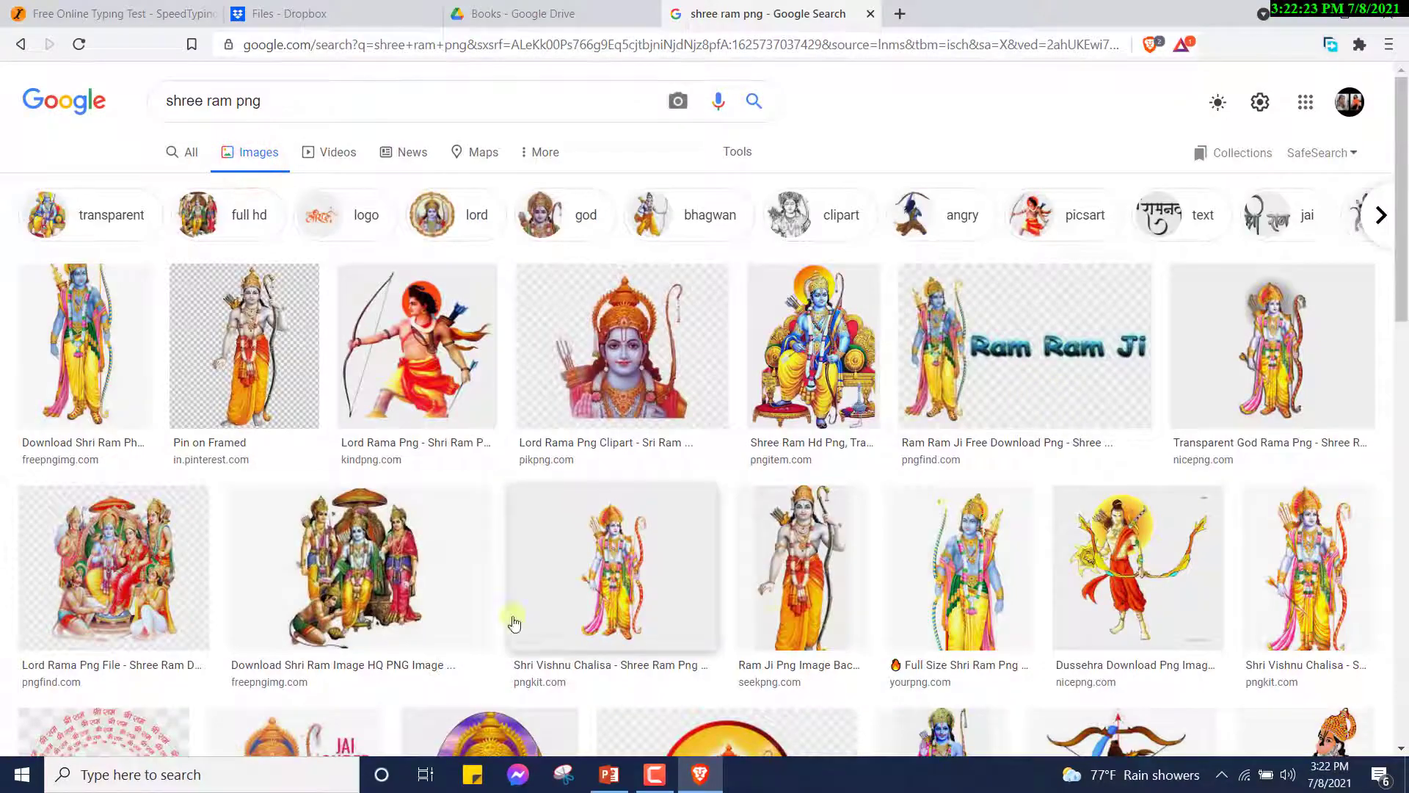
Open the clip art of Ram aiming at Ravan and copy the image
{"action": "left_click", "coordinate": [255, 595]}
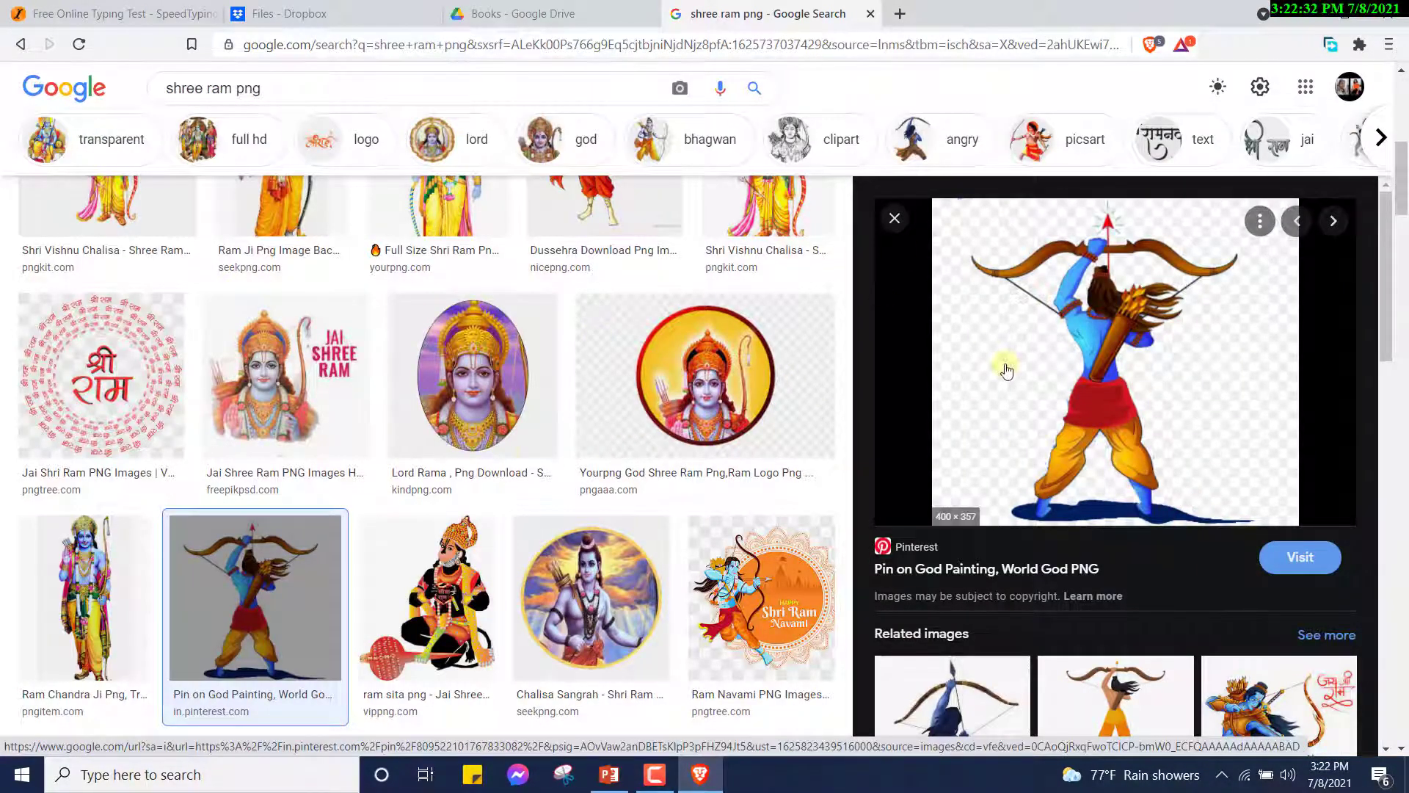
{"action": "scroll", "scroll_direction": "down", "scroll_amount": 3}
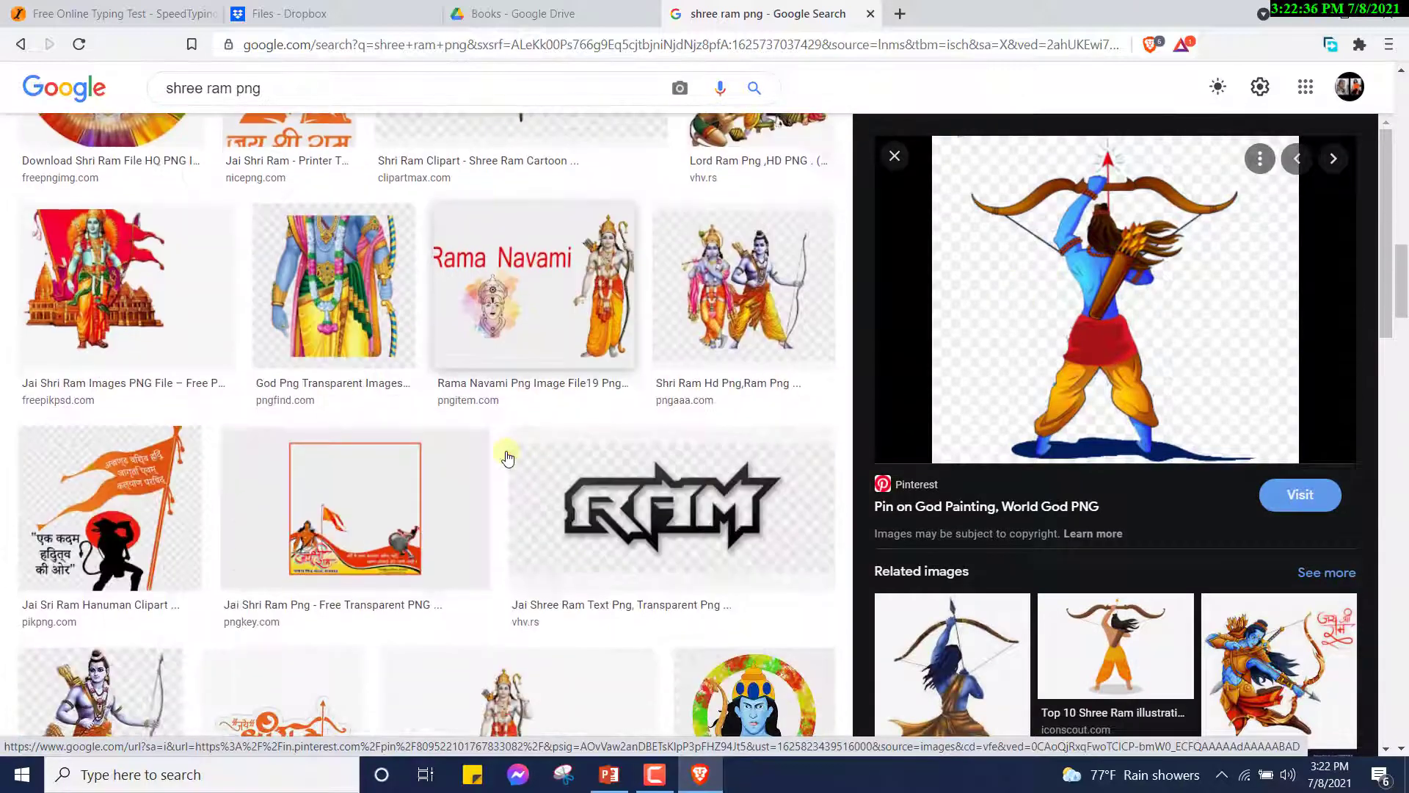
{"action": "scroll", "scroll_direction": "down", "scroll_amount": 3}
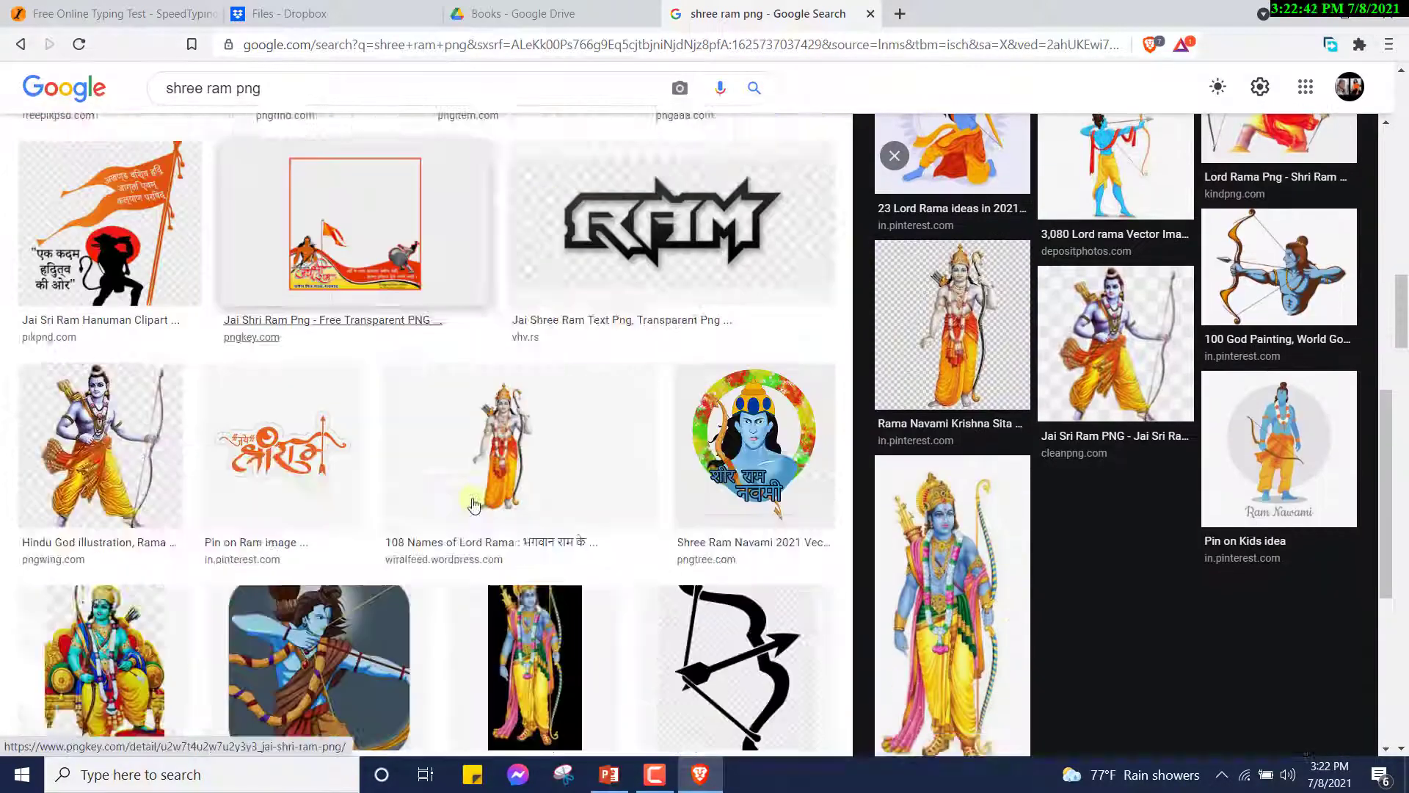
{"action": "scroll", "scroll_direction": "down", "scroll_amount": 3}
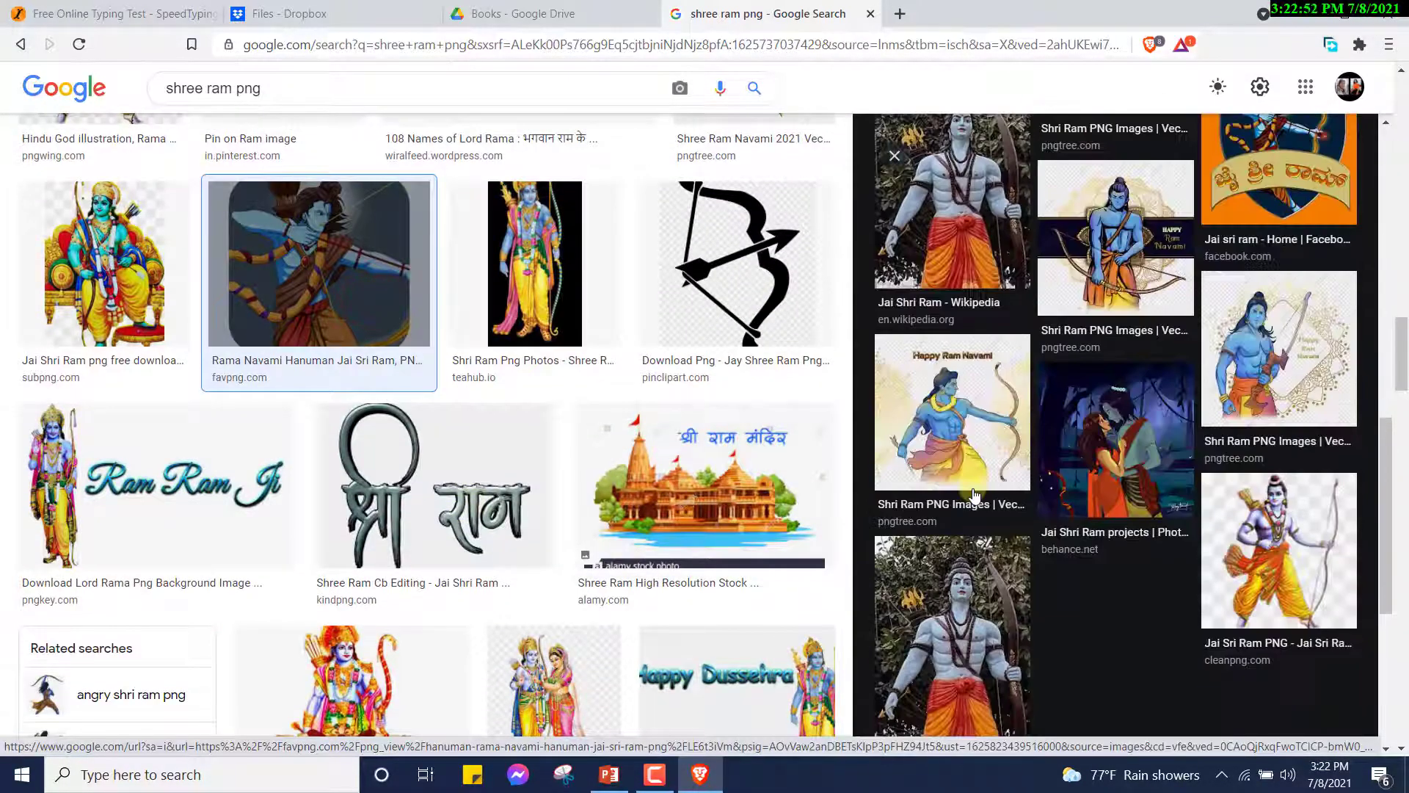
{"action": "scroll", "scroll_direction": "down", "scroll_amount": 3}
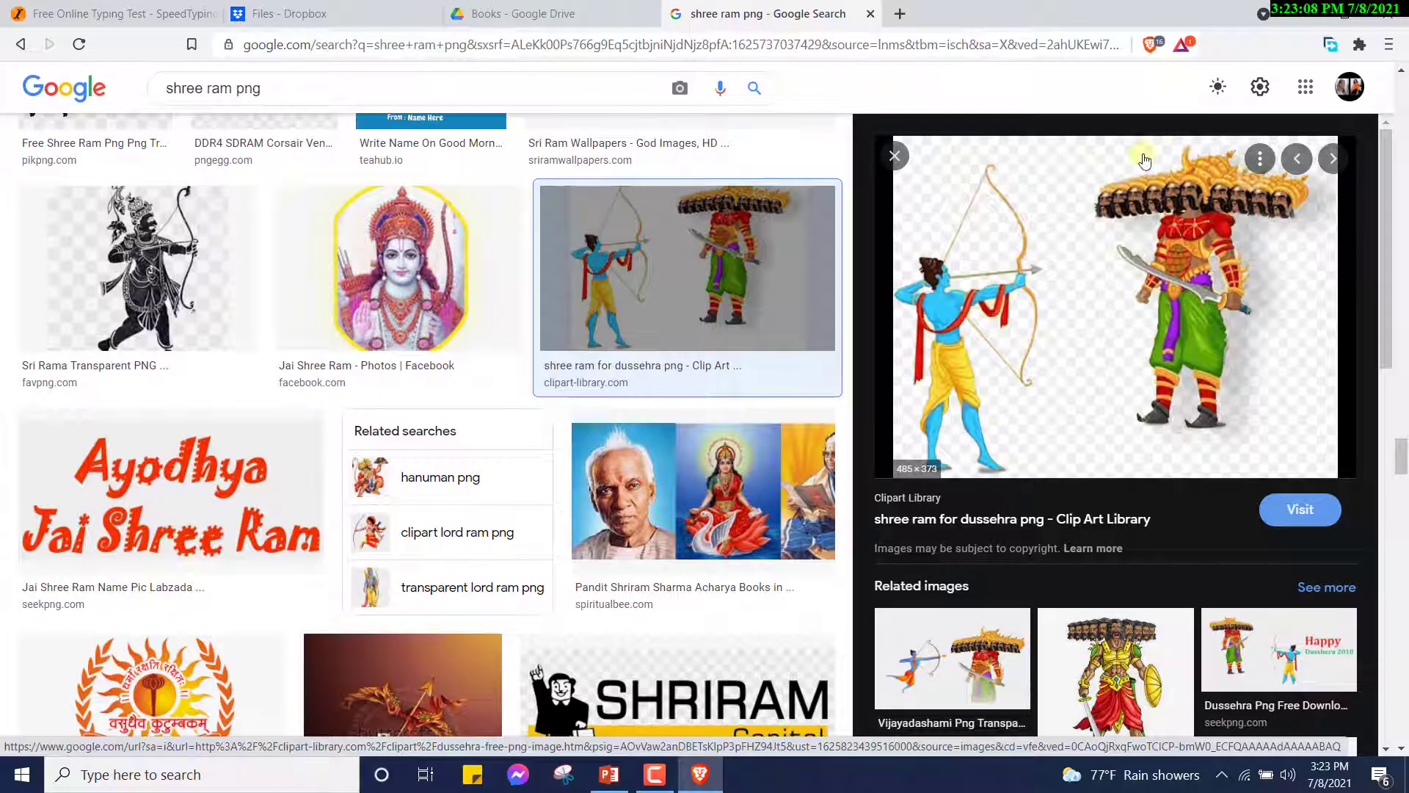
{"action": "right_click", "coordinate": [1169, 305]}
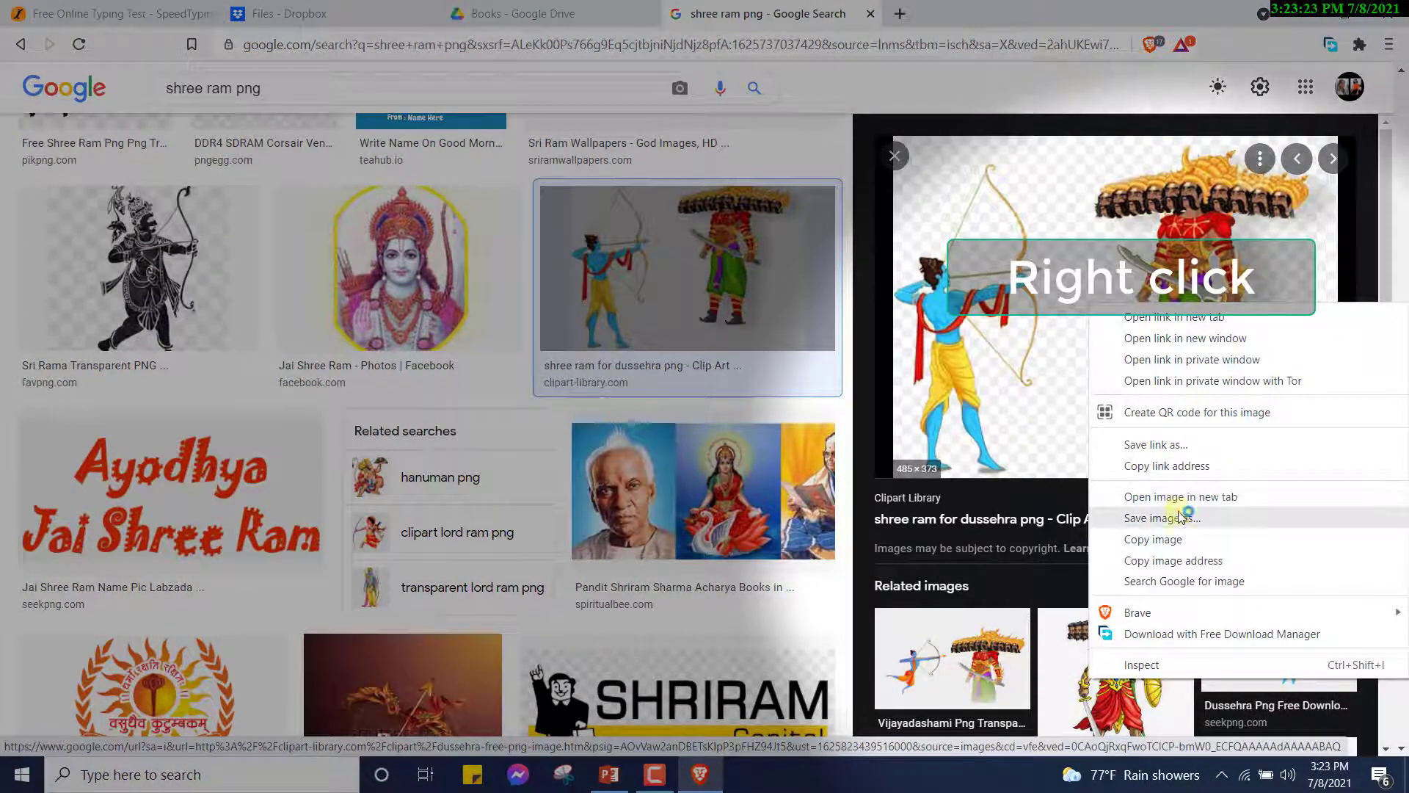
Add slide 7 with a dark solid-fill background and paste the Ram-and-Ravan clip art
{"action": "key", "text": "alt+tab"}
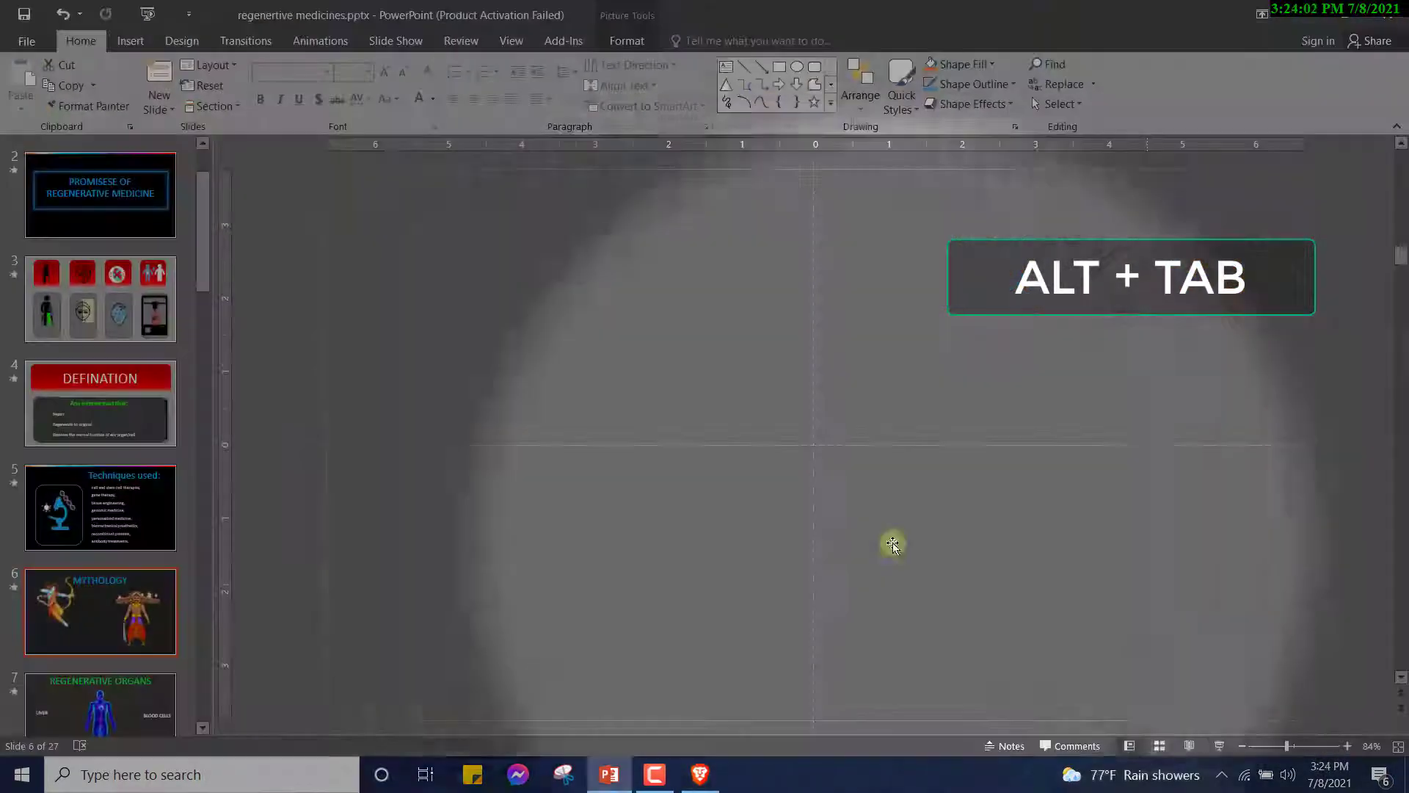
{"action": "left_click", "coordinate": [158, 90]}
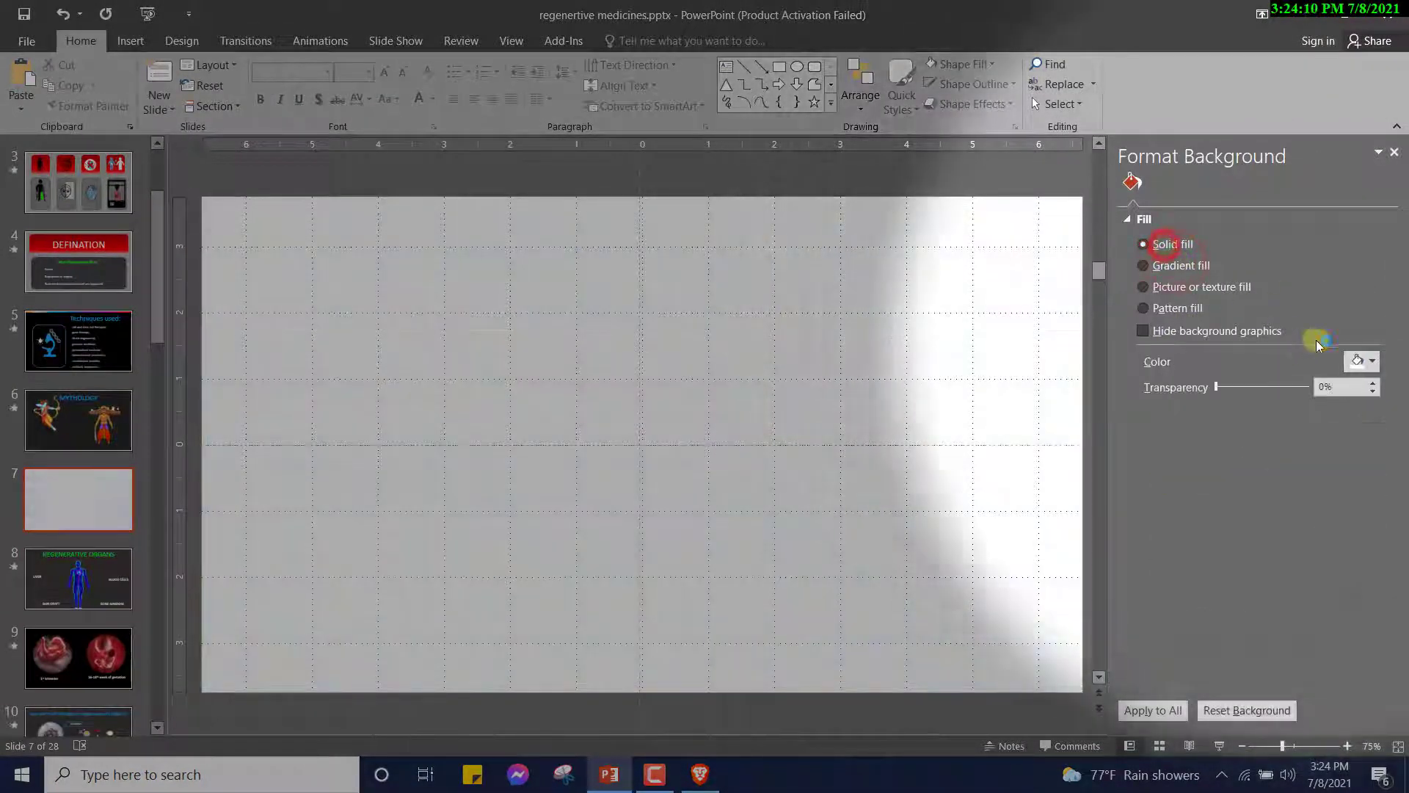
{"action": "left_click", "coordinate": [1373, 361]}
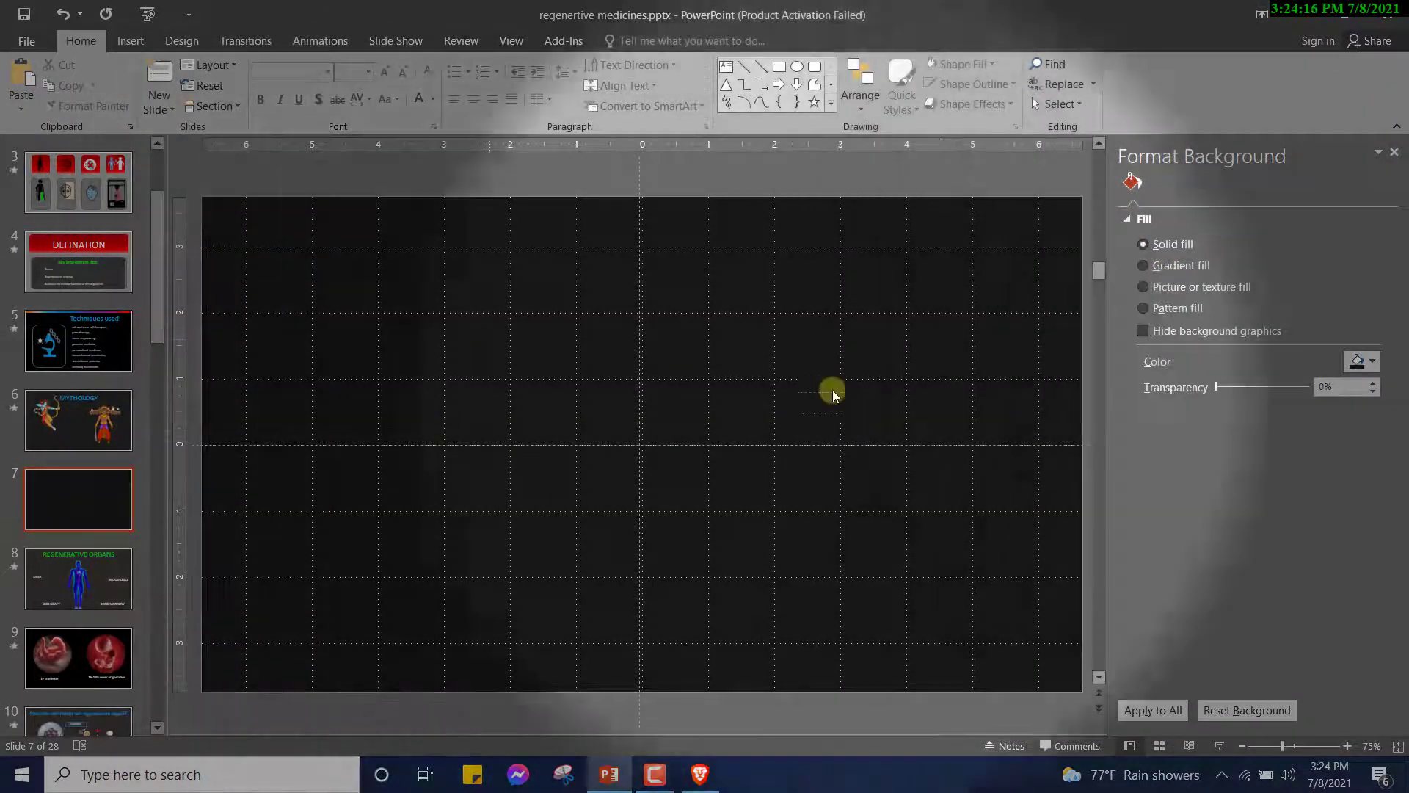
{"action": "left_click", "coordinate": [1374, 361]}
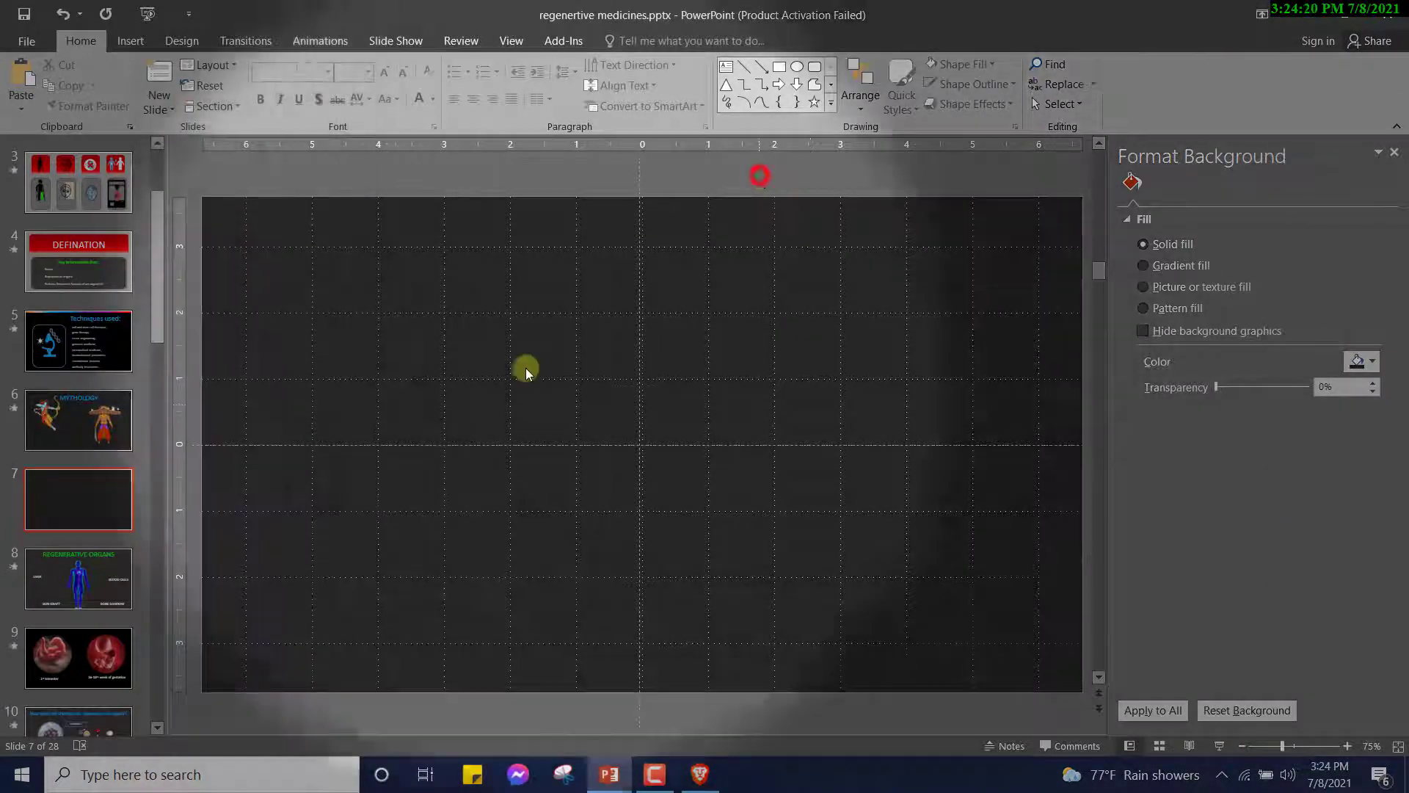
{"action": "key", "text": "ctrl+v"}
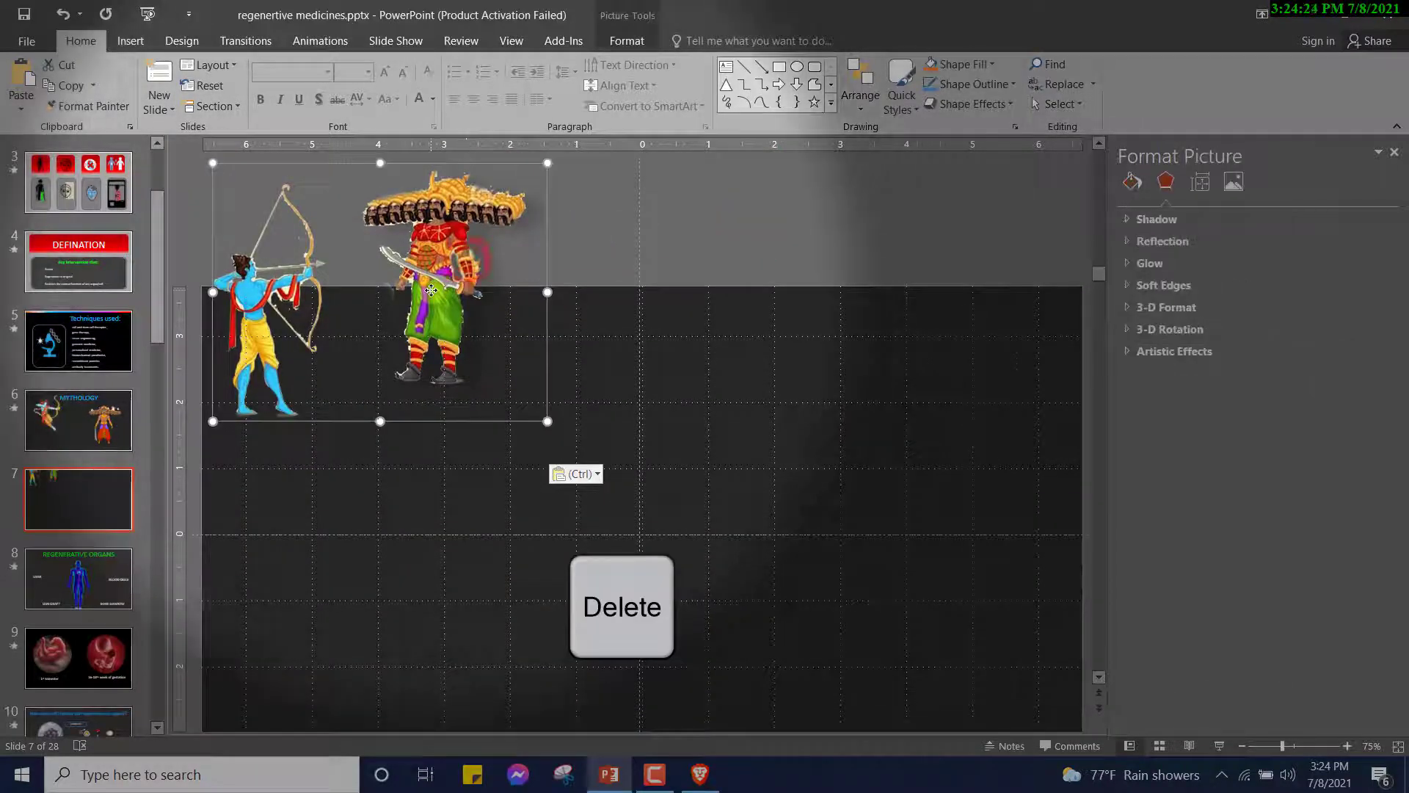
Copy the leaping Lord Rama illustration from Google Images instead
{"action": "key", "text": "alt+tab"}
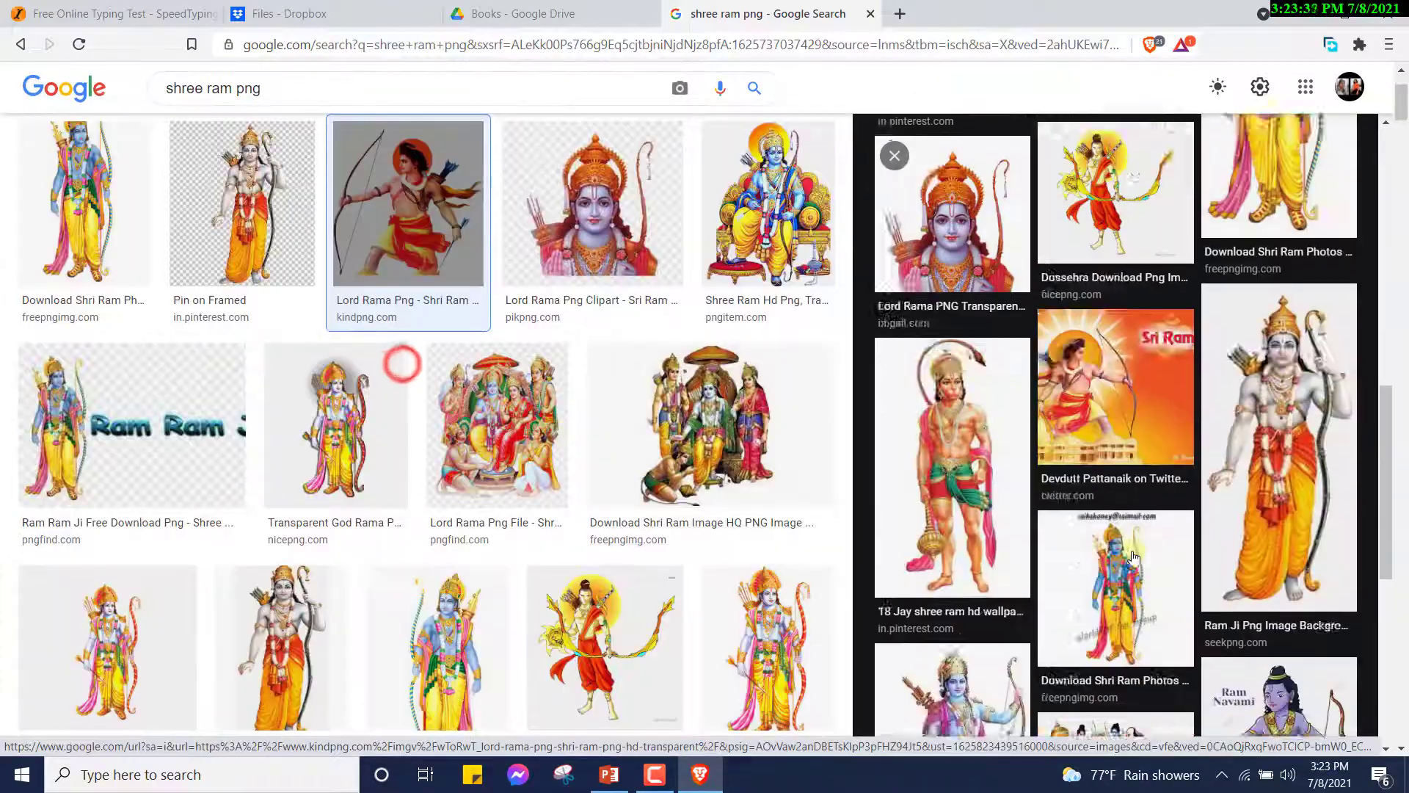
{"action": "scroll", "scroll_direction": "down", "scroll_amount": 3}
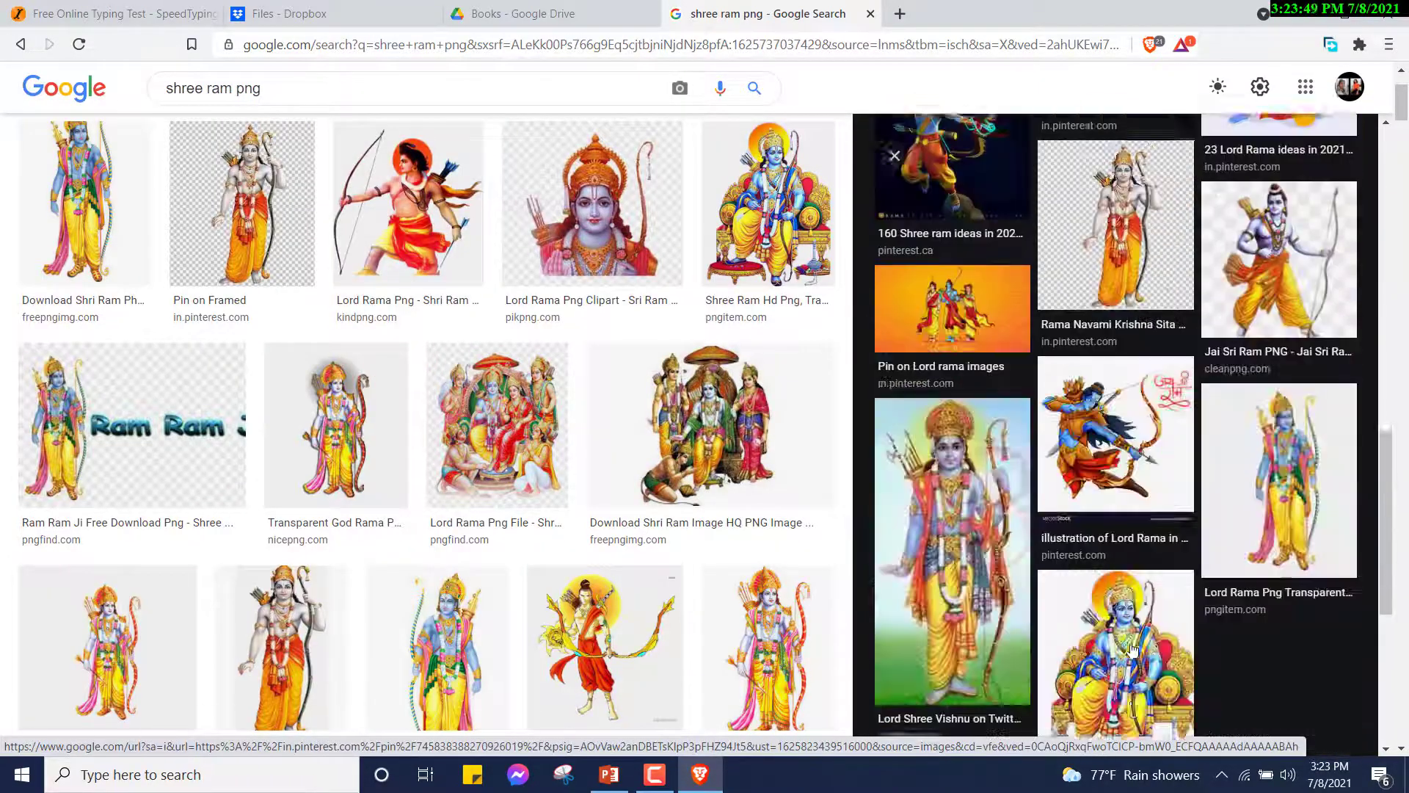
{"action": "left_click", "coordinate": [1114, 434]}
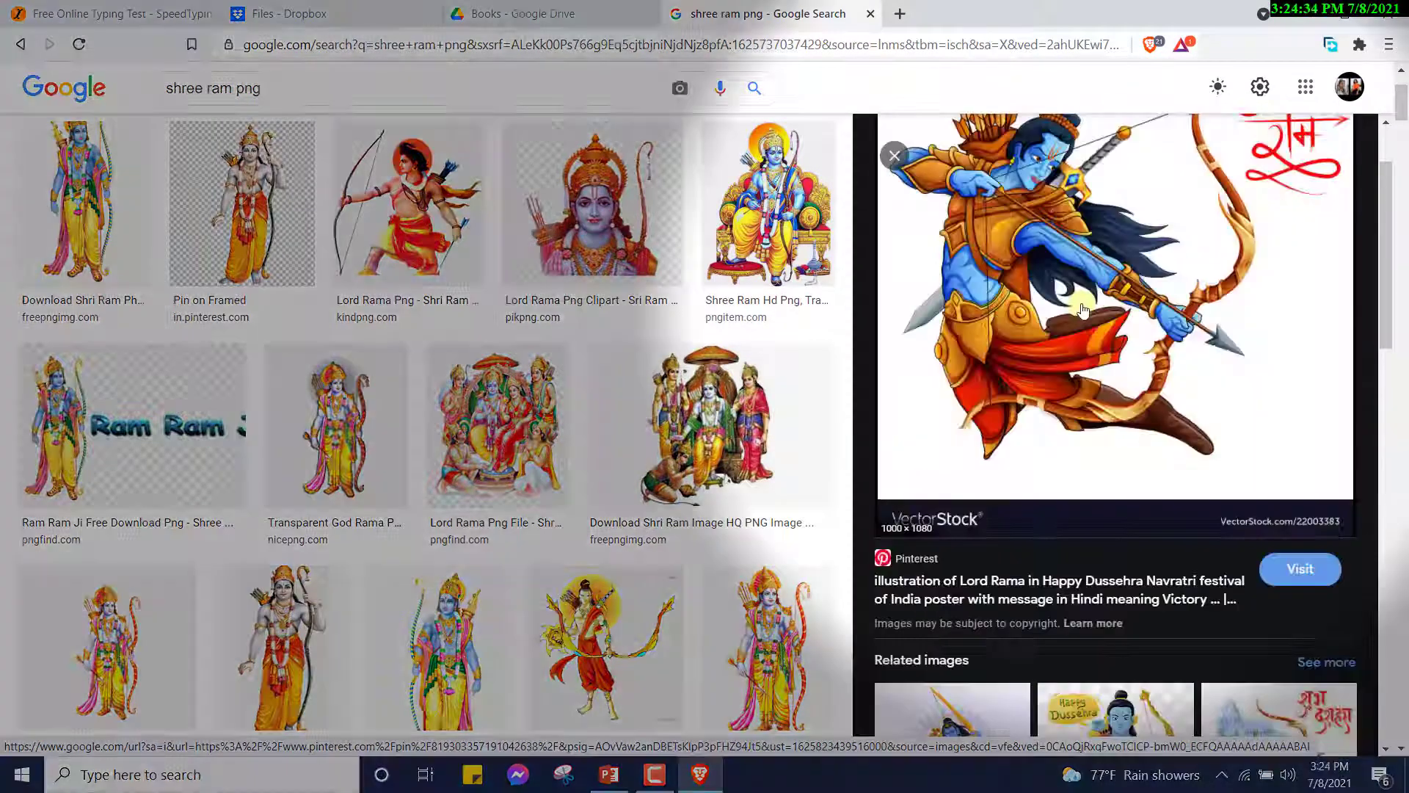
{"action": "right_click", "coordinate": [1083, 309]}
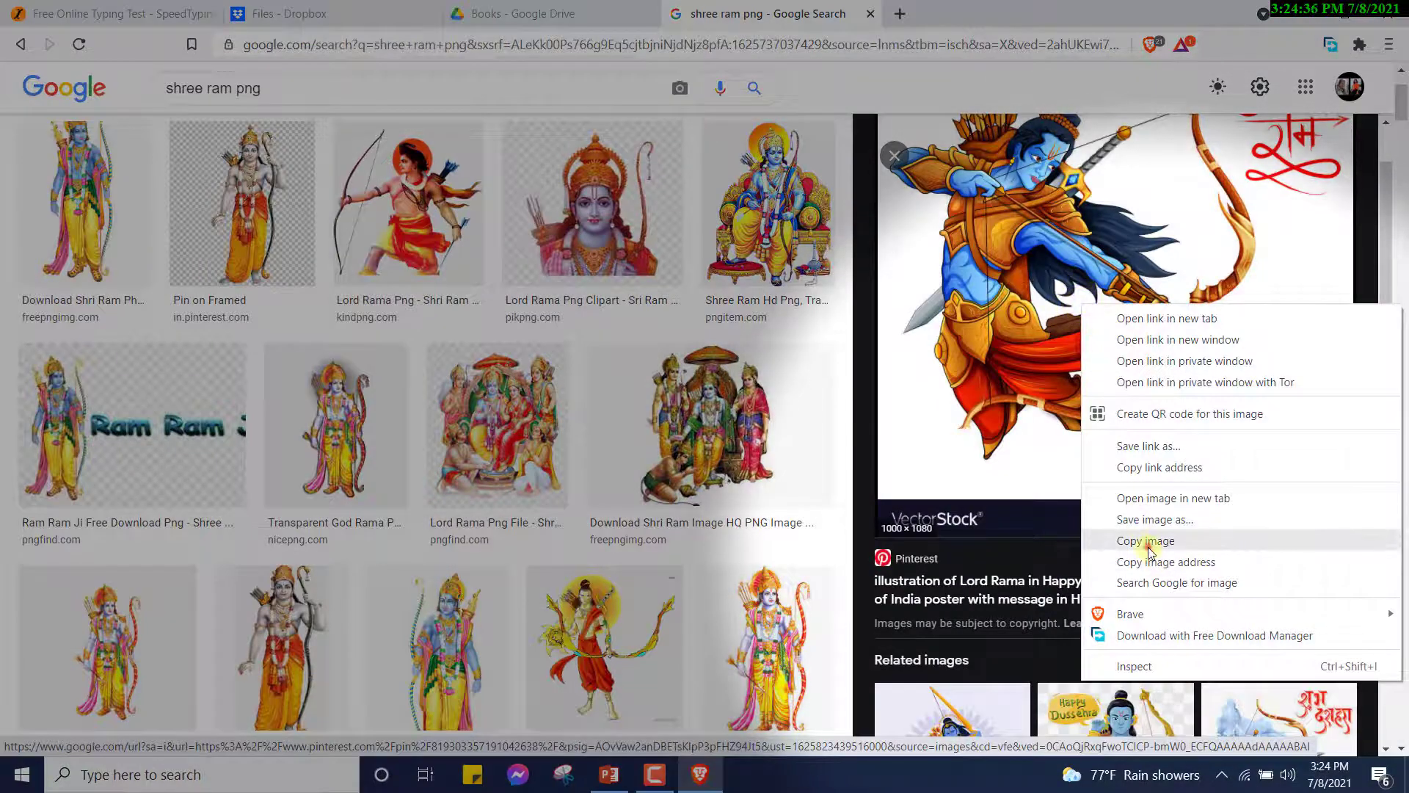
{"action": "key", "text": "alt+tab"}
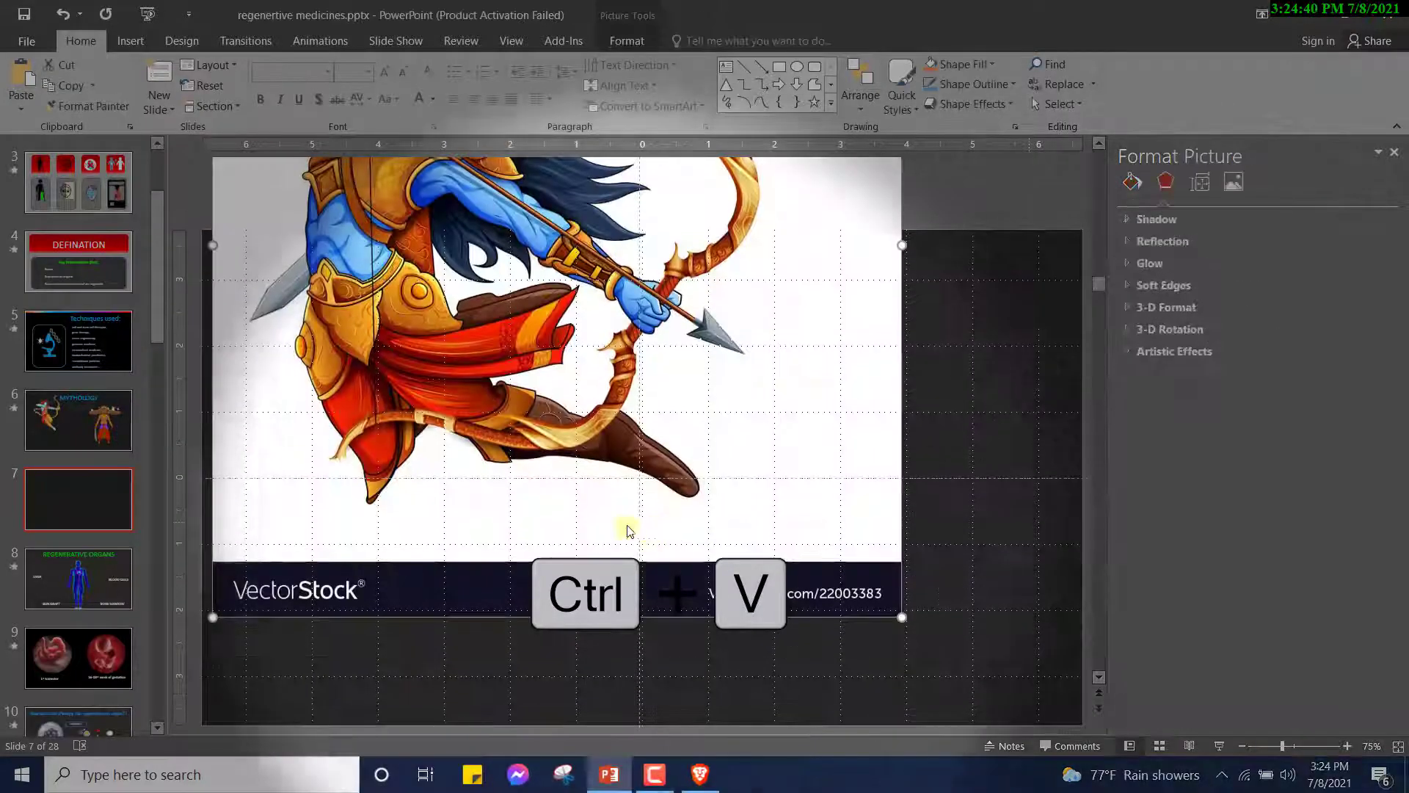
Paste the Rama illustration on slide 7 and mark its white background with Remove Background
{"action": "key", "text": "ctrl+v"}
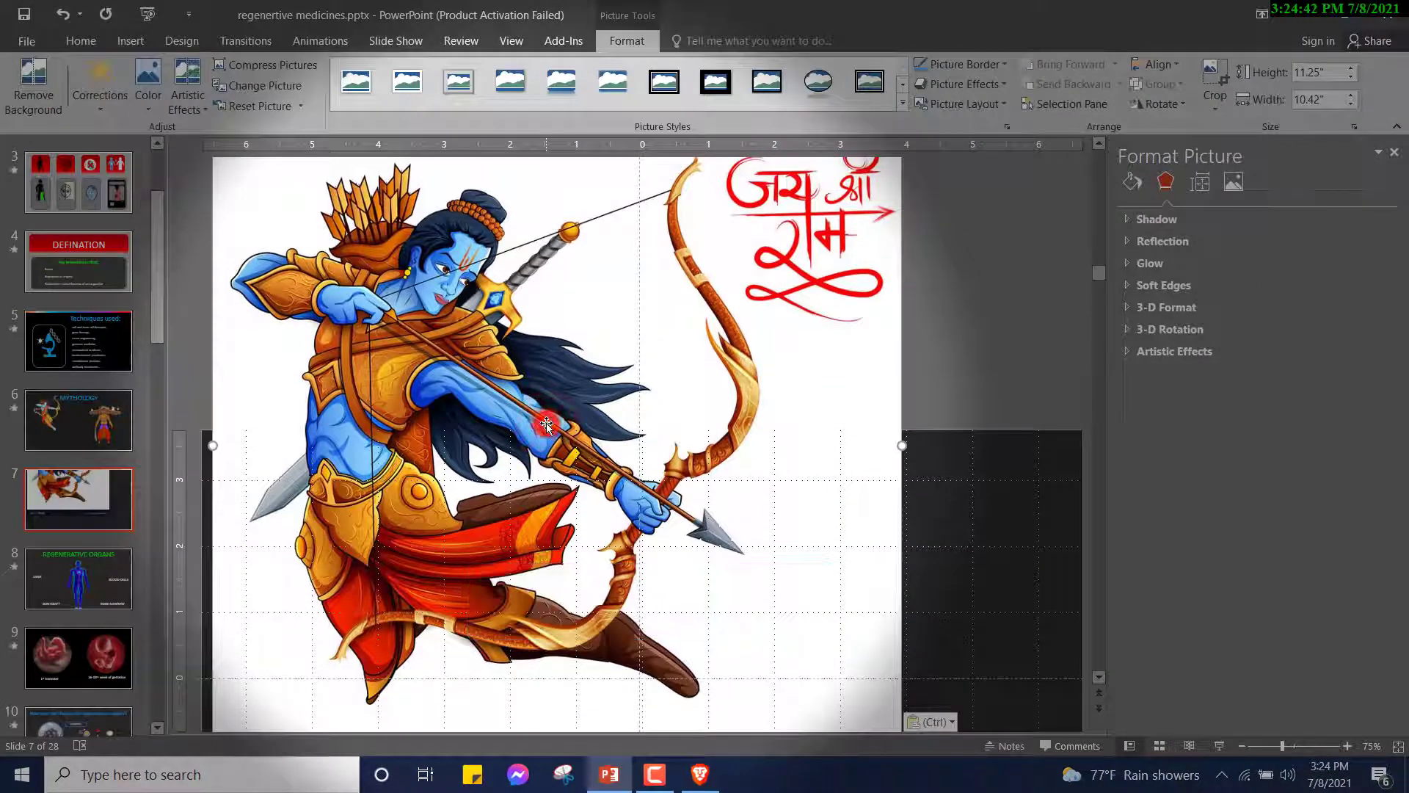
{"action": "left_click", "coordinate": [33, 85]}
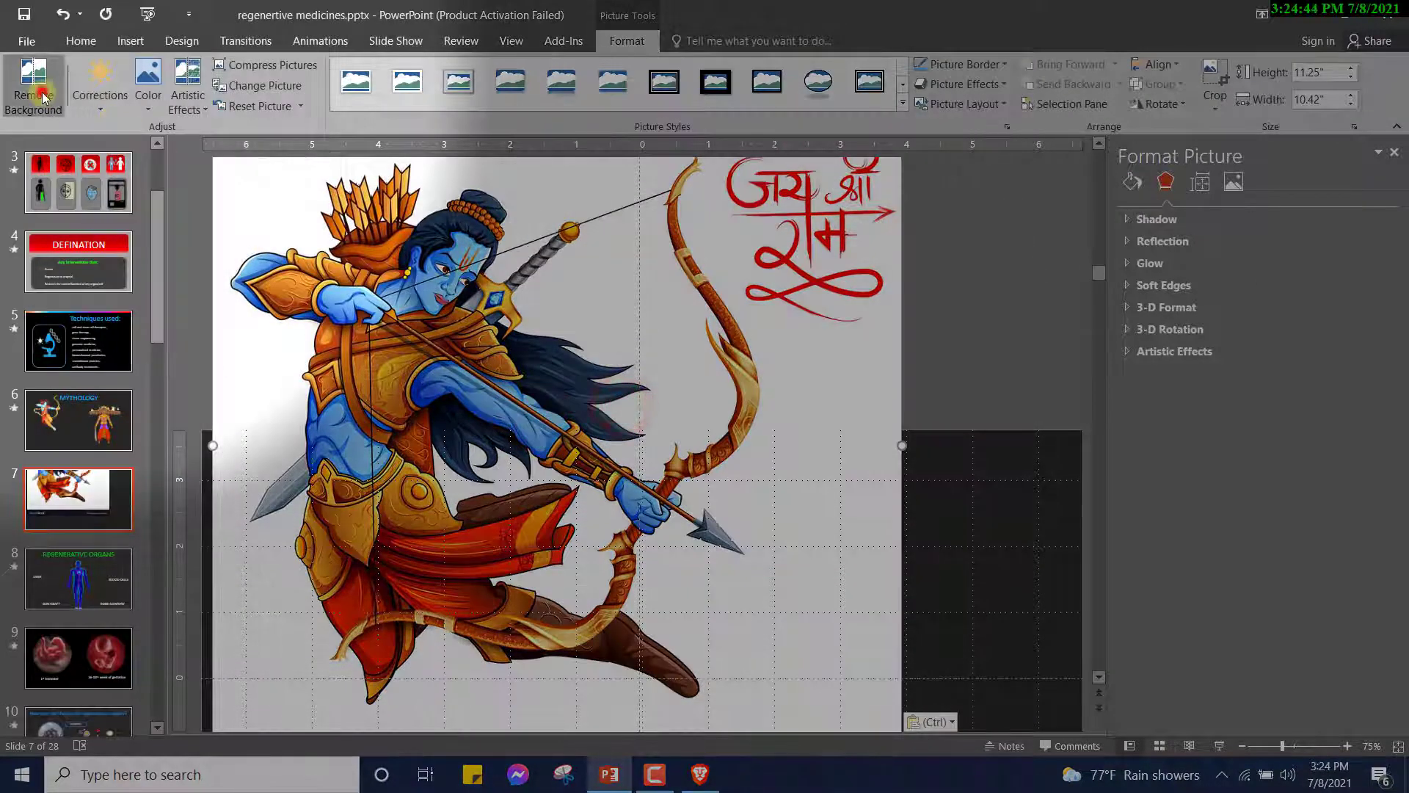
{"action": "left_click", "coordinate": [33, 85]}
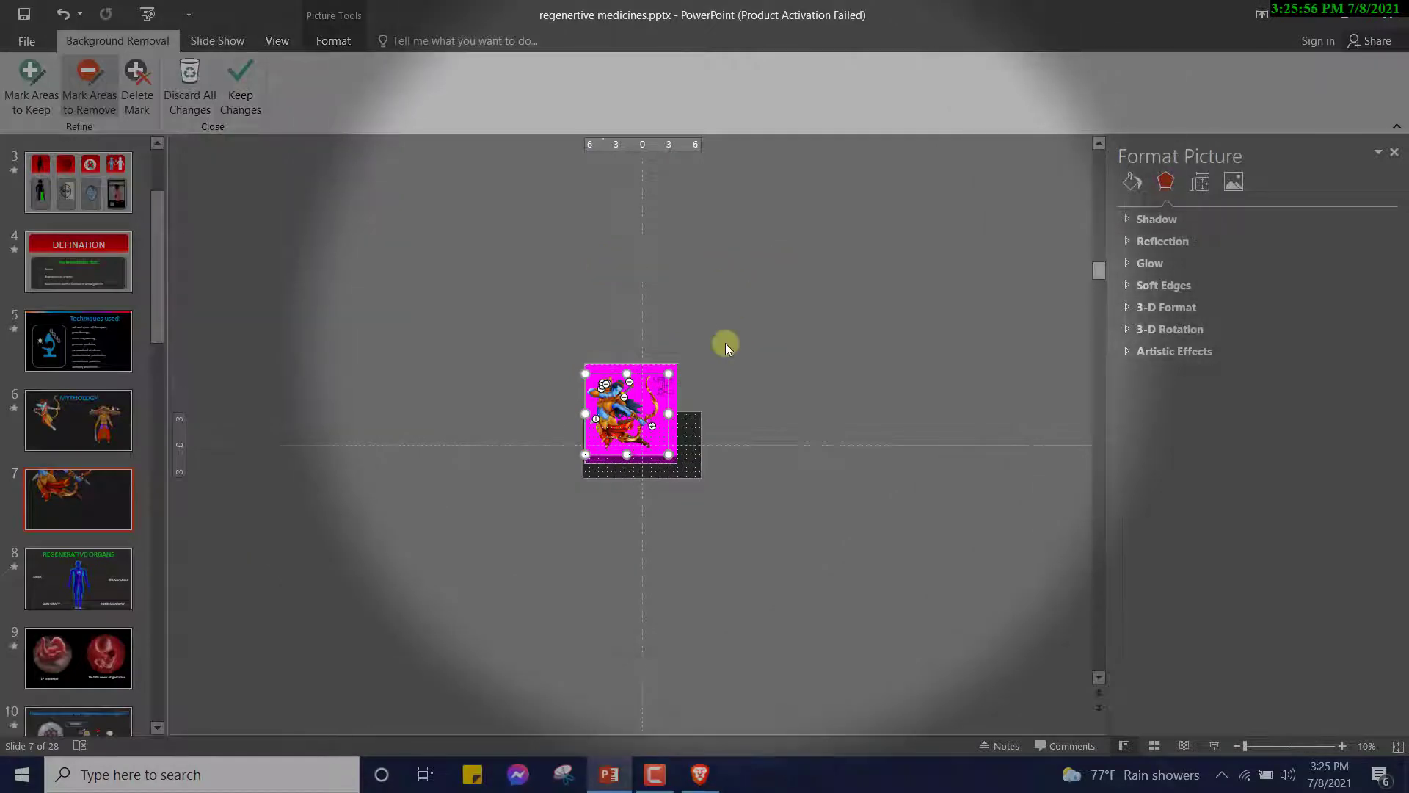
{"action": "left_click", "coordinate": [240, 85]}
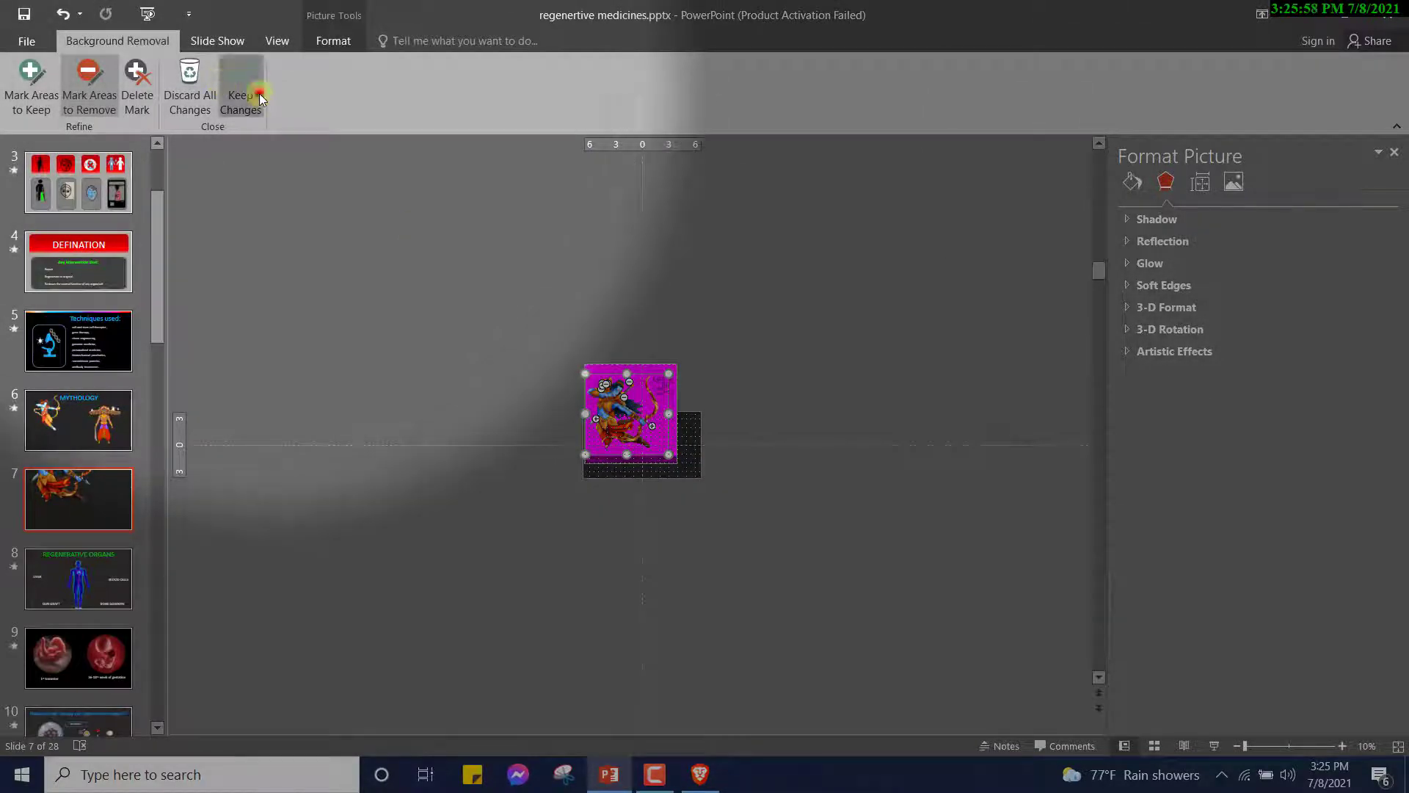
{"action": "left_click", "coordinate": [240, 85]}
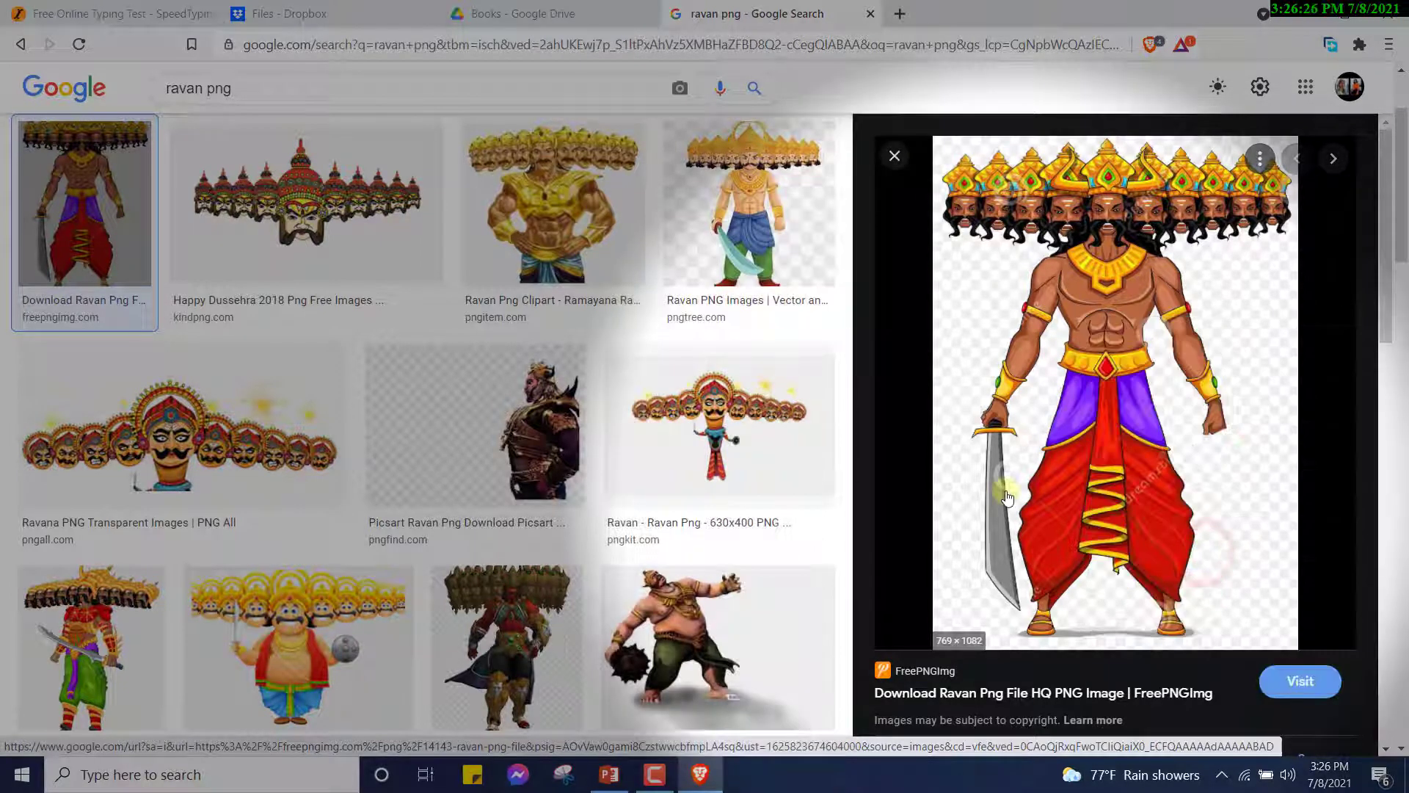
Paste the ten-headed Ravana picture beside Rama on slide 7, then view slide 6
{"action": "left_click", "coordinate": [609, 774]}
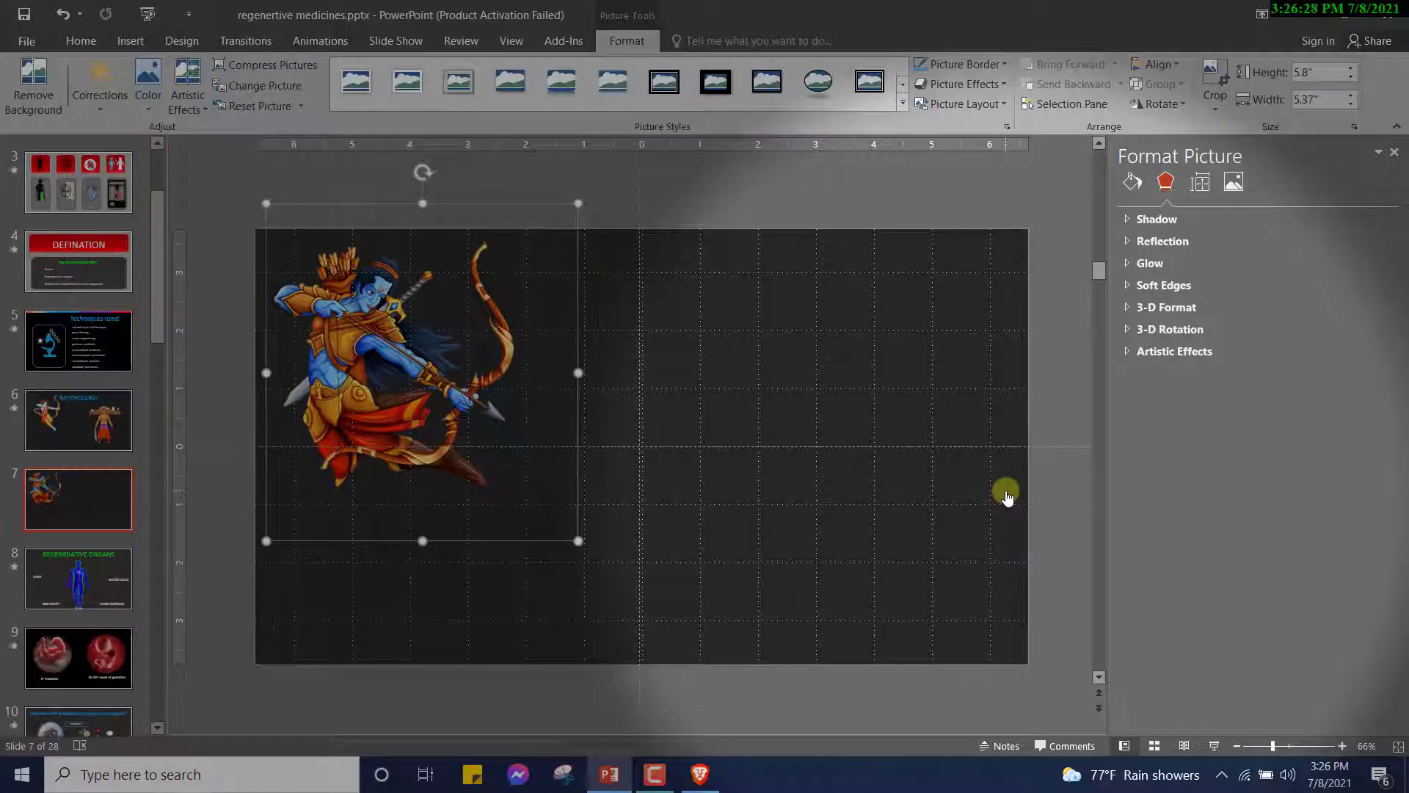
{"action": "key", "text": "ctrl+v"}
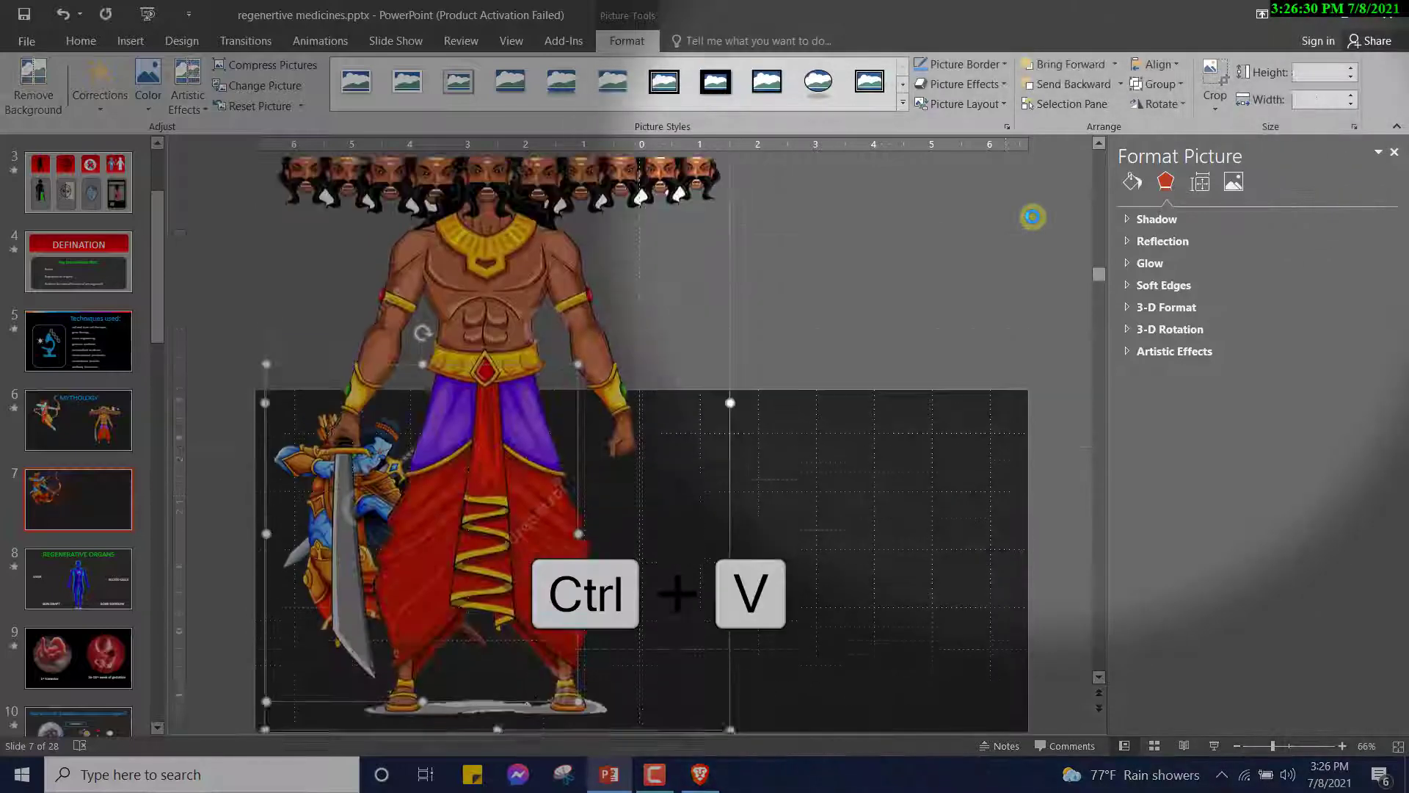
{"action": "key", "text": "ctrl+v"}
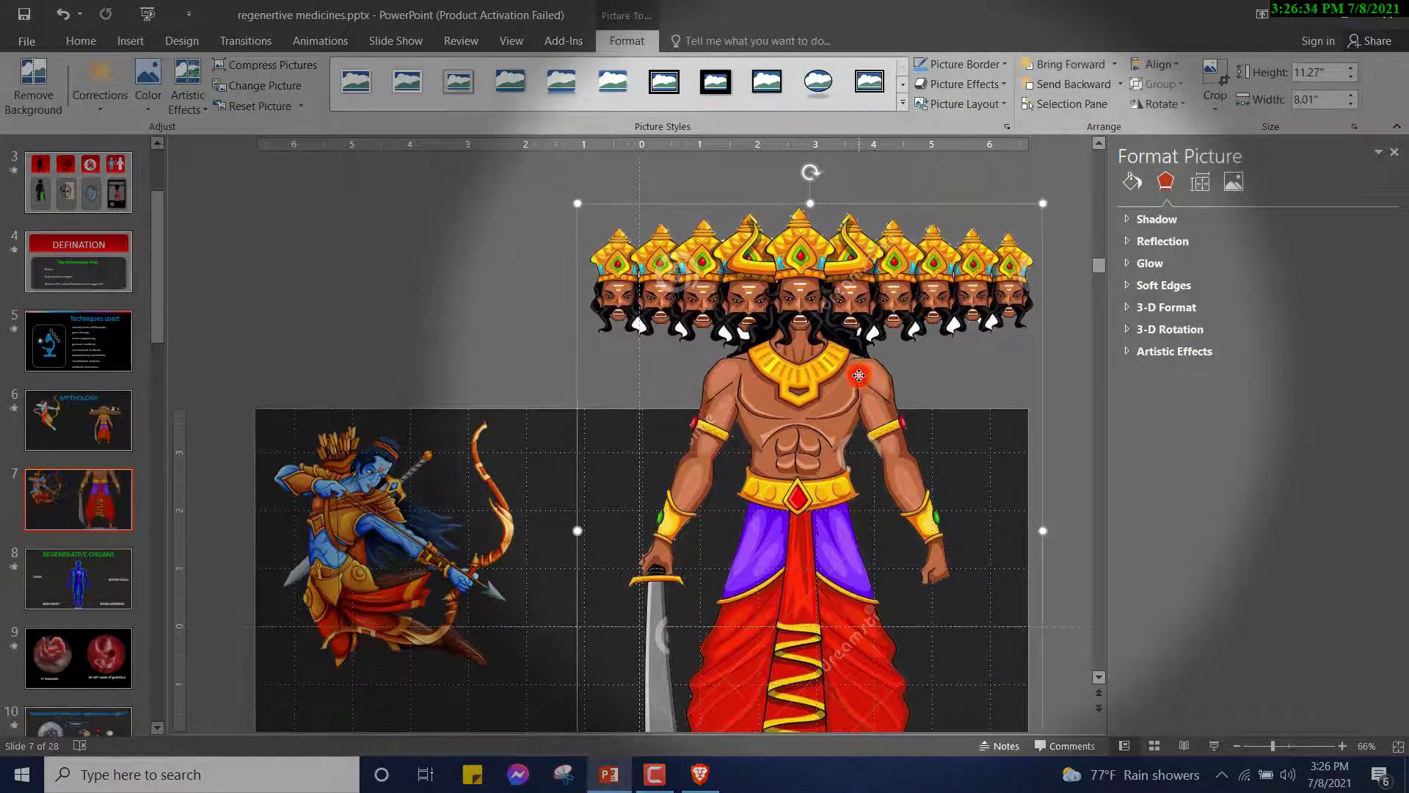
{"action": "left_click", "coordinate": [78, 420]}
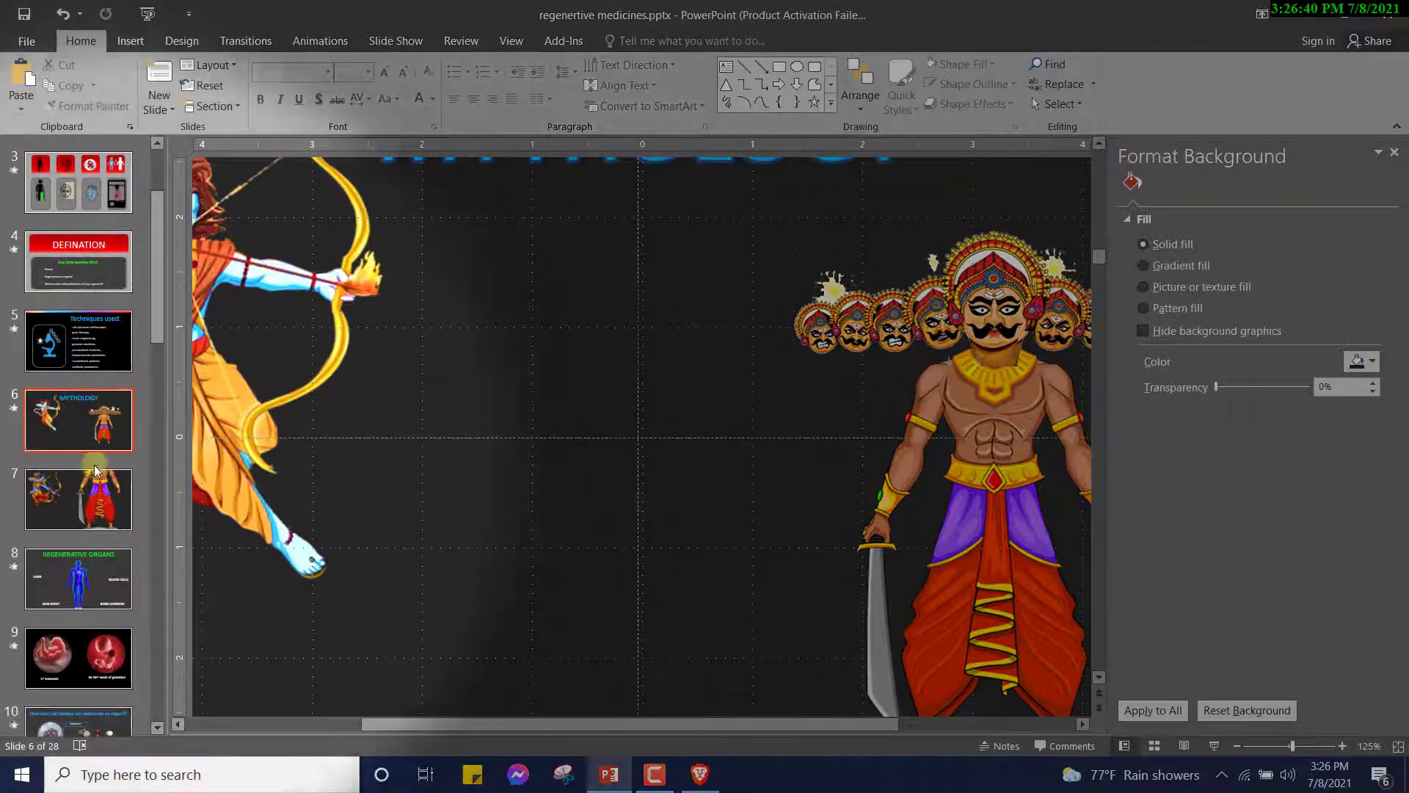
Browse the Ravan png results, previewing the headless body and the pngall ten-heads image
{"action": "left_click", "coordinate": [79, 499]}
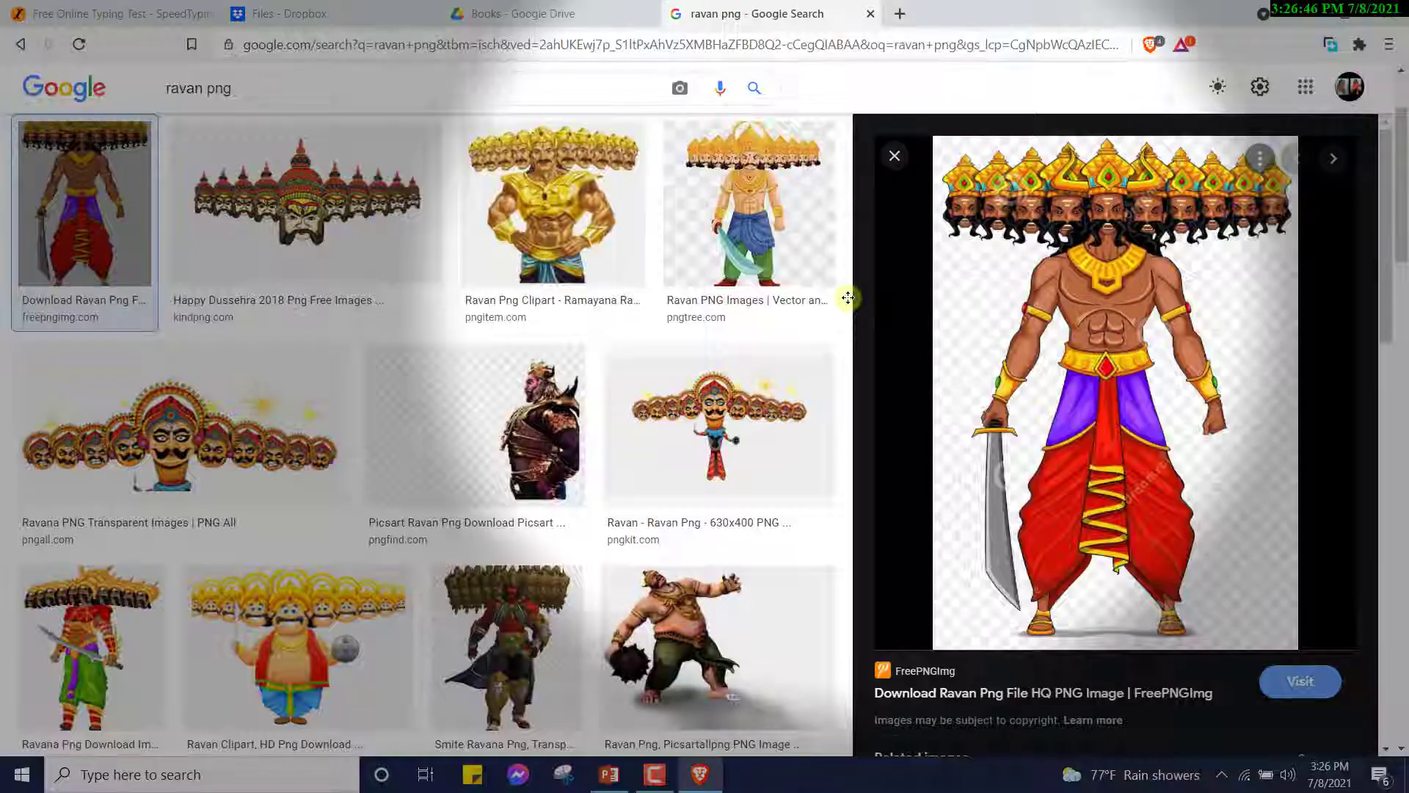
{"action": "scroll", "scroll_direction": "down", "scroll_amount": 3}
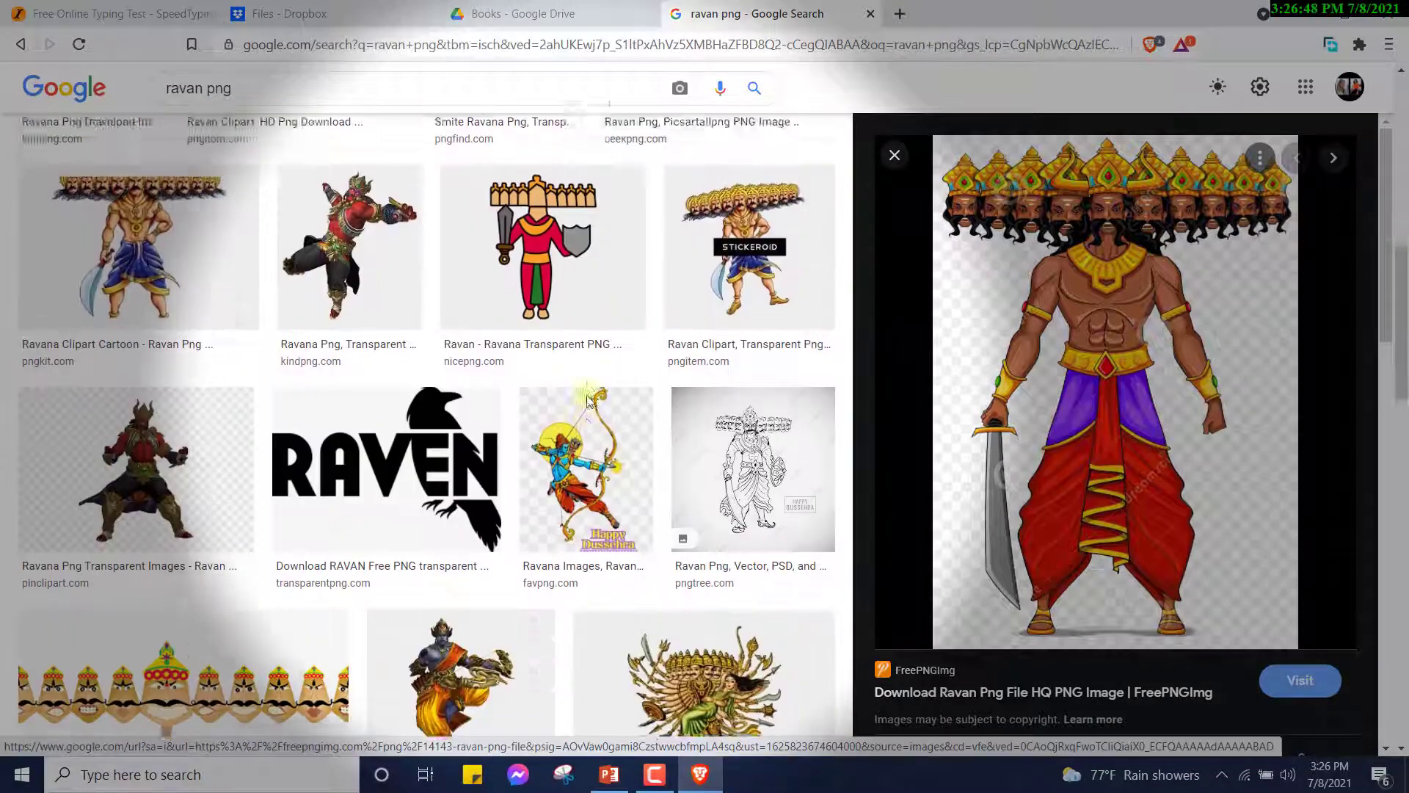
{"action": "scroll", "scroll_direction": "down", "scroll_amount": 3}
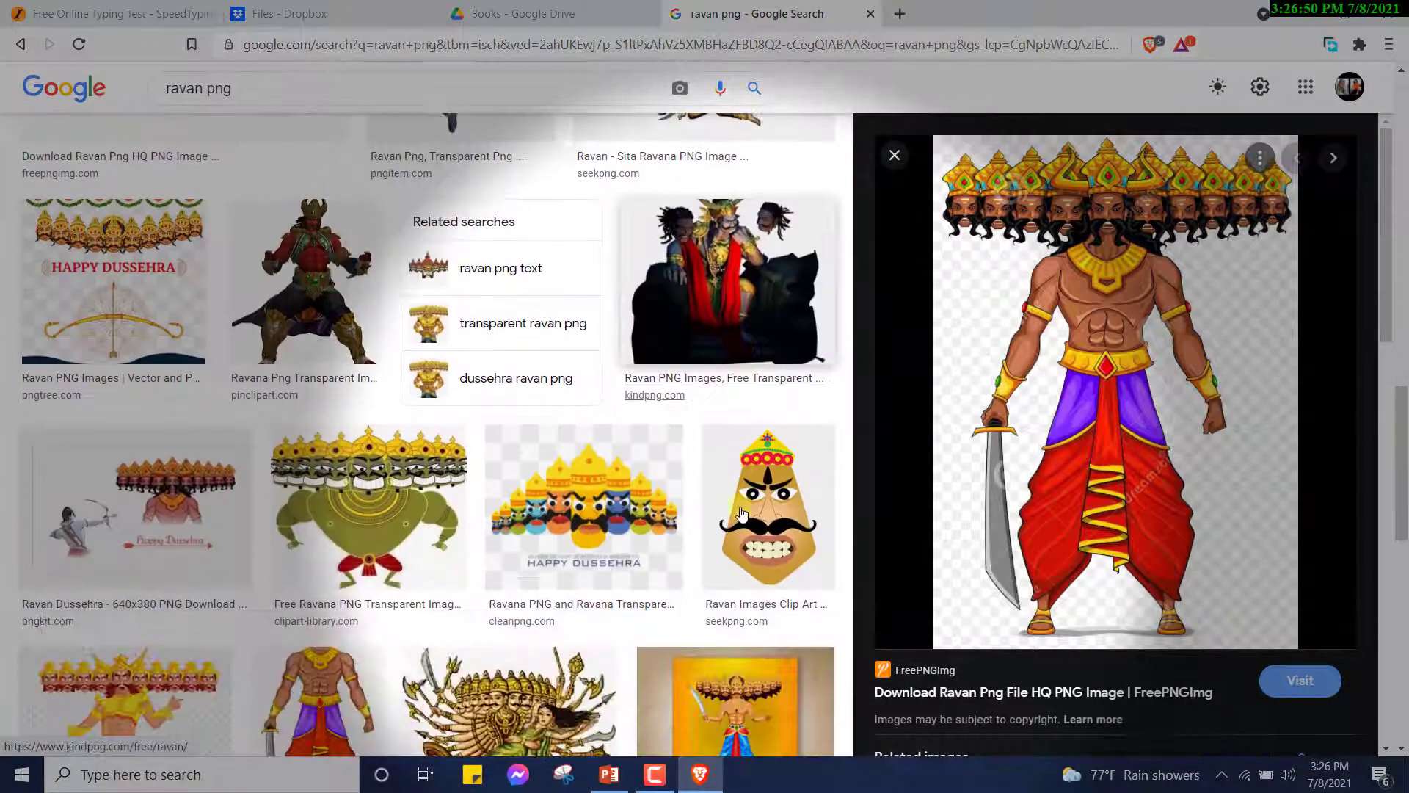
{"action": "scroll", "scroll_direction": "down", "scroll_amount": 3}
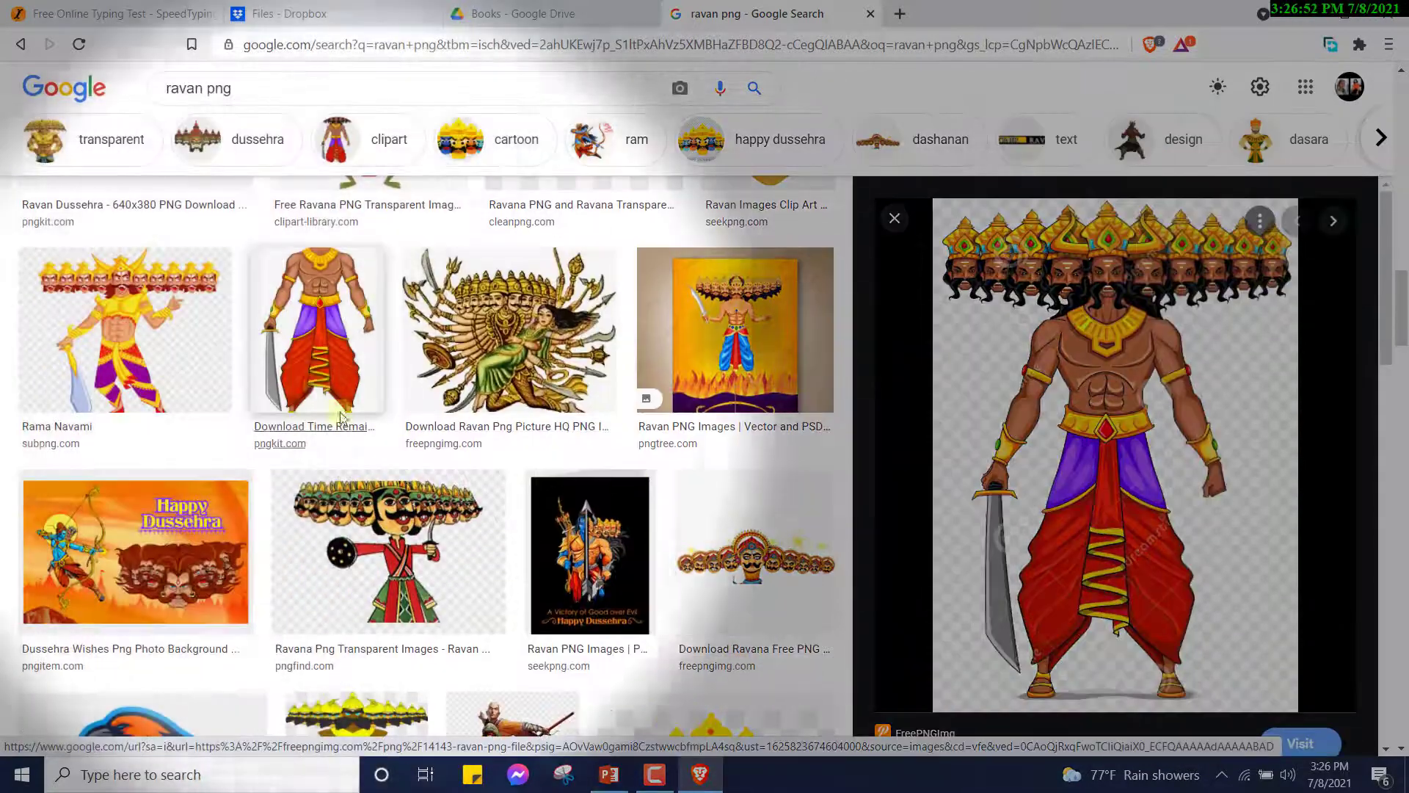
{"action": "left_click", "coordinate": [316, 329]}
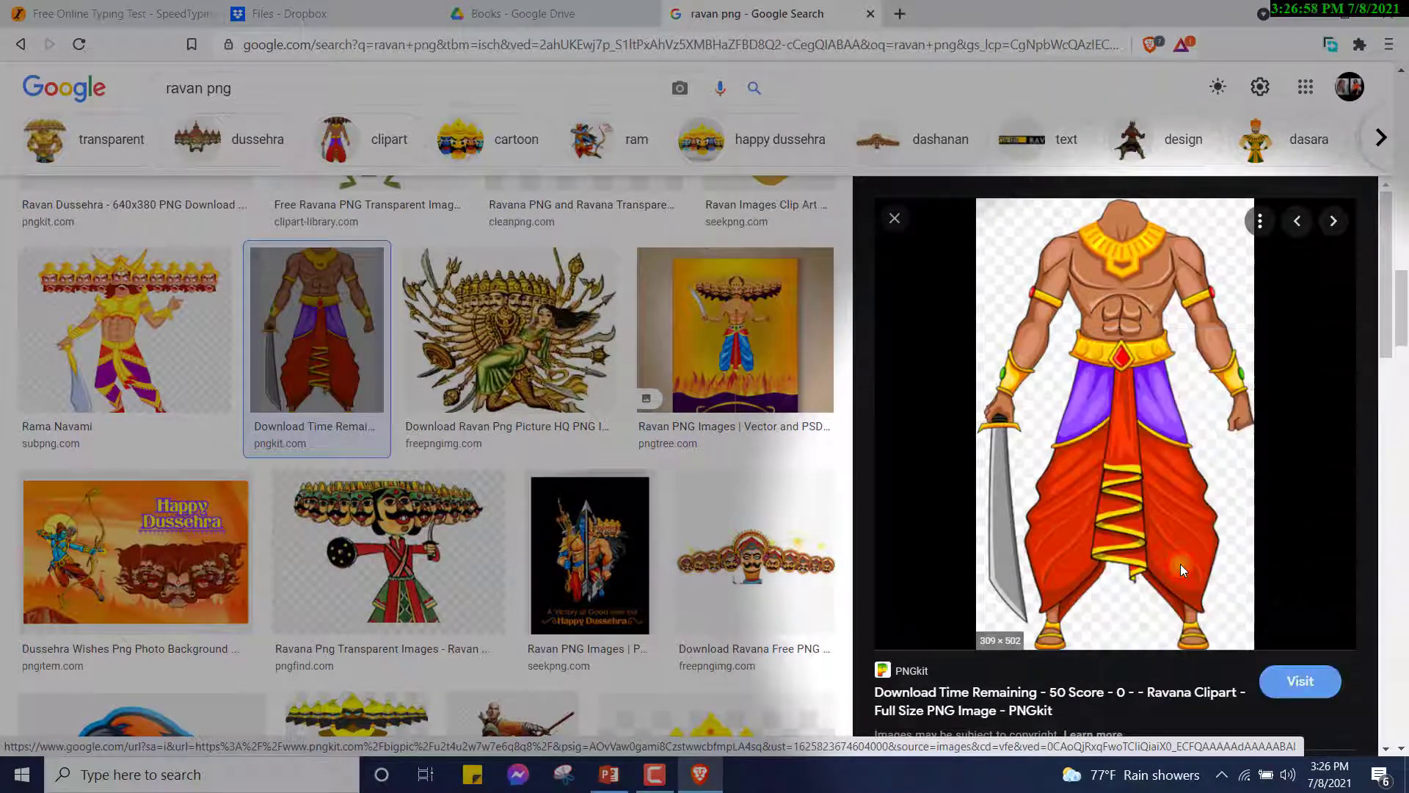
{"action": "left_click", "coordinate": [607, 773]}
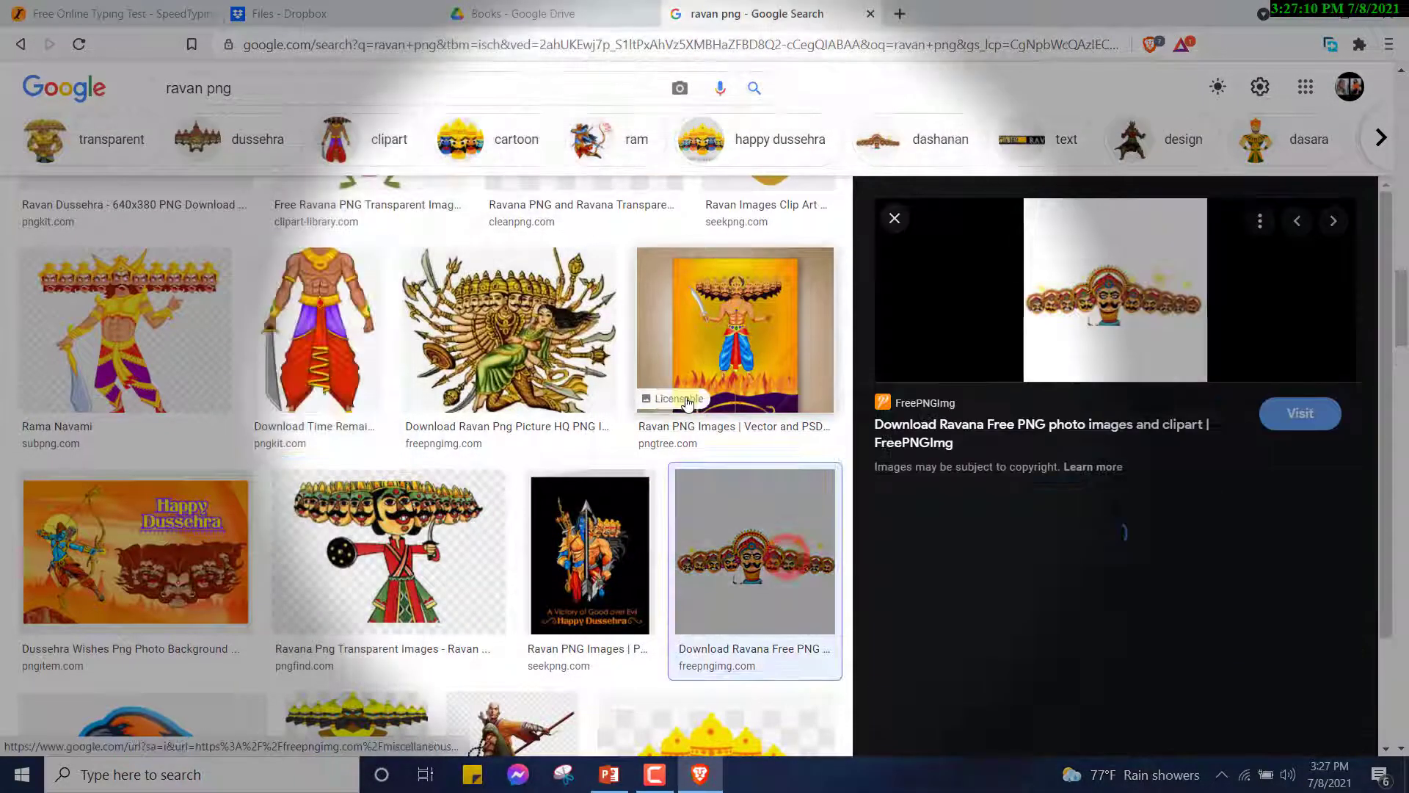
{"action": "scroll", "scroll_direction": "up", "scroll_amount": 3}
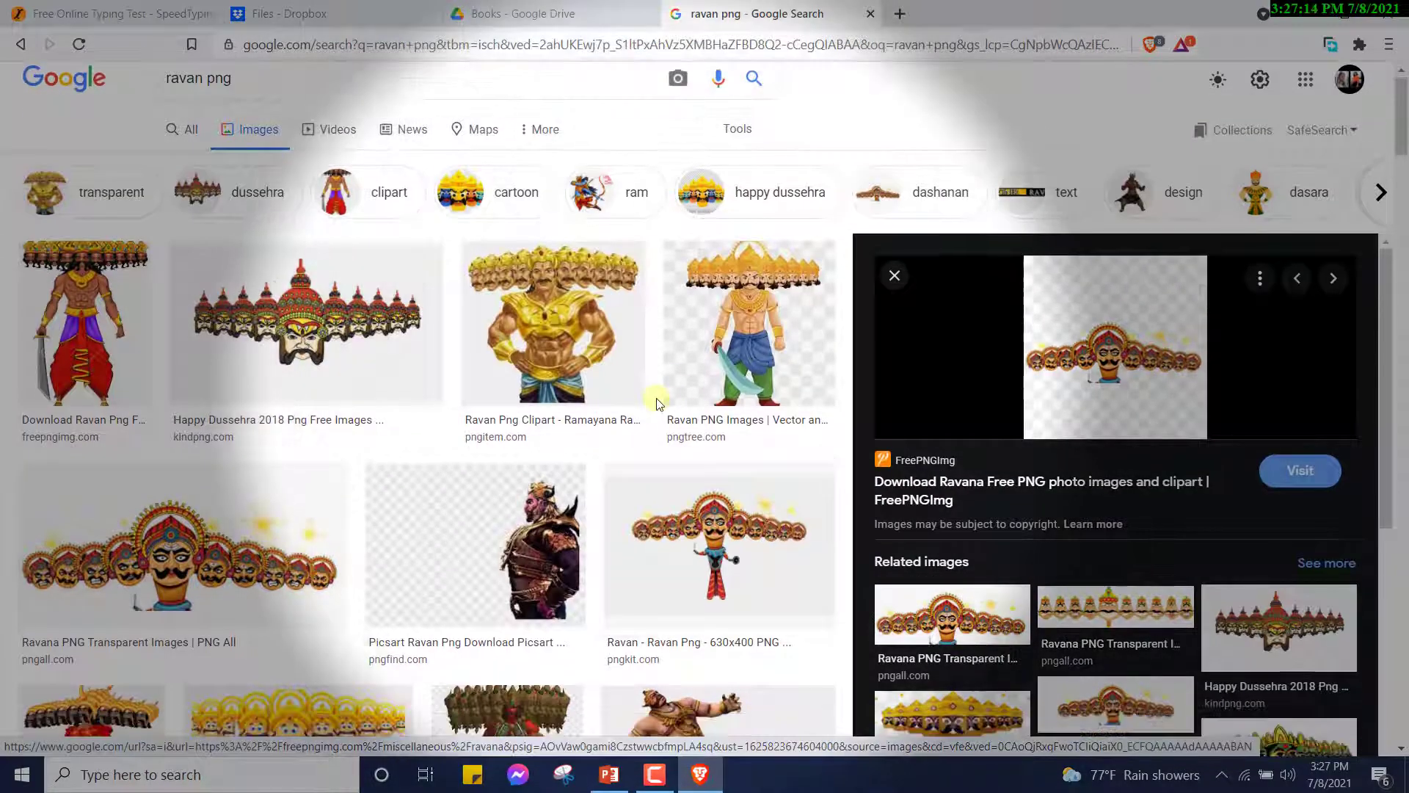
{"action": "scroll", "scroll_direction": "down", "scroll_amount": 3}
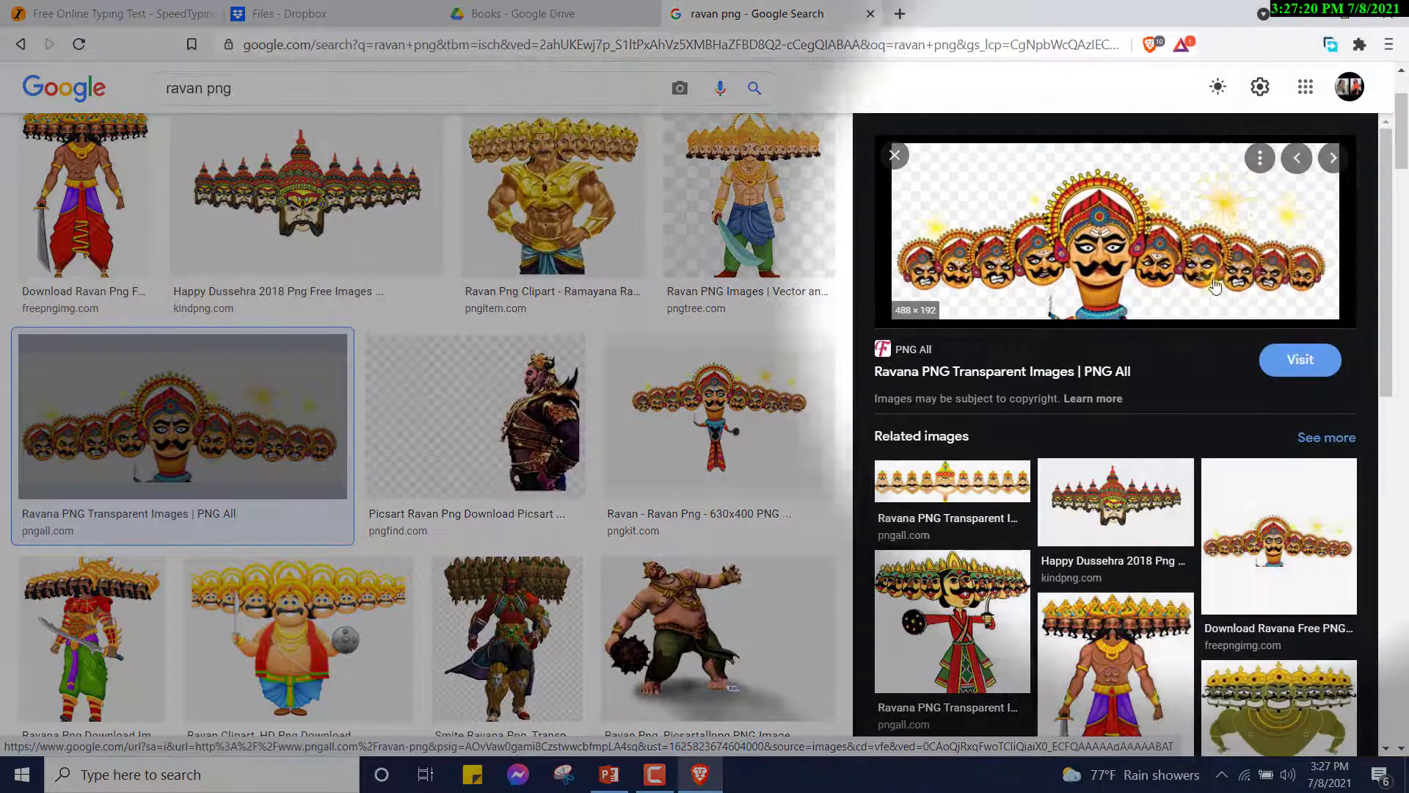
{"action": "left_click", "coordinate": [608, 774]}
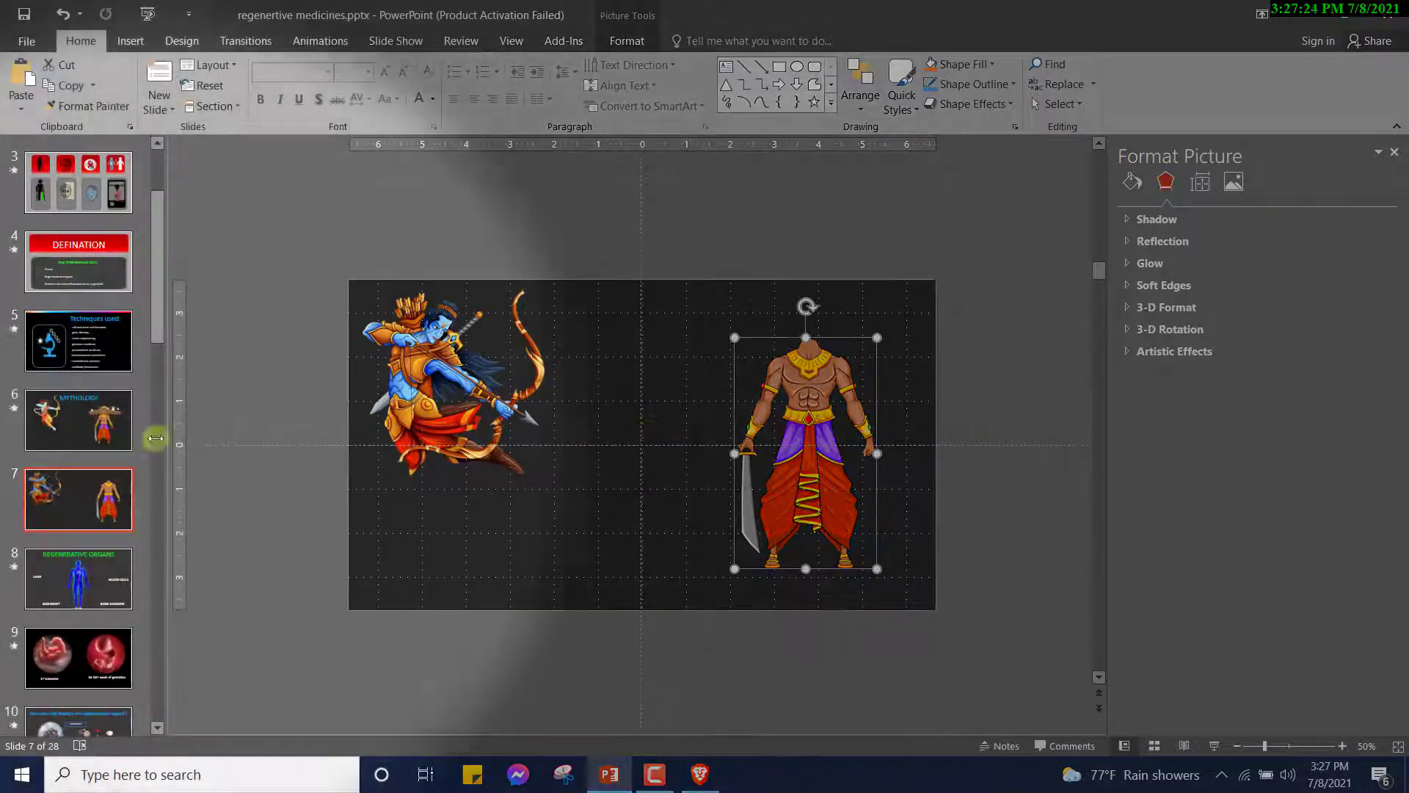
Paste the row of ten Ravana heads above the headless body on slide 7
{"action": "left_click", "coordinate": [79, 421]}
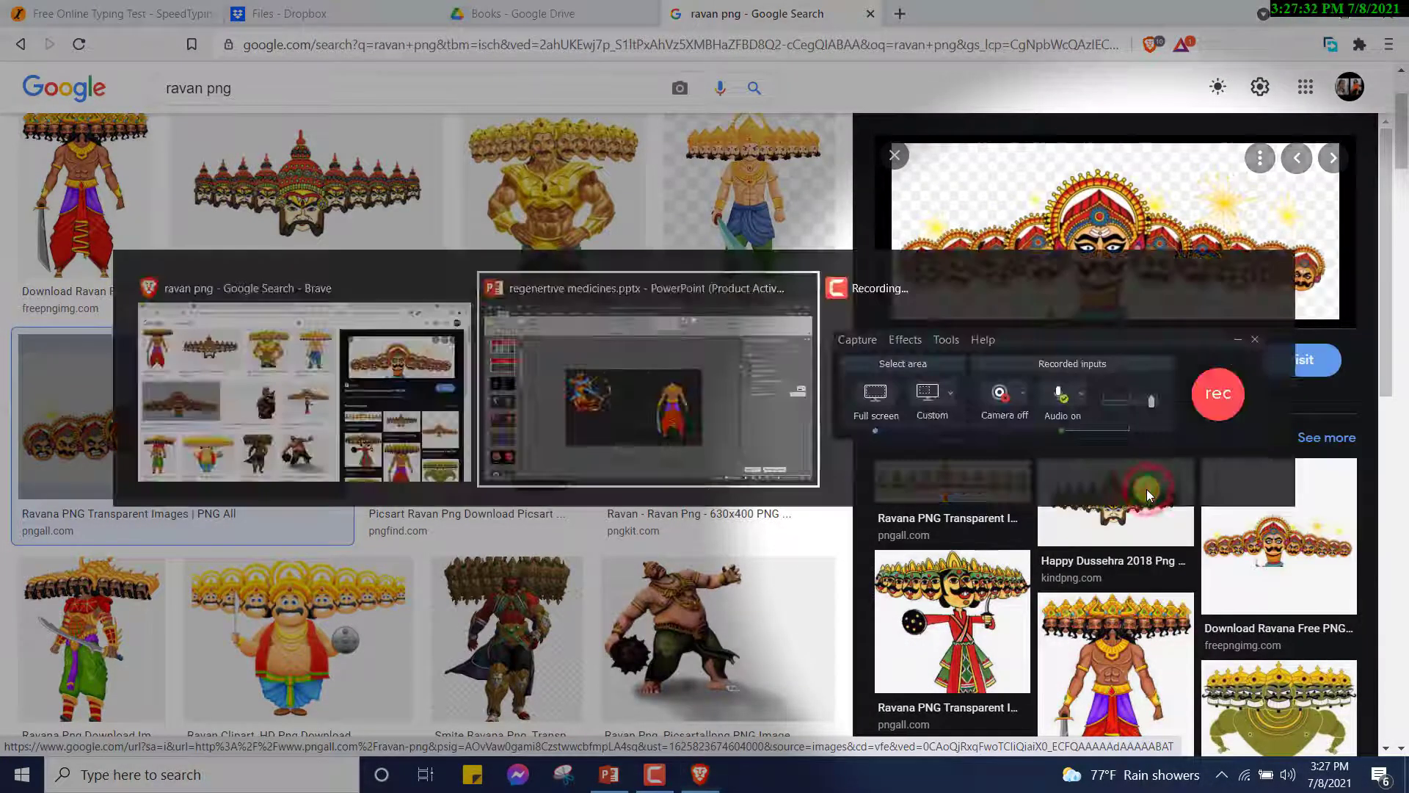
{"action": "left_click", "coordinate": [645, 377]}
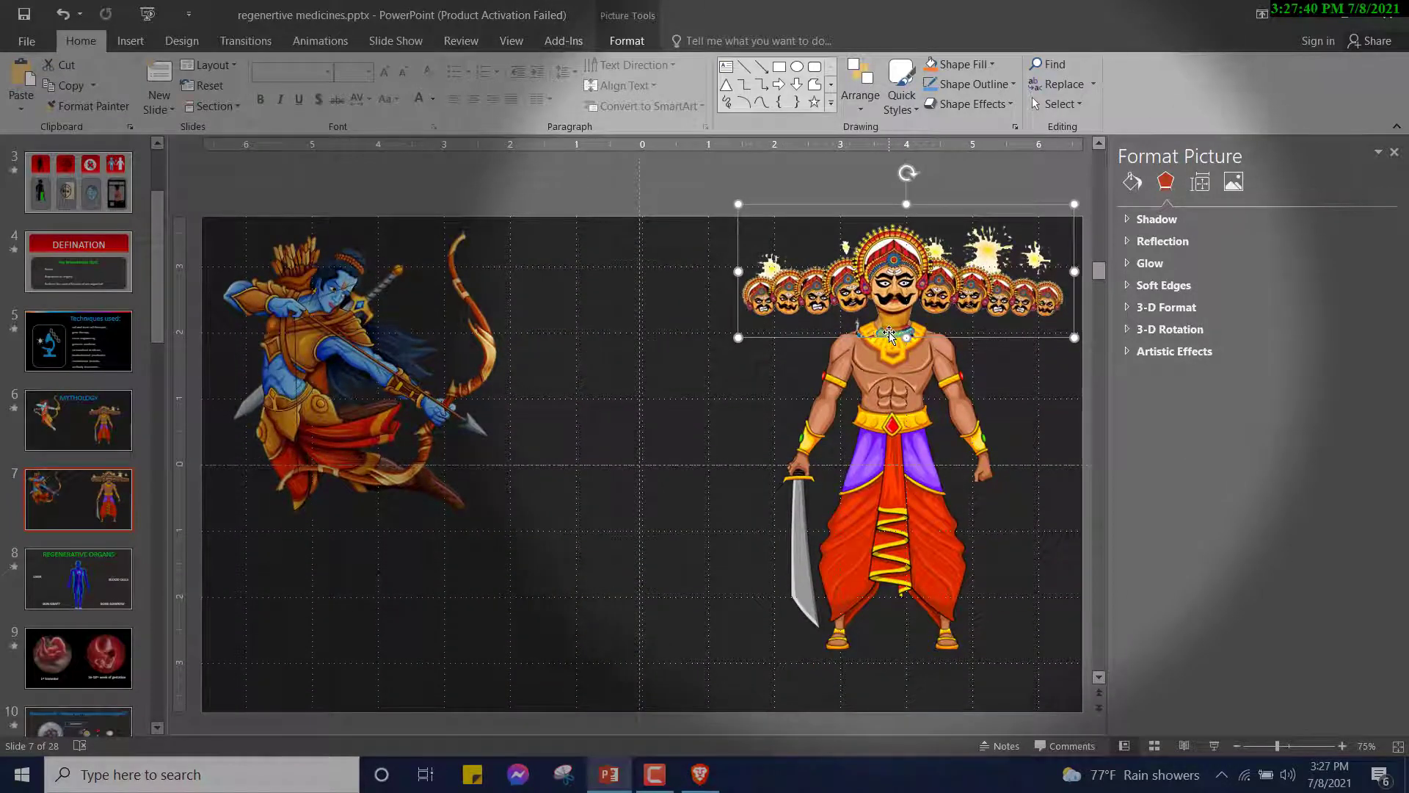
{"action": "right_click", "coordinate": [889, 337]}
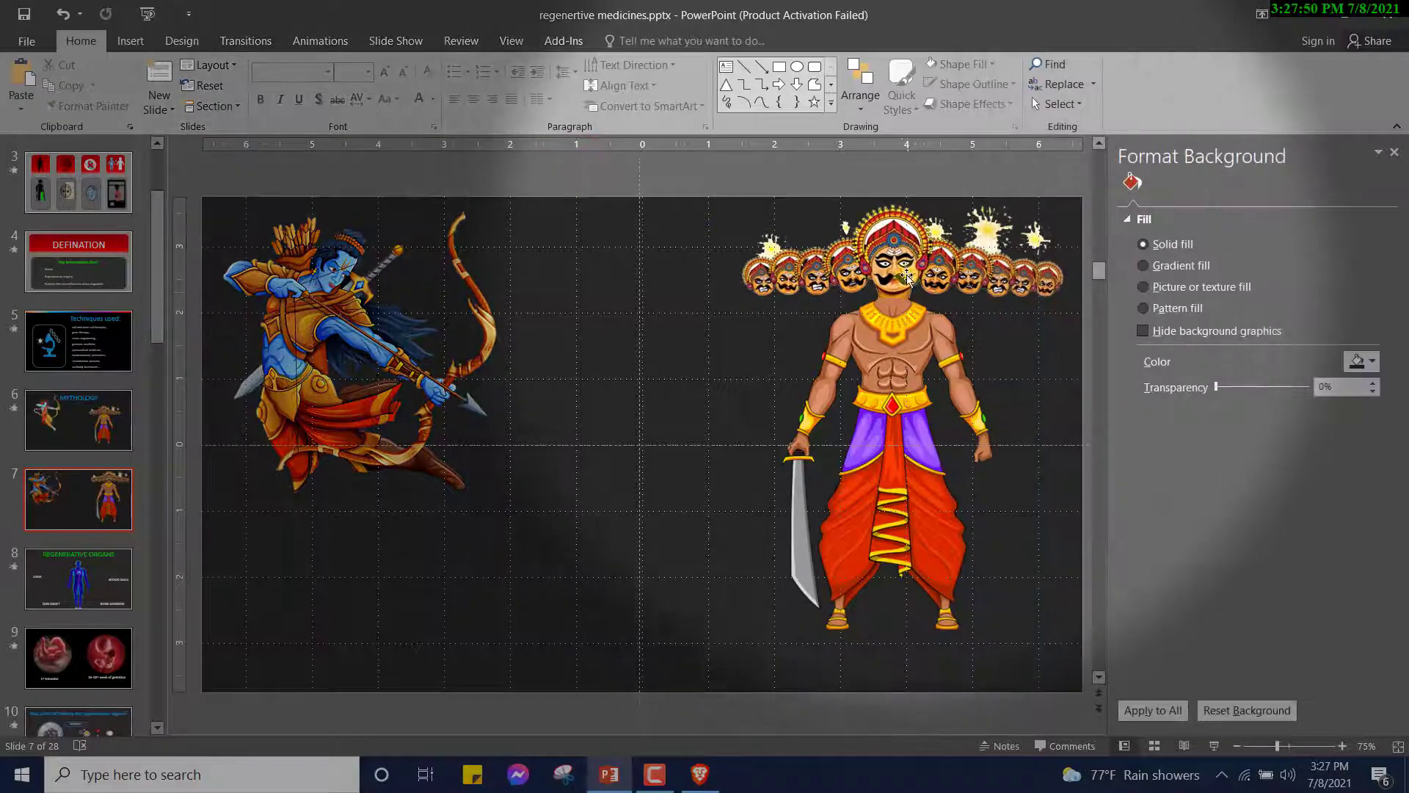
{"action": "left_click", "coordinate": [898, 279]}
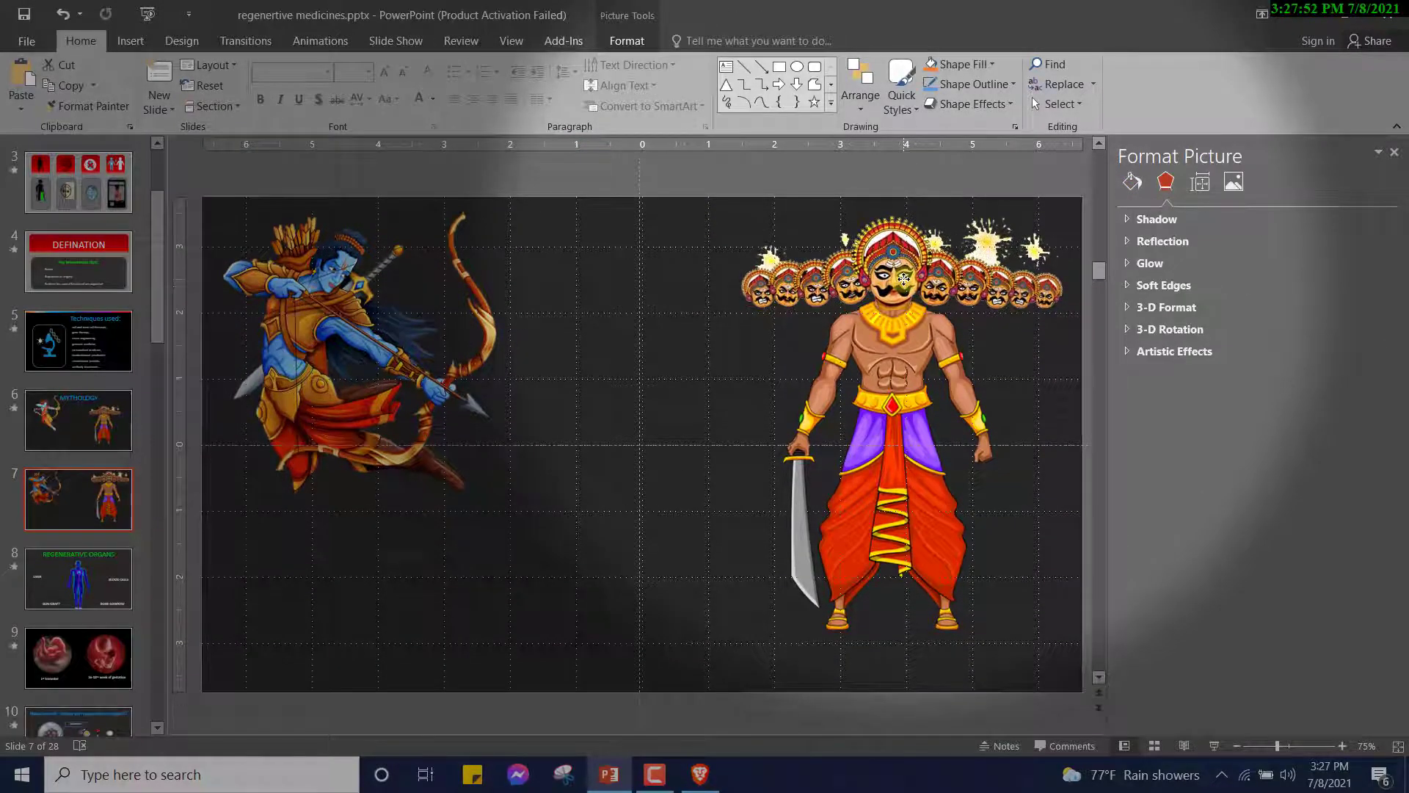
{"action": "left_click", "coordinate": [898, 279]}
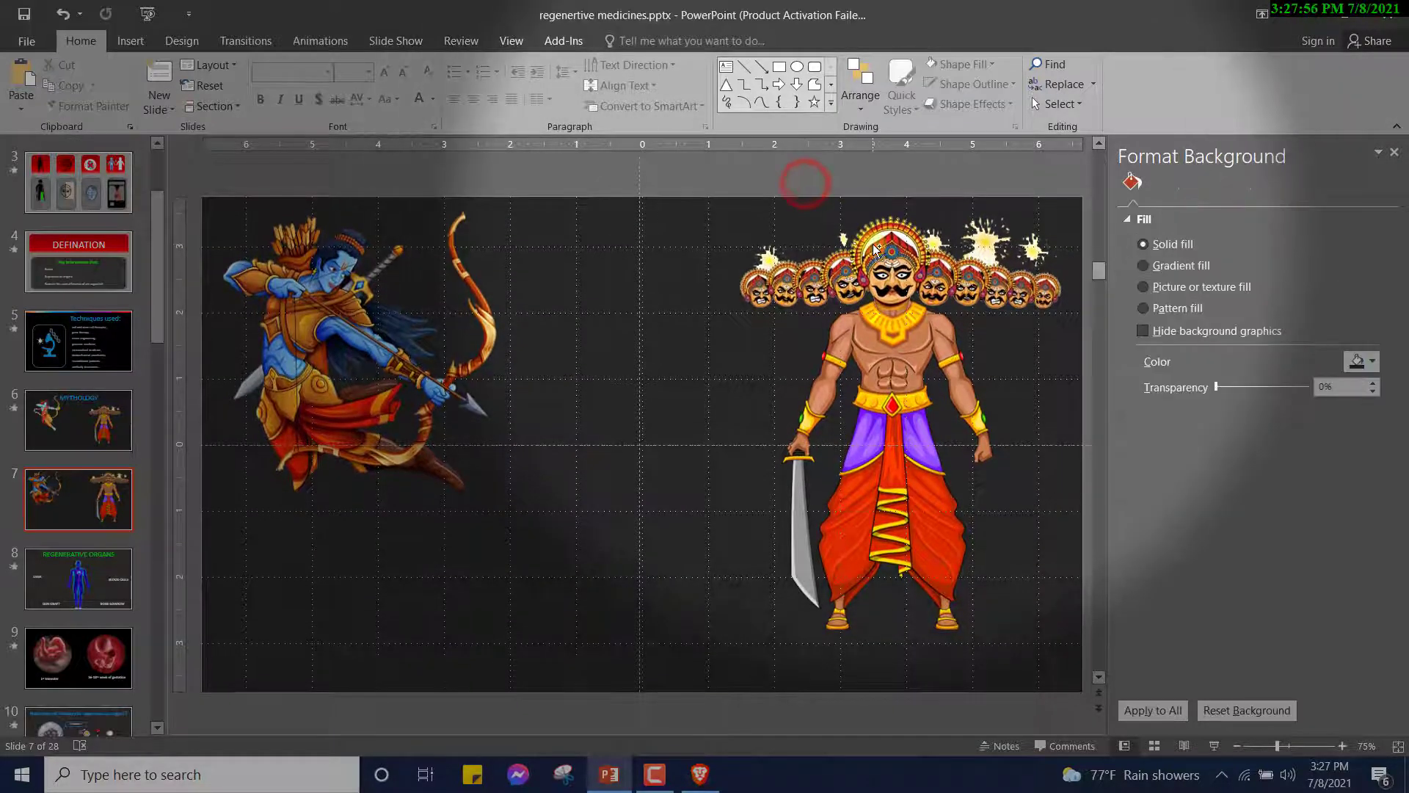
Paste a second ten-heads copy between Rama and Ravana
{"action": "scroll", "scroll_direction": "down", "scroll_amount": 3}
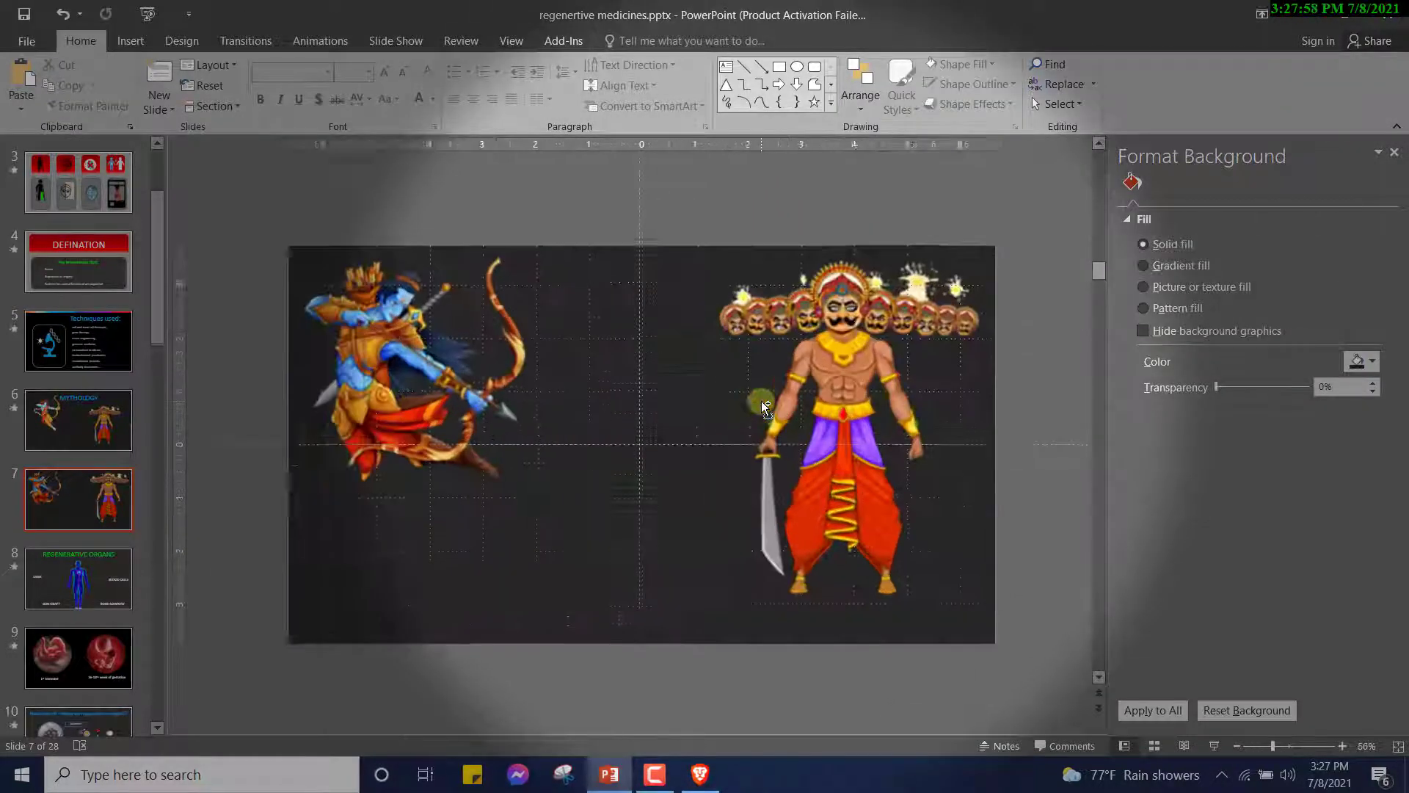
{"action": "left_click", "coordinate": [845, 315]}
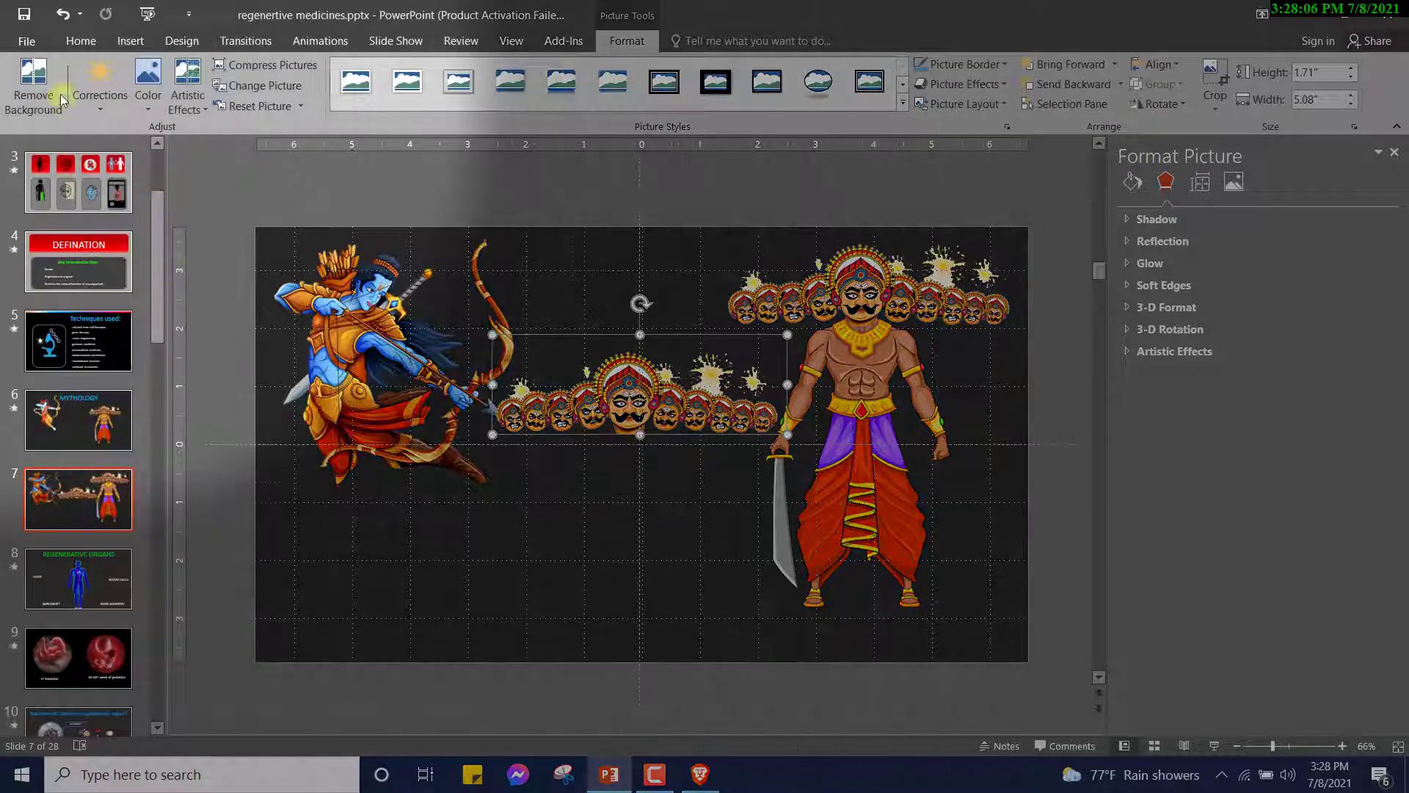
Remove the heads copy's background, keeping only the central head over Ravana
{"action": "left_click", "coordinate": [33, 85]}
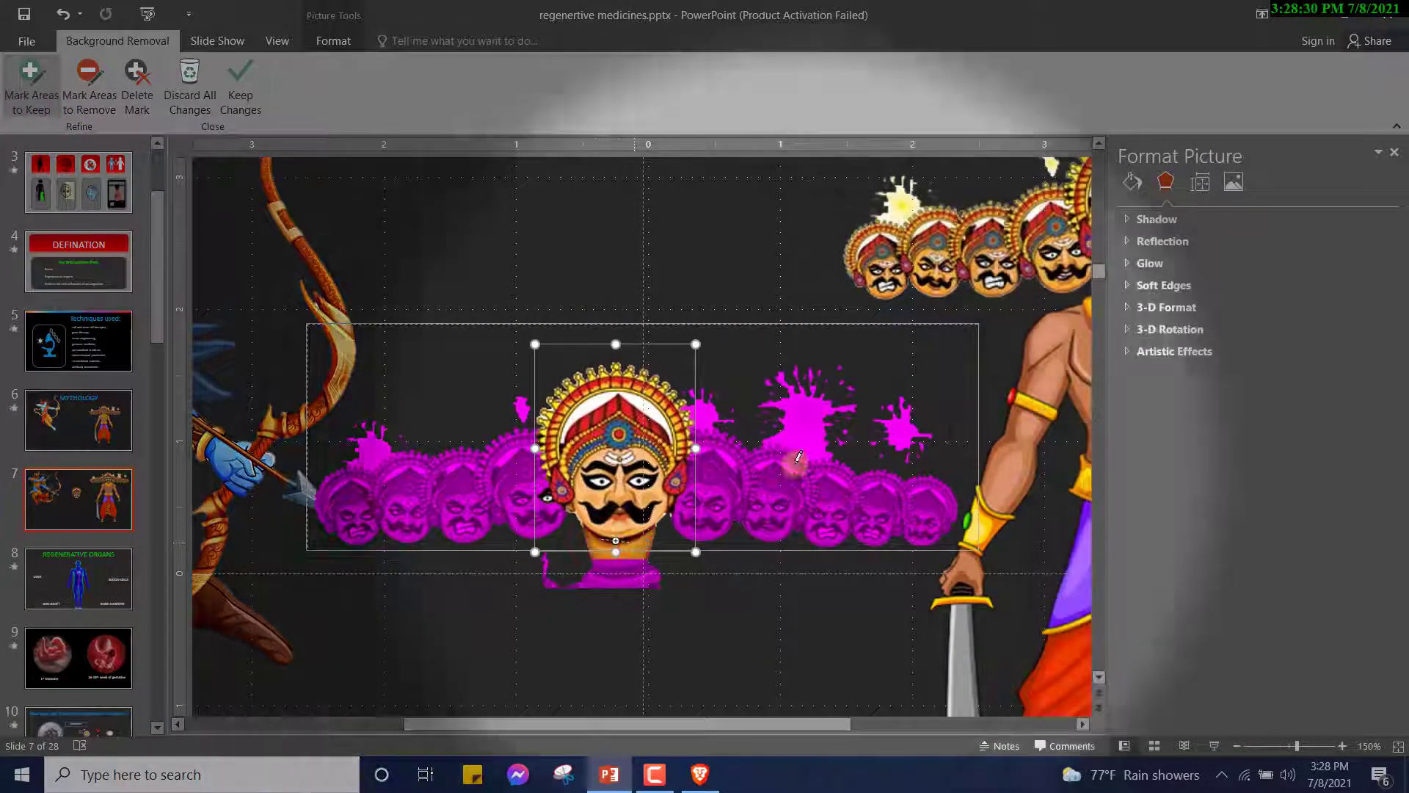
{"action": "left_click", "coordinate": [240, 85]}
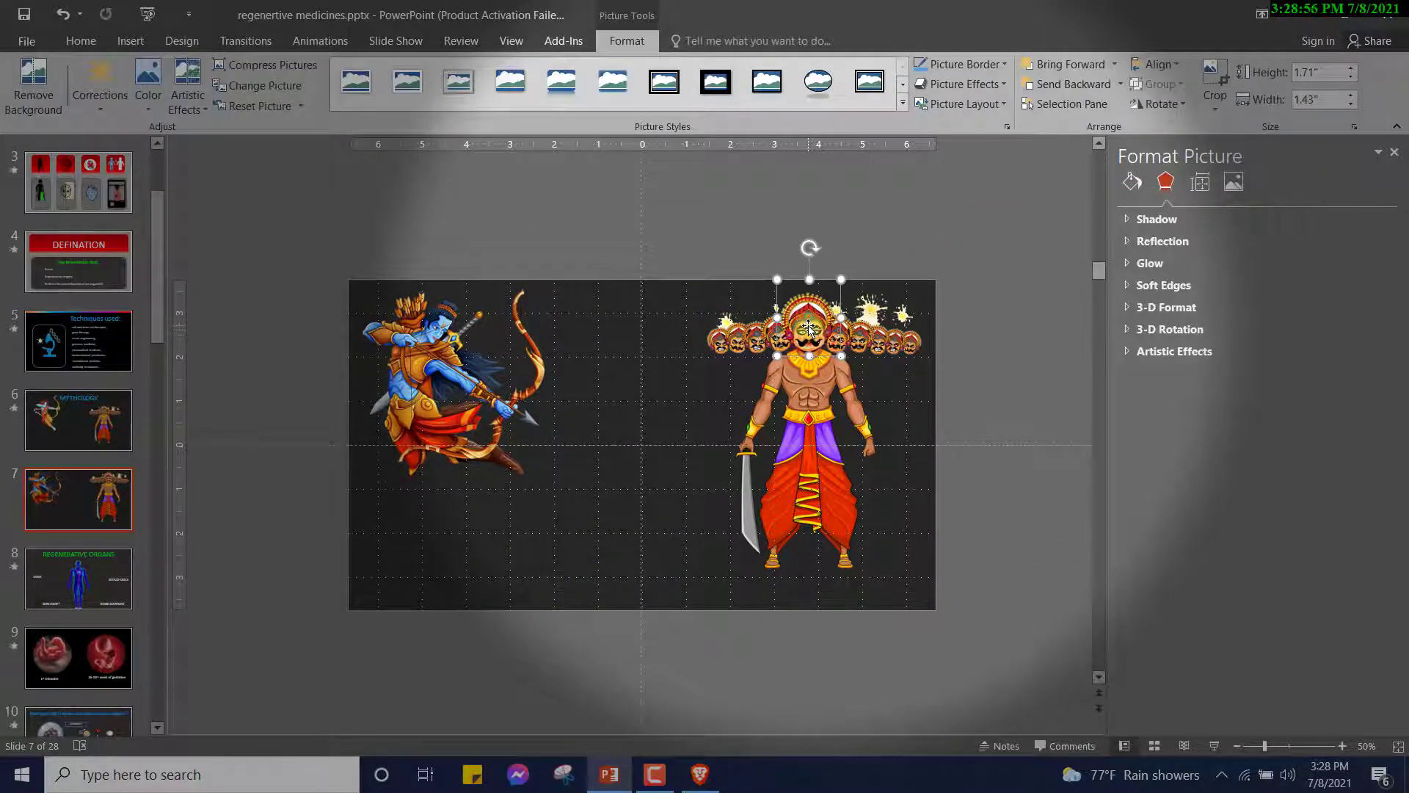
{"action": "key", "text": "ctrl+d"}
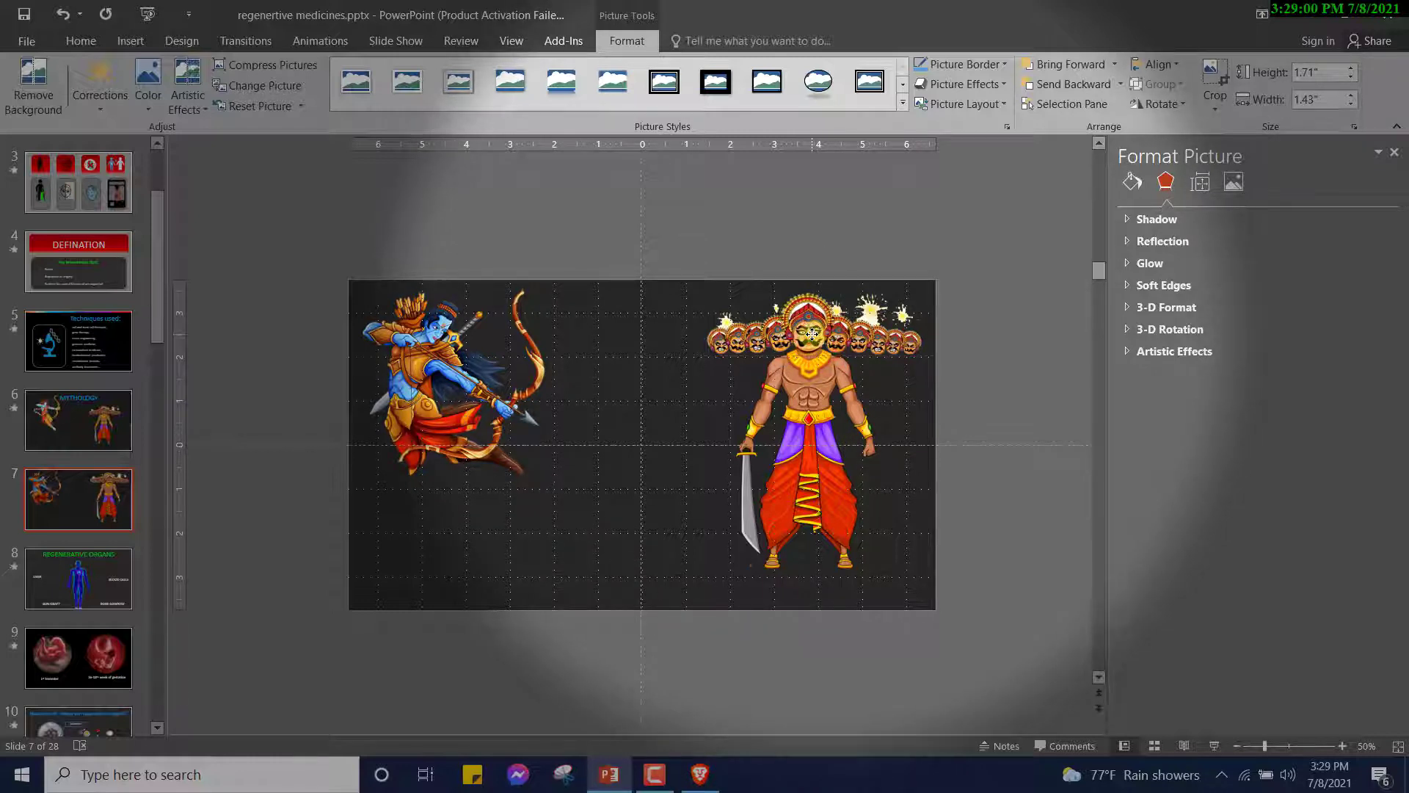
{"action": "left_click", "coordinate": [809, 333]}
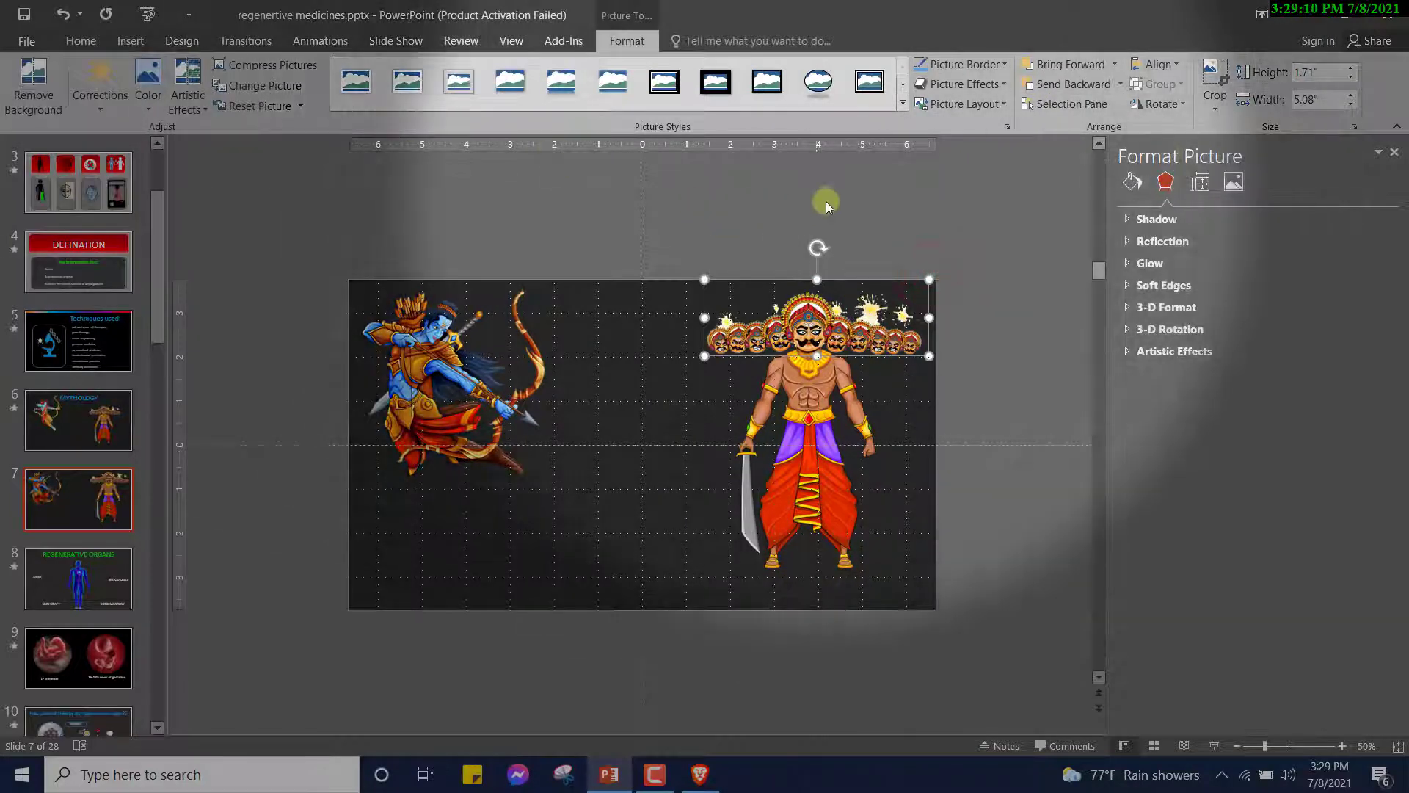
{"action": "left_click", "coordinate": [129, 41]}
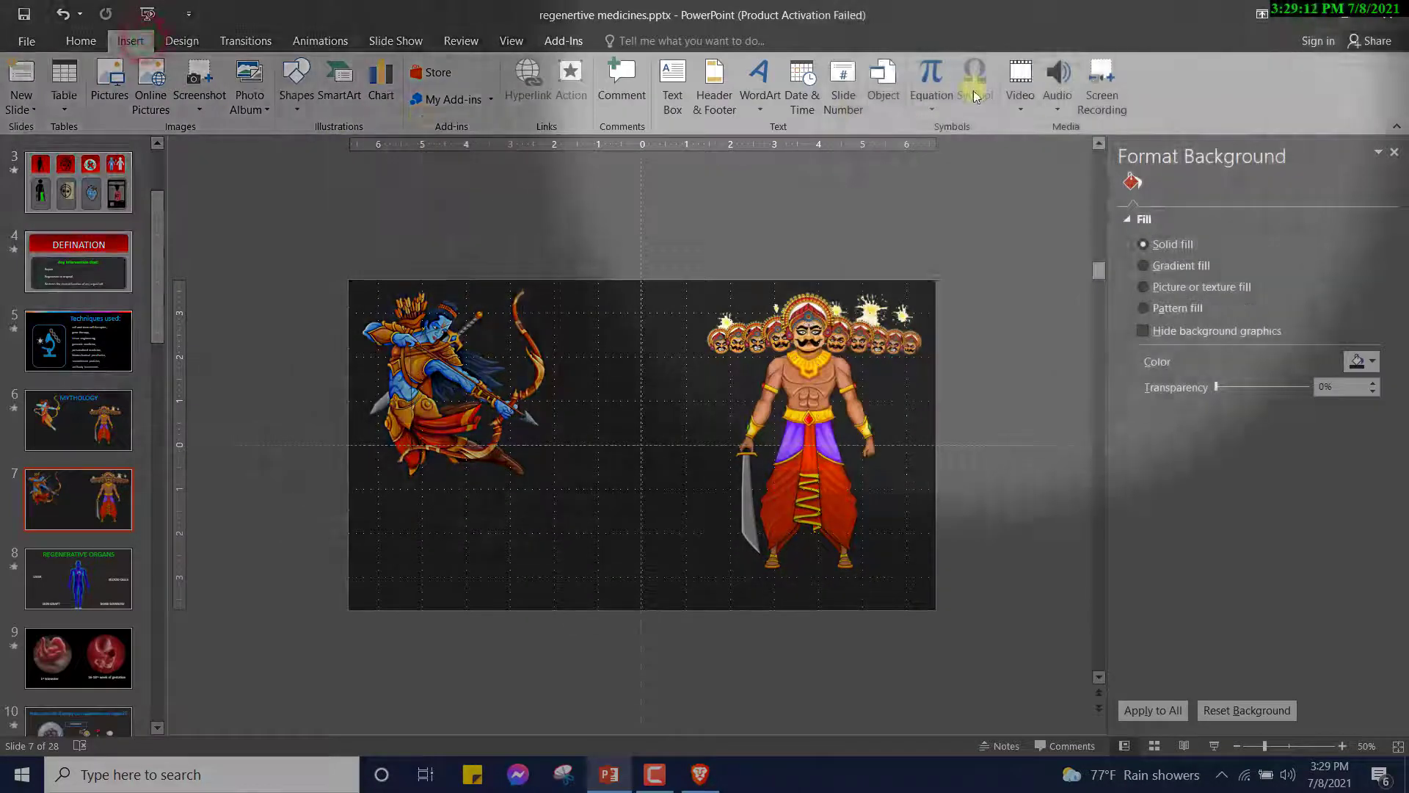
In the Selection Pane, rename the pictures '10 head', 'body' and 'ram'
{"action": "left_click", "coordinate": [80, 40]}
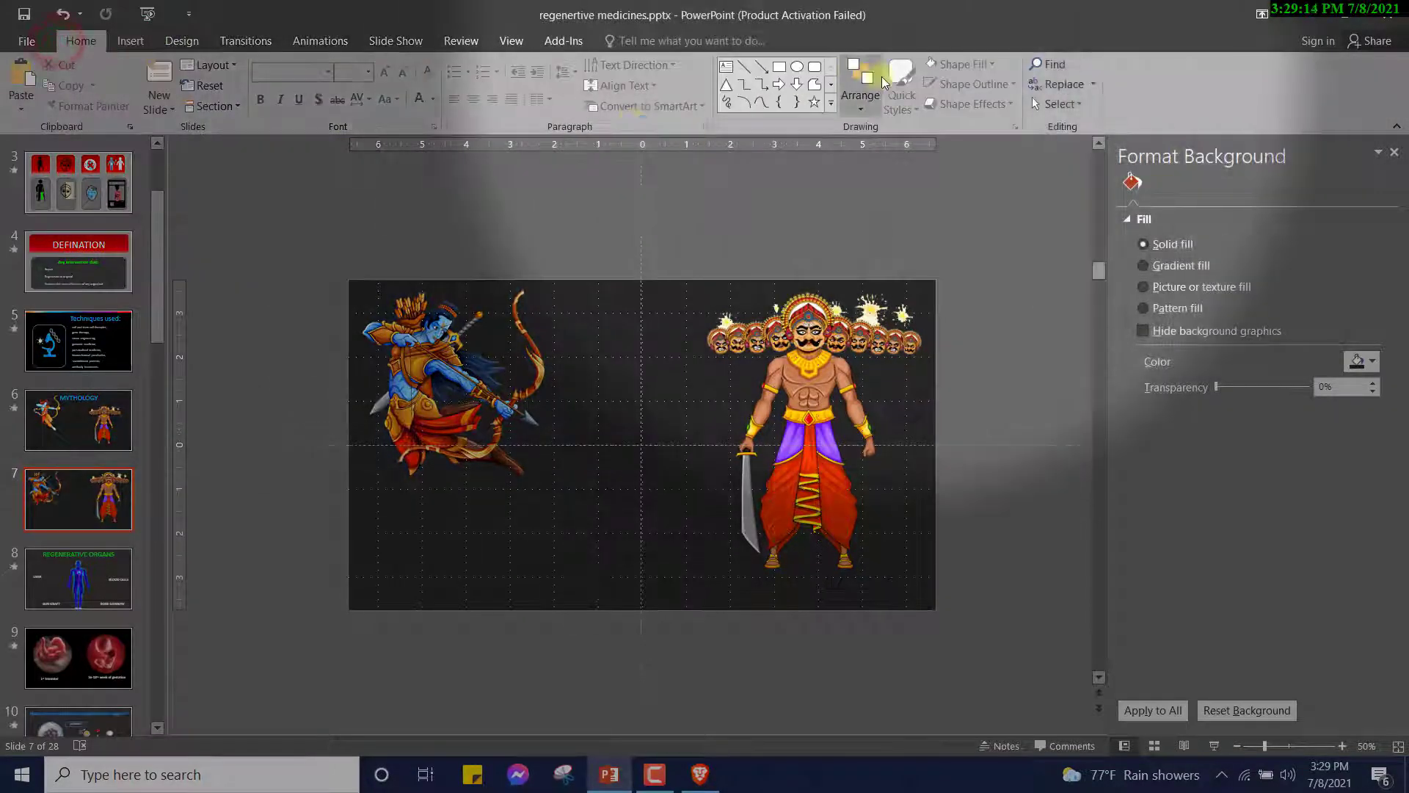
{"action": "left_click", "coordinate": [859, 85]}
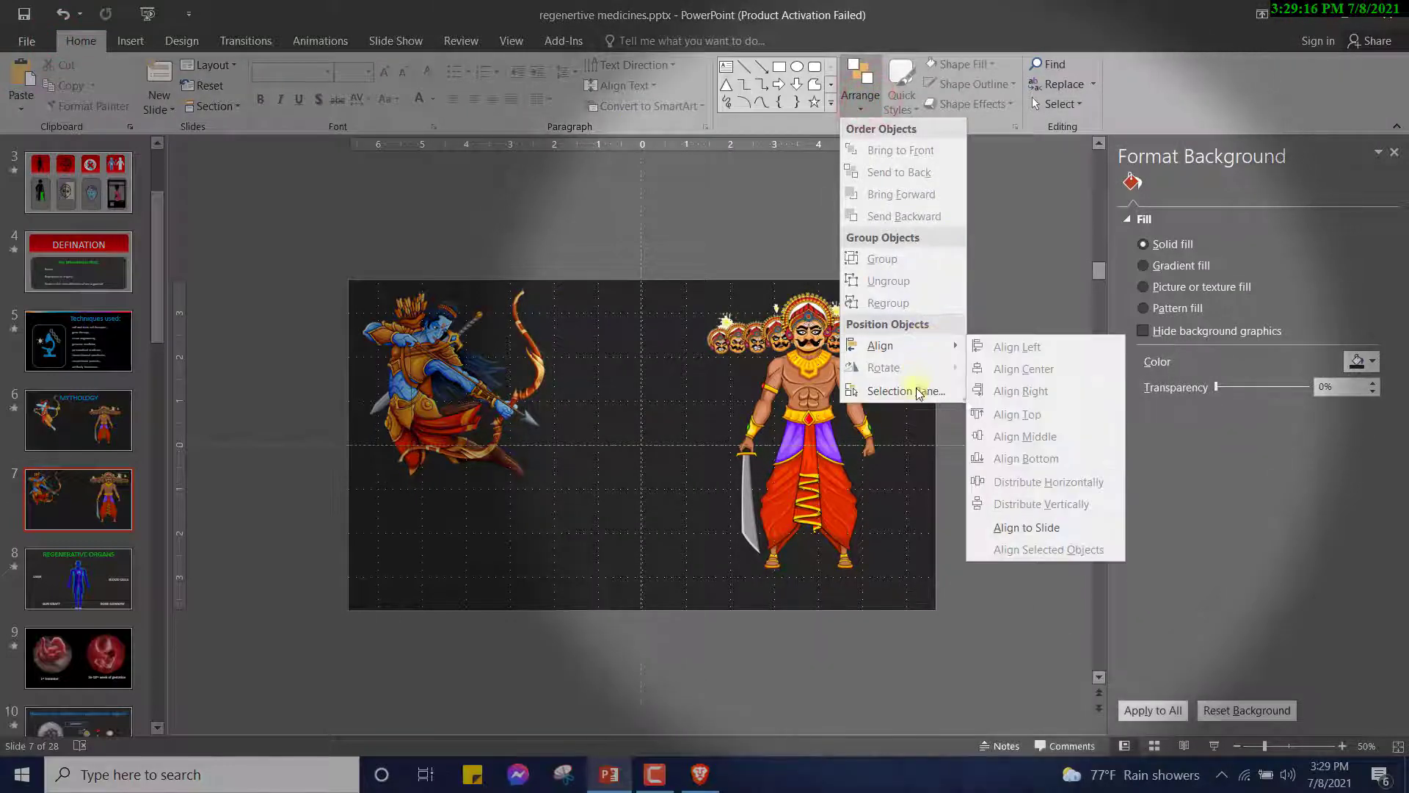
{"action": "left_click", "coordinate": [900, 389]}
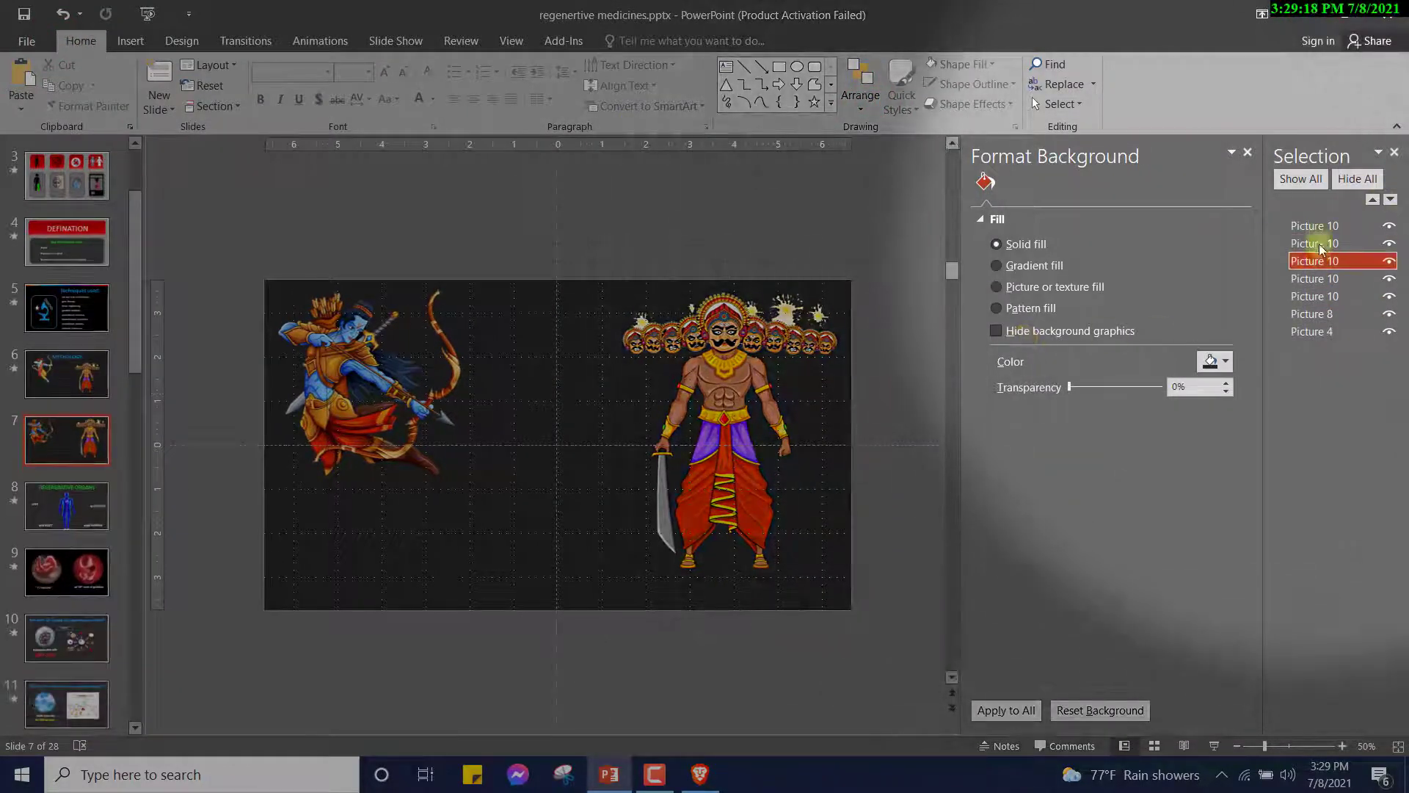
{"action": "left_click", "coordinate": [1314, 243]}
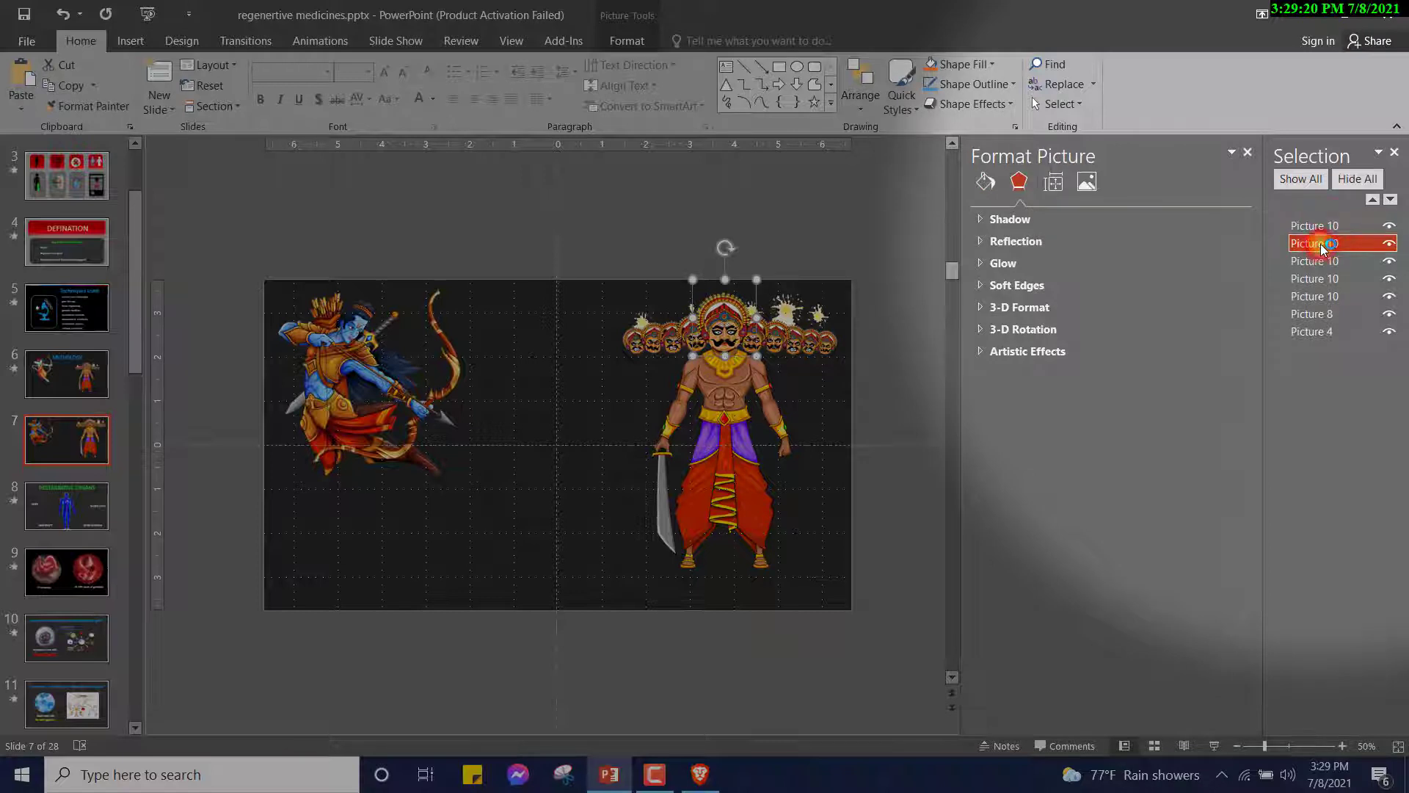
{"action": "left_click", "coordinate": [1339, 279]}
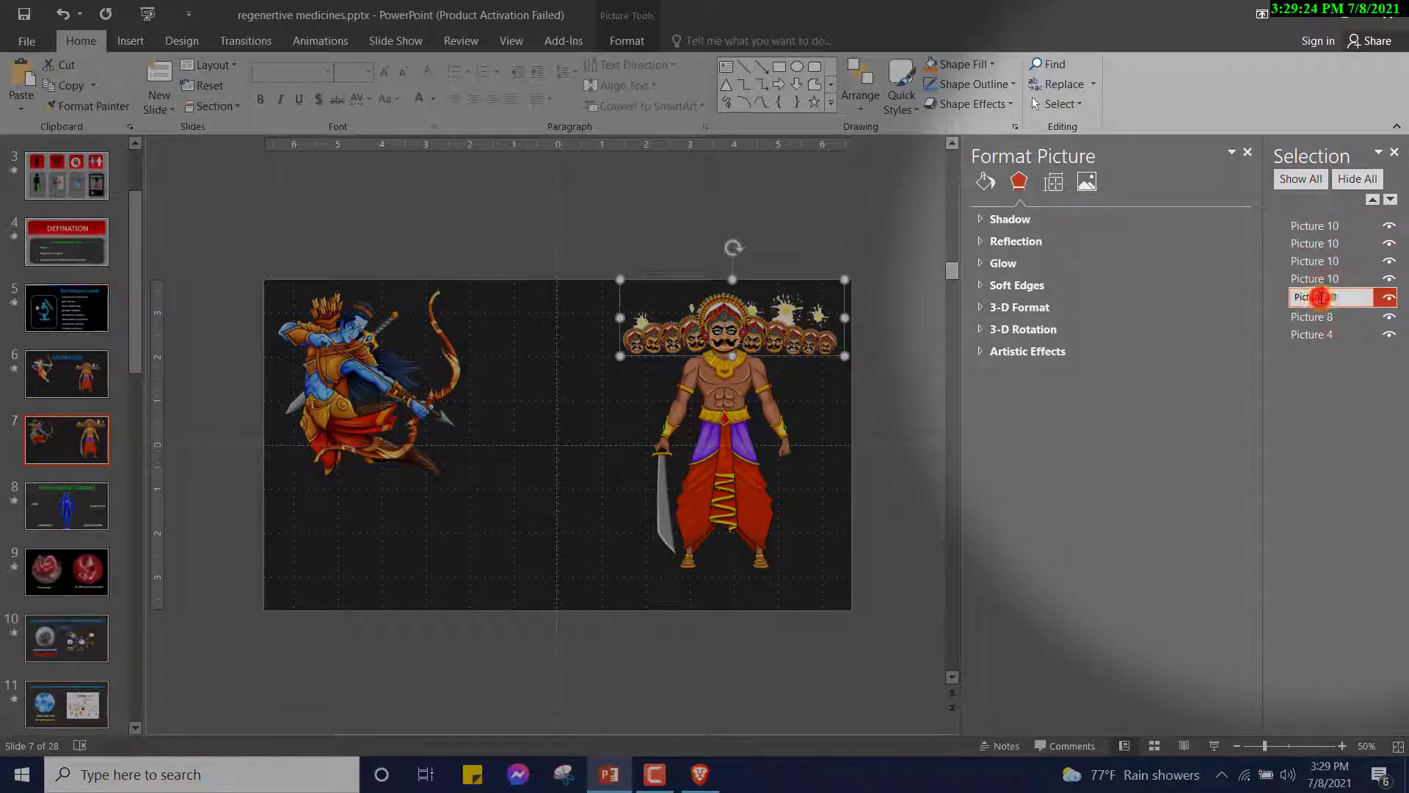
{"action": "left_click", "coordinate": [1312, 317]}
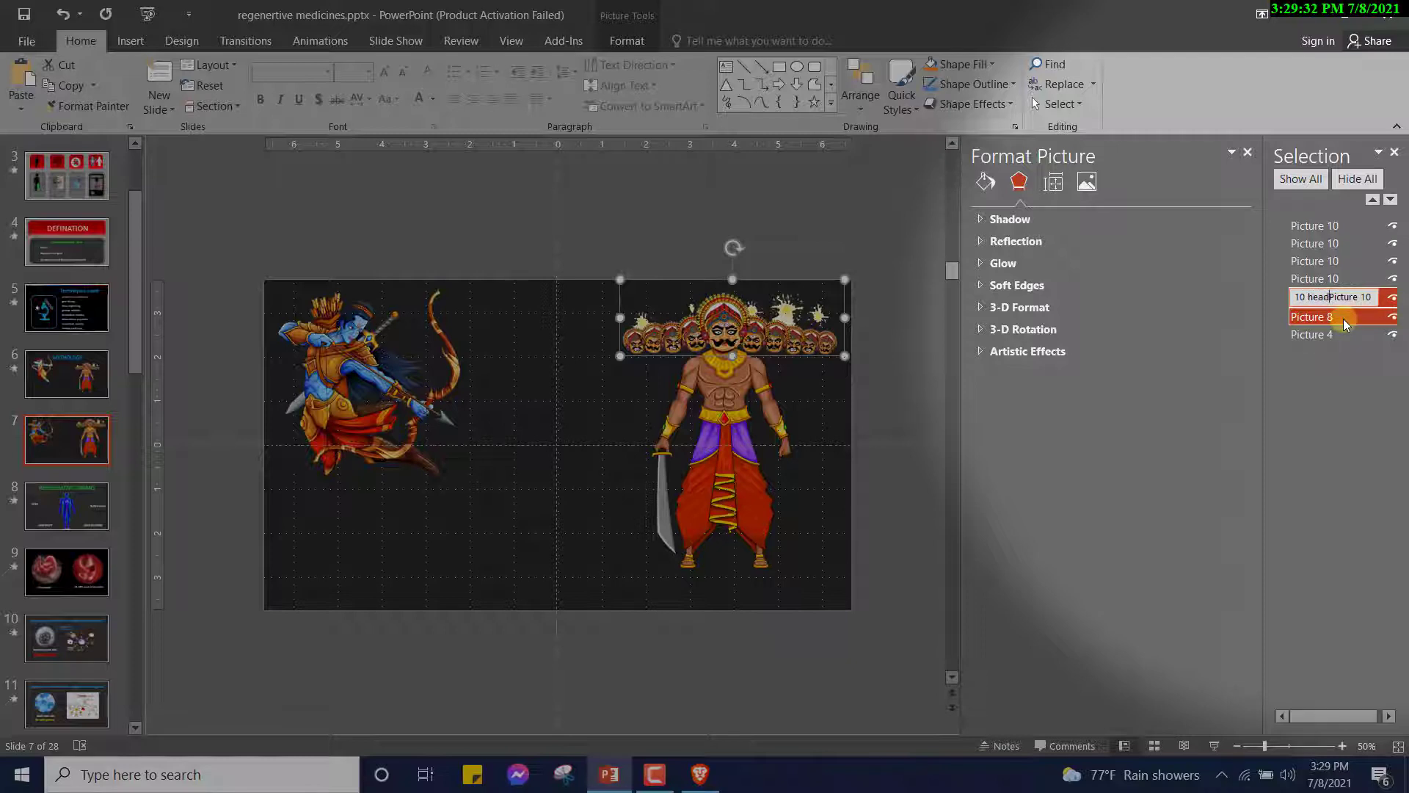
{"action": "left_click", "coordinate": [1334, 313]}
{"action": "type", "text": "body"}
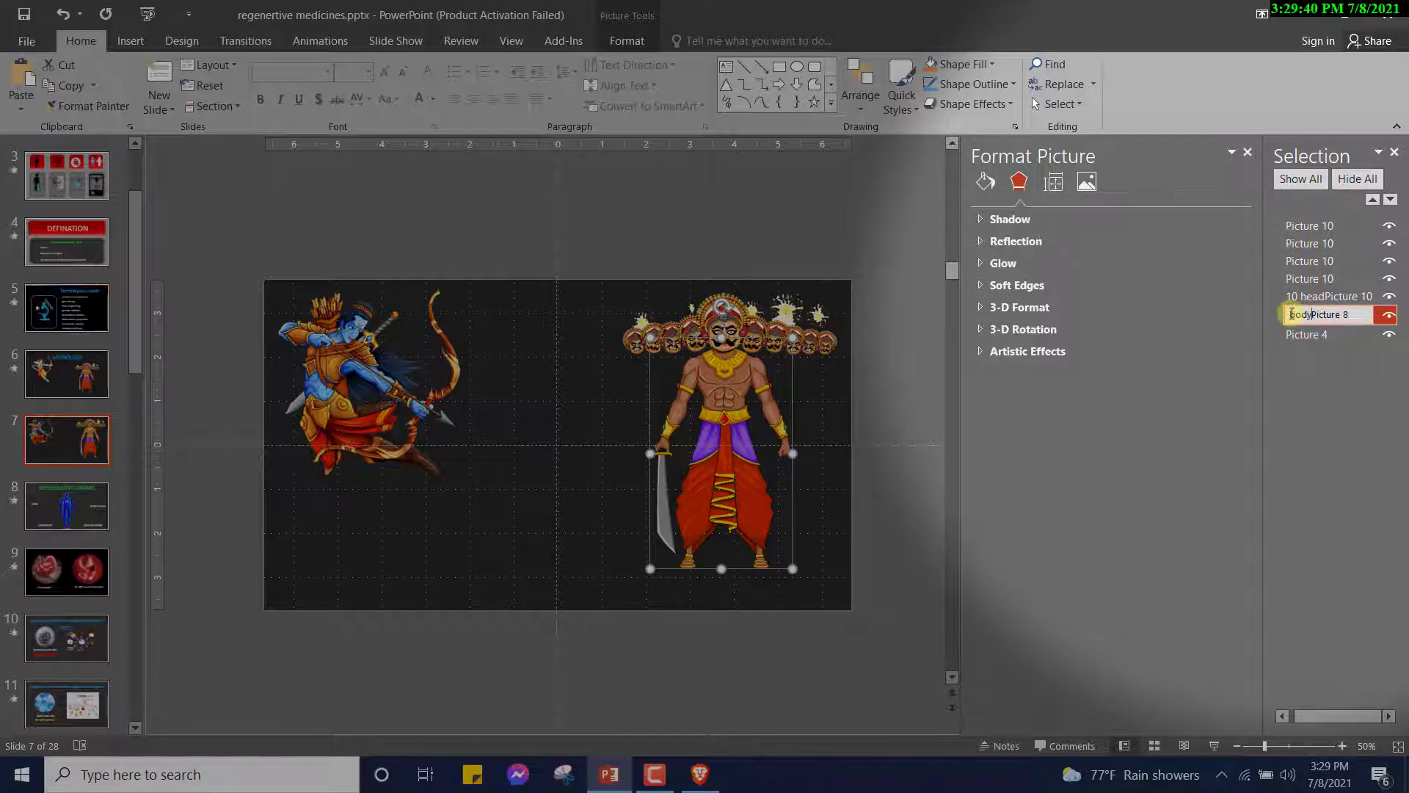
{"action": "left_click", "coordinate": [1310, 332]}
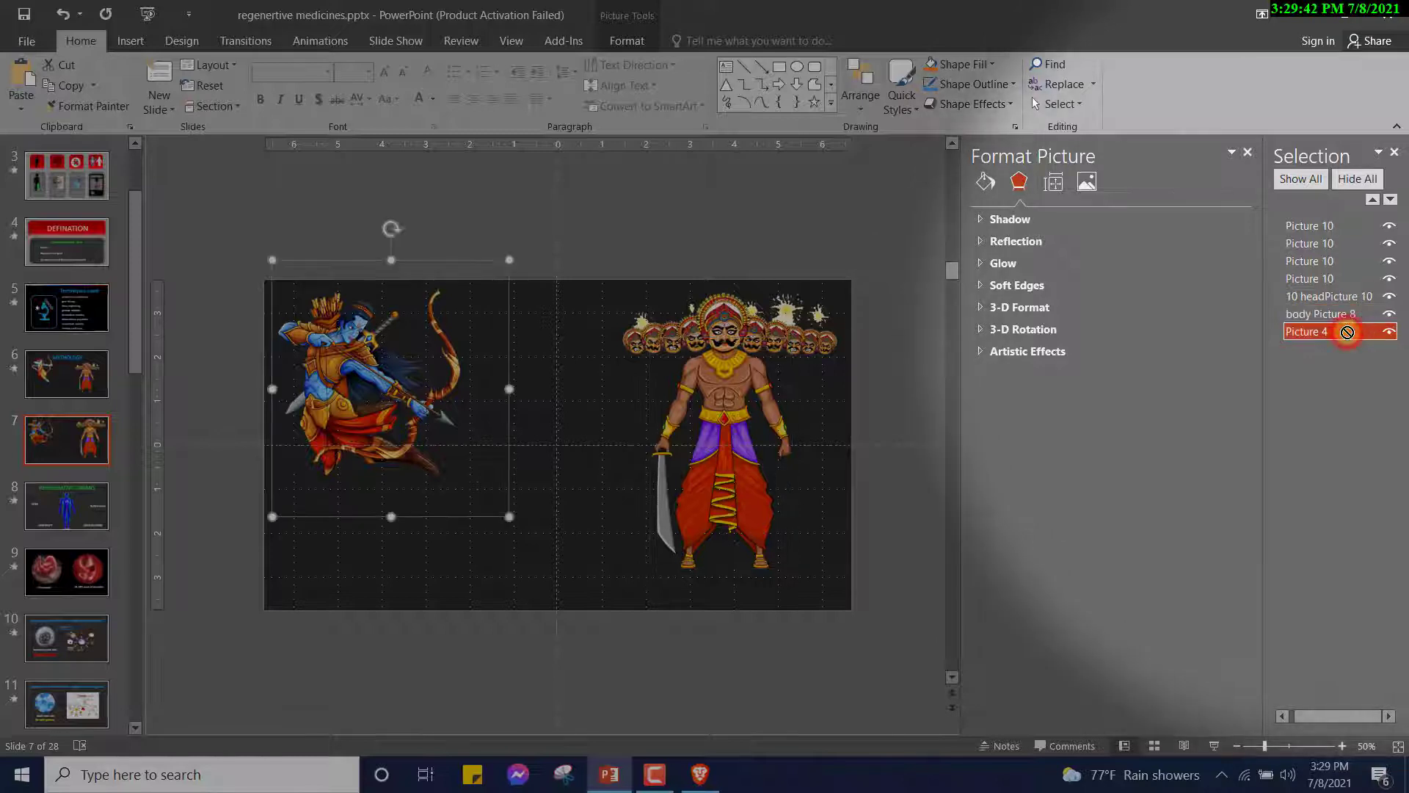
{"action": "left_click", "coordinate": [1388, 331]}
{"action": "type", "text": "ram "}
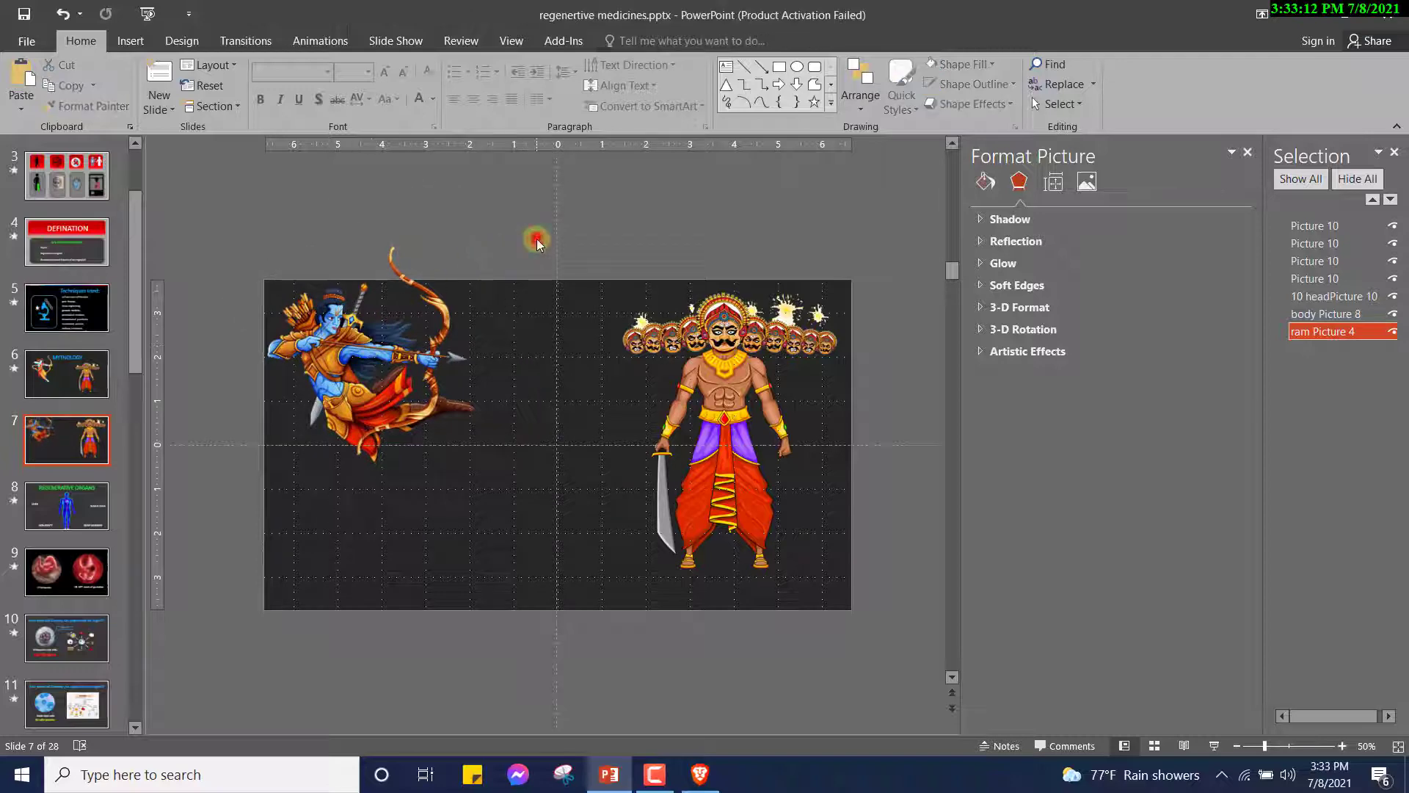
Deselect the Ram archer picture and bring up the Animations ribbon for it
{"action": "left_click", "coordinate": [369, 369]}
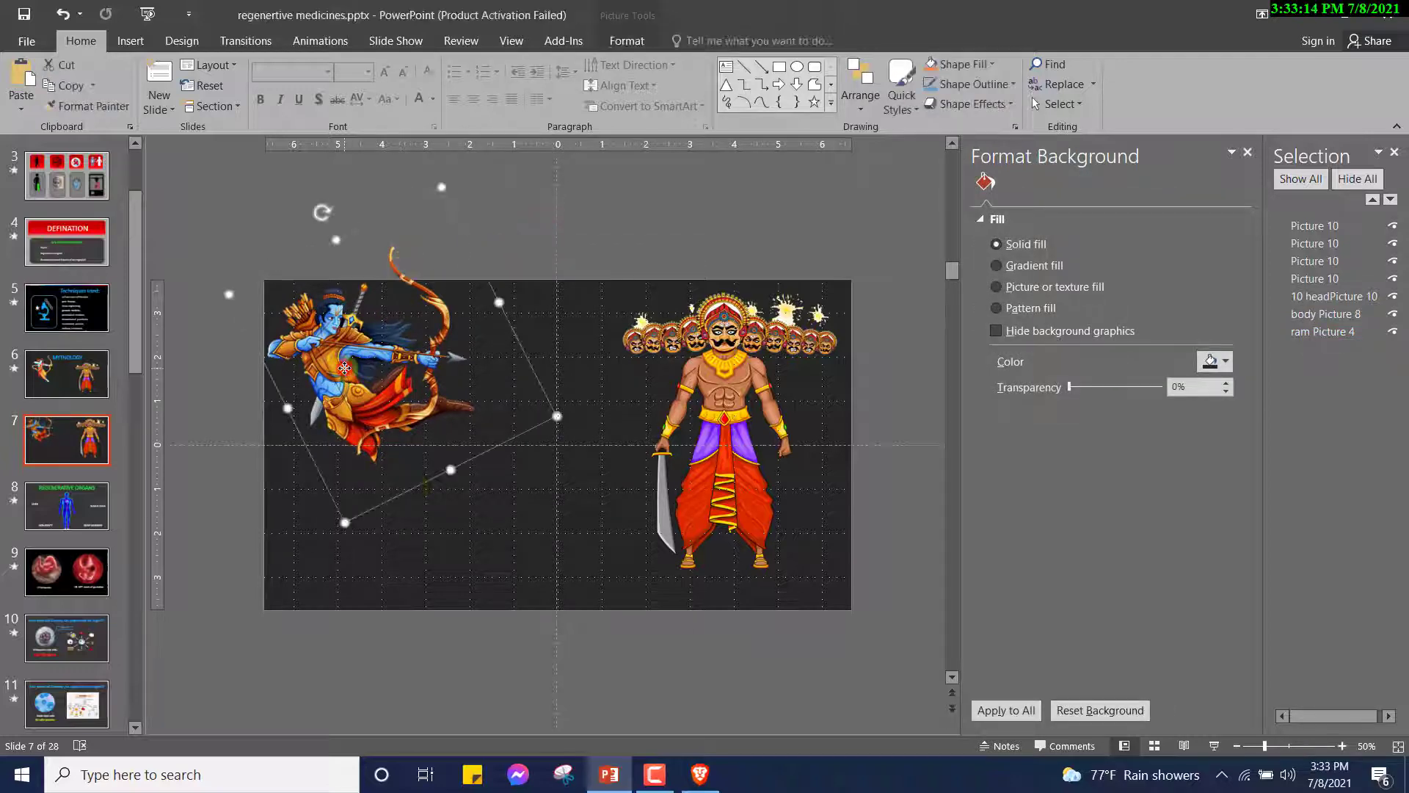
{"action": "left_click", "coordinate": [320, 40]}
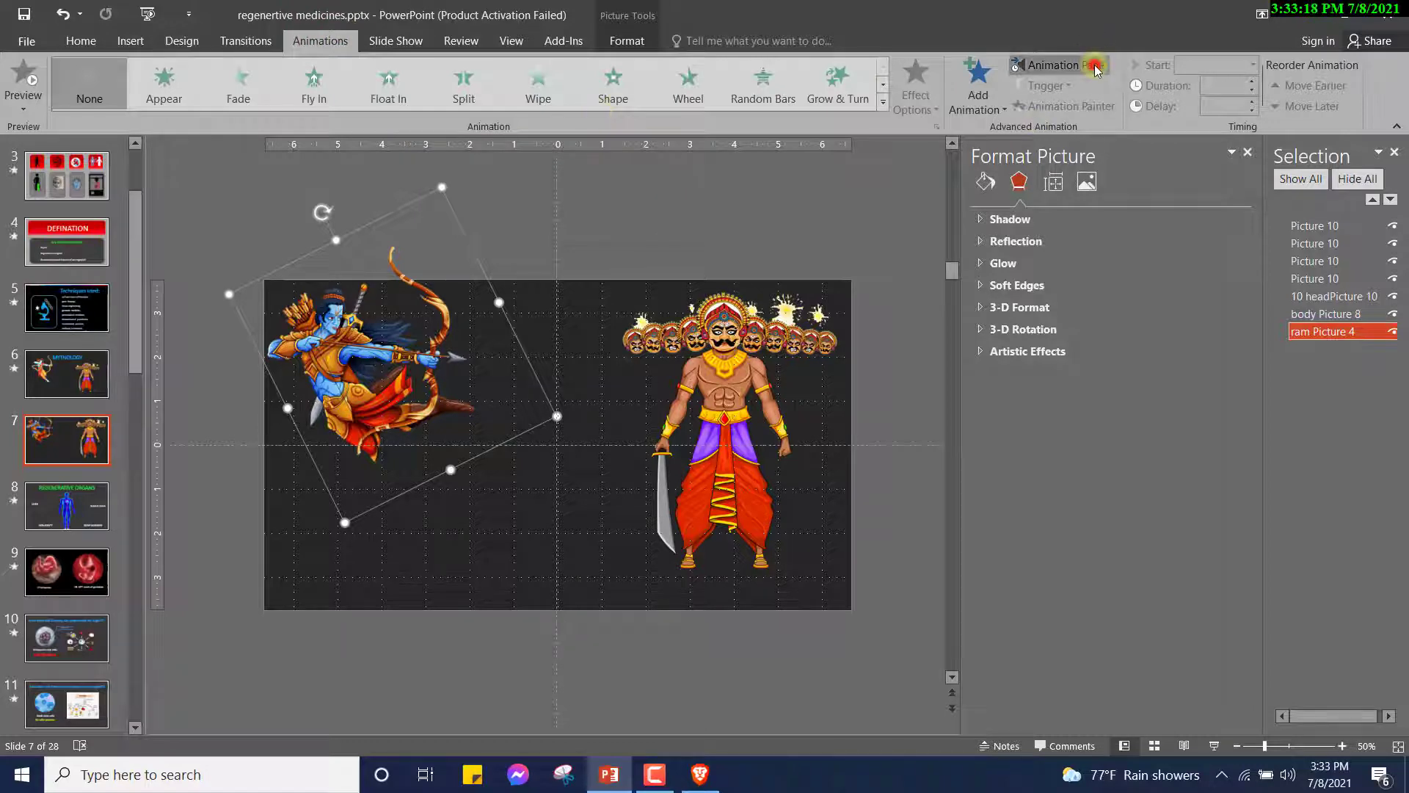
Apply a Fly In entrance to the archer with a 0.75-second duration
{"action": "left_click", "coordinate": [1058, 65]}
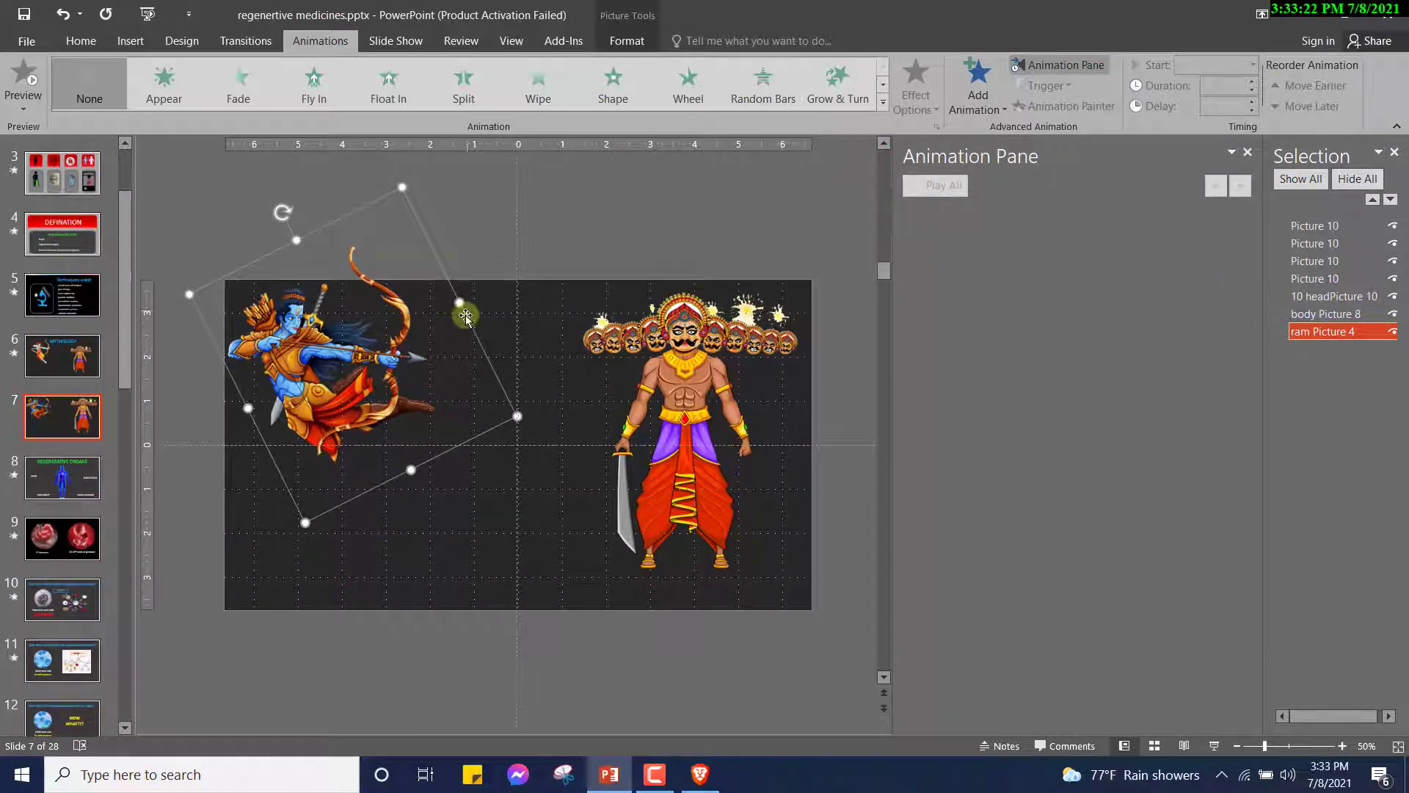
{"action": "mouse_move", "coordinate": [163, 81]}
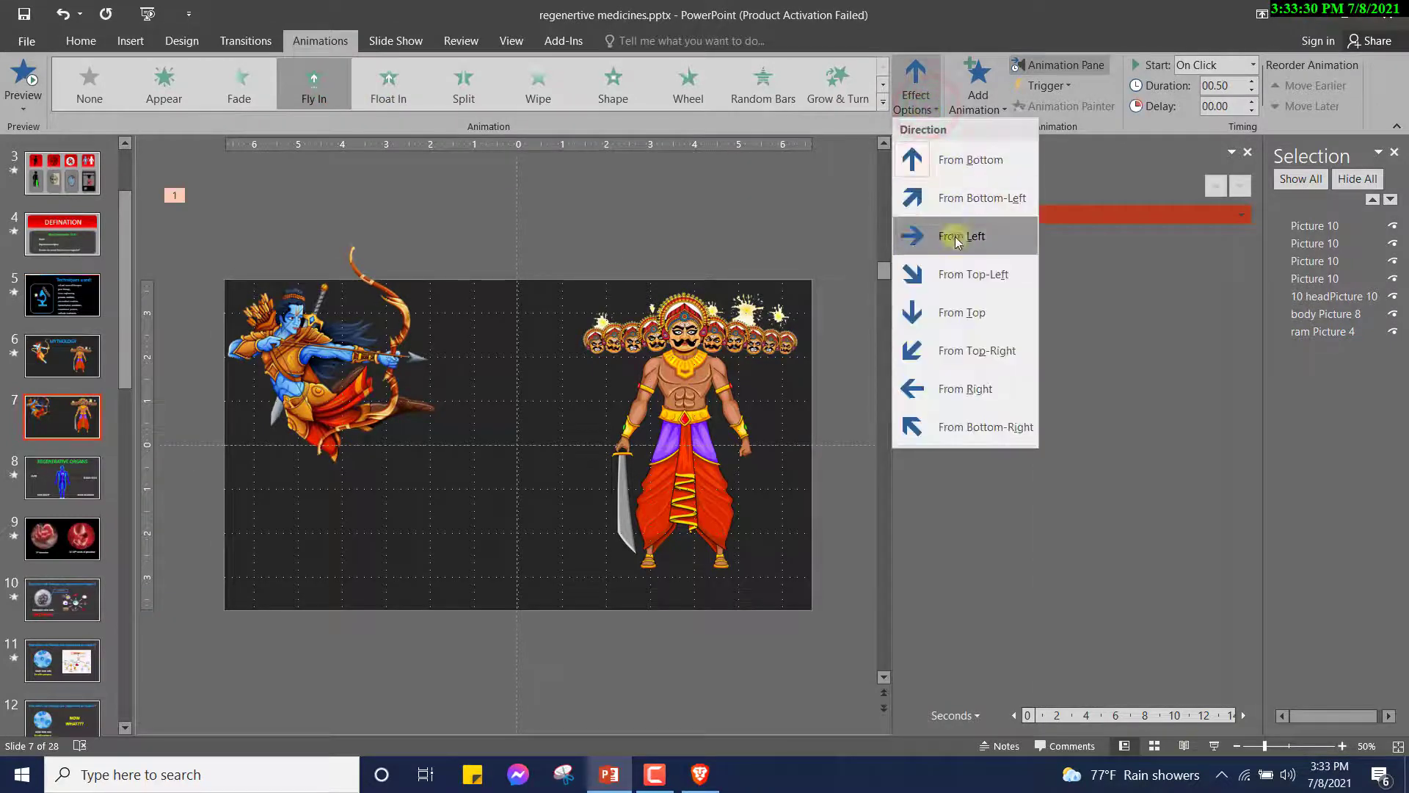
{"action": "left_click", "coordinate": [962, 235]}
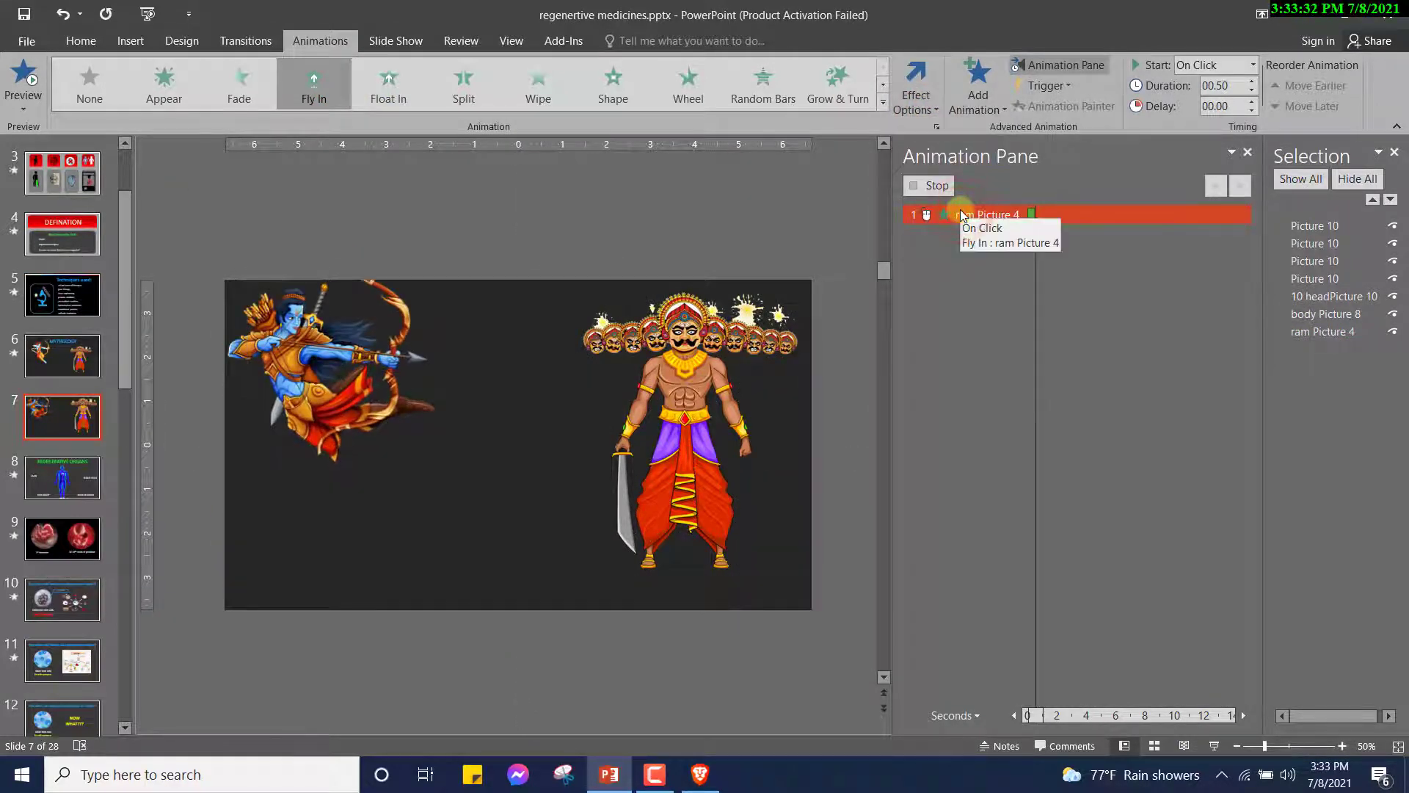
{"action": "left_click", "coordinate": [914, 85]}
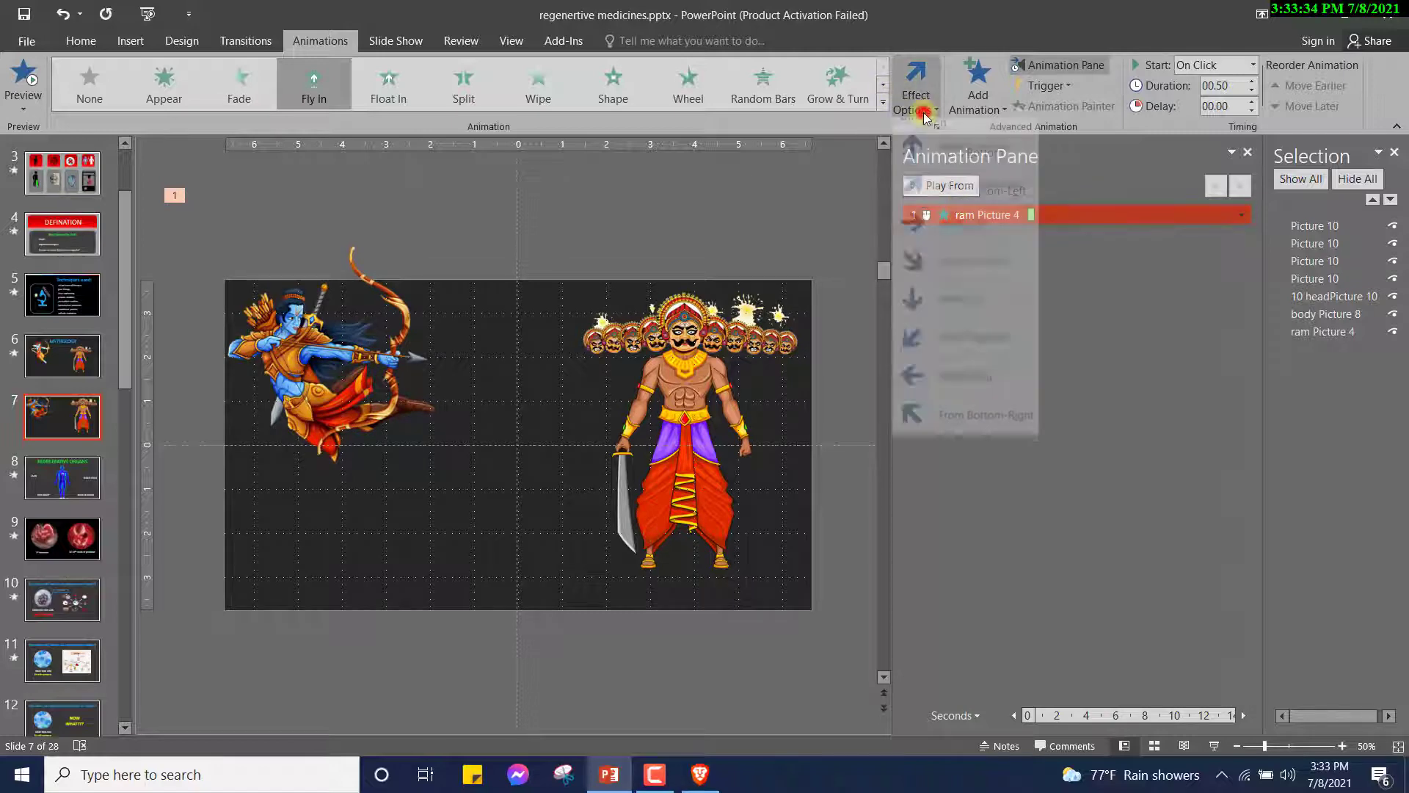
{"action": "left_click", "coordinate": [940, 185]}
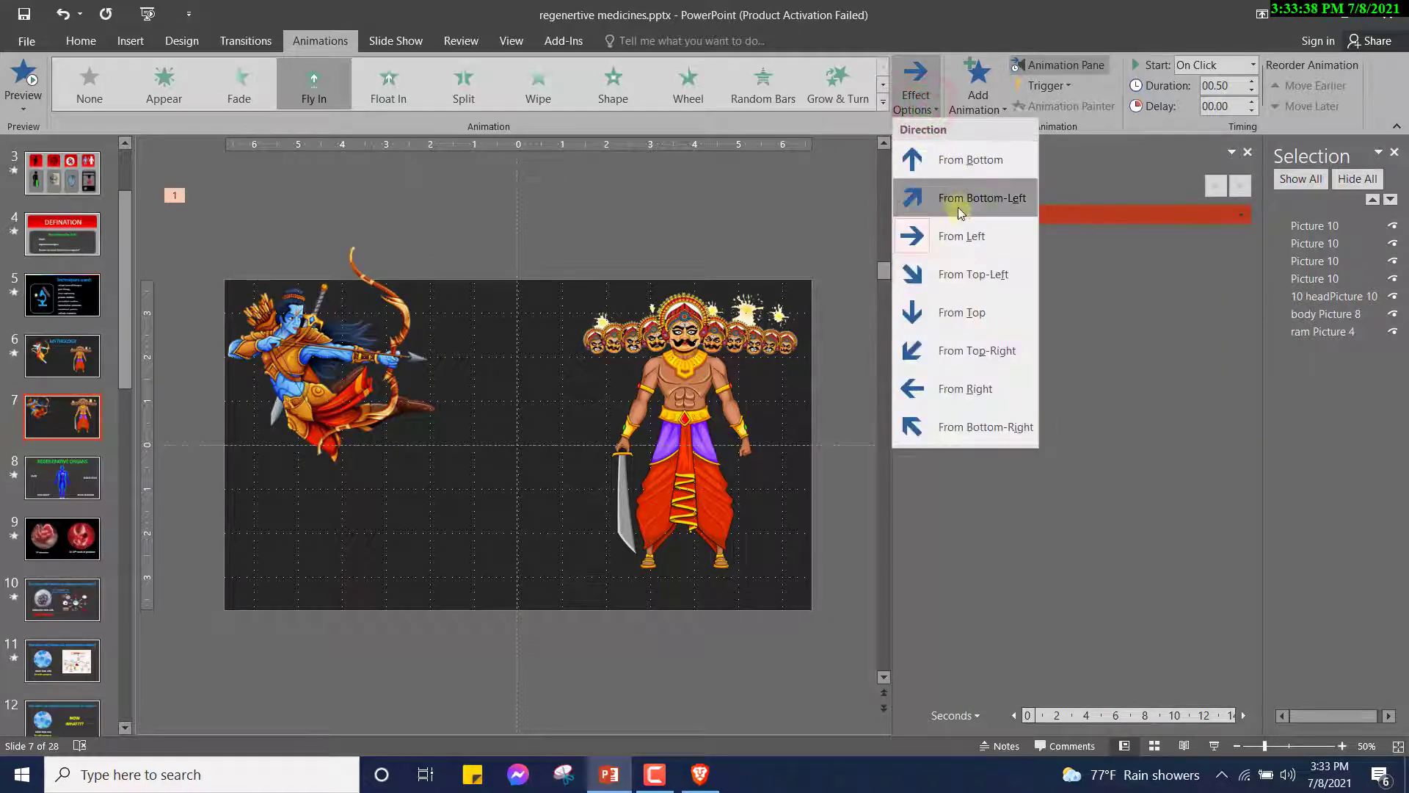
{"action": "left_click", "coordinate": [981, 197]}
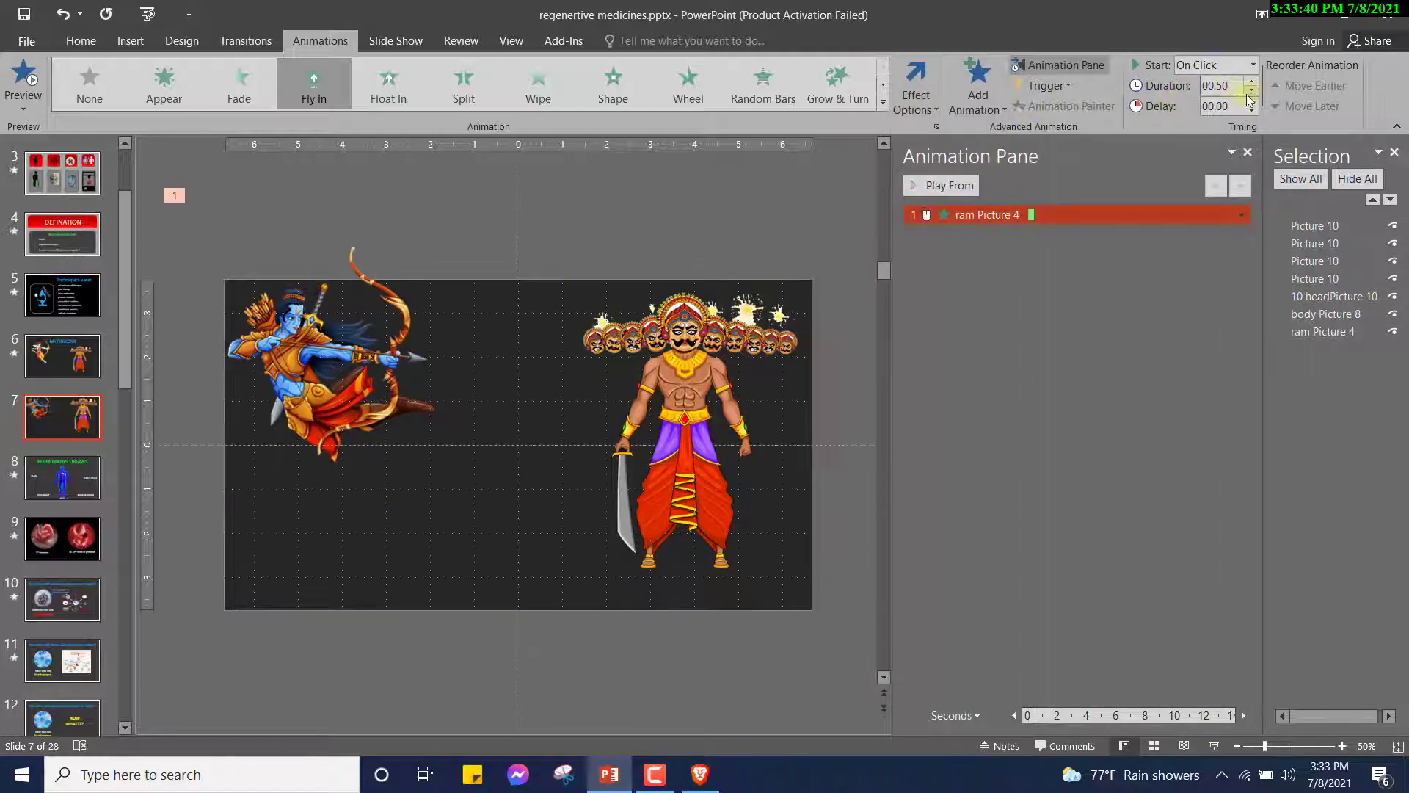
{"action": "left_click", "coordinate": [1250, 80]}
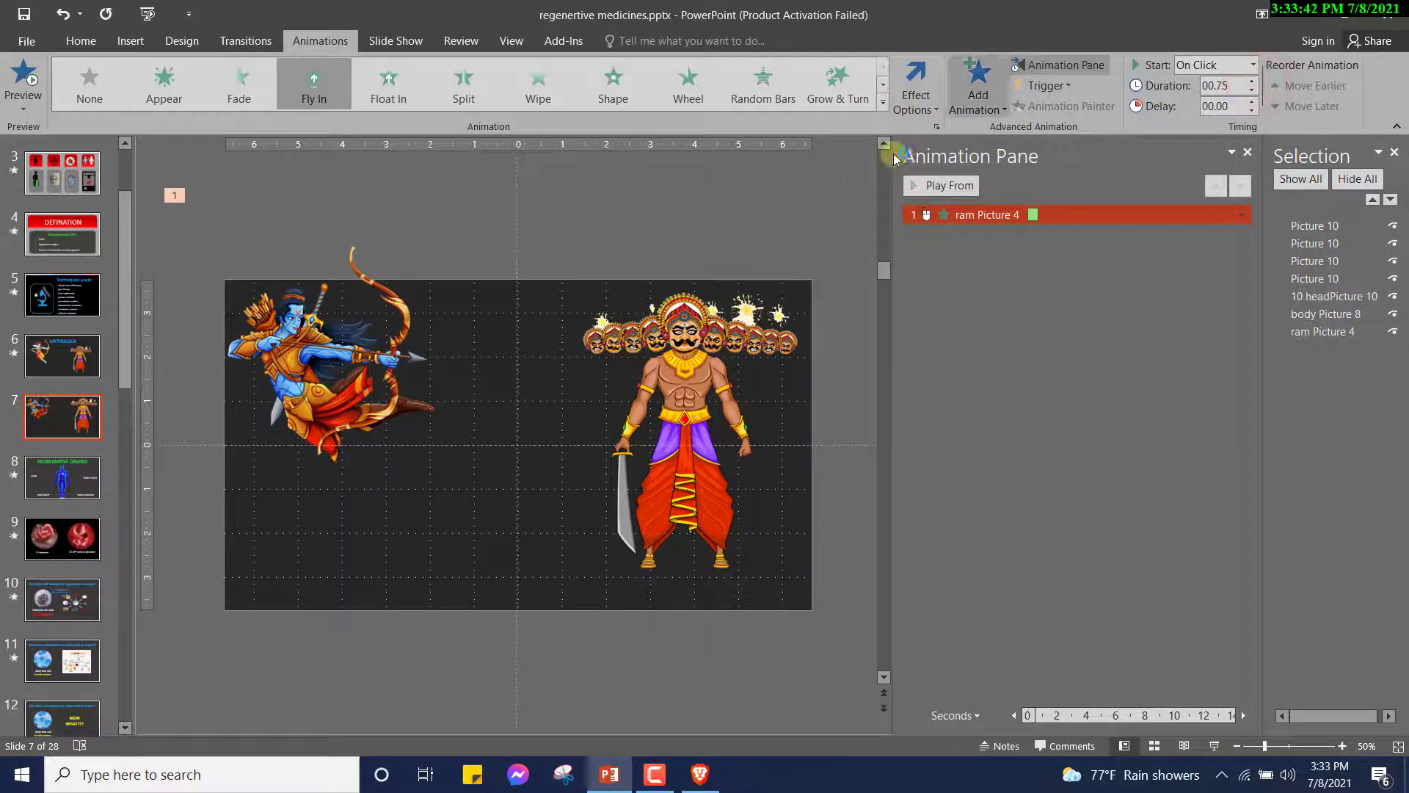
Change the archer's fly-in direction to From Top-Left and preview the entrance
{"action": "left_click", "coordinate": [940, 185]}
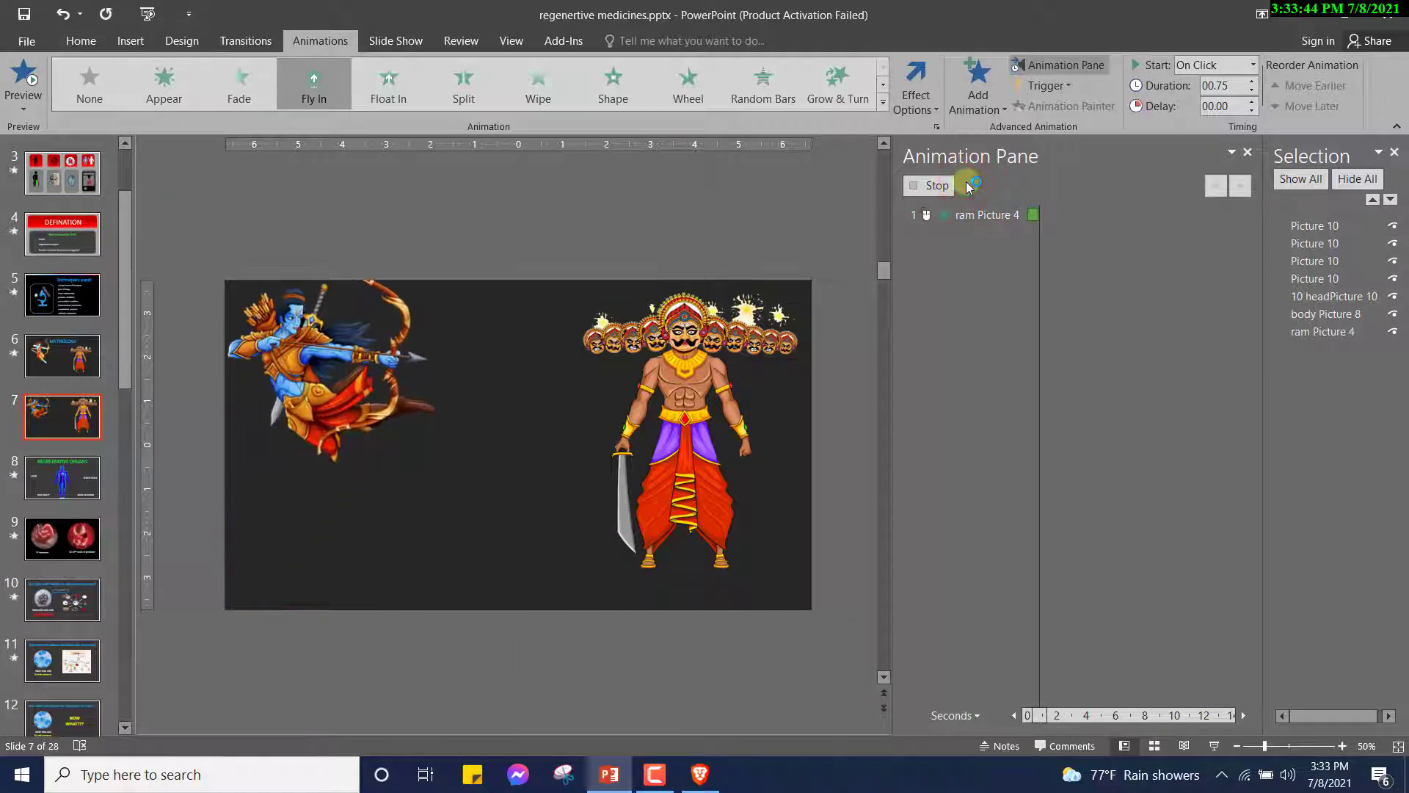
{"action": "left_click", "coordinate": [934, 185]}
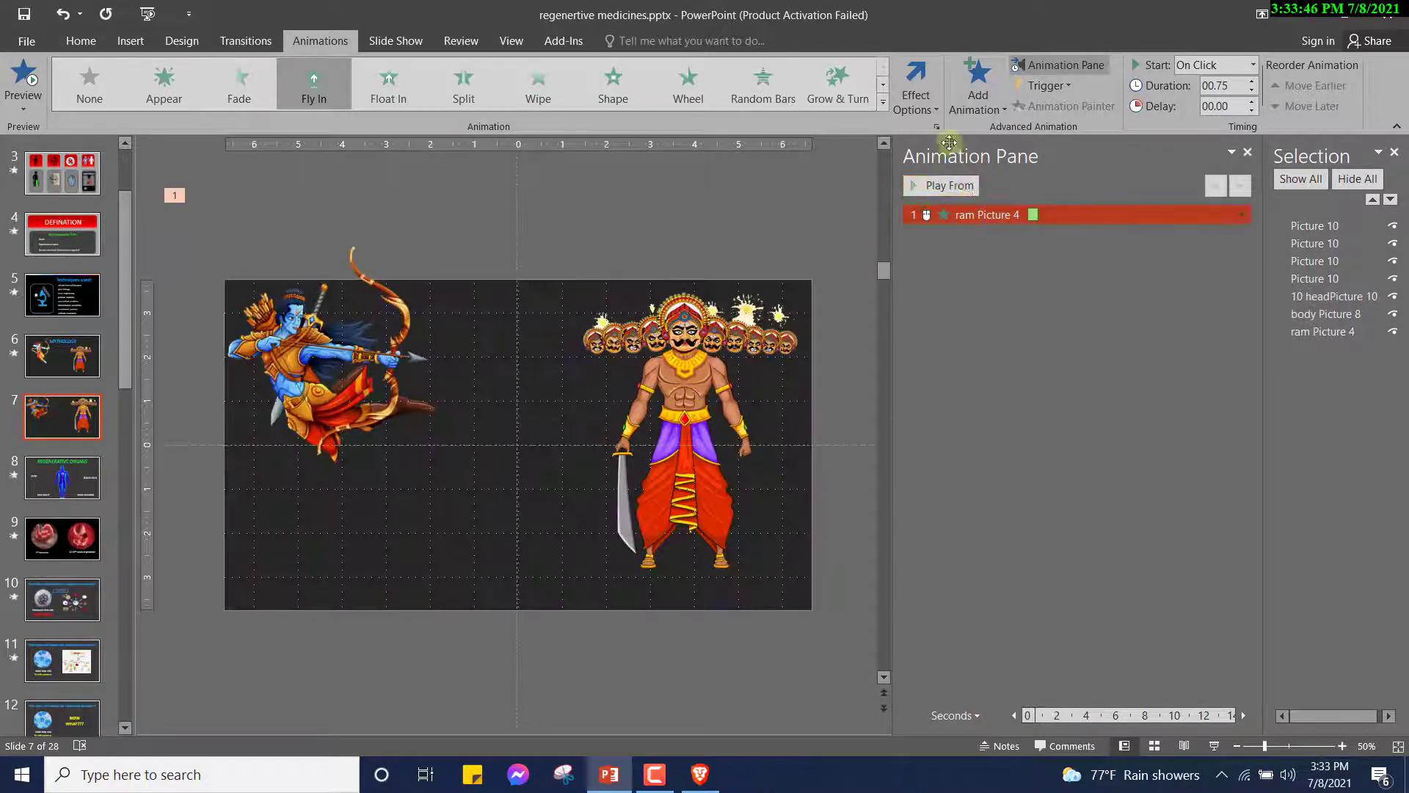
{"action": "left_click", "coordinate": [941, 185]}
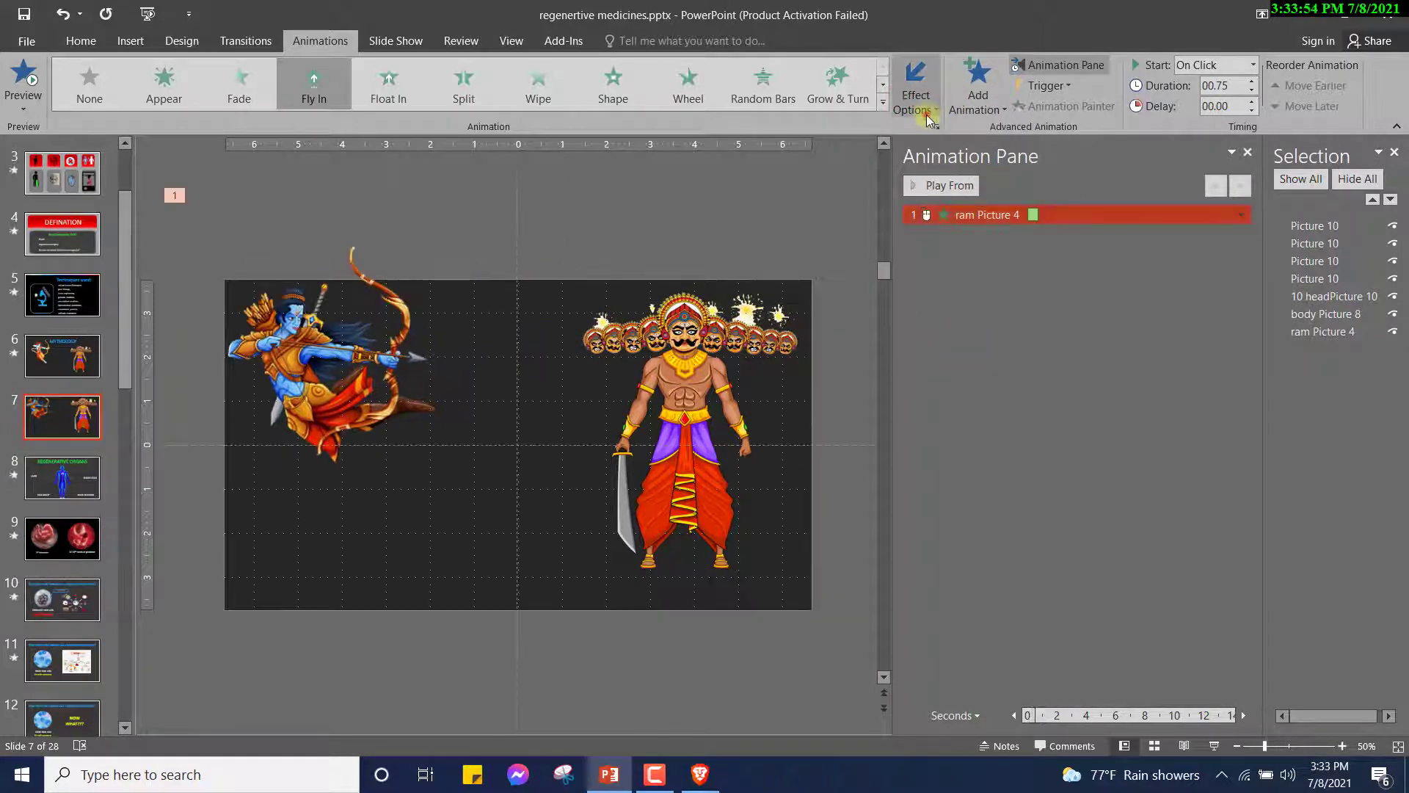
{"action": "left_click", "coordinate": [941, 185]}
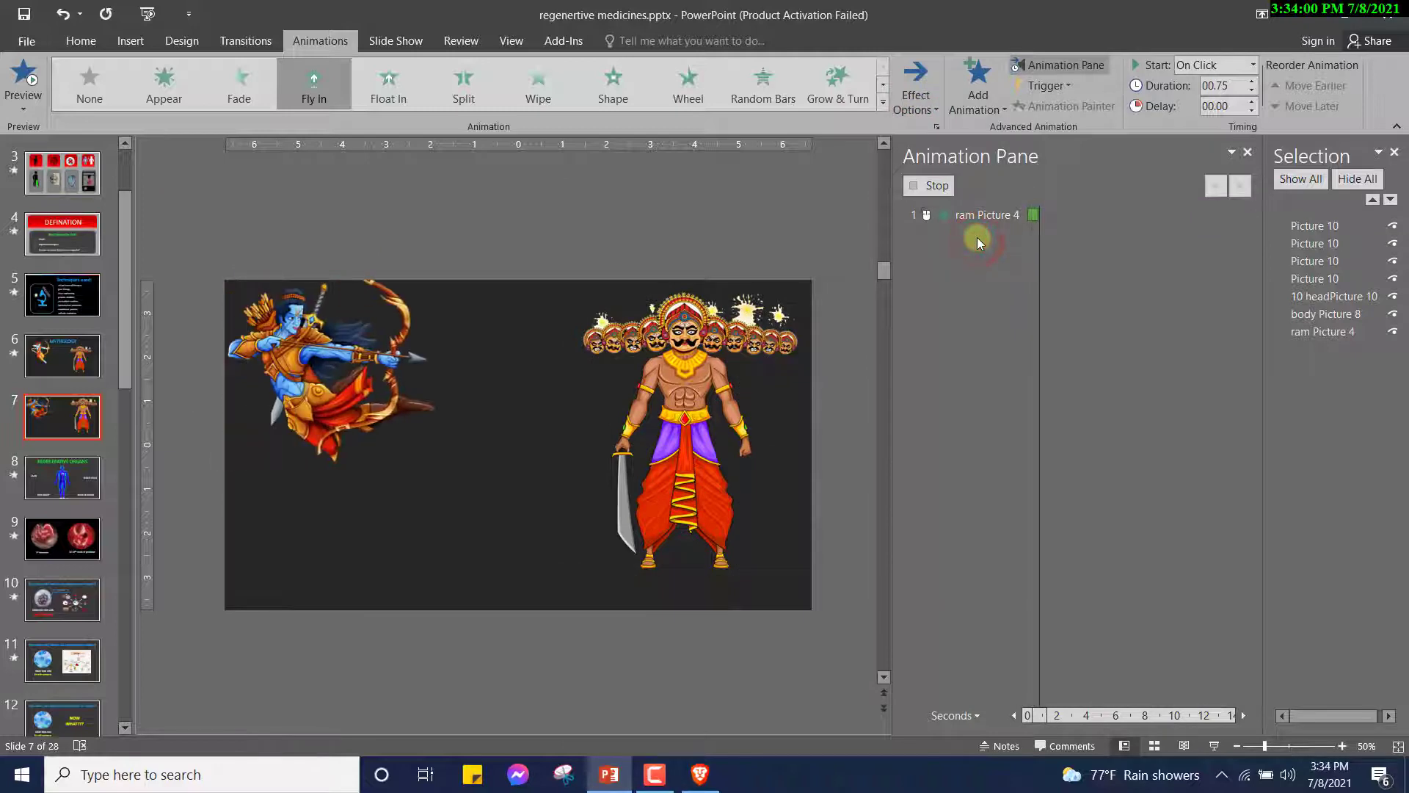
{"action": "left_click", "coordinate": [914, 86]}
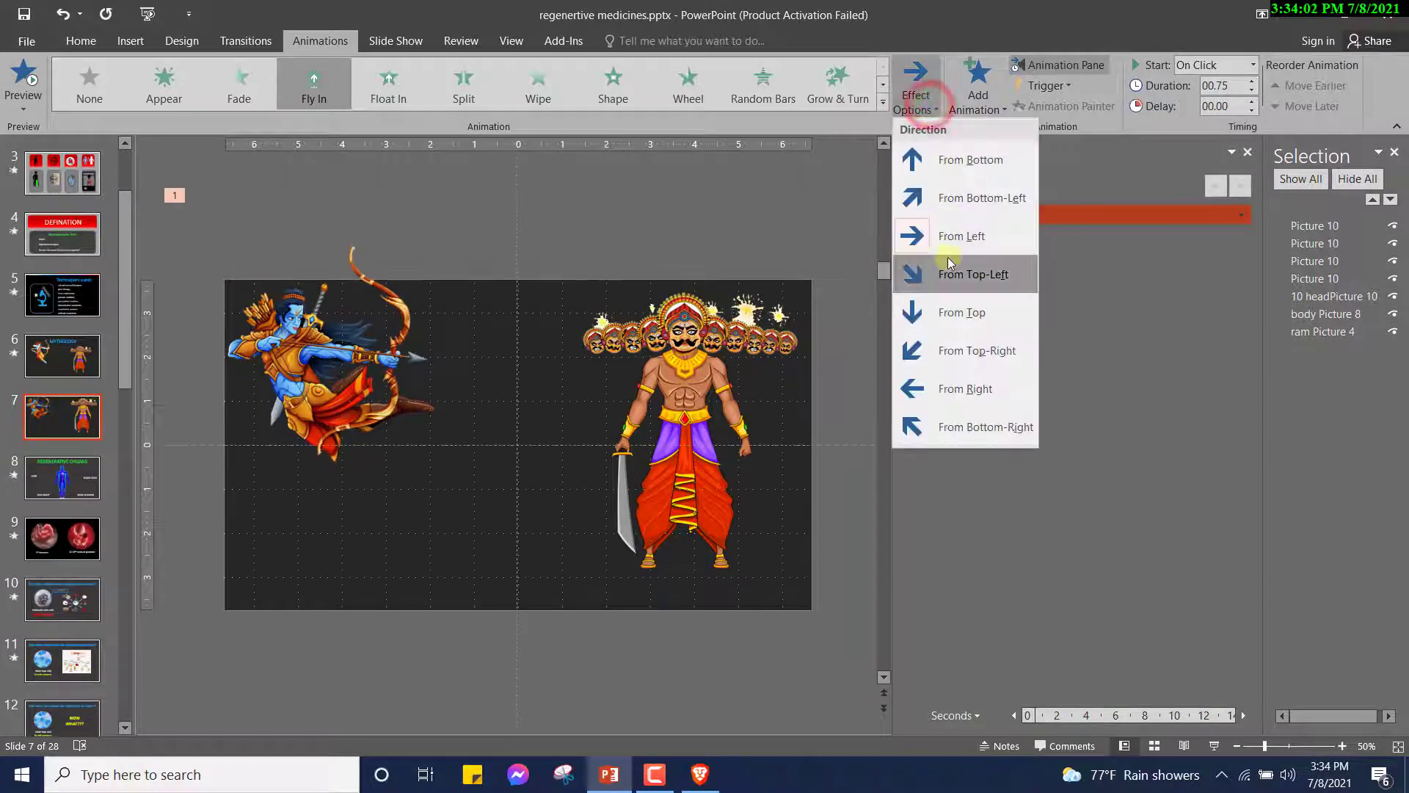
{"action": "left_click", "coordinate": [973, 274]}
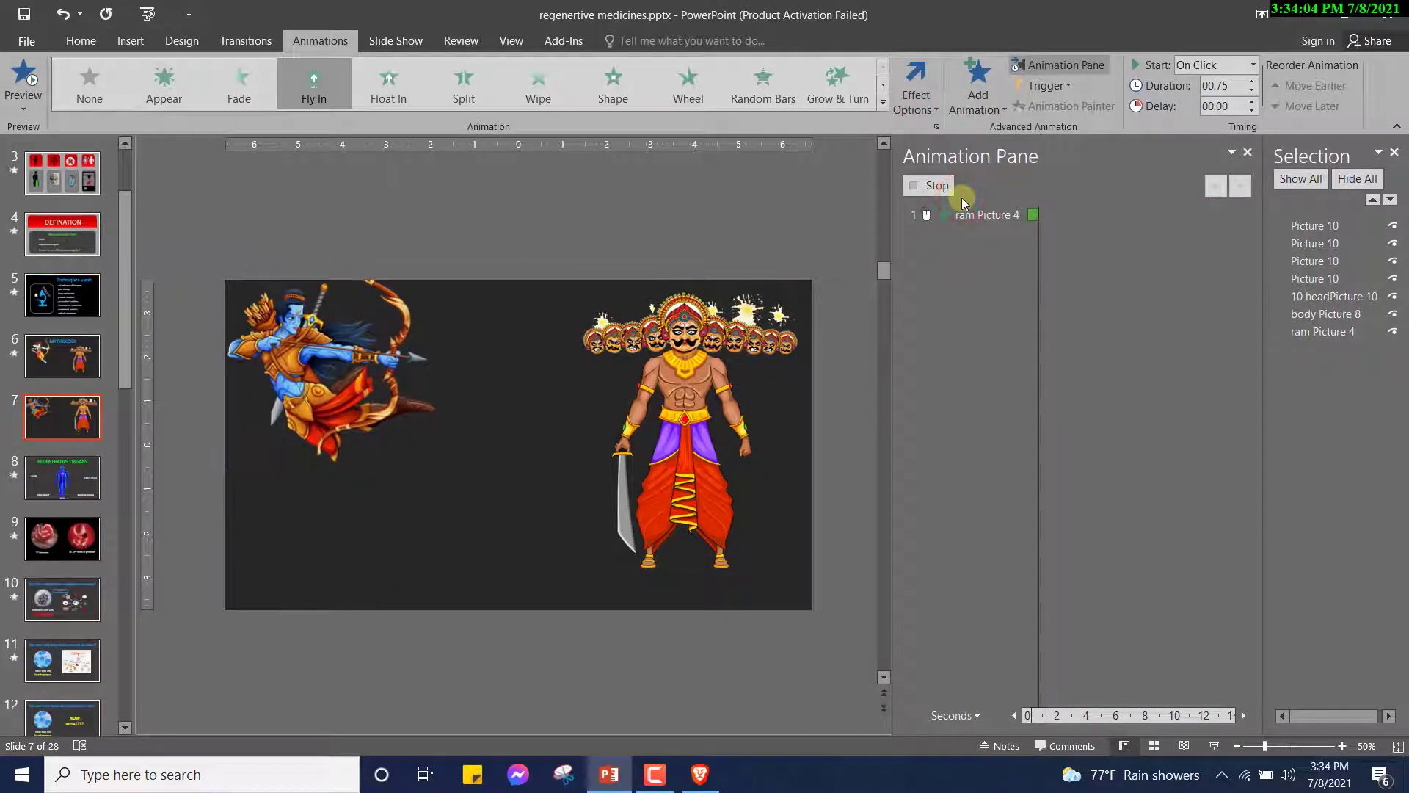
{"action": "left_click", "coordinate": [937, 186]}
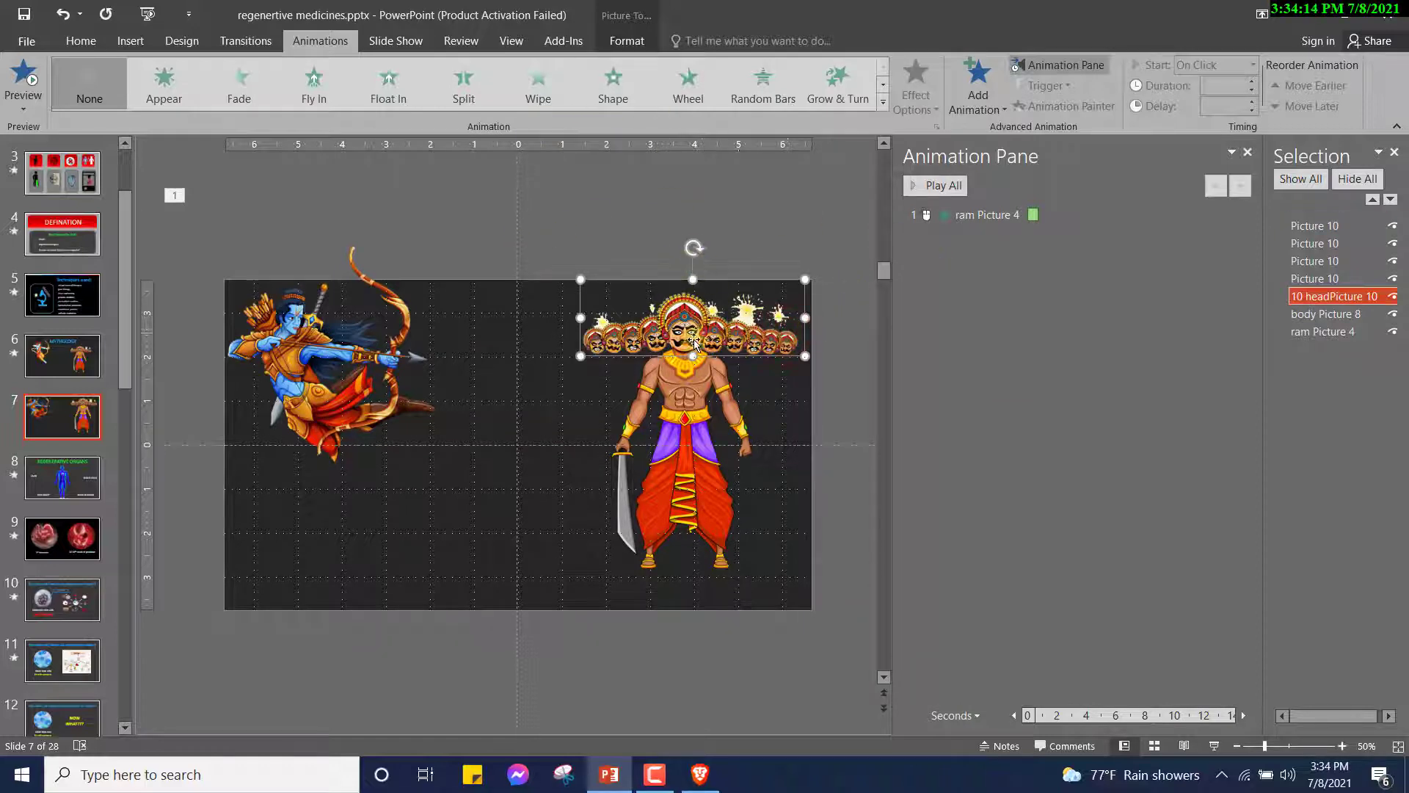
Give the first head picture a Fly Out exit toward the top-left
{"action": "left_click", "coordinate": [1314, 226]}
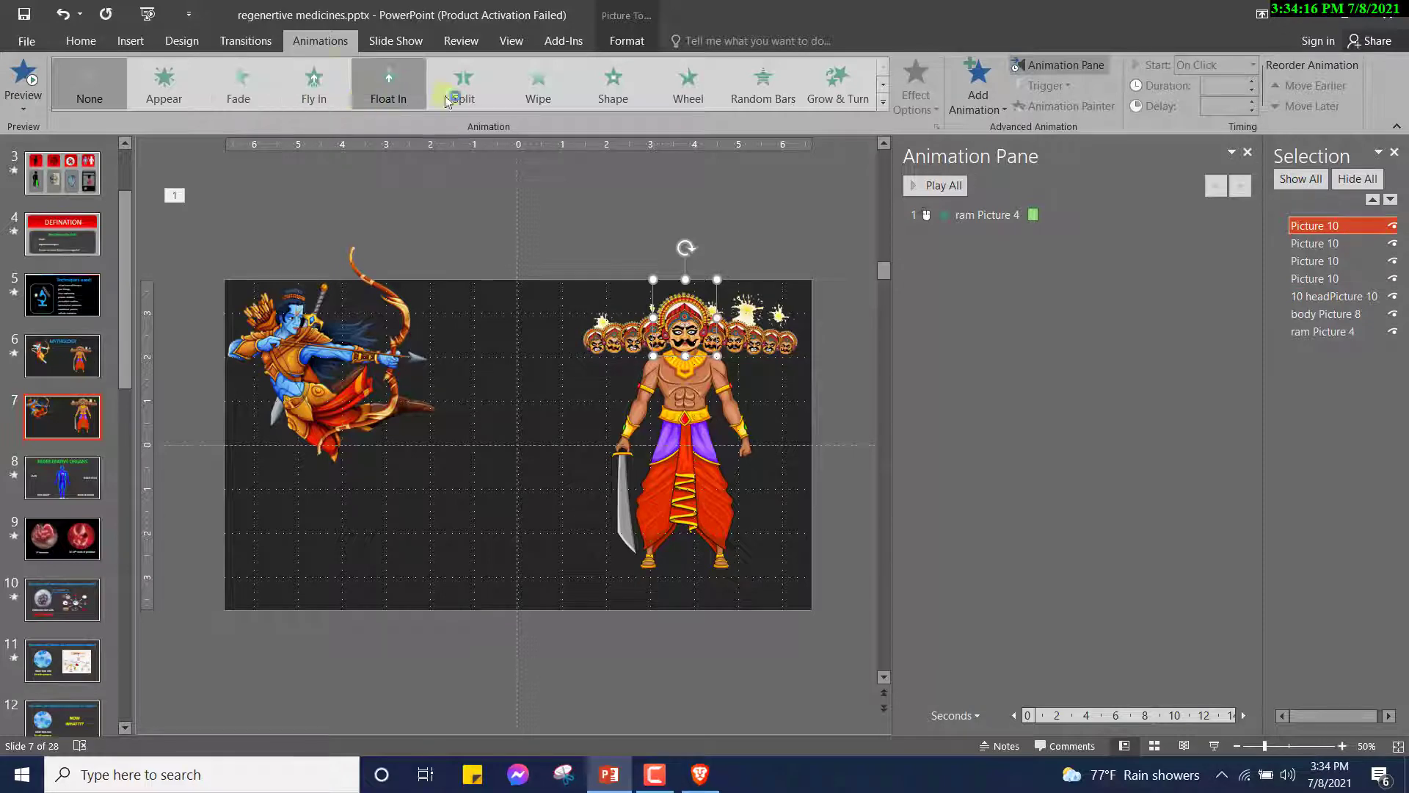
{"action": "mouse_move", "coordinate": [835, 85]}
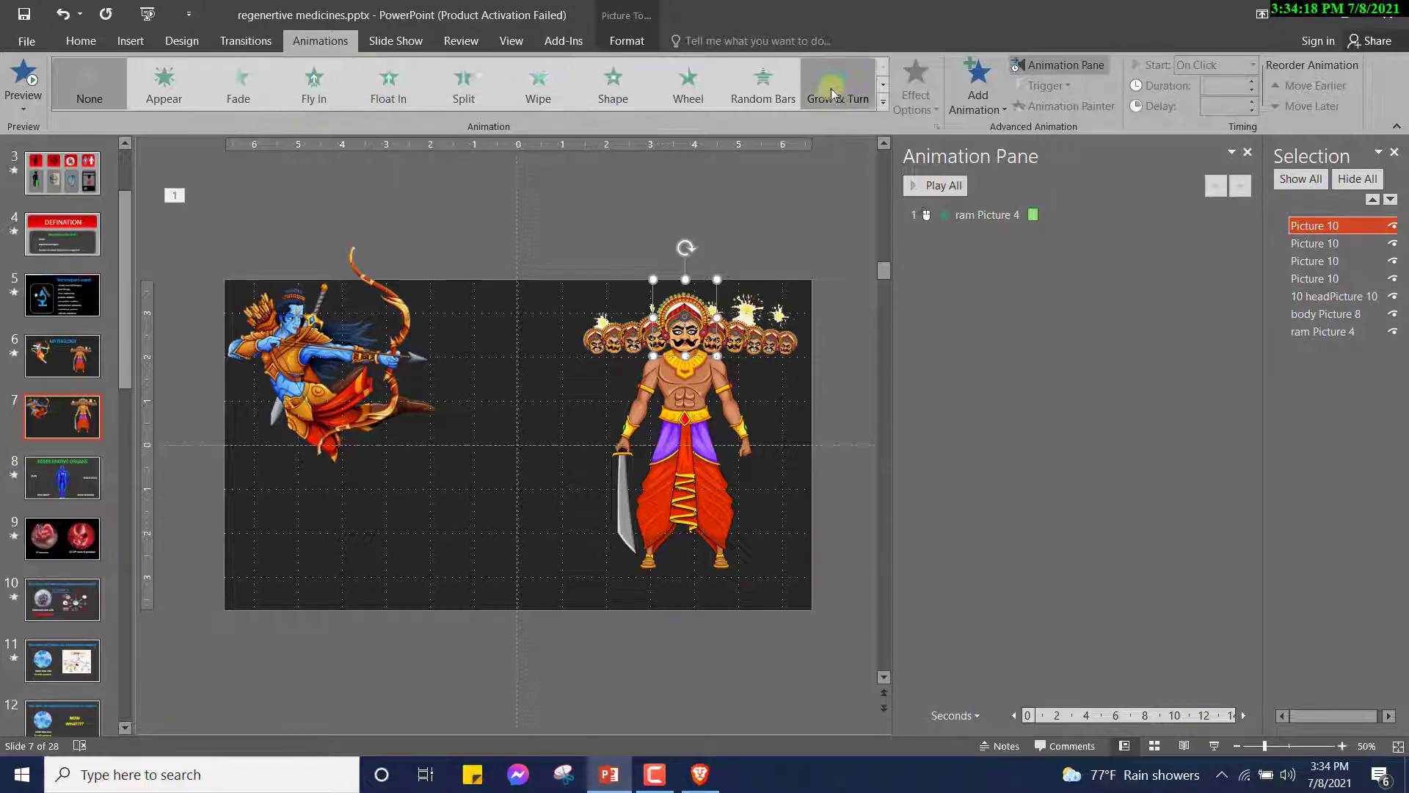
{"action": "left_click", "coordinate": [882, 101]}
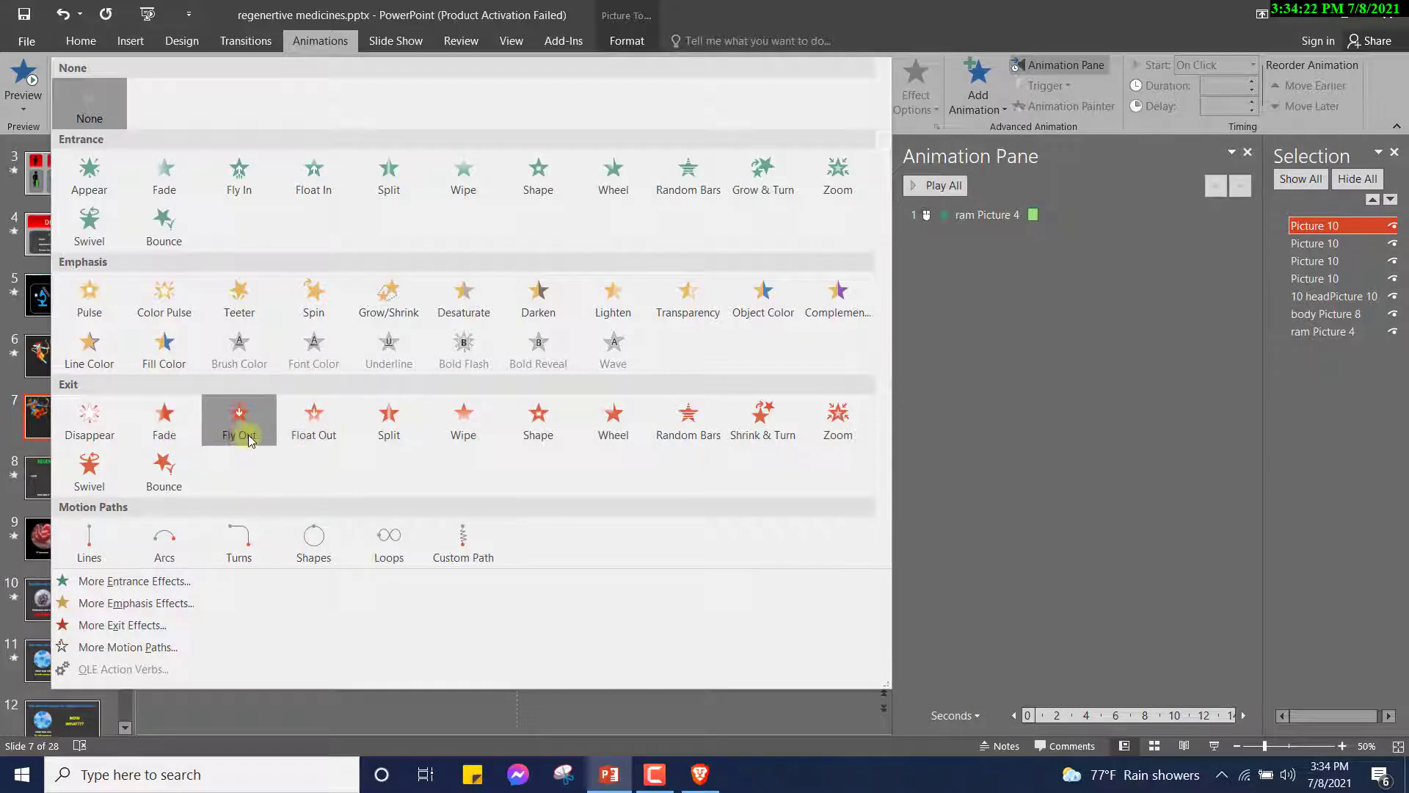
{"action": "left_click", "coordinate": [238, 420]}
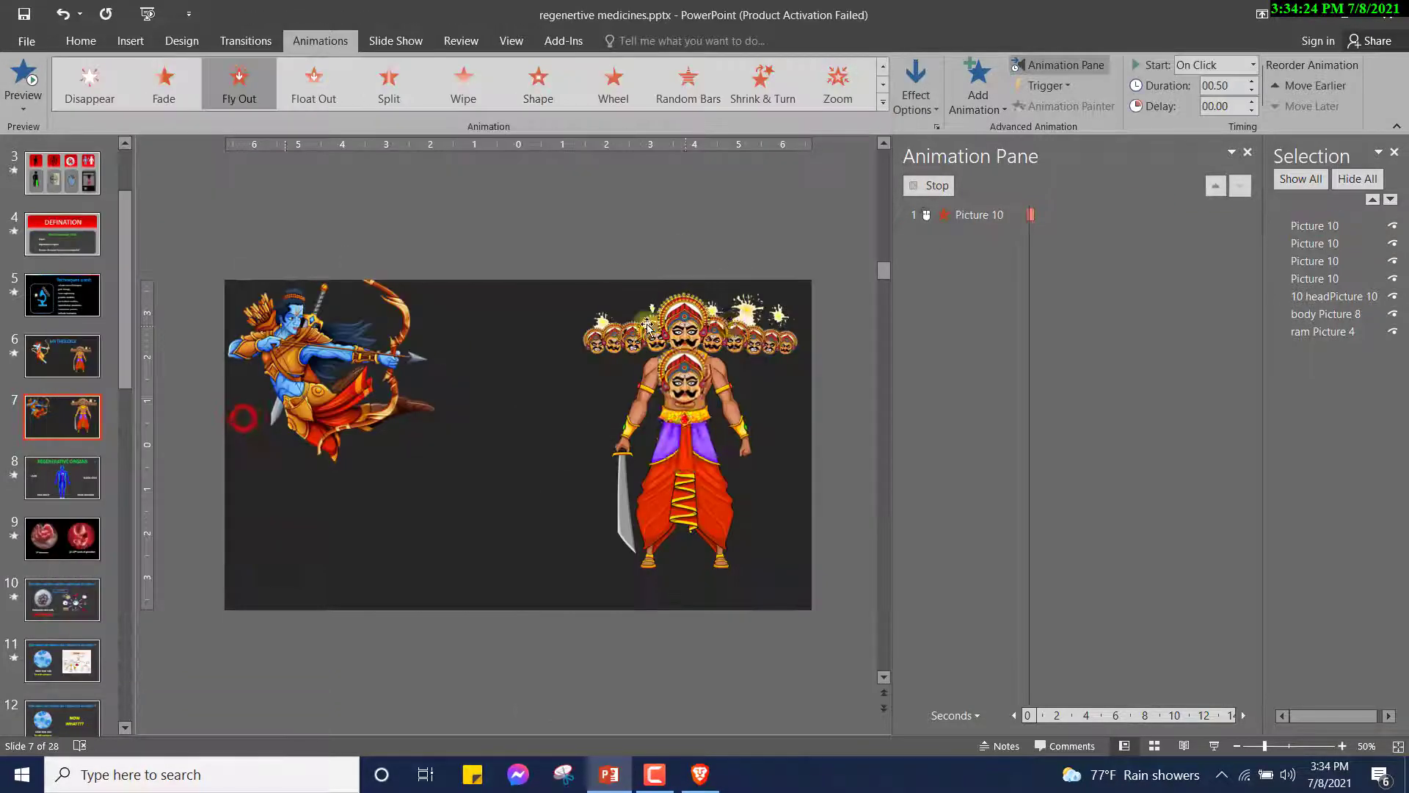
{"action": "left_click", "coordinate": [915, 85]}
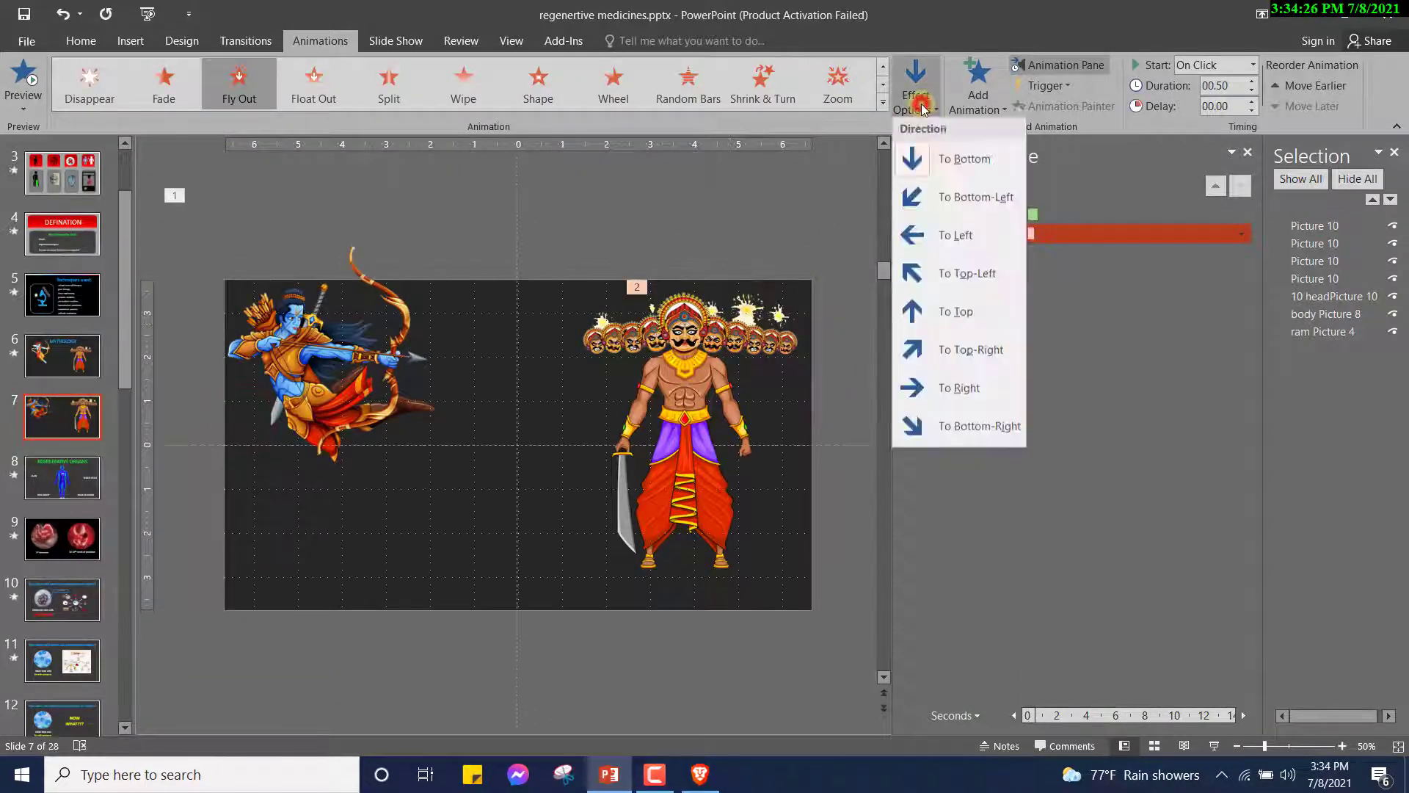
{"action": "mouse_move", "coordinate": [967, 274]}
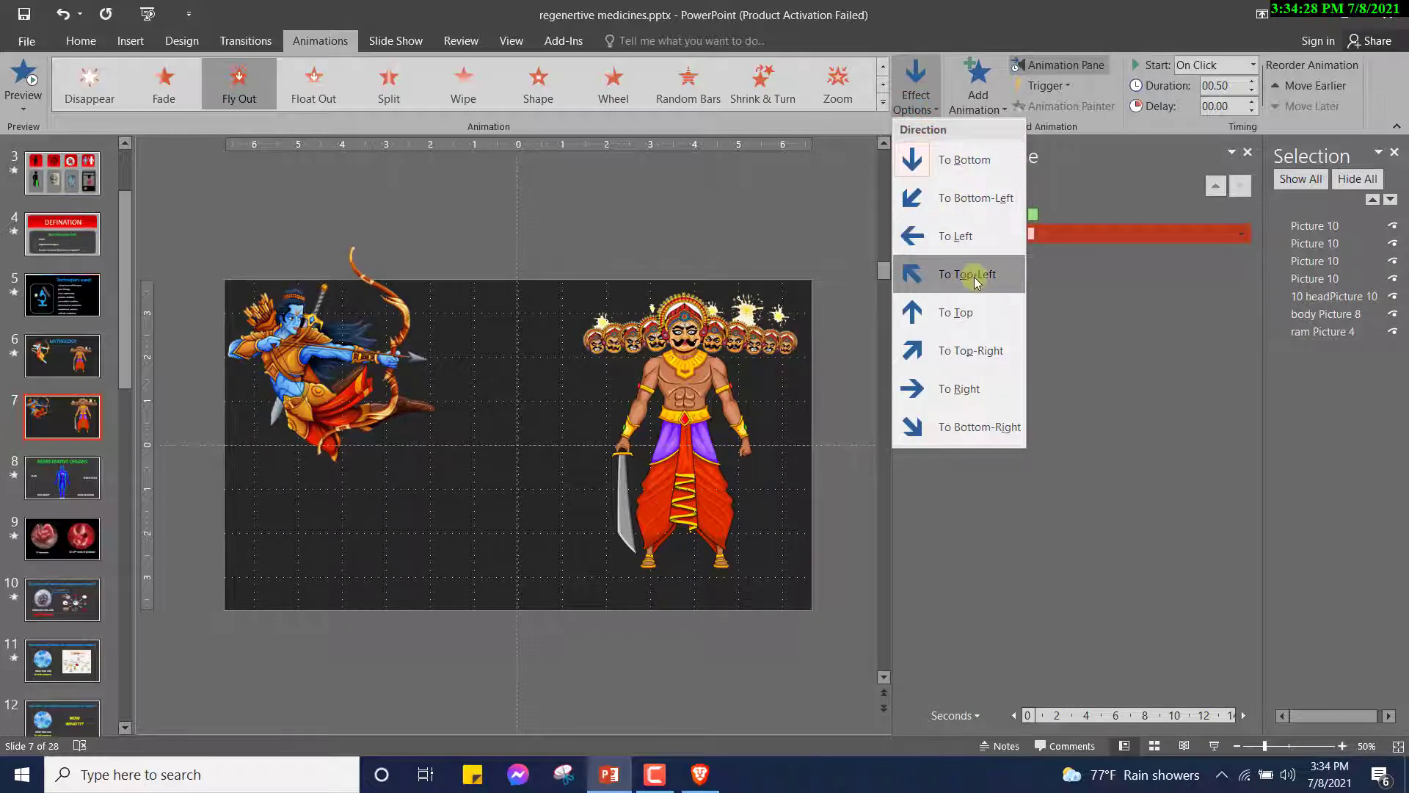
{"action": "left_click", "coordinate": [967, 273]}
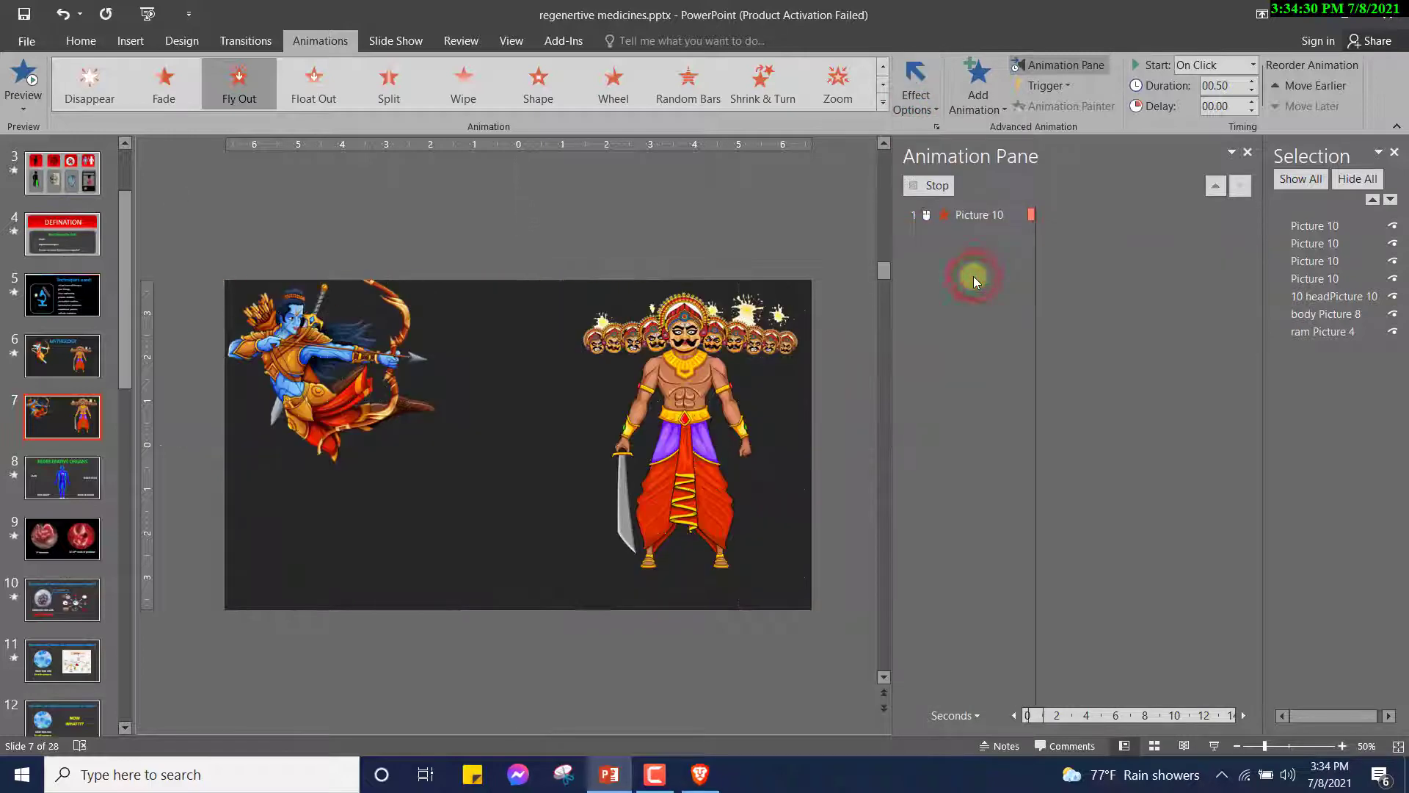
{"action": "left_click", "coordinate": [915, 85]}
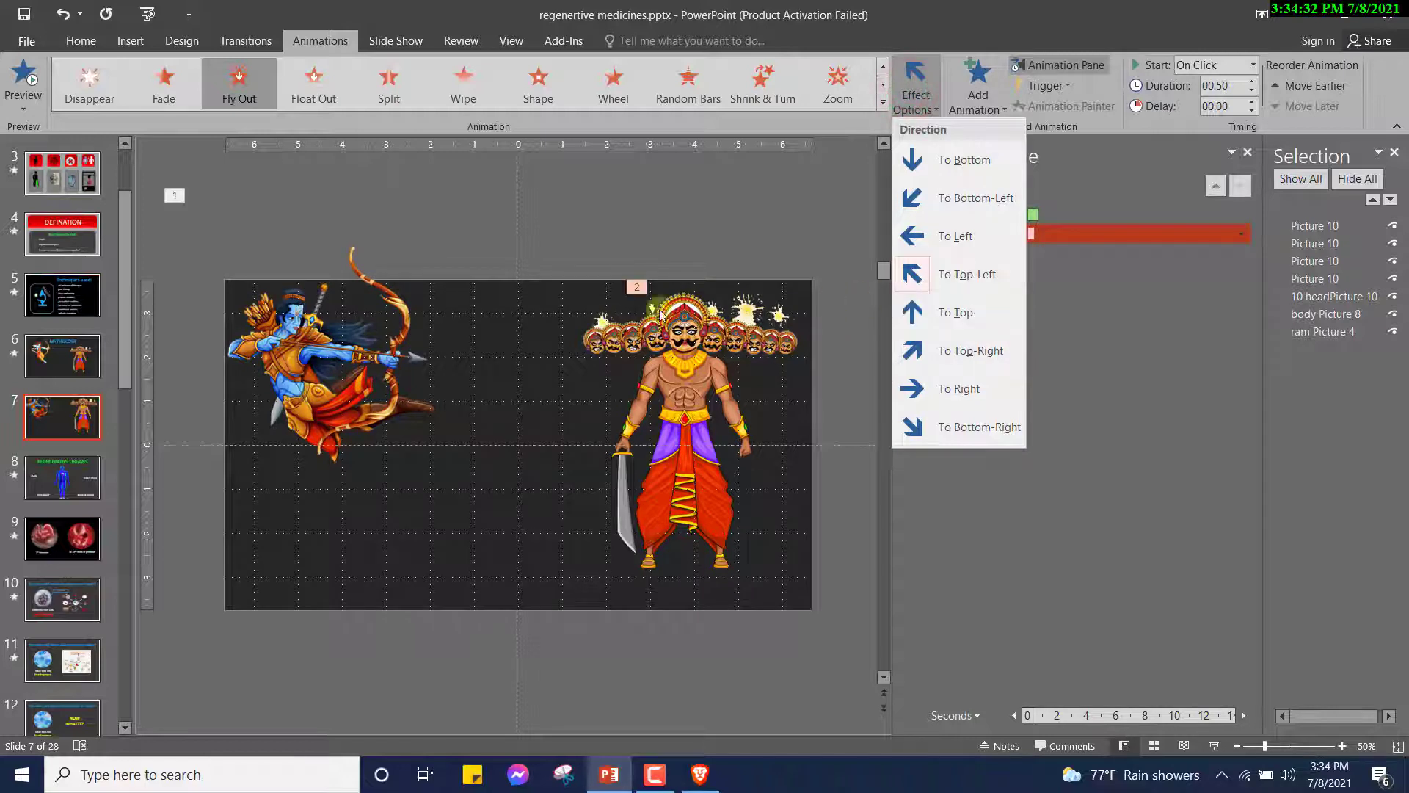
{"action": "mouse_move", "coordinate": [680, 362]}
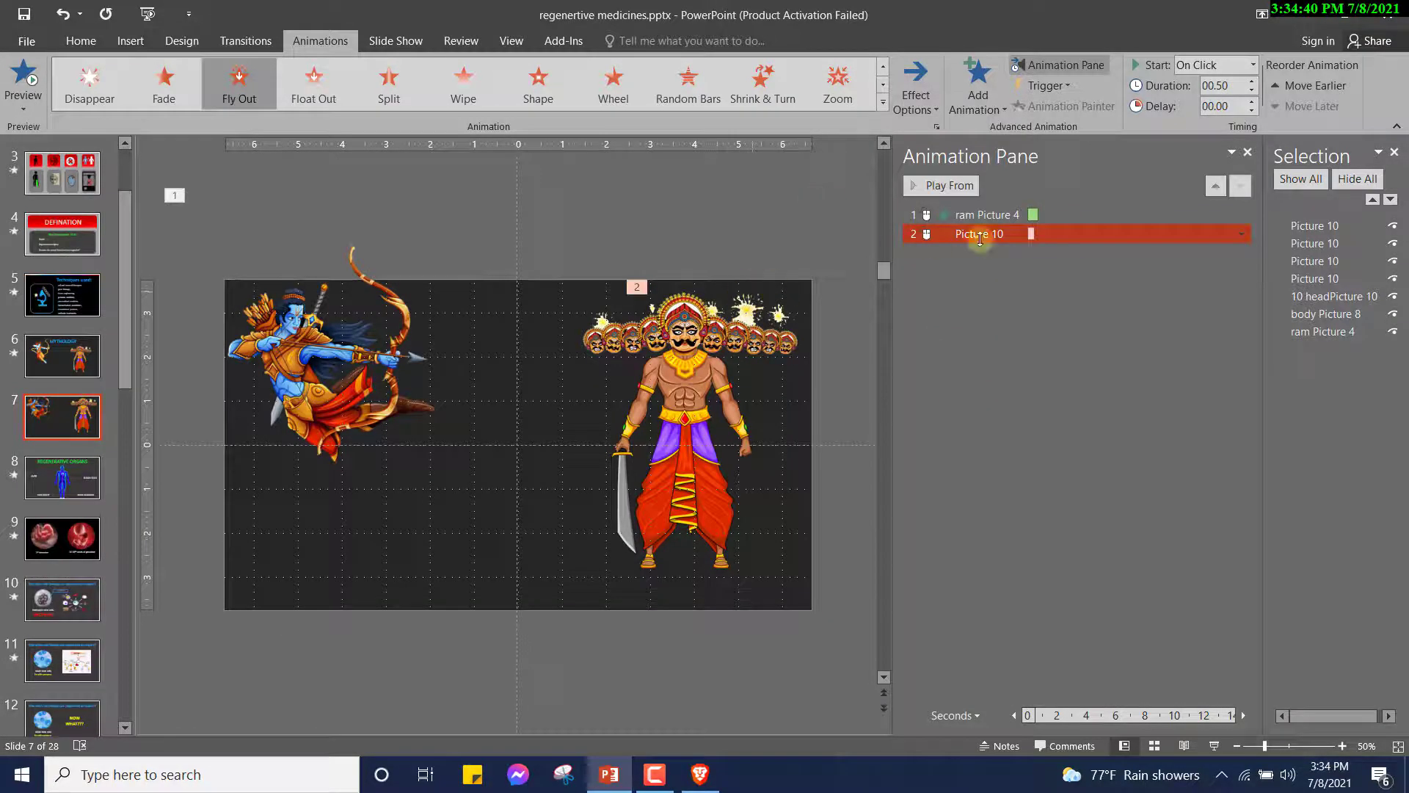
Give the second head picture a Fly Out exit toward the top-right
{"action": "left_click", "coordinate": [1315, 225]}
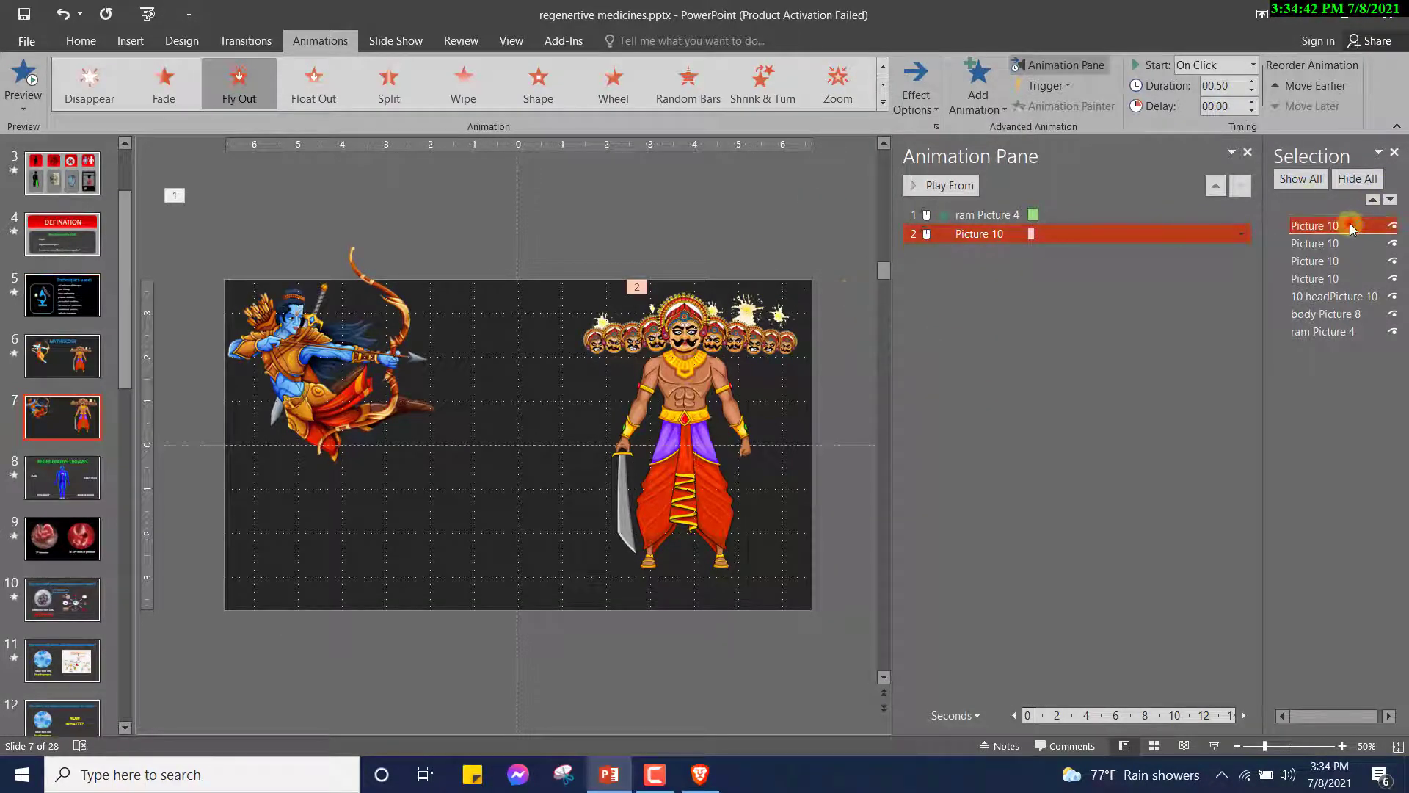
{"action": "left_click", "coordinate": [1314, 243]}
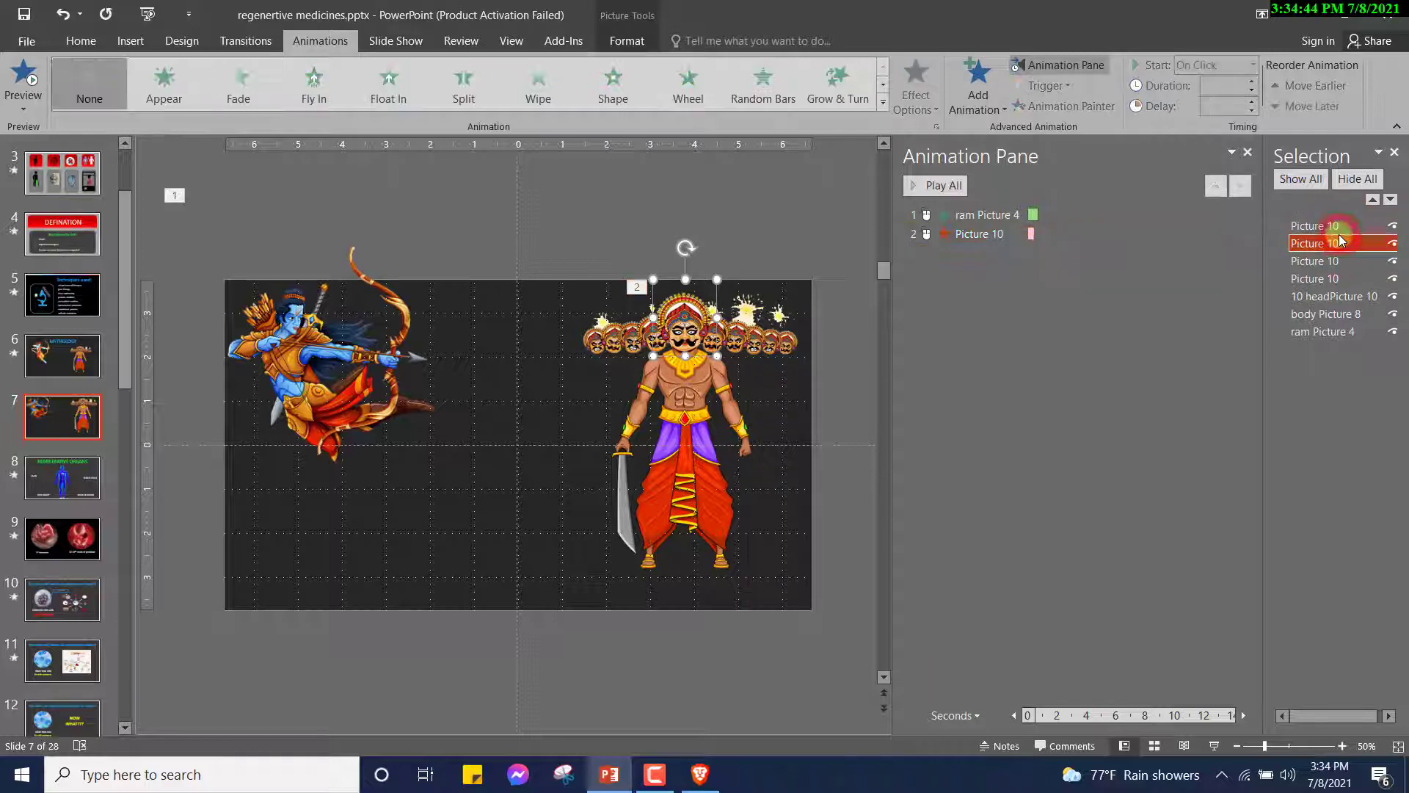
{"action": "mouse_move", "coordinate": [710, 149]}
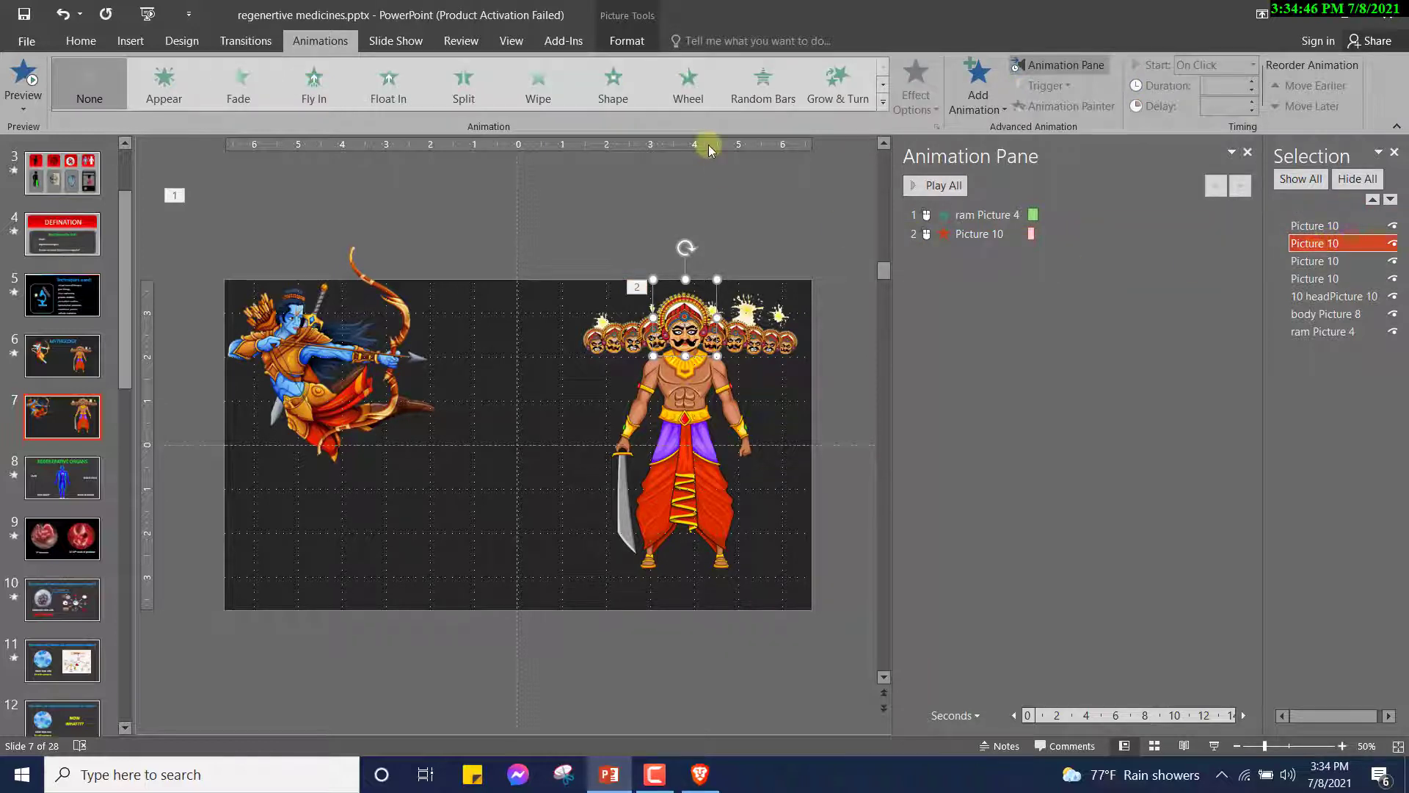
{"action": "left_click", "coordinate": [882, 101]}
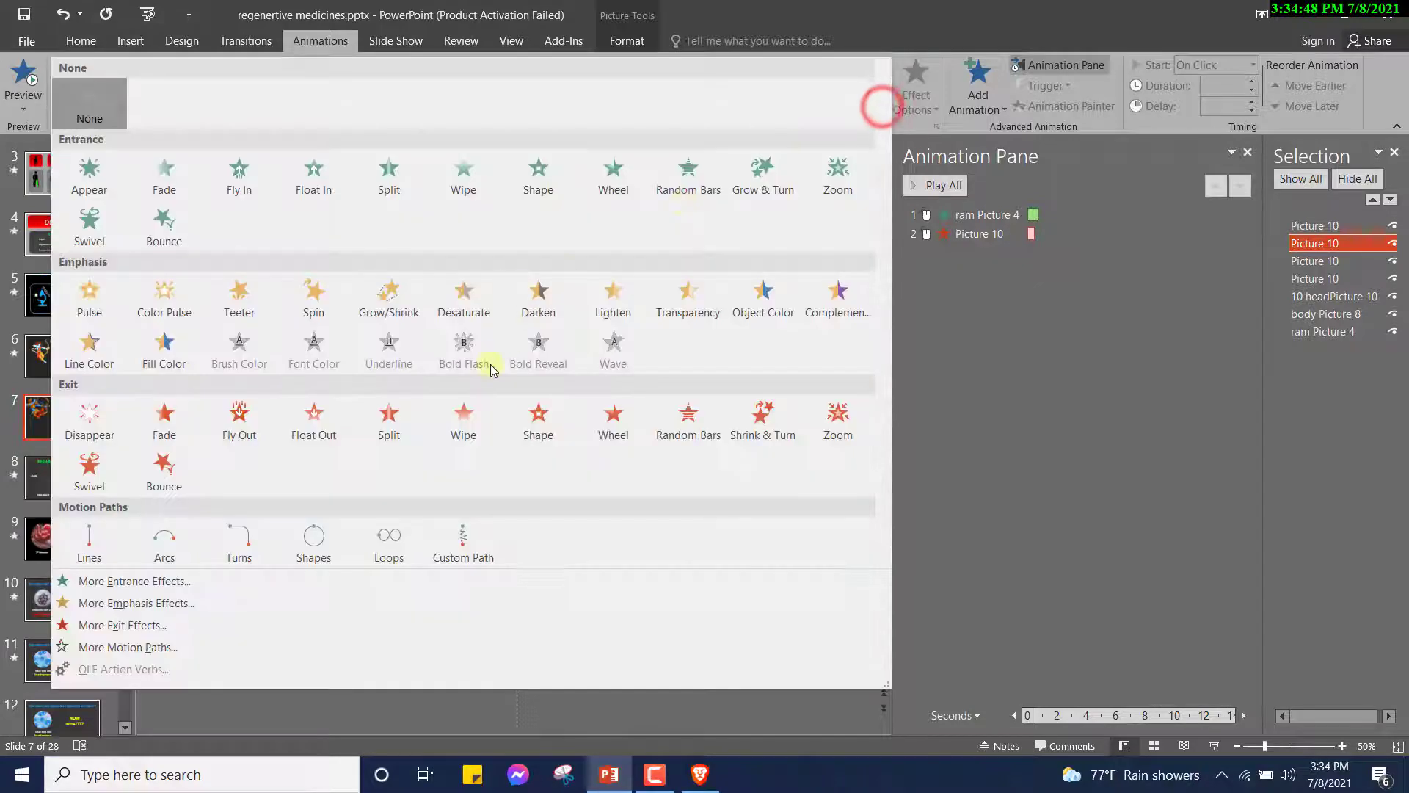
{"action": "left_click", "coordinate": [237, 420]}
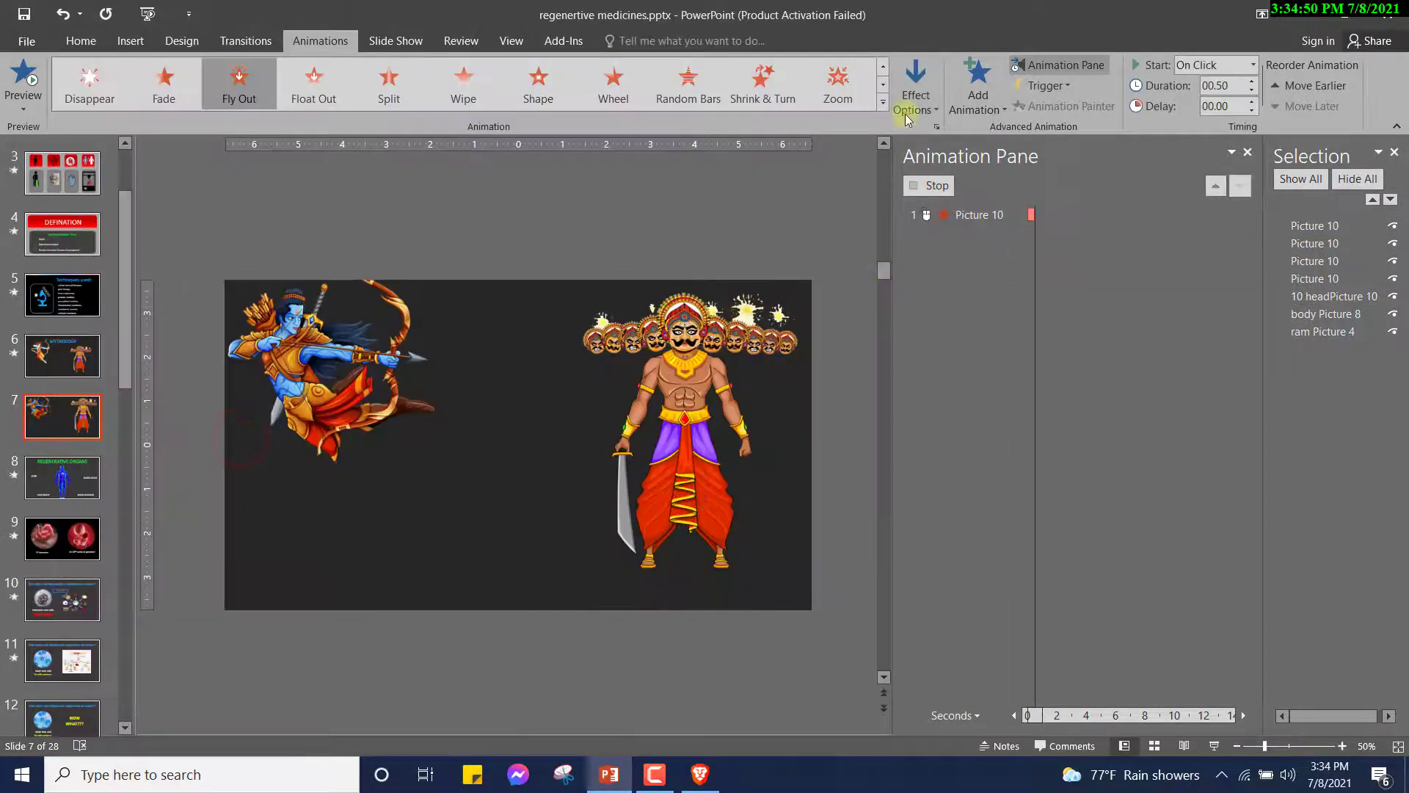
{"action": "left_click", "coordinate": [914, 85]}
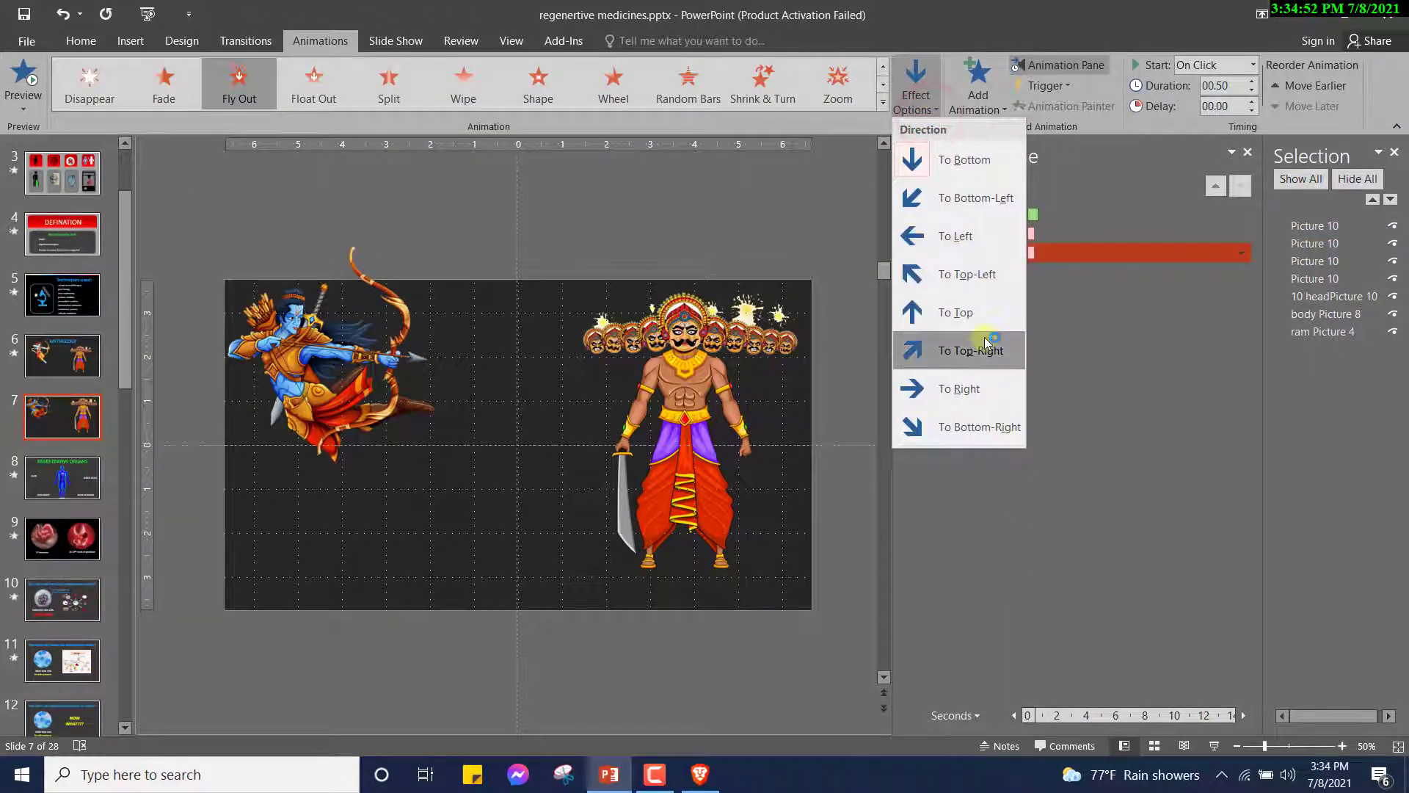
{"action": "left_click", "coordinate": [972, 351]}
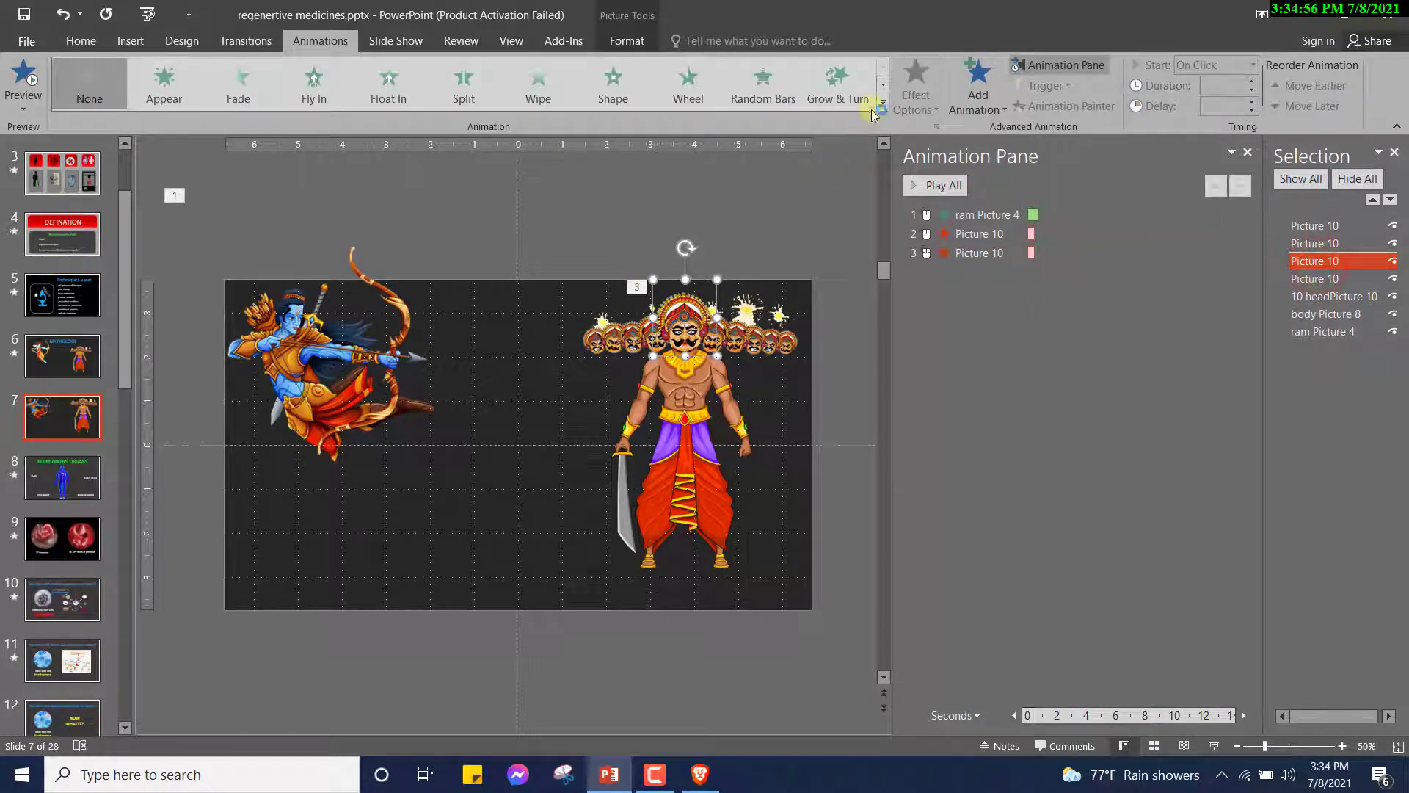
Give the next head picture a Fly Out exit toward the top
{"action": "left_click", "coordinate": [937, 185]}
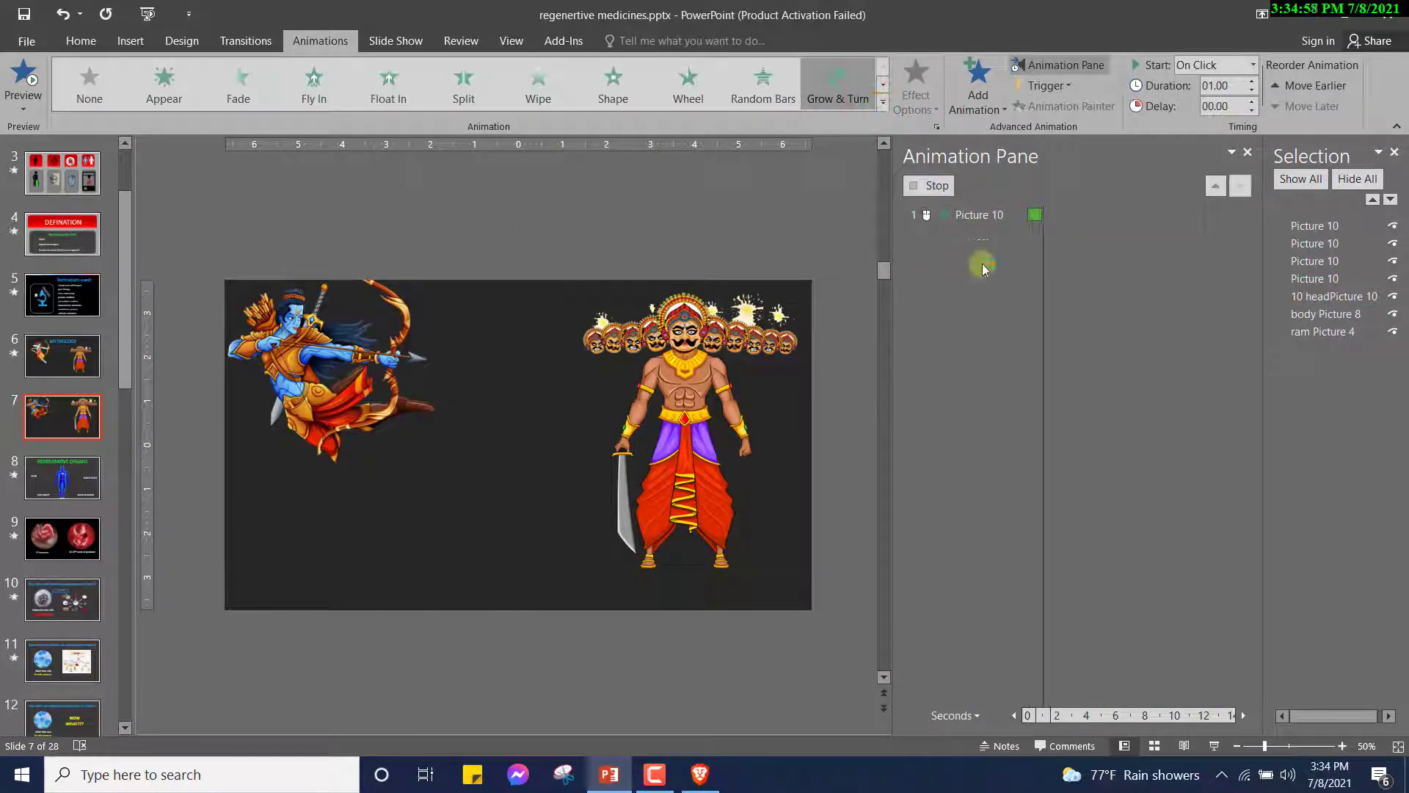
{"action": "left_click", "coordinate": [882, 102]}
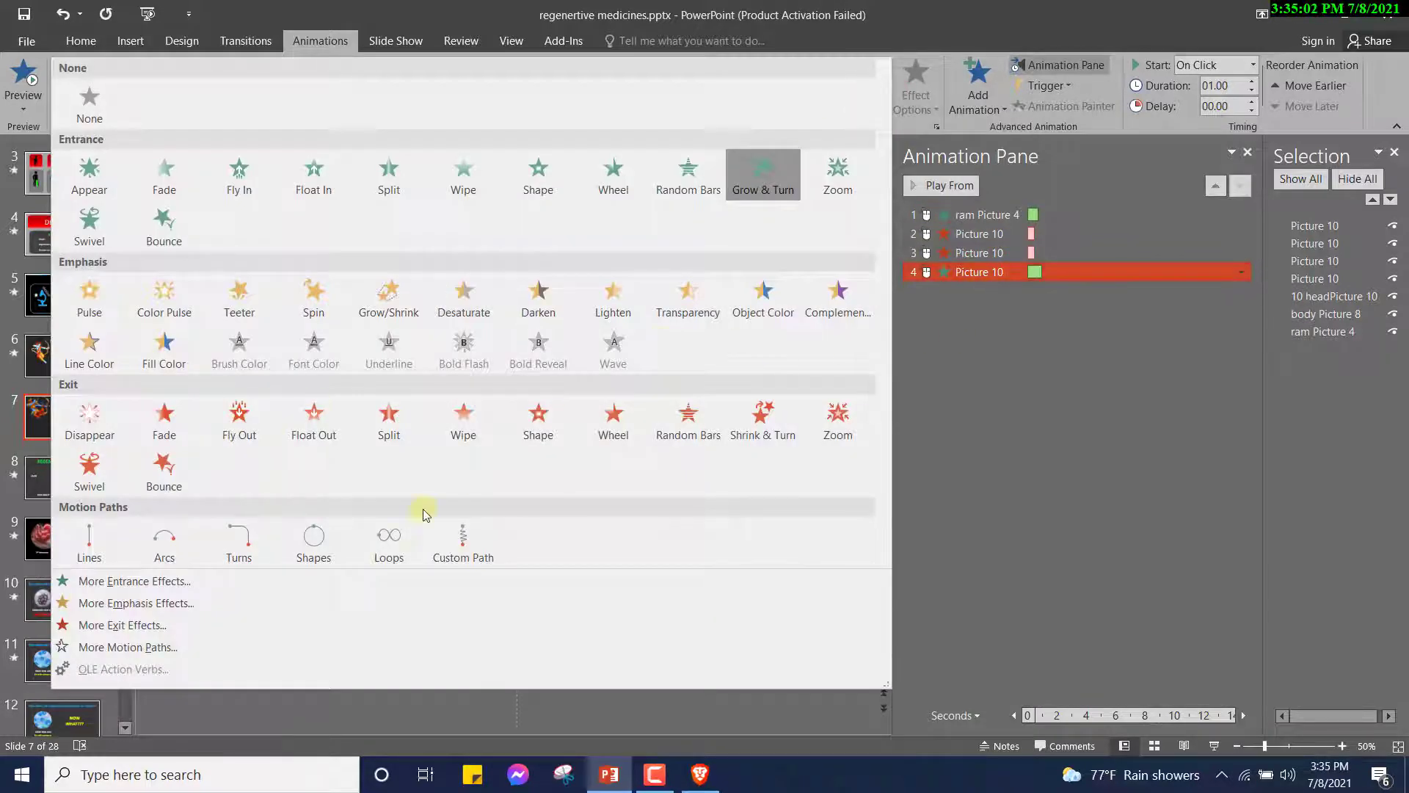
{"action": "mouse_move", "coordinate": [492, 398]}
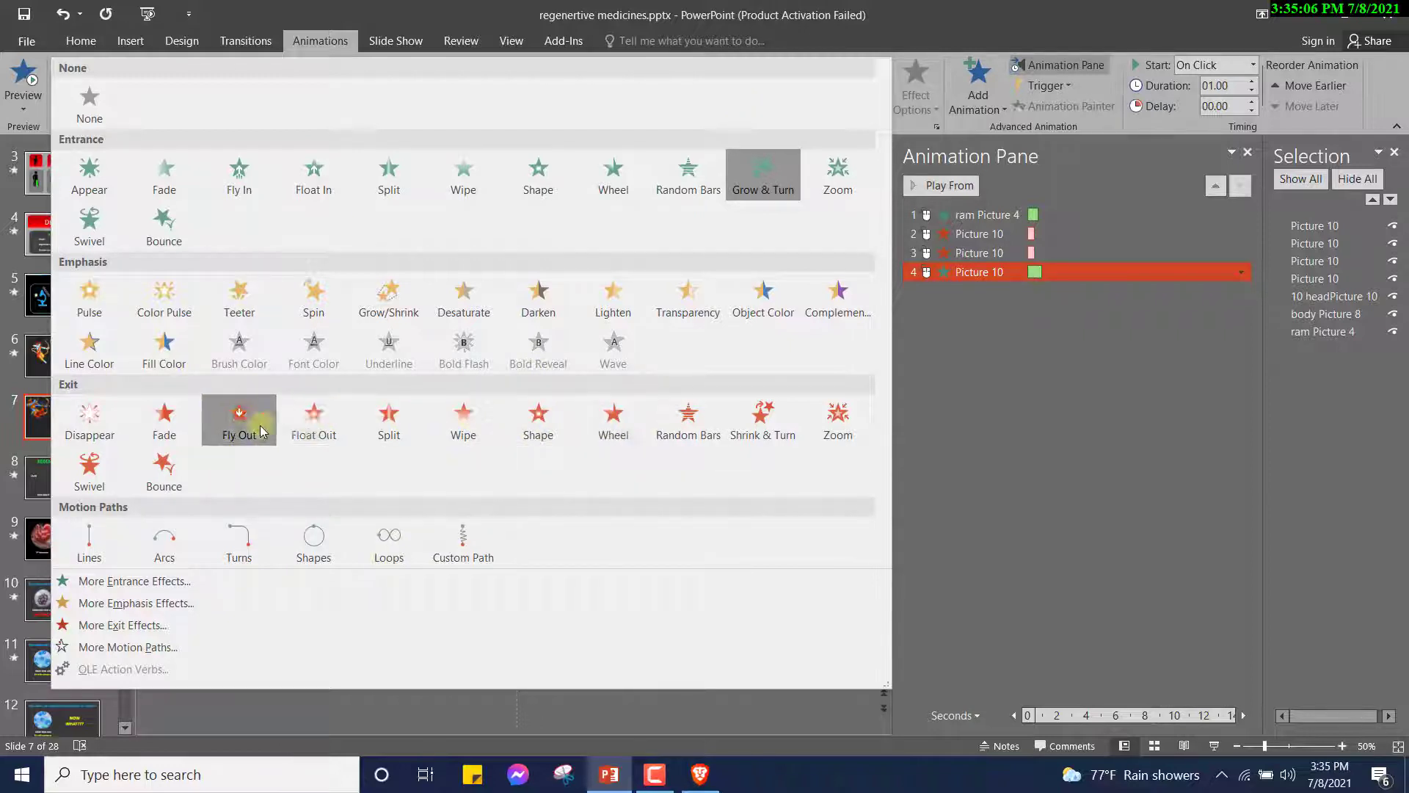
{"action": "left_click", "coordinate": [240, 420]}
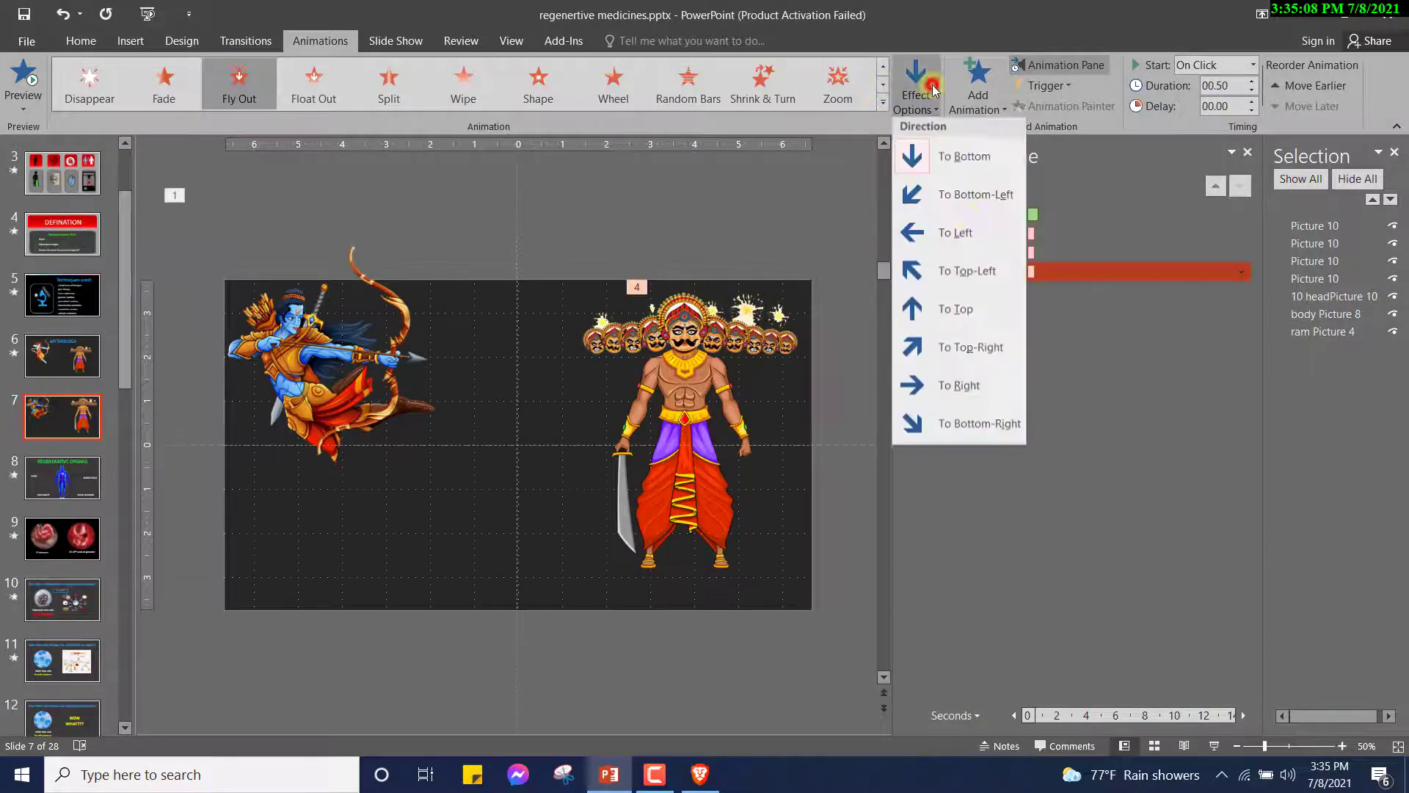
{"action": "mouse_move", "coordinate": [986, 274]}
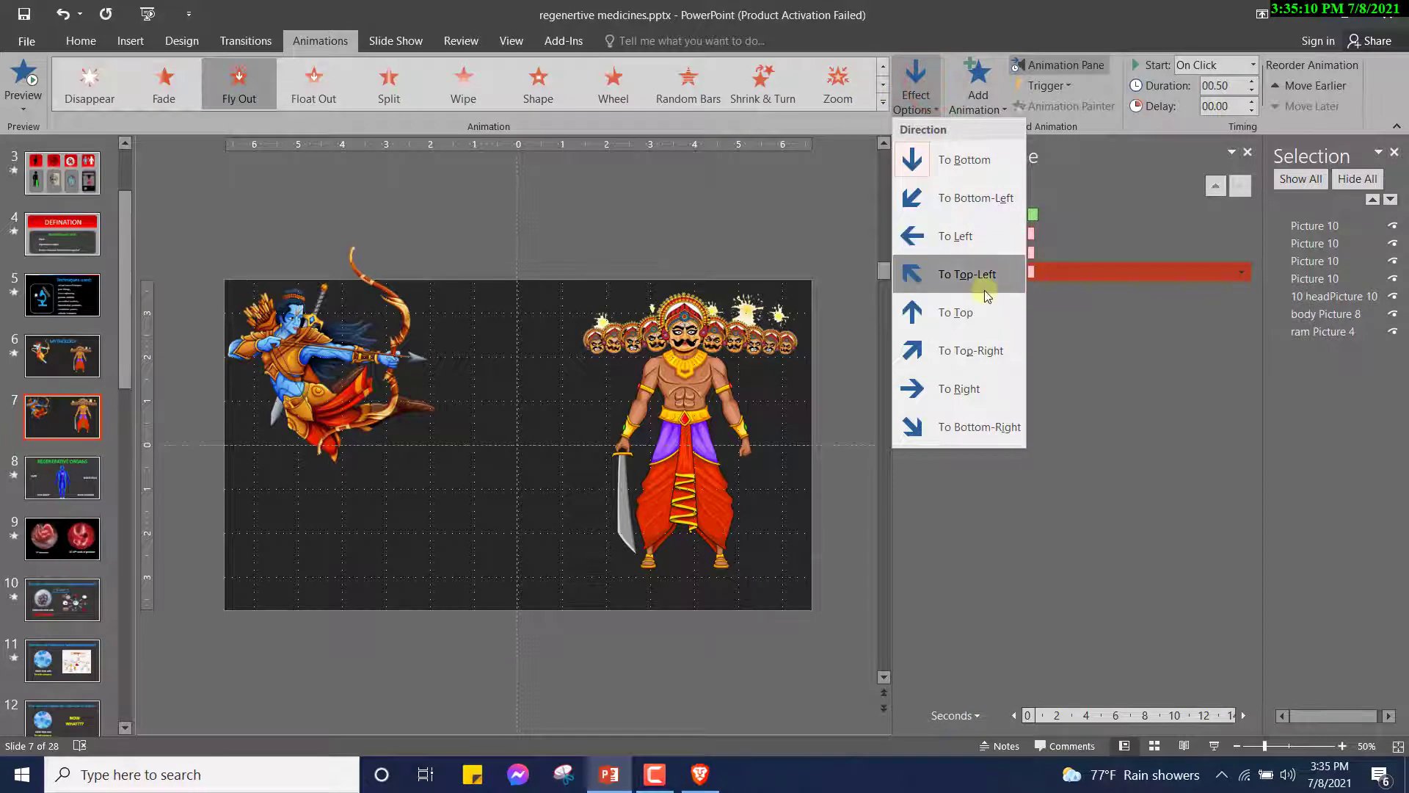
{"action": "left_click", "coordinate": [969, 274]}
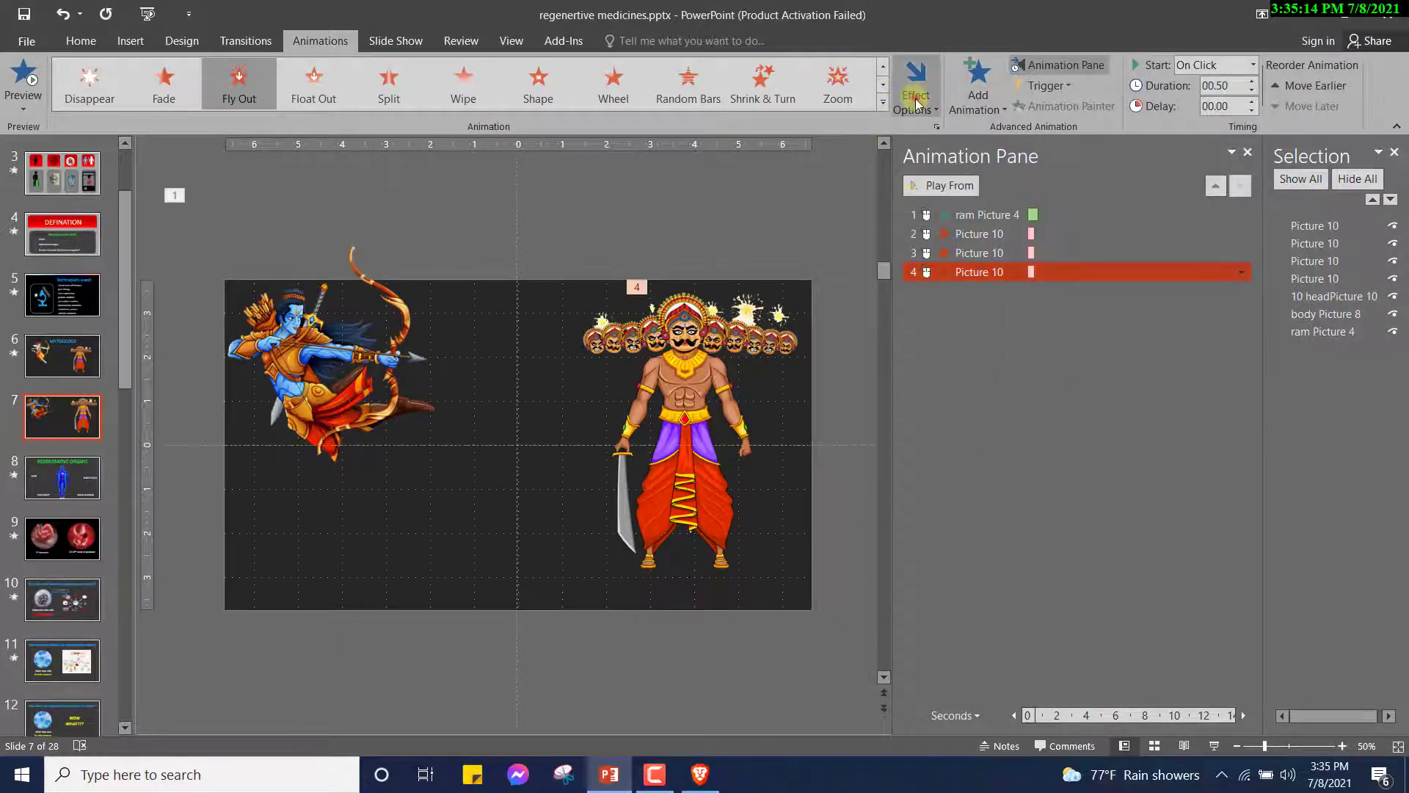
{"action": "left_click", "coordinate": [914, 85]}
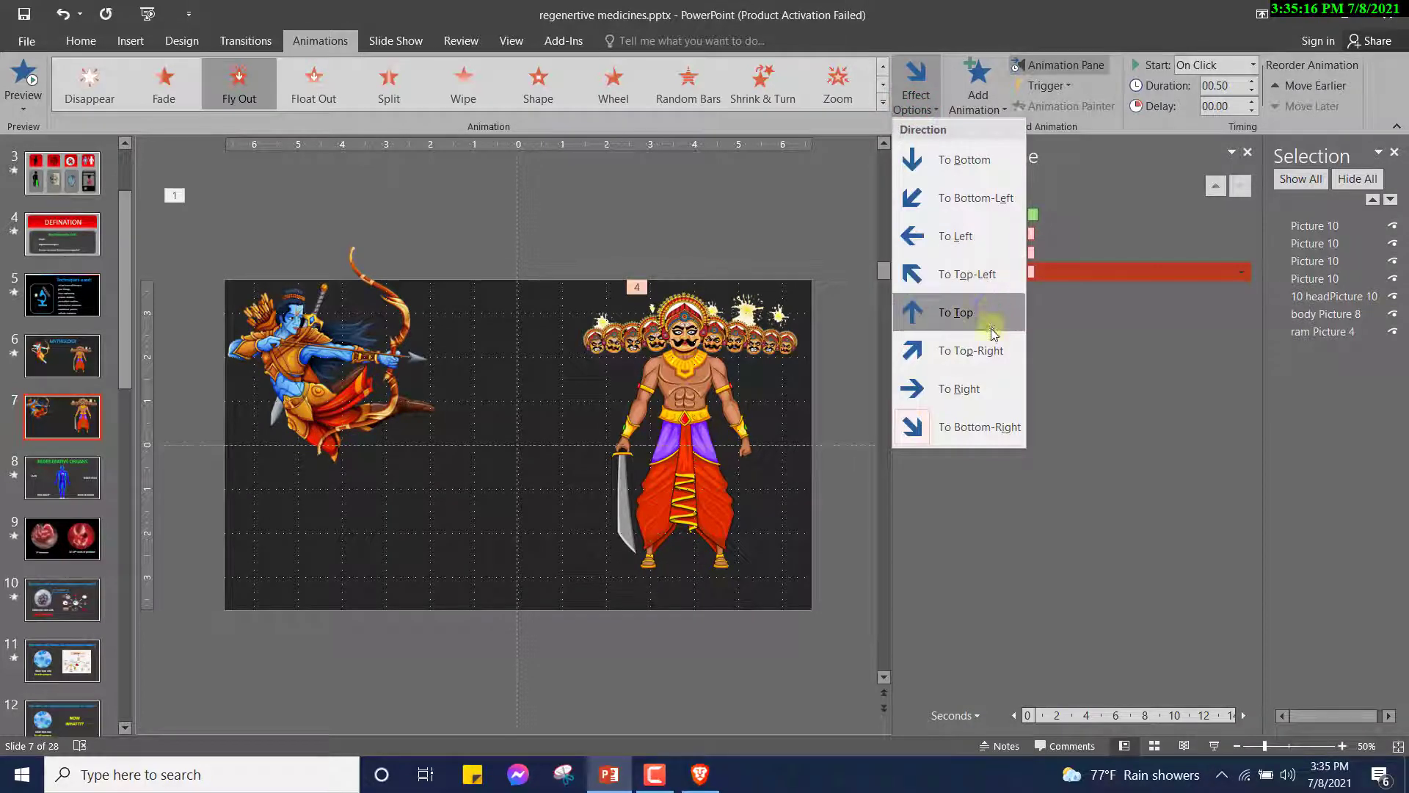
{"action": "left_click", "coordinate": [956, 312]}
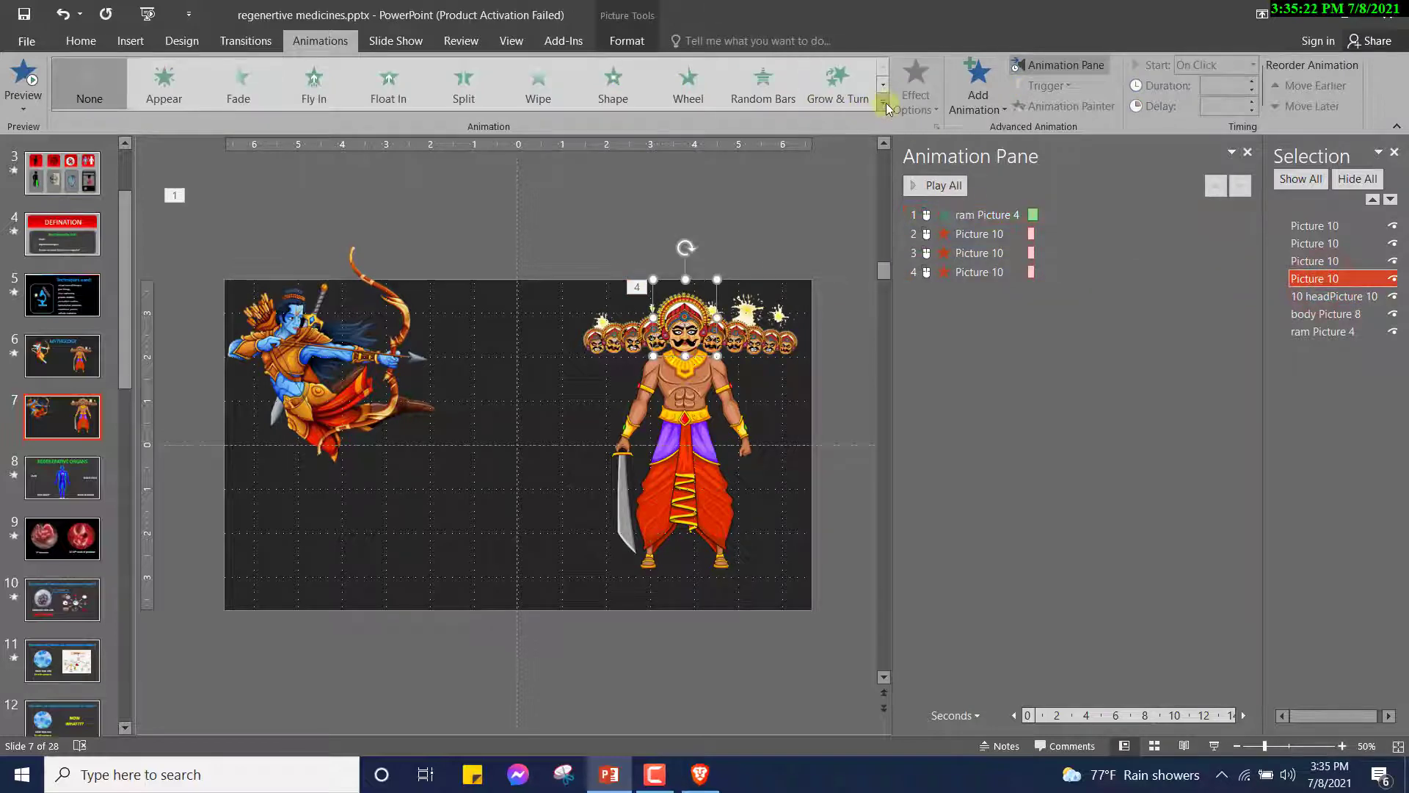
Give another head picture a Fly Out exit toward the right
{"action": "left_click", "coordinate": [884, 107]}
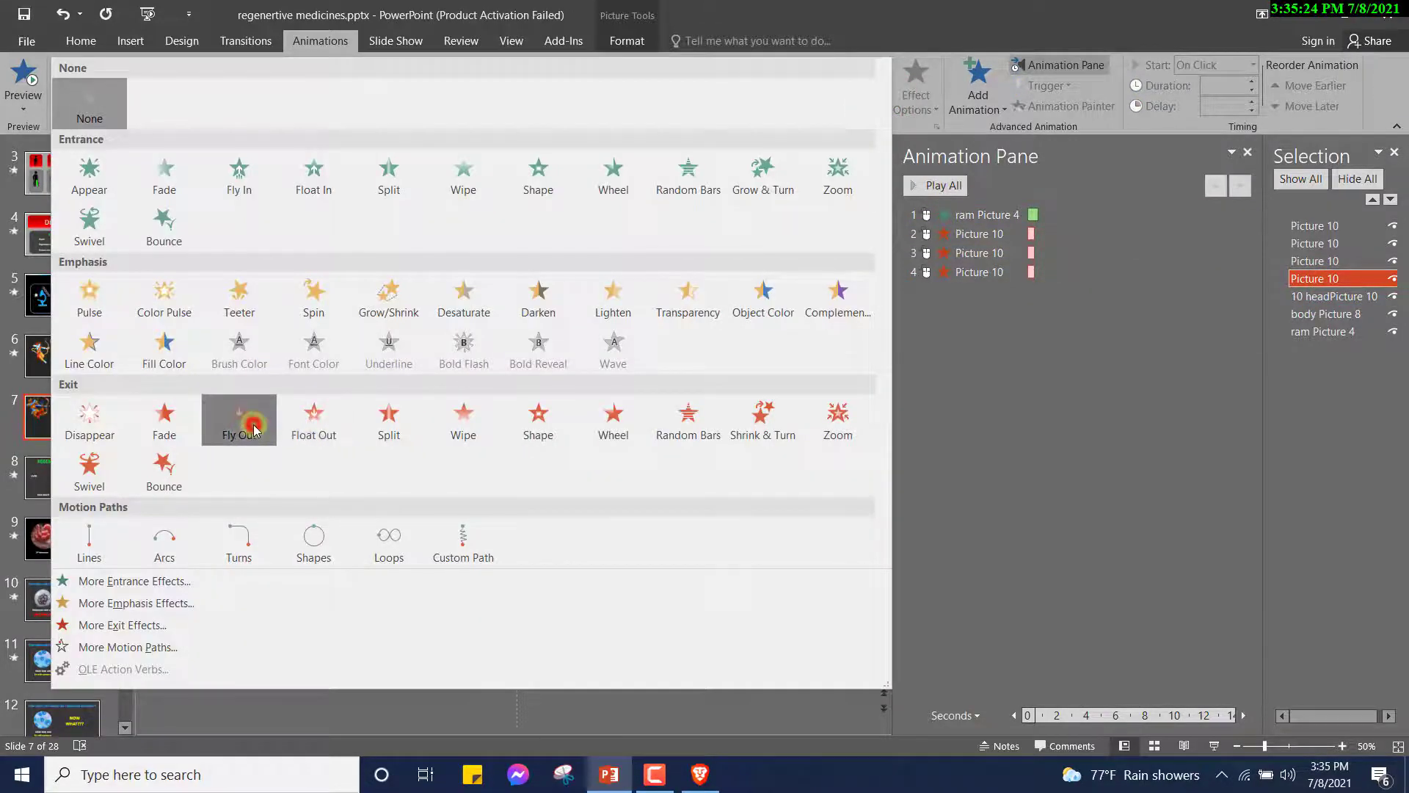
{"action": "left_click", "coordinate": [238, 418]}
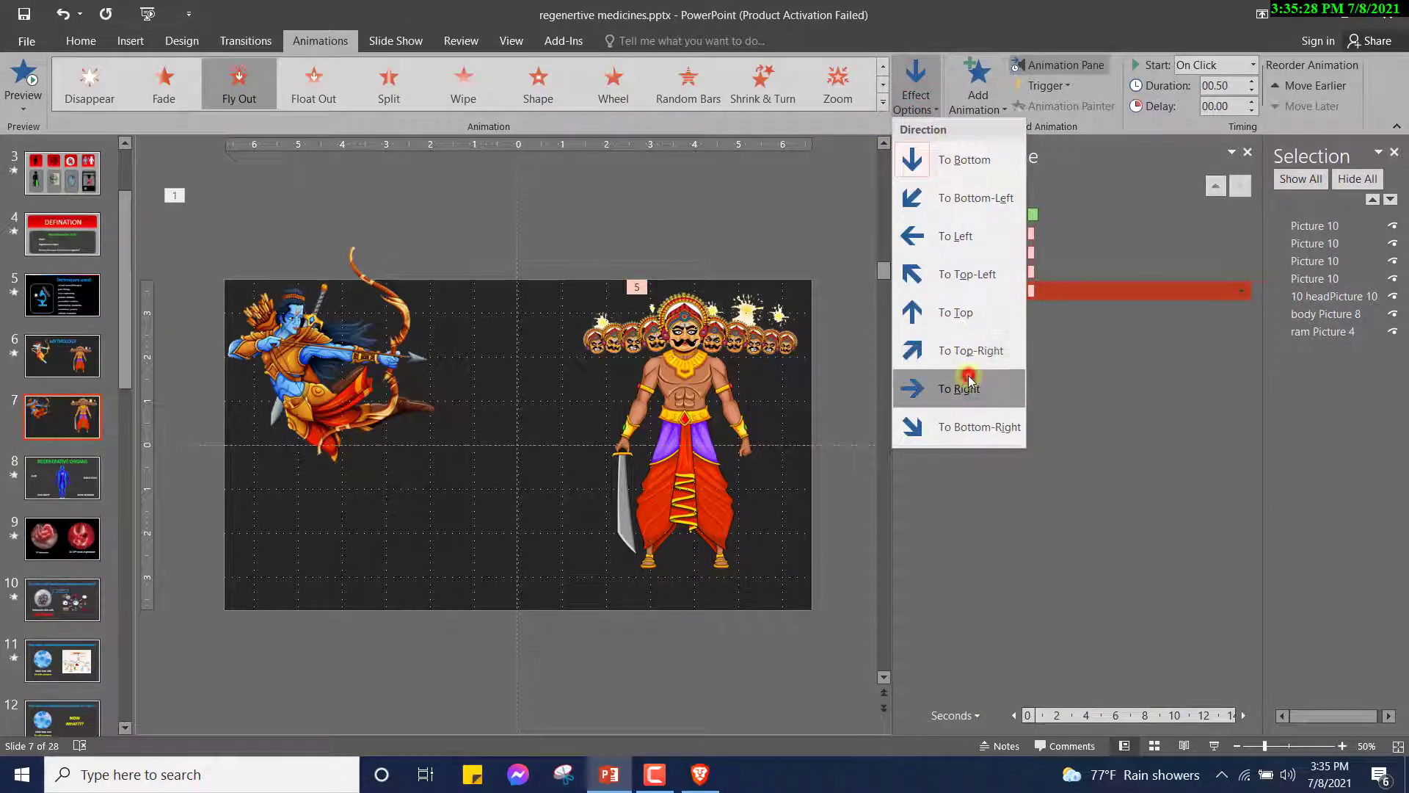
{"action": "left_click", "coordinate": [959, 387]}
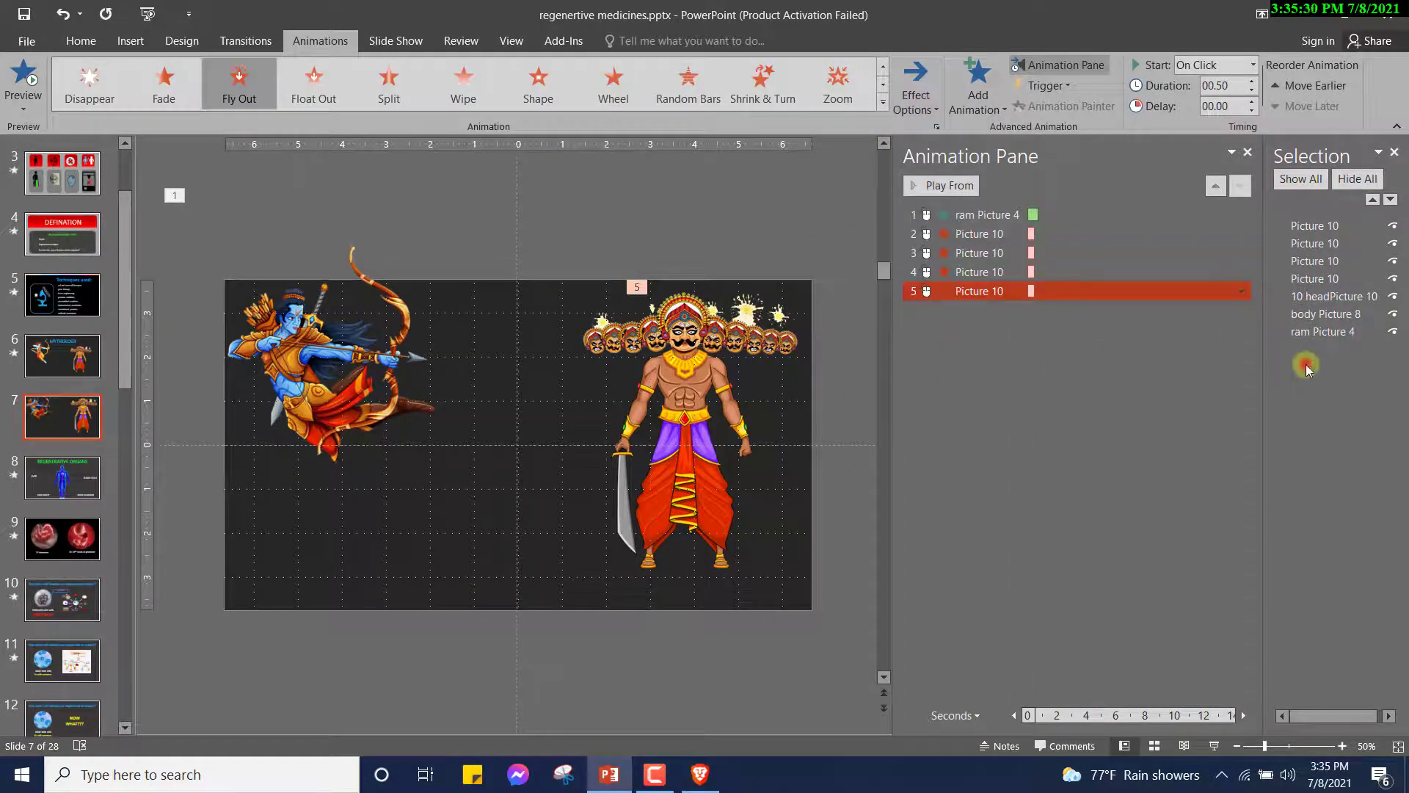
{"action": "left_click", "coordinate": [1334, 295]}
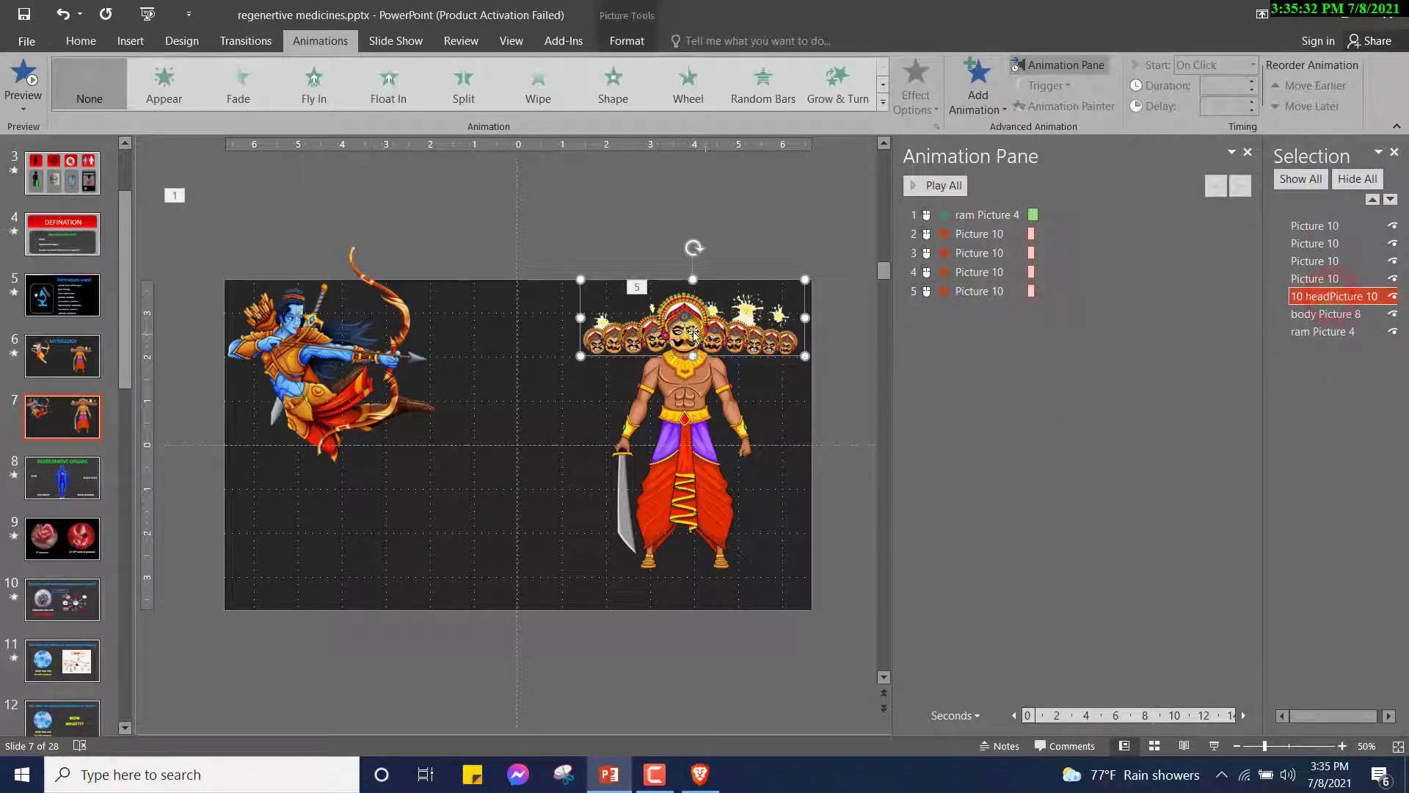
{"action": "mouse_move", "coordinate": [280, 115]}
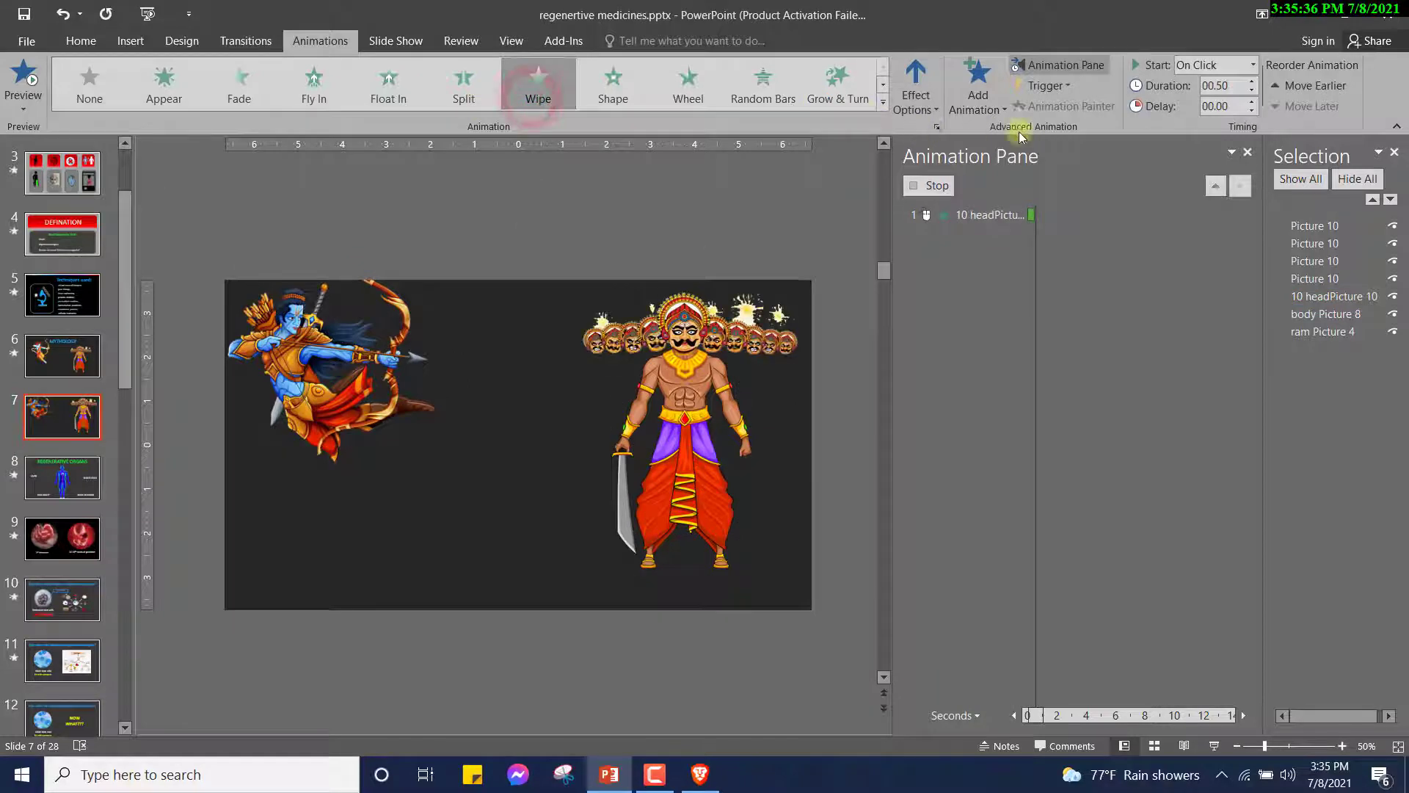
Apply a Split entrance to the ten-head picture and choose its direction
{"action": "left_click", "coordinate": [915, 85]}
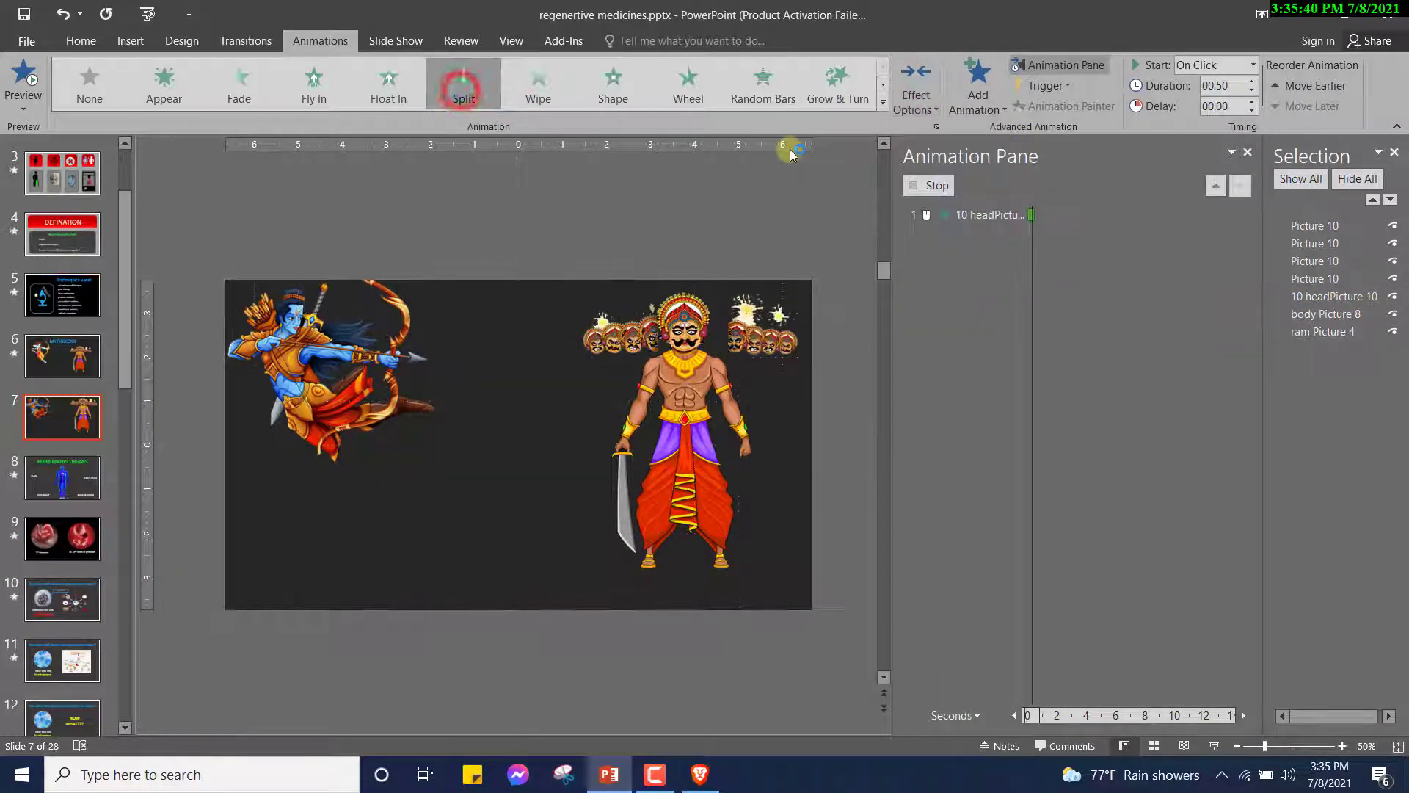
{"action": "left_click", "coordinate": [916, 85]}
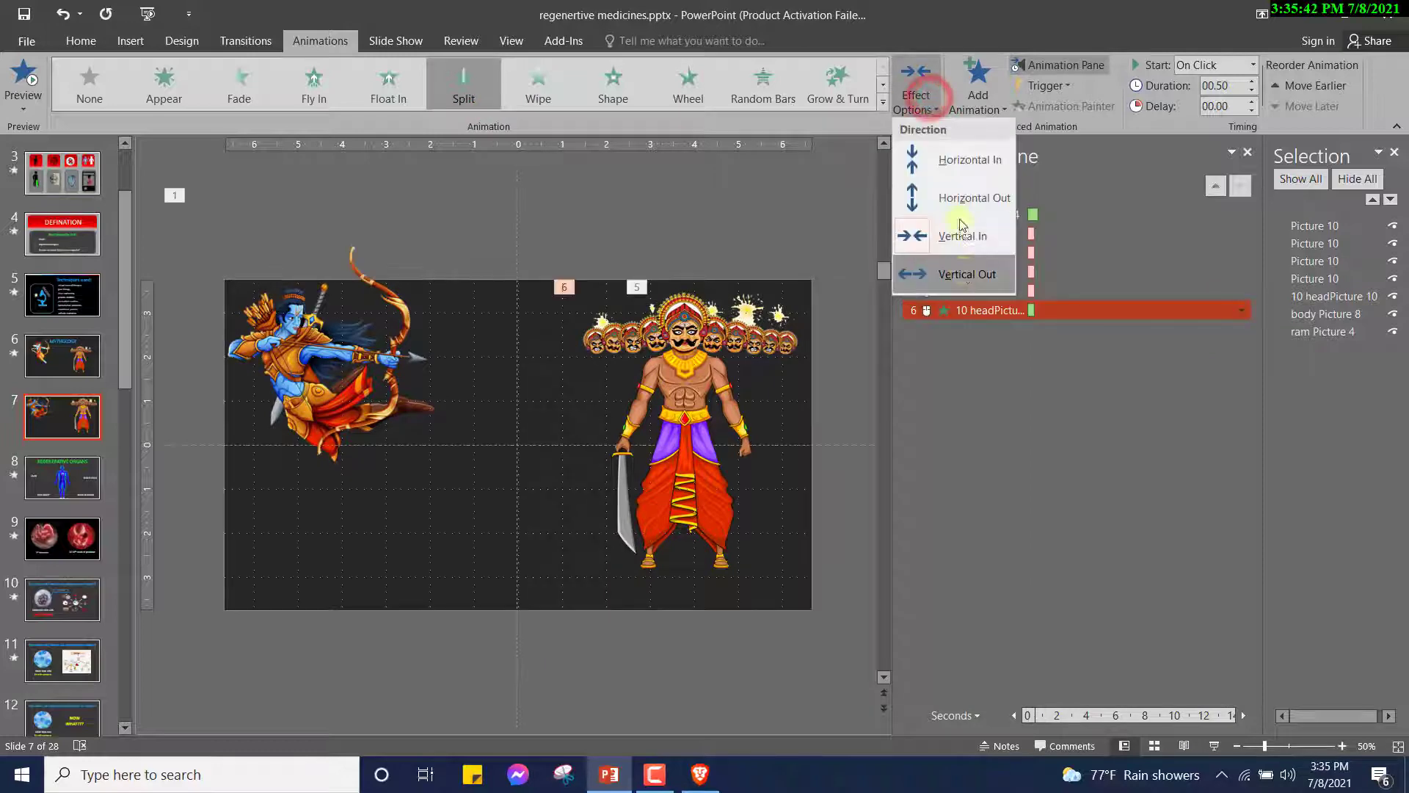
{"action": "left_click", "coordinate": [965, 273]}
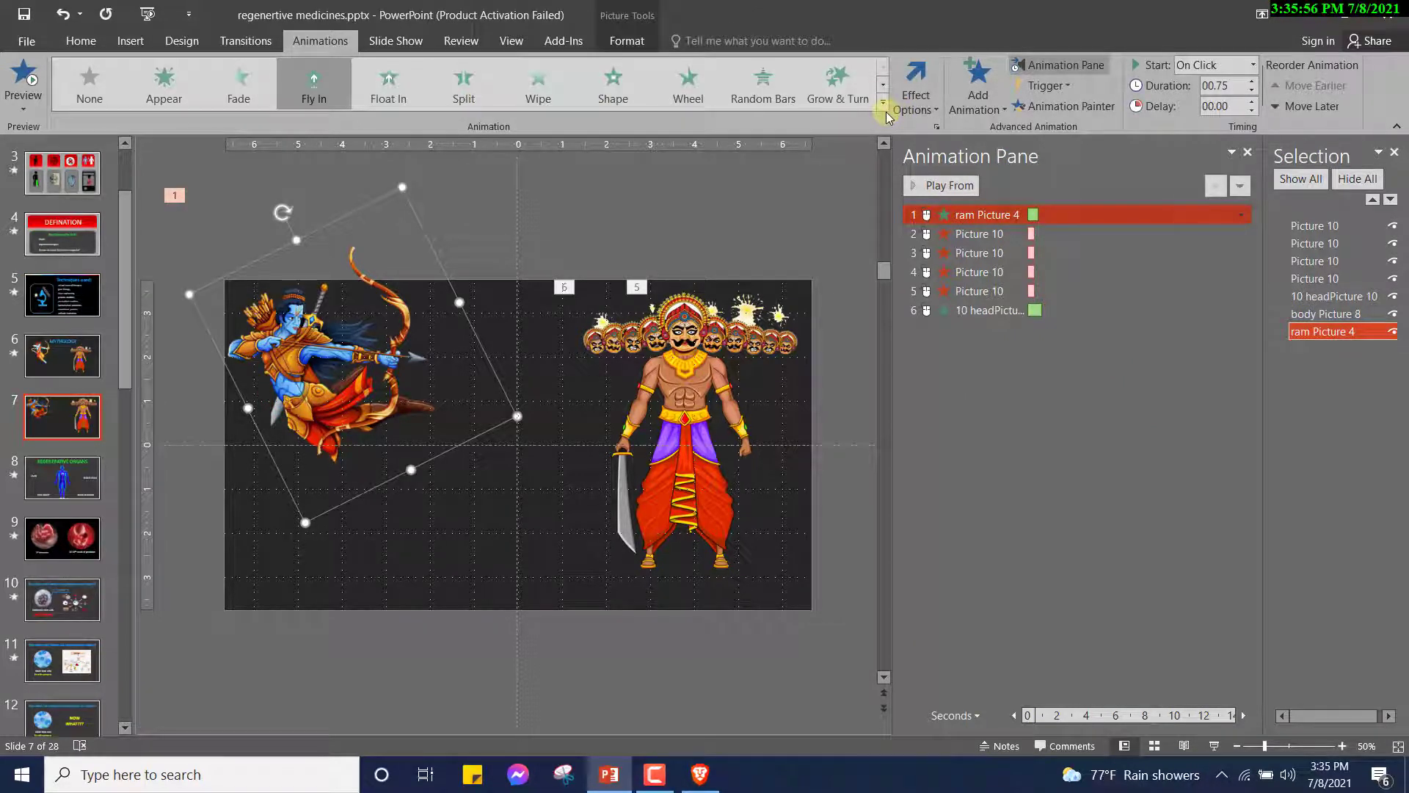
Add a Pulse emphasis to Ram and move it right after his Fly In entrance
{"action": "left_click", "coordinate": [977, 85]}
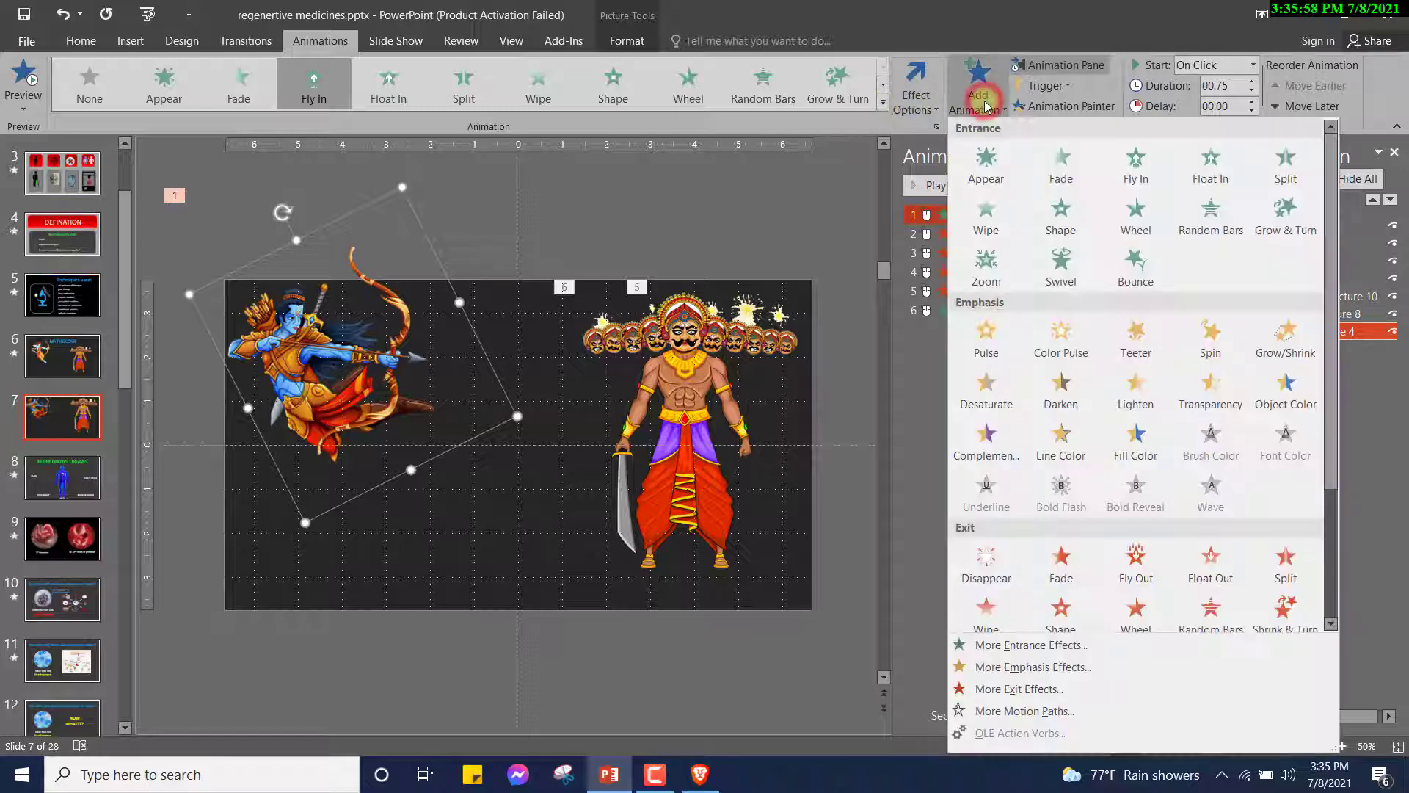
{"action": "left_click", "coordinate": [1136, 337]}
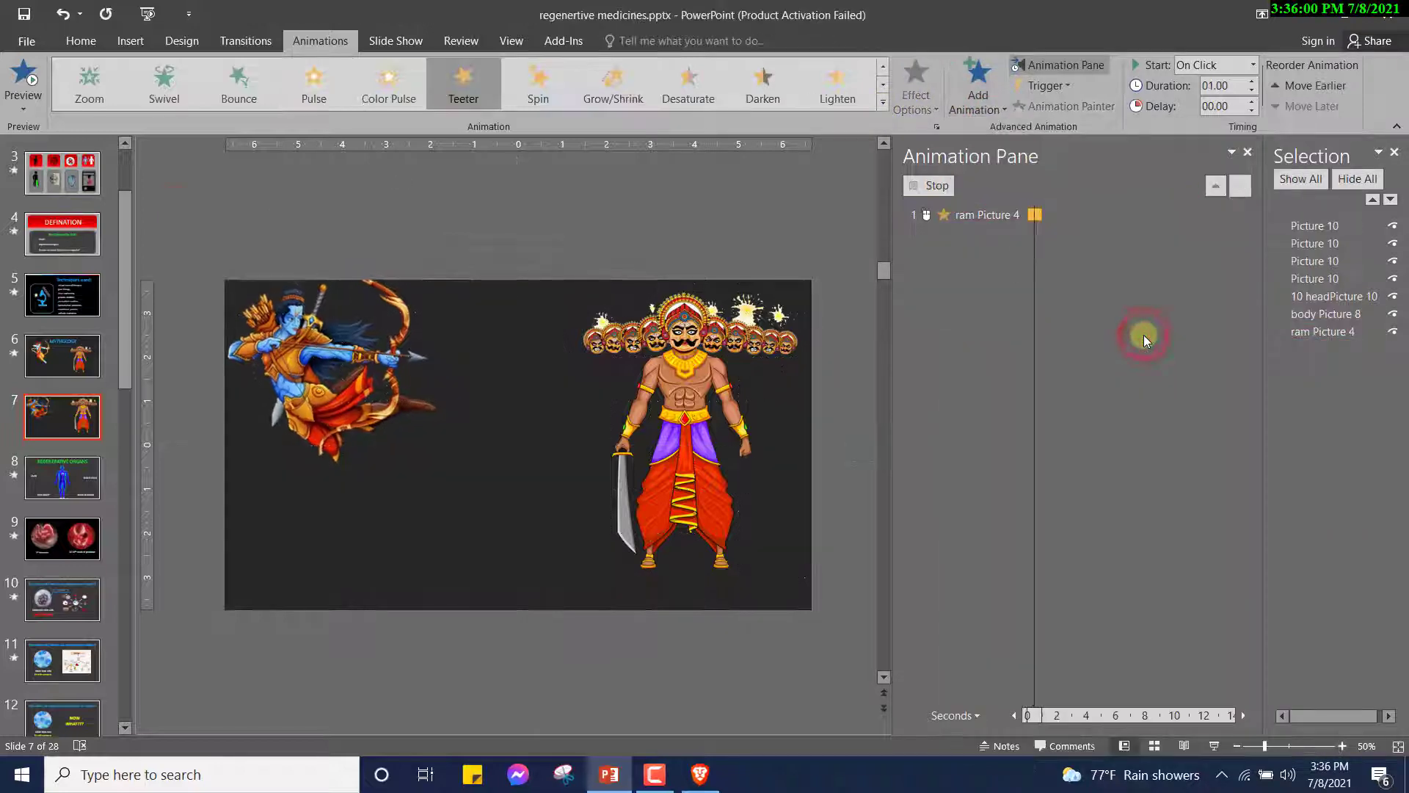
{"action": "left_click", "coordinate": [976, 85]}
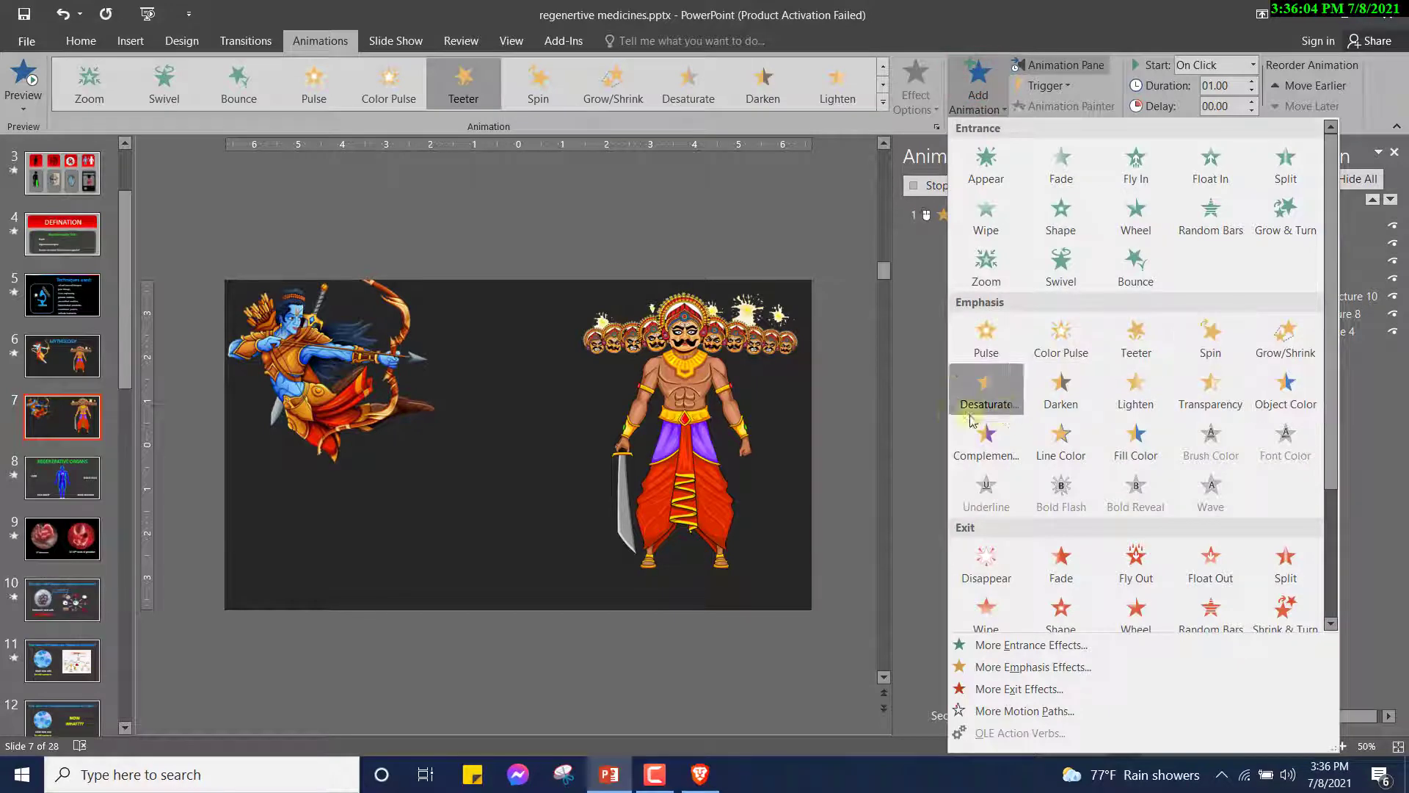
{"action": "left_click", "coordinate": [986, 387]}
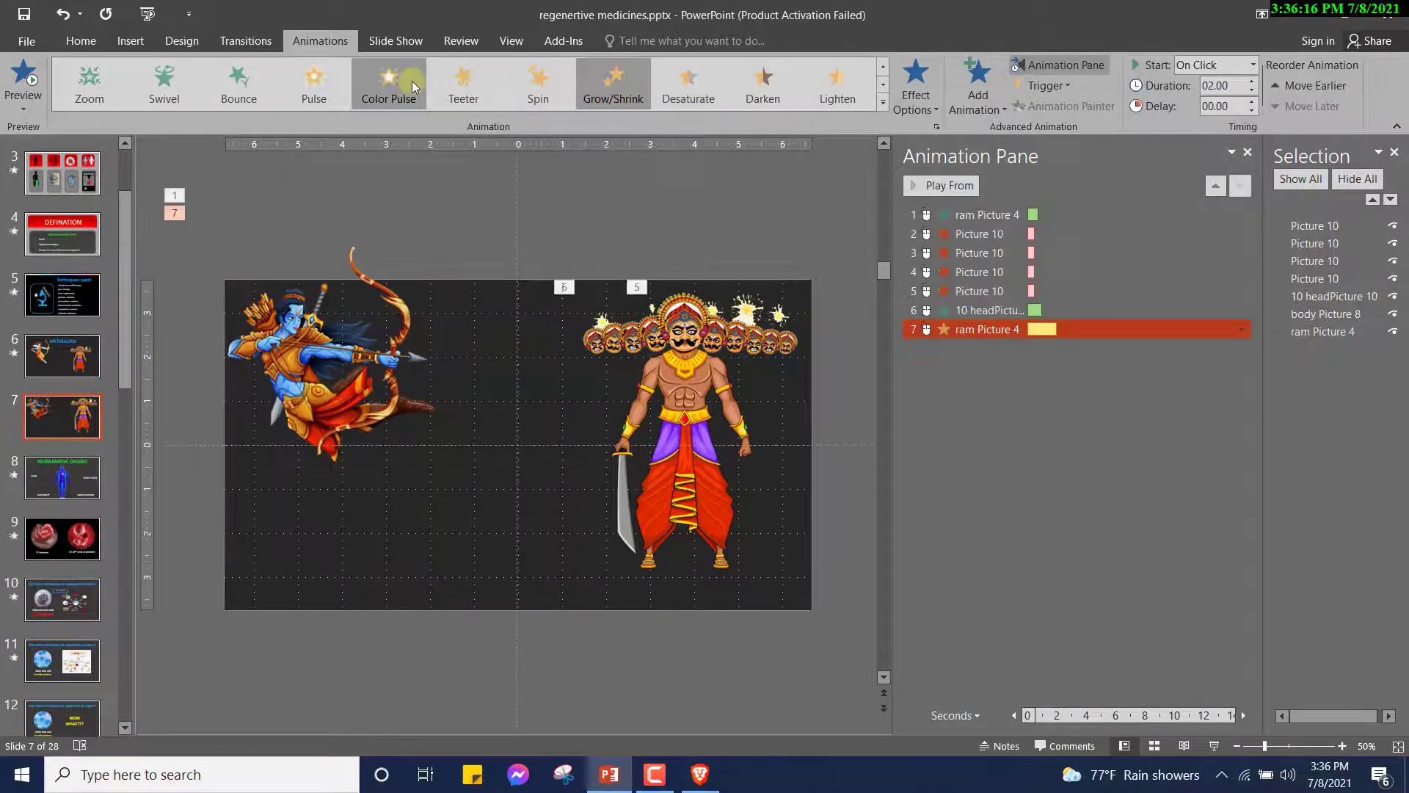
{"action": "left_click", "coordinate": [313, 85]}
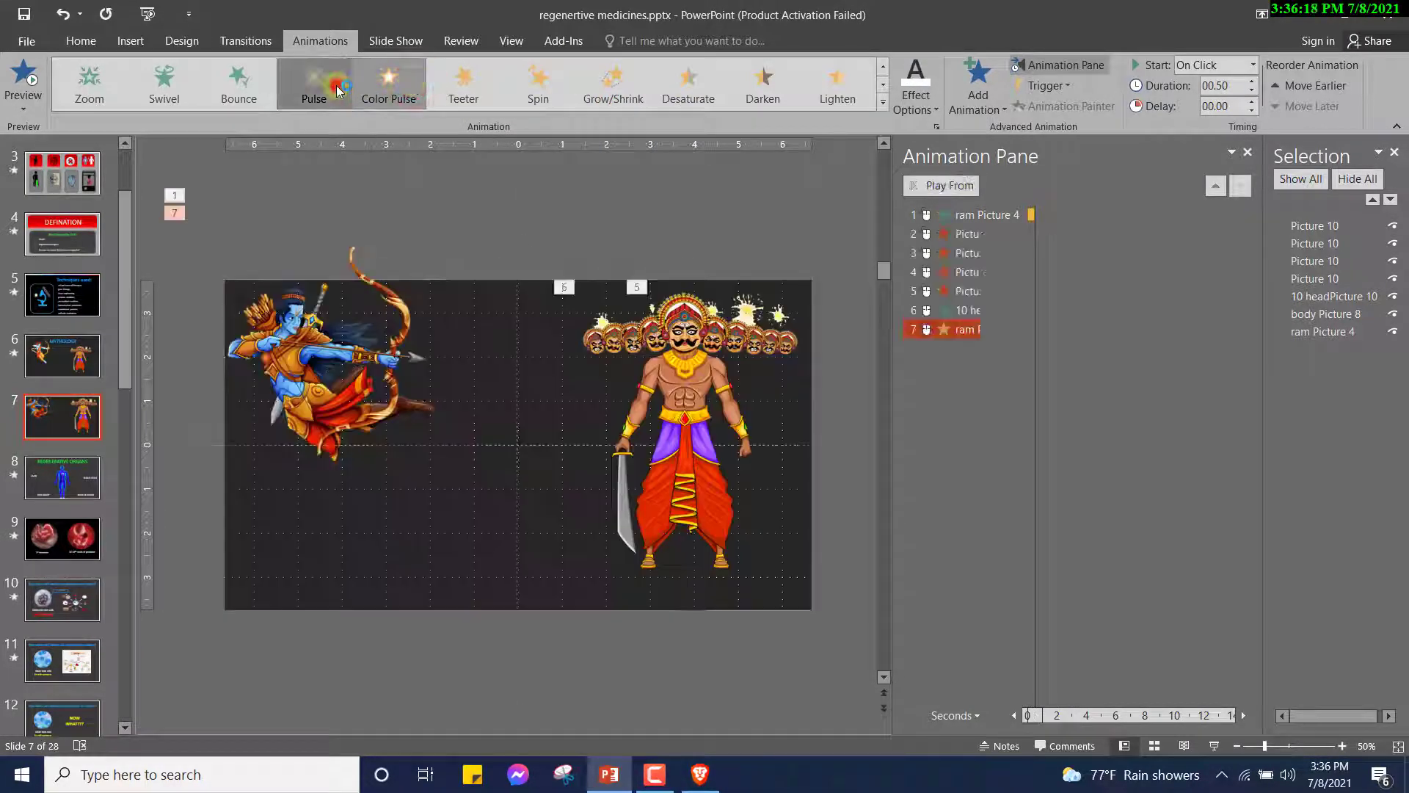
{"action": "left_click", "coordinate": [904, 215]}
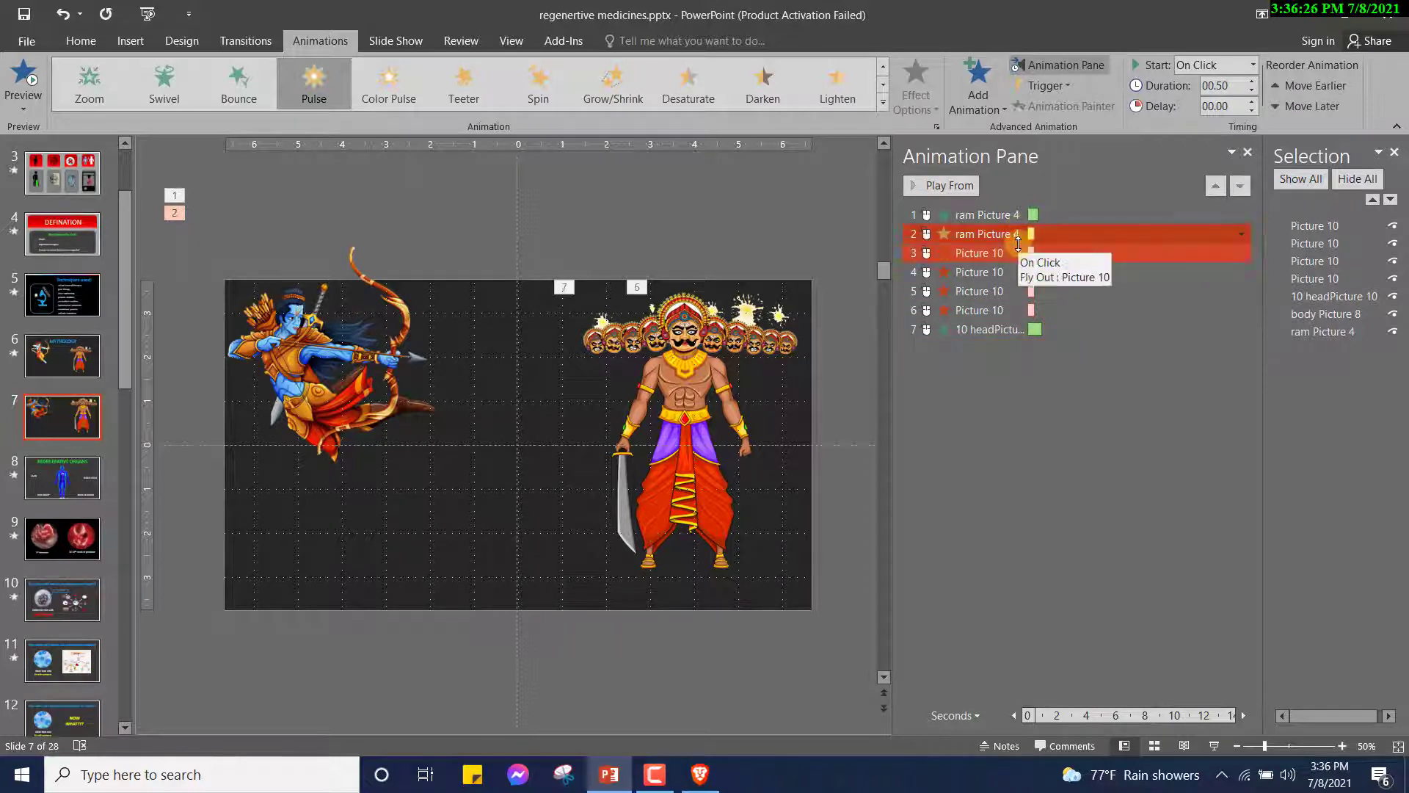
{"action": "mouse_move", "coordinate": [977, 85]}
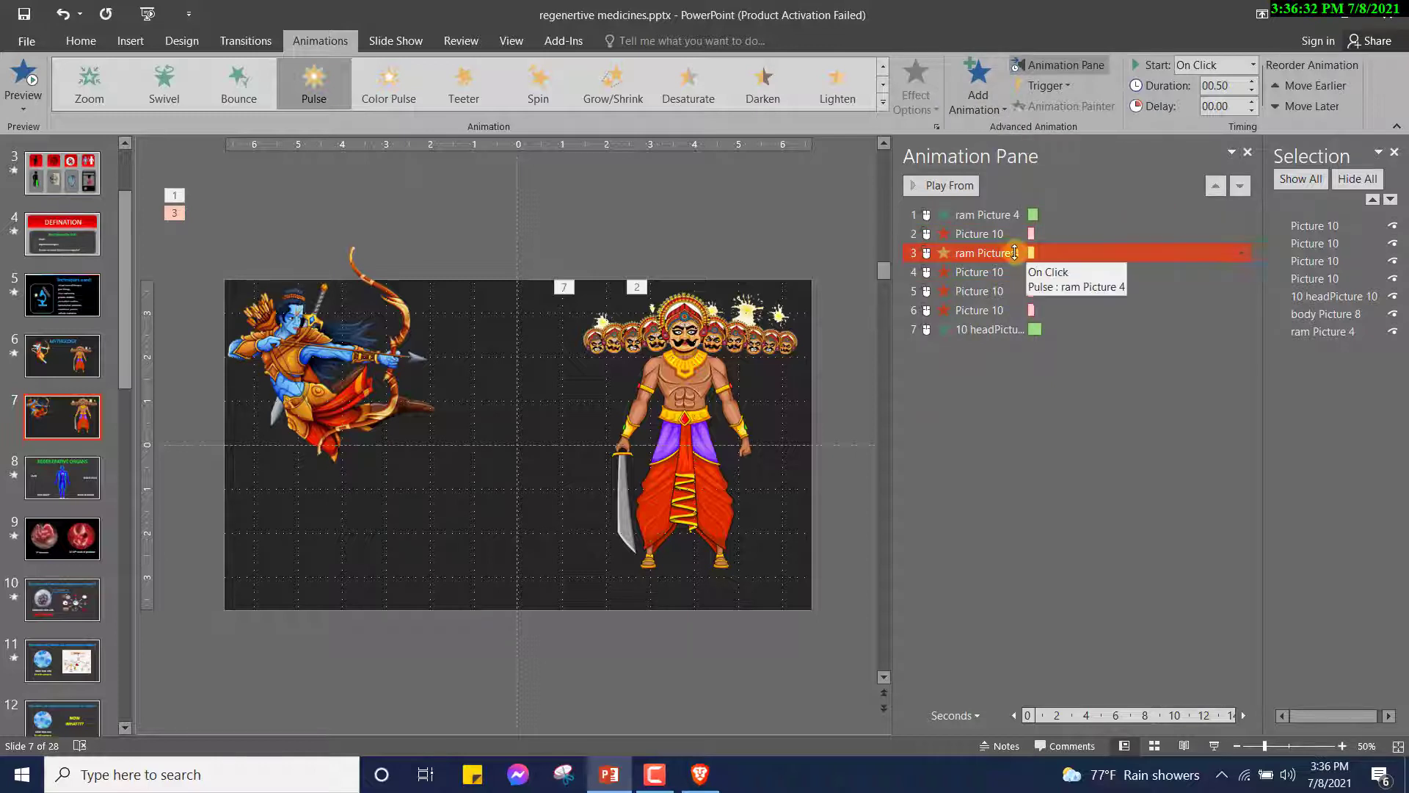
Set the first two head Fly Out exits to start After Previous
{"action": "left_click", "coordinate": [977, 233]}
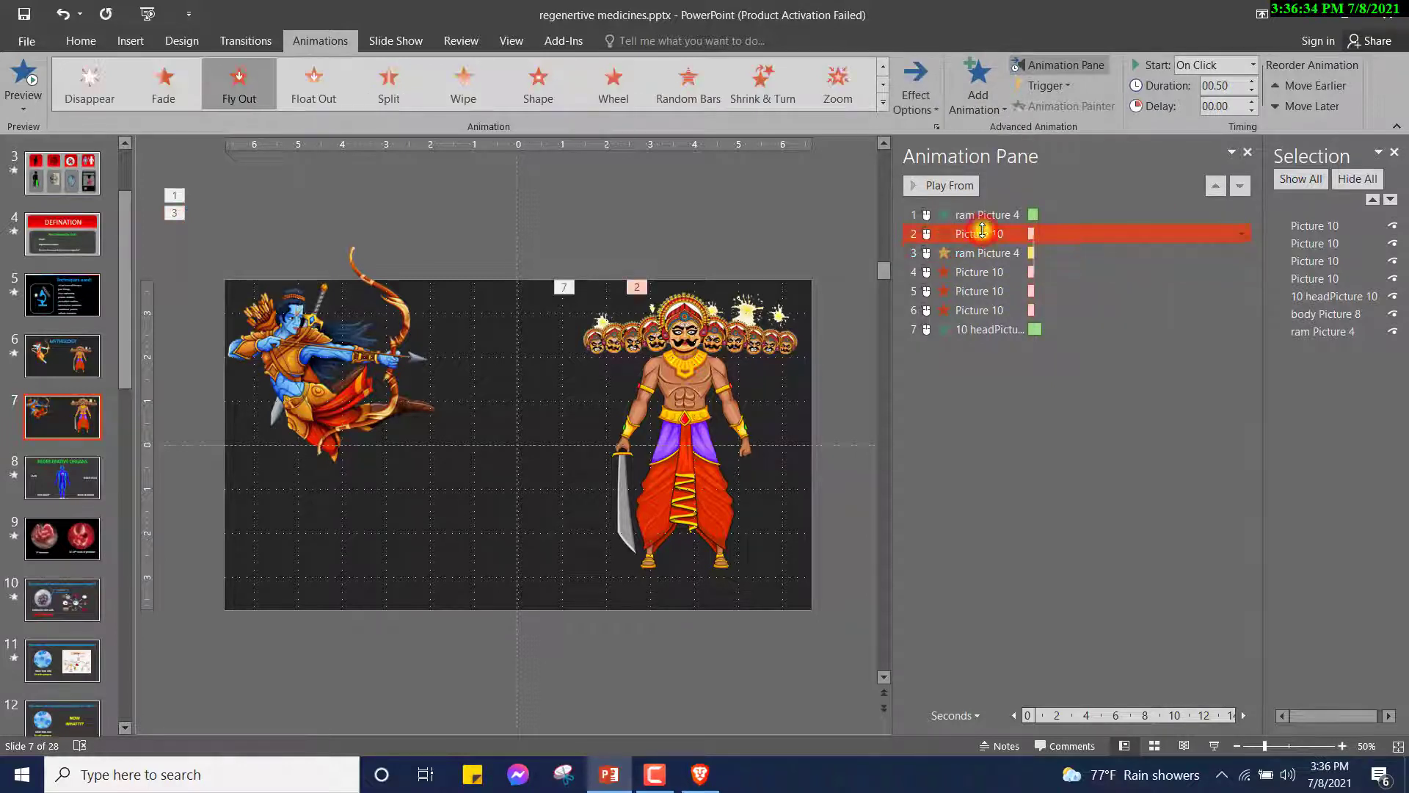
{"action": "left_click", "coordinate": [1241, 234]}
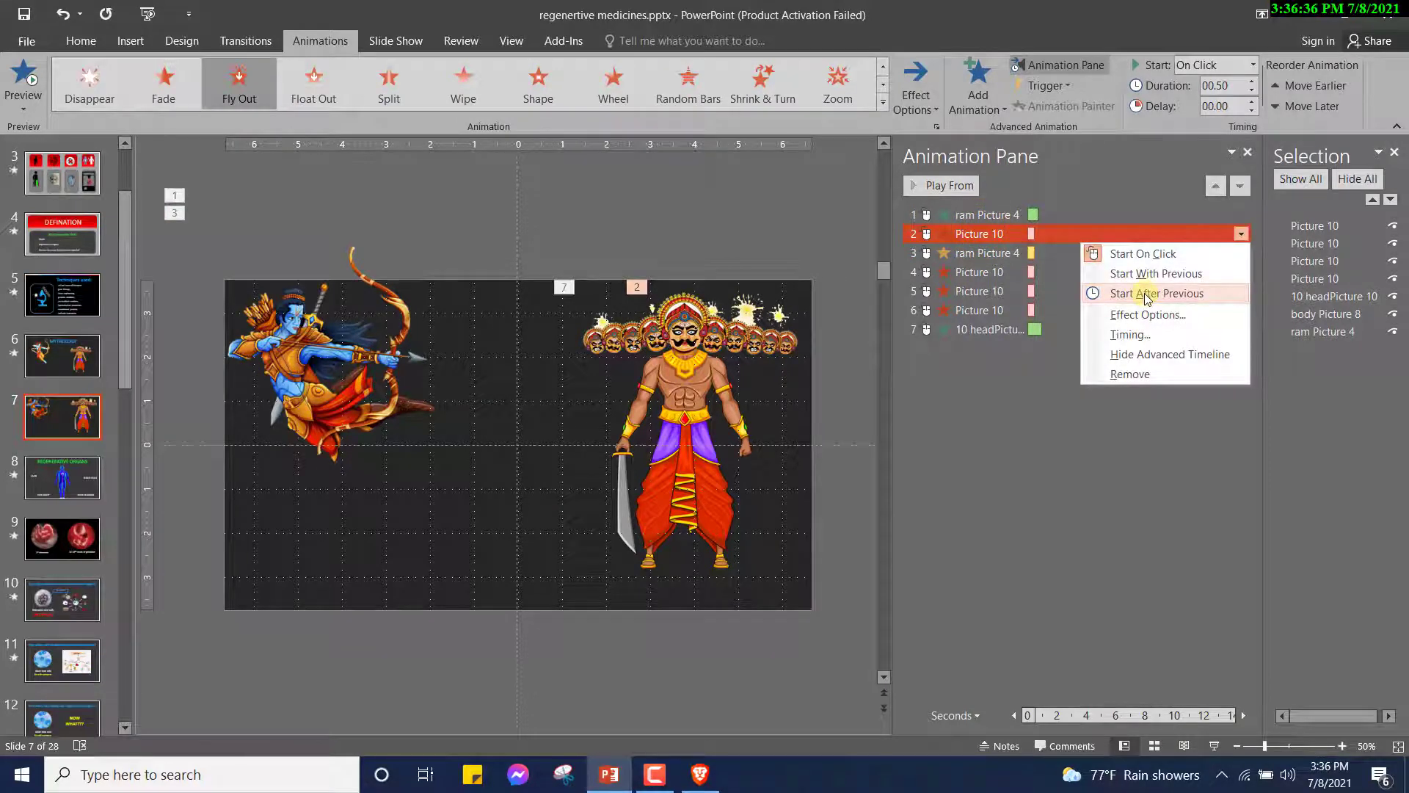
{"action": "left_click", "coordinate": [1160, 293]}
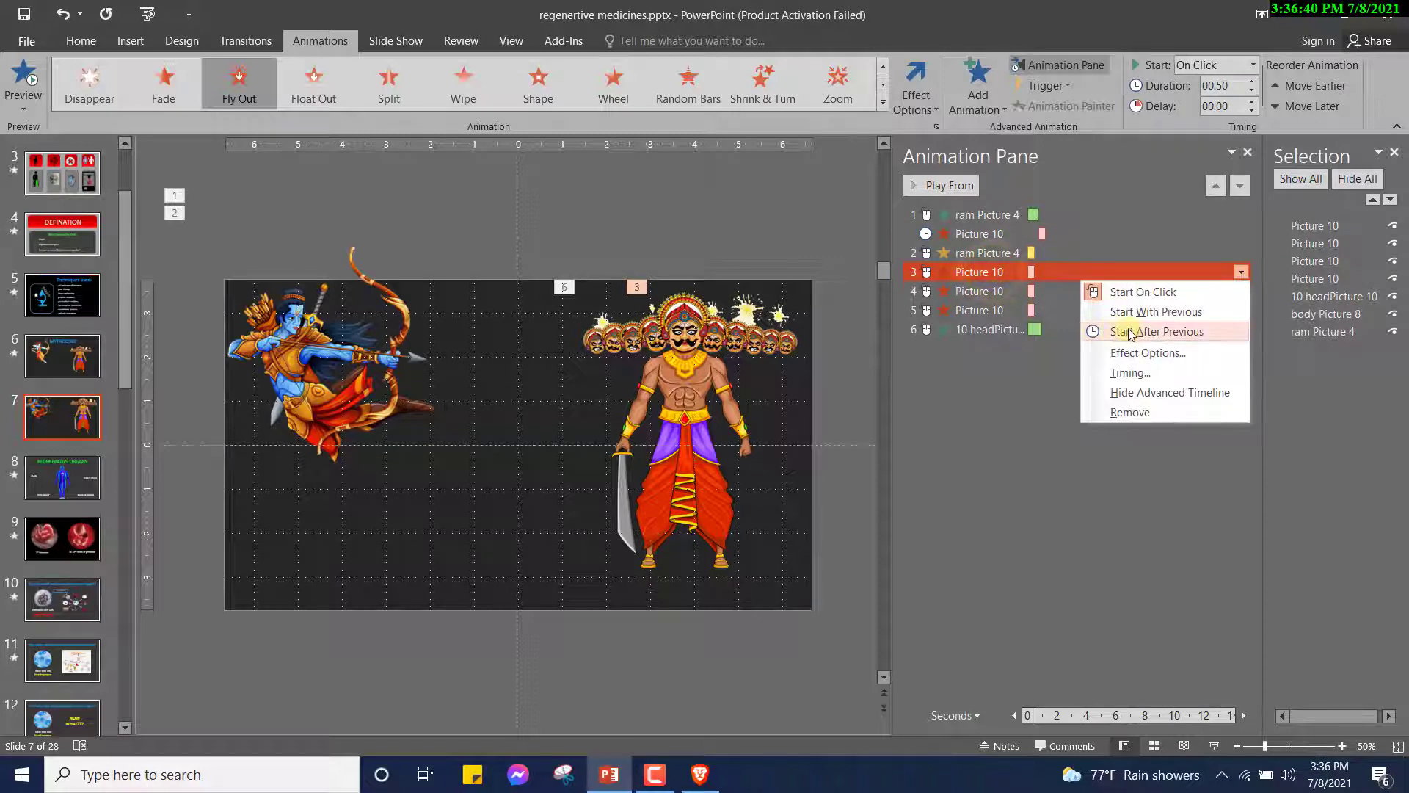
{"action": "left_click", "coordinate": [1157, 331]}
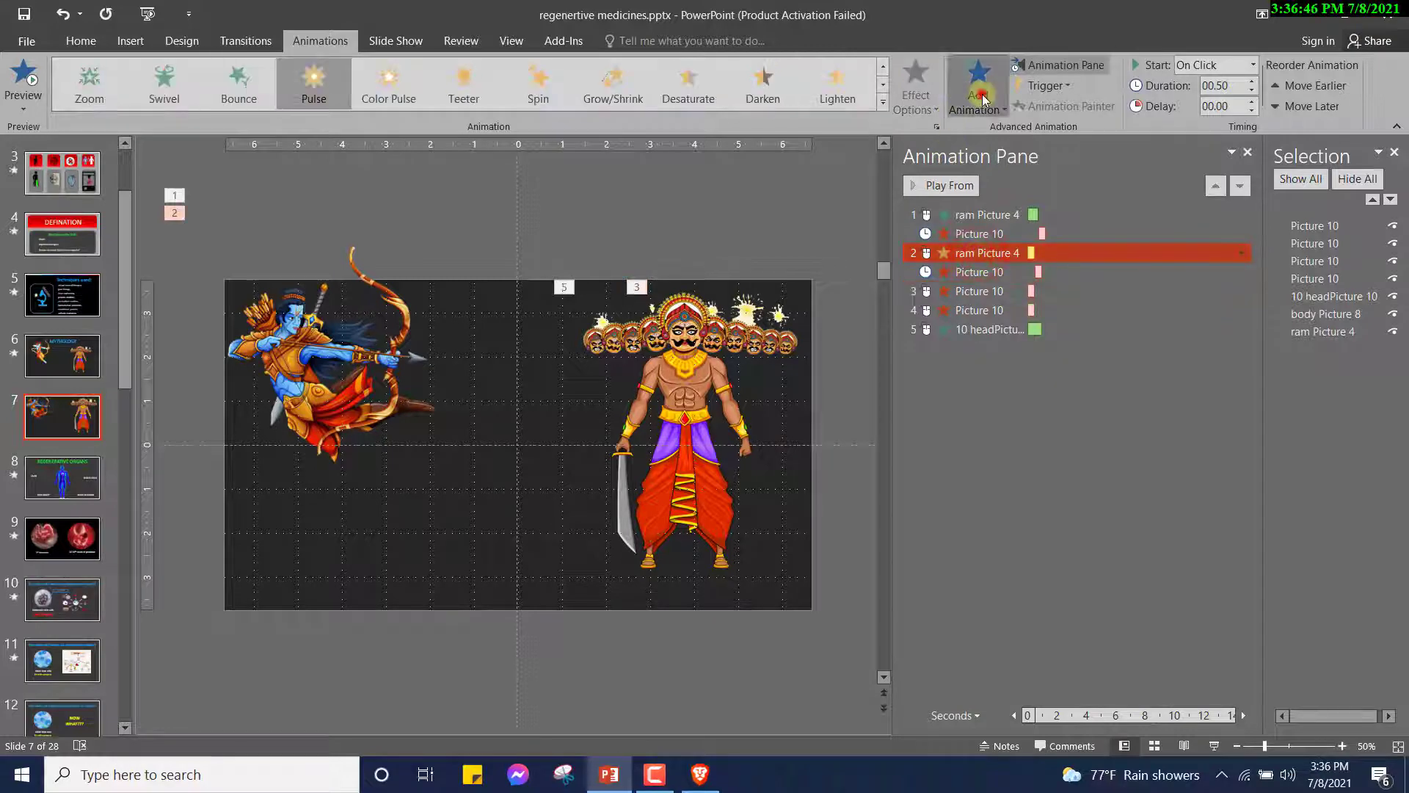
Add another Ram pulse and set later head exits and the heads image to After Previous
{"action": "left_click", "coordinate": [975, 85]}
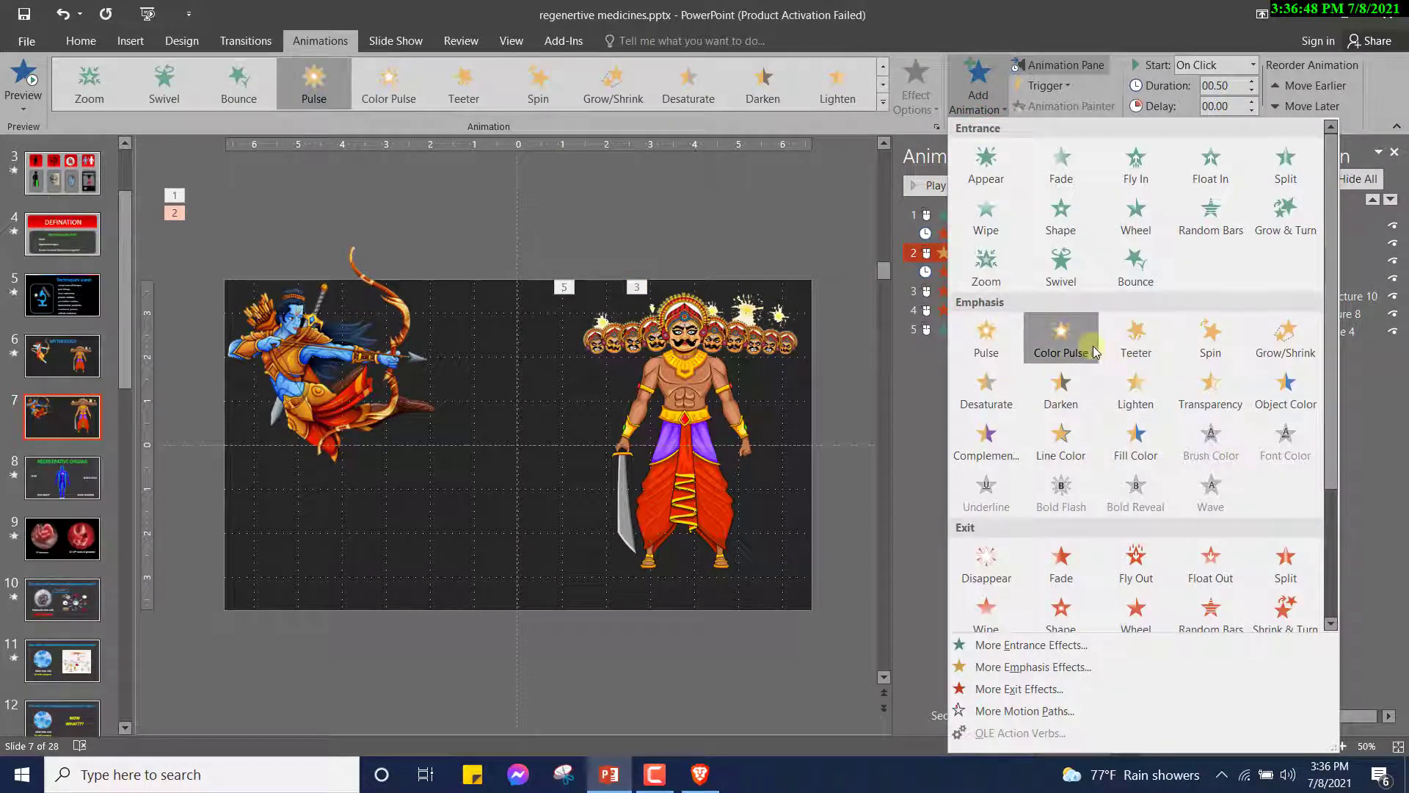
{"action": "left_click", "coordinate": [1061, 332]}
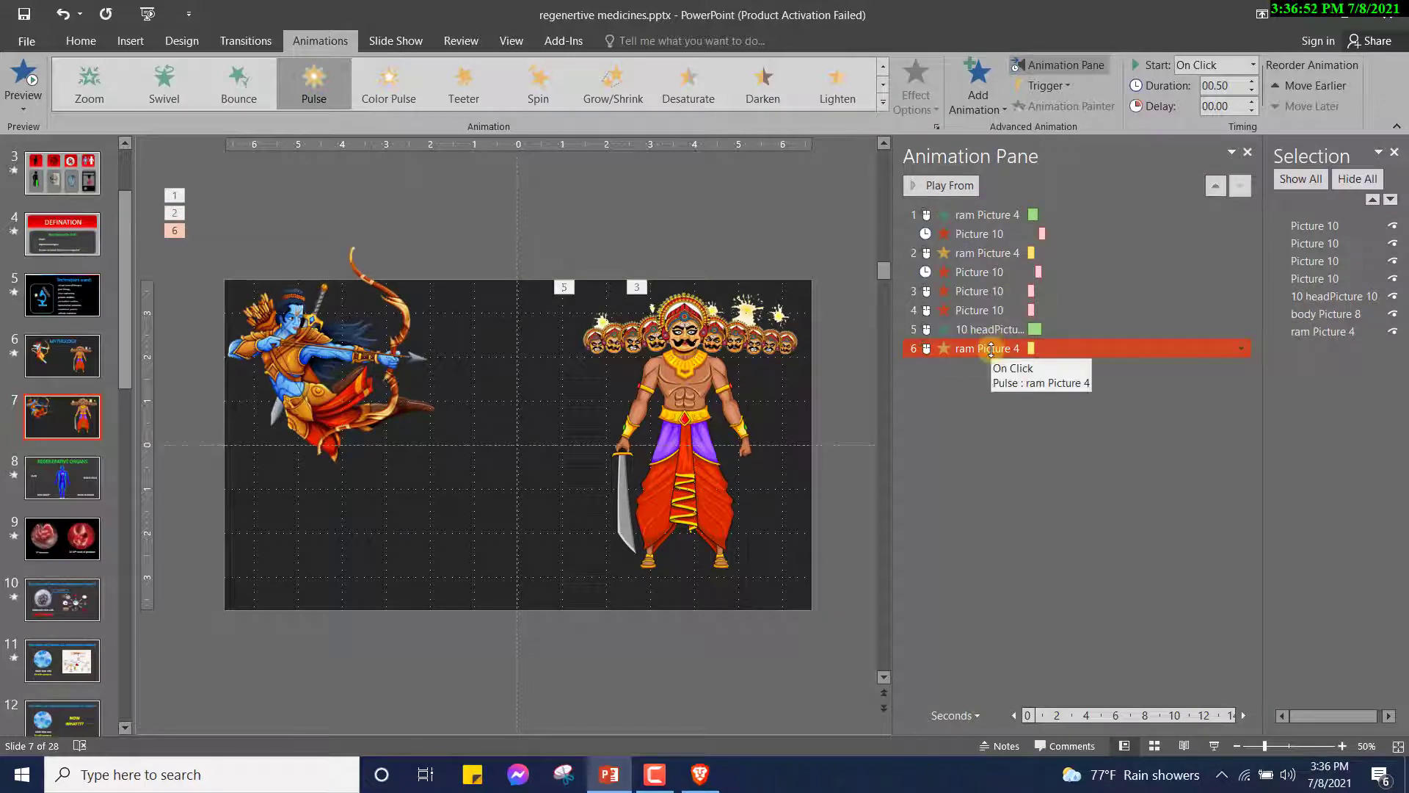
{"action": "left_click", "coordinate": [1315, 85]}
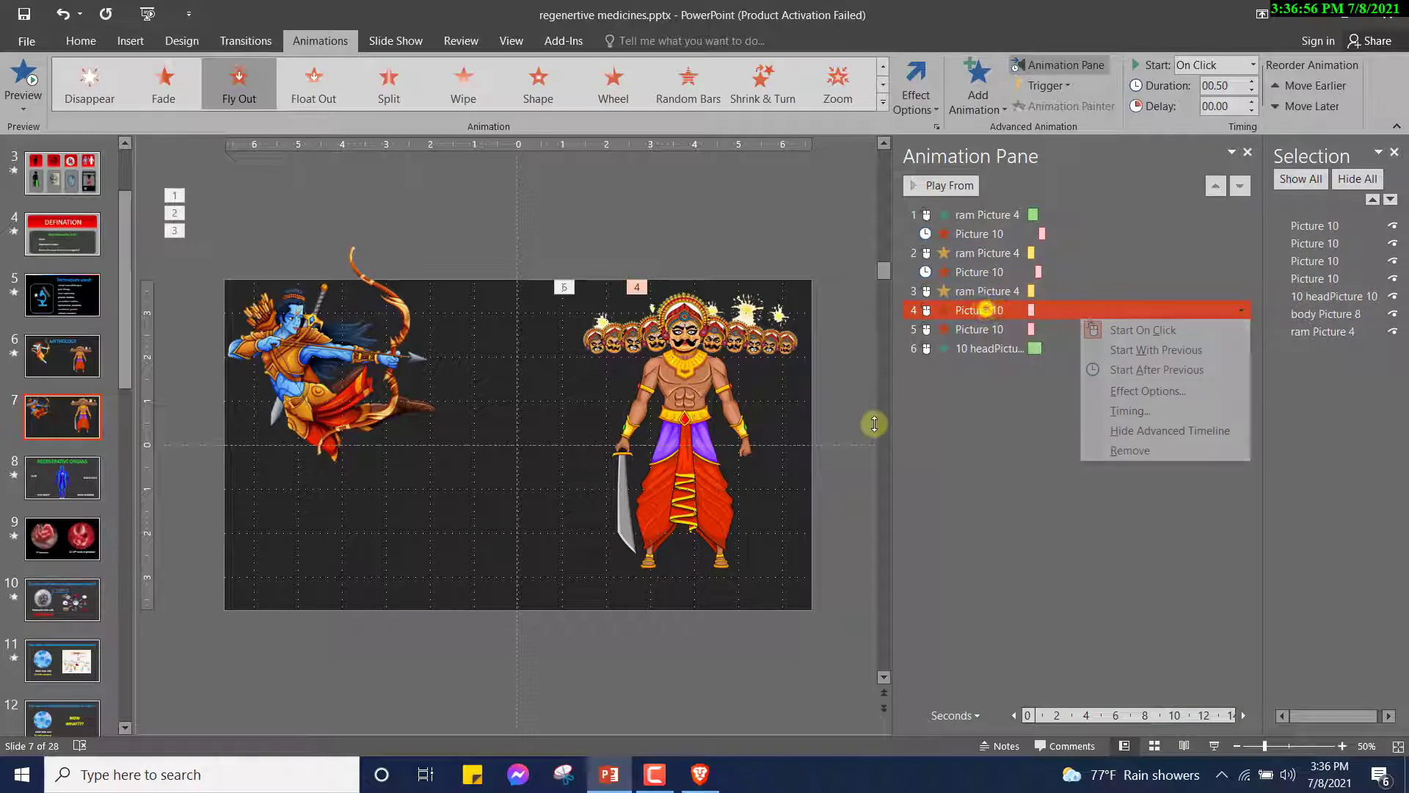
{"action": "mouse_move", "coordinate": [1157, 369]}
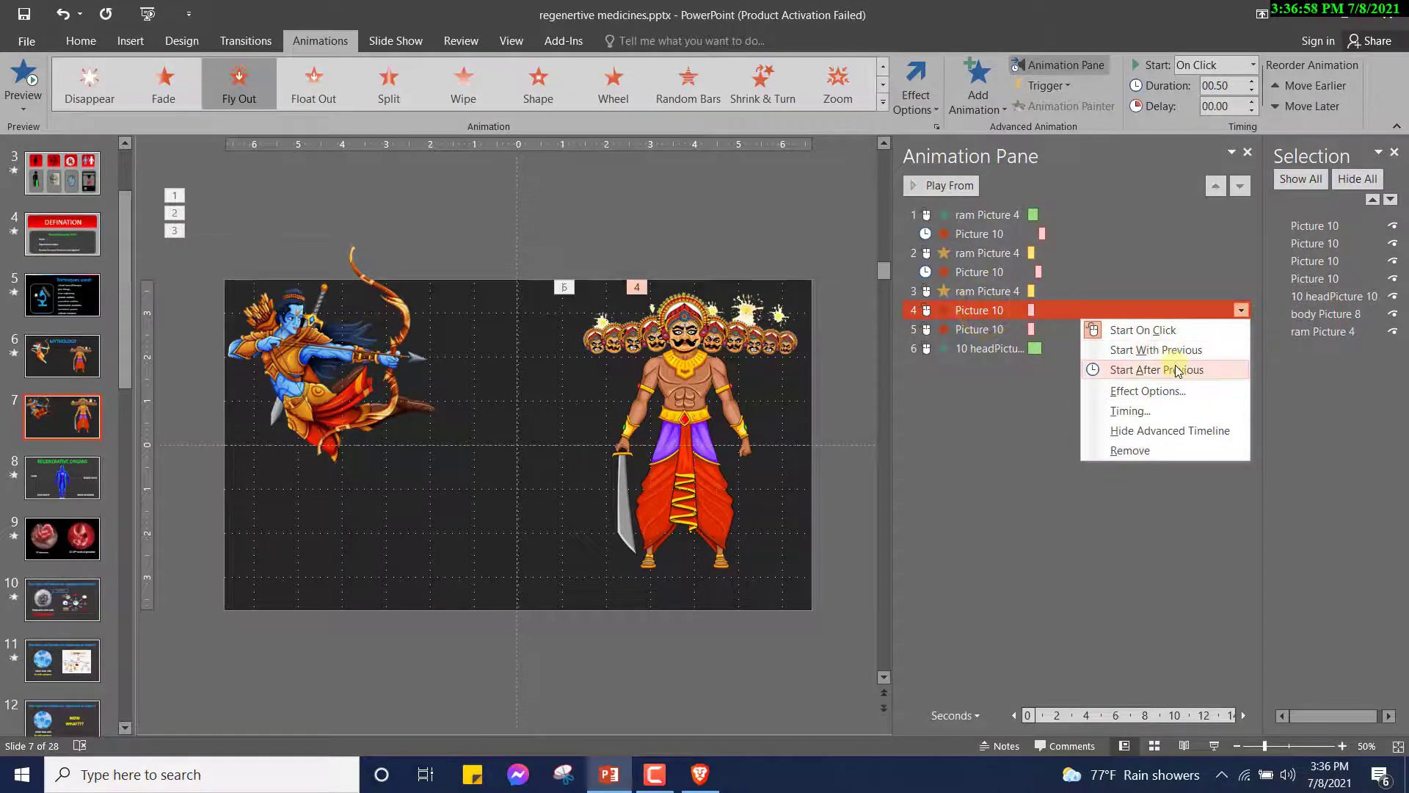
{"action": "left_click", "coordinate": [1156, 370]}
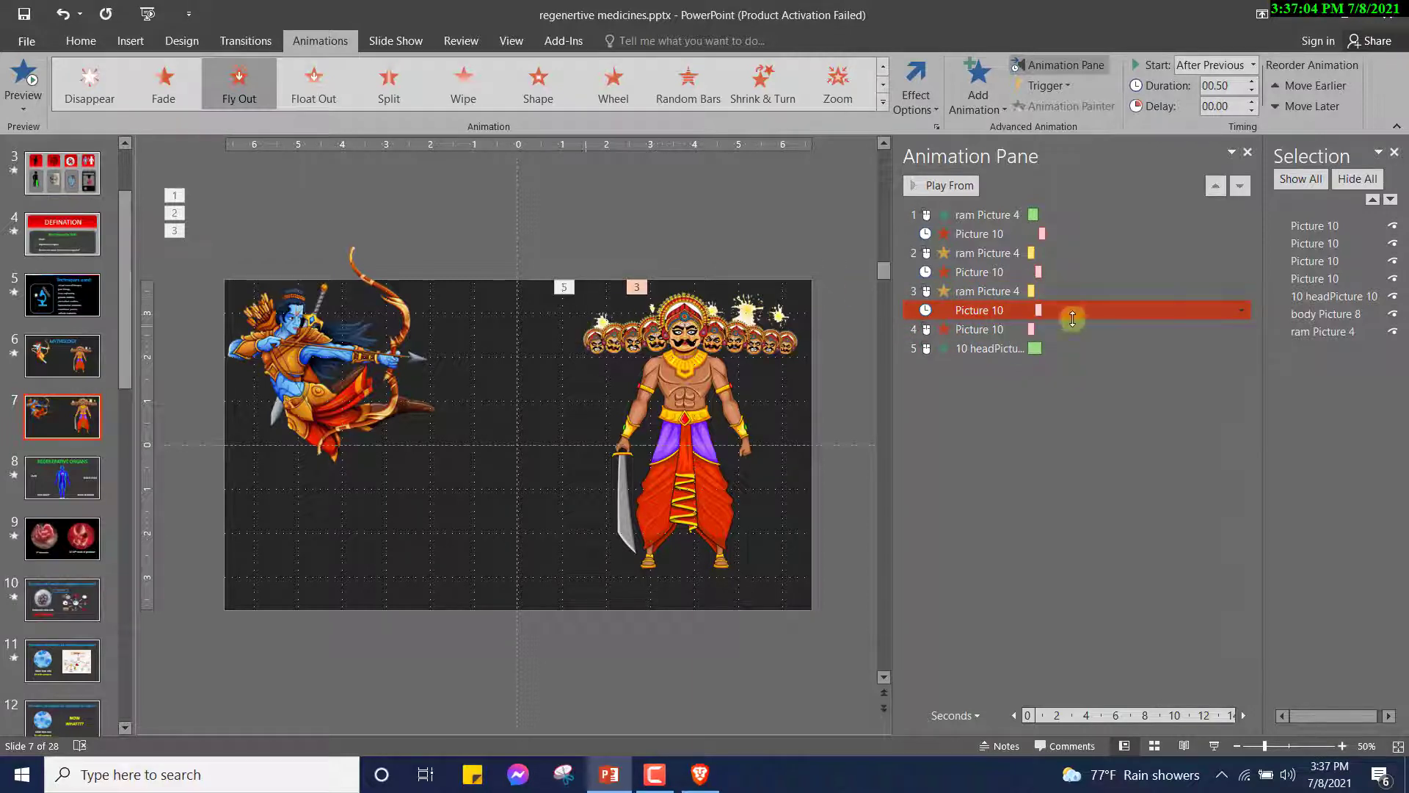
{"action": "left_click", "coordinate": [985, 291]}
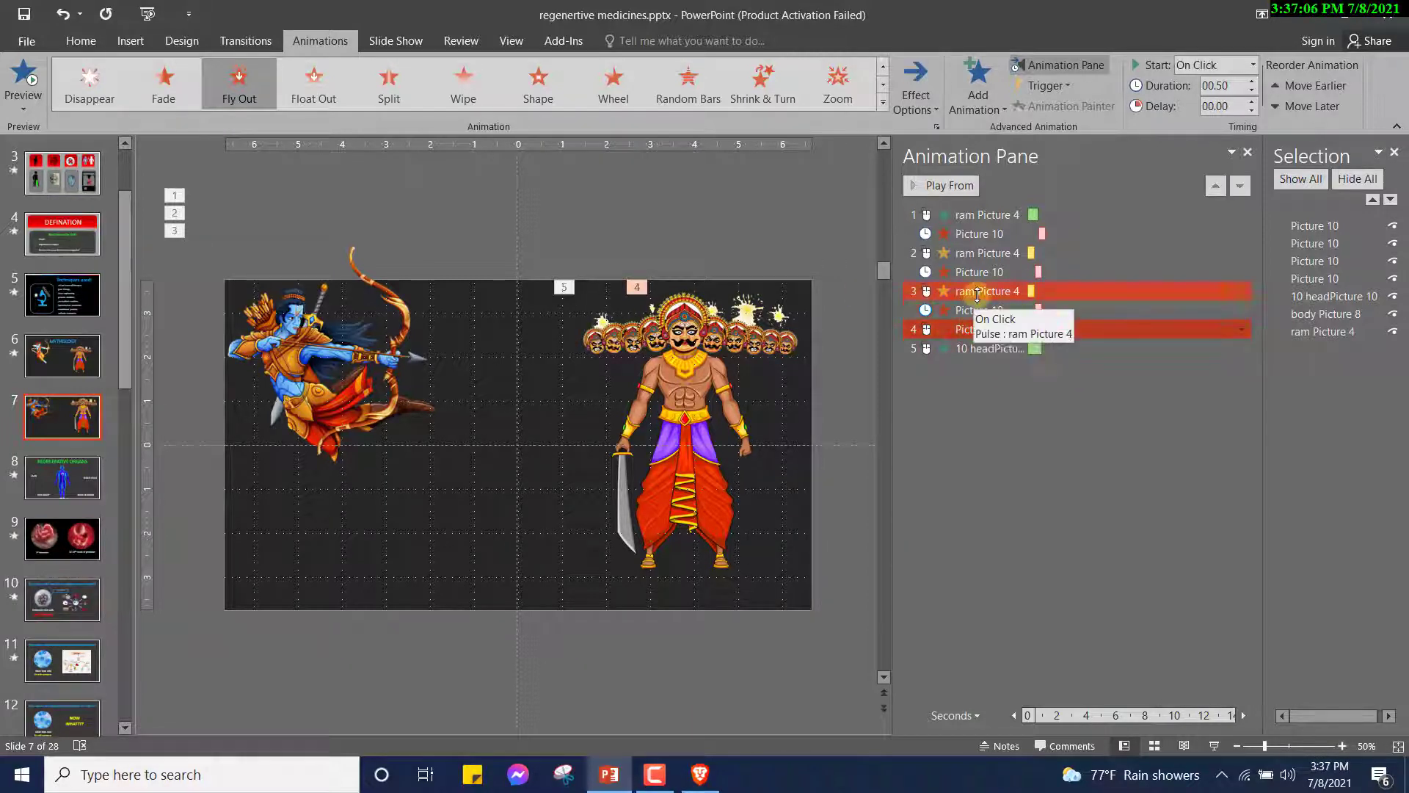
{"action": "left_click", "coordinate": [976, 85]}
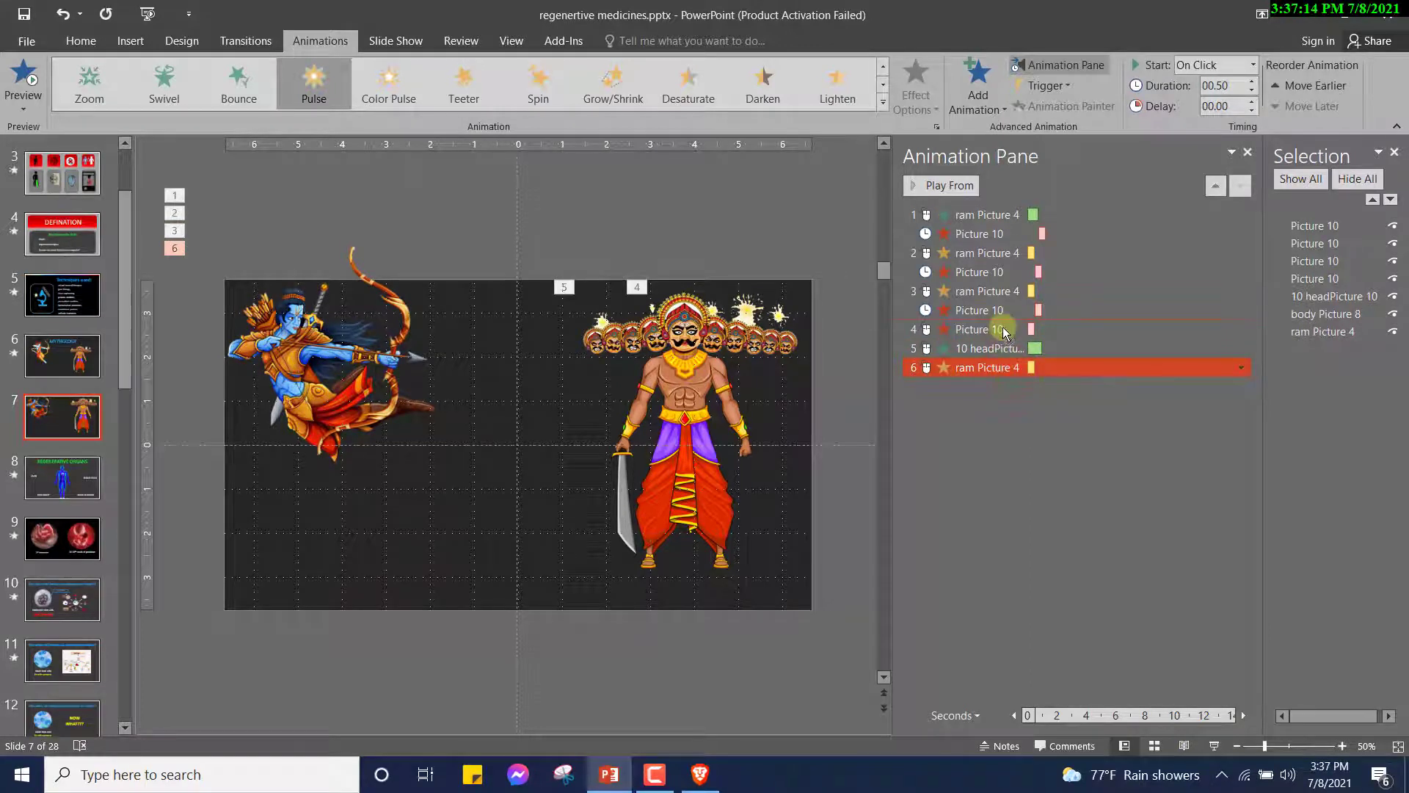
{"action": "left_click", "coordinate": [1313, 85]}
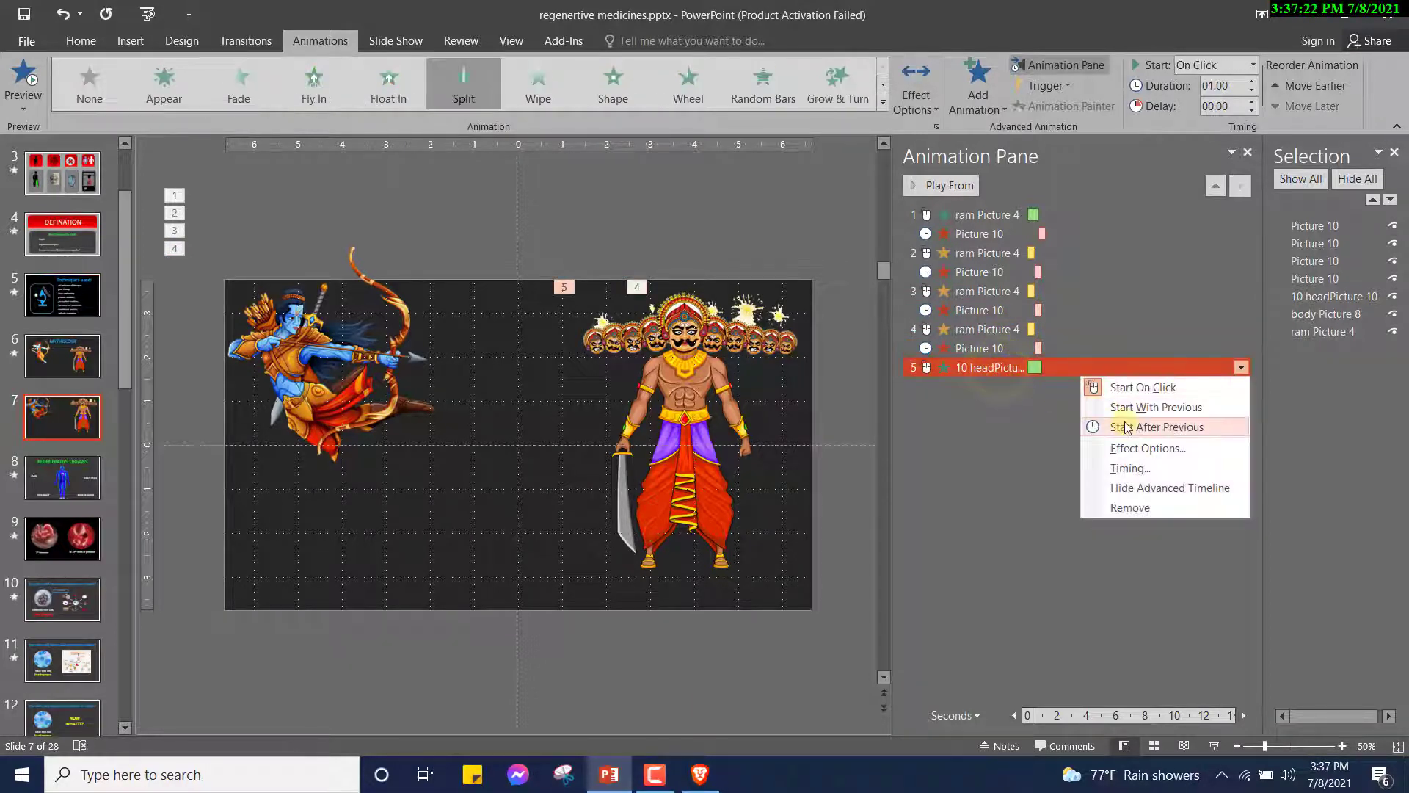
{"action": "left_click", "coordinate": [1157, 426]}
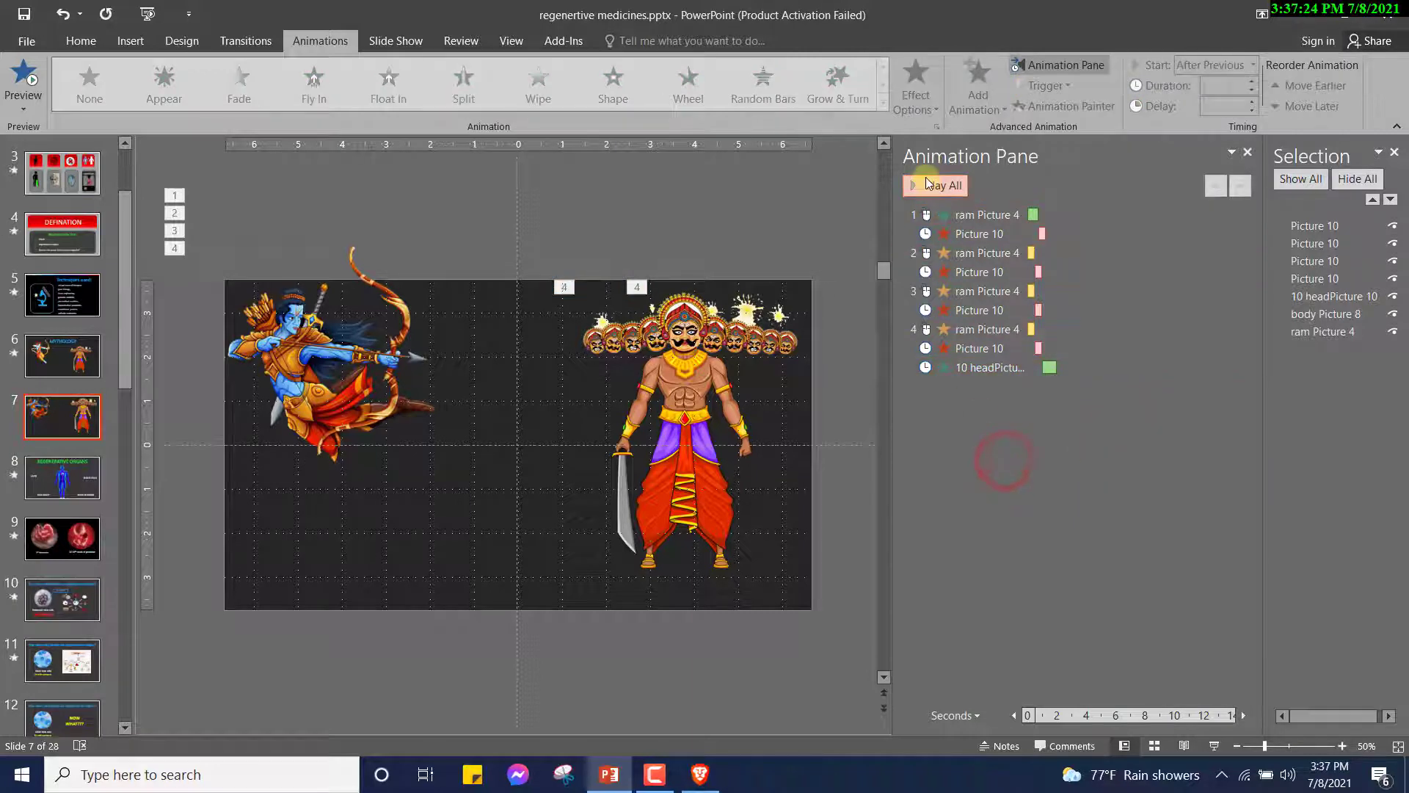
{"action": "left_click", "coordinate": [934, 185]}
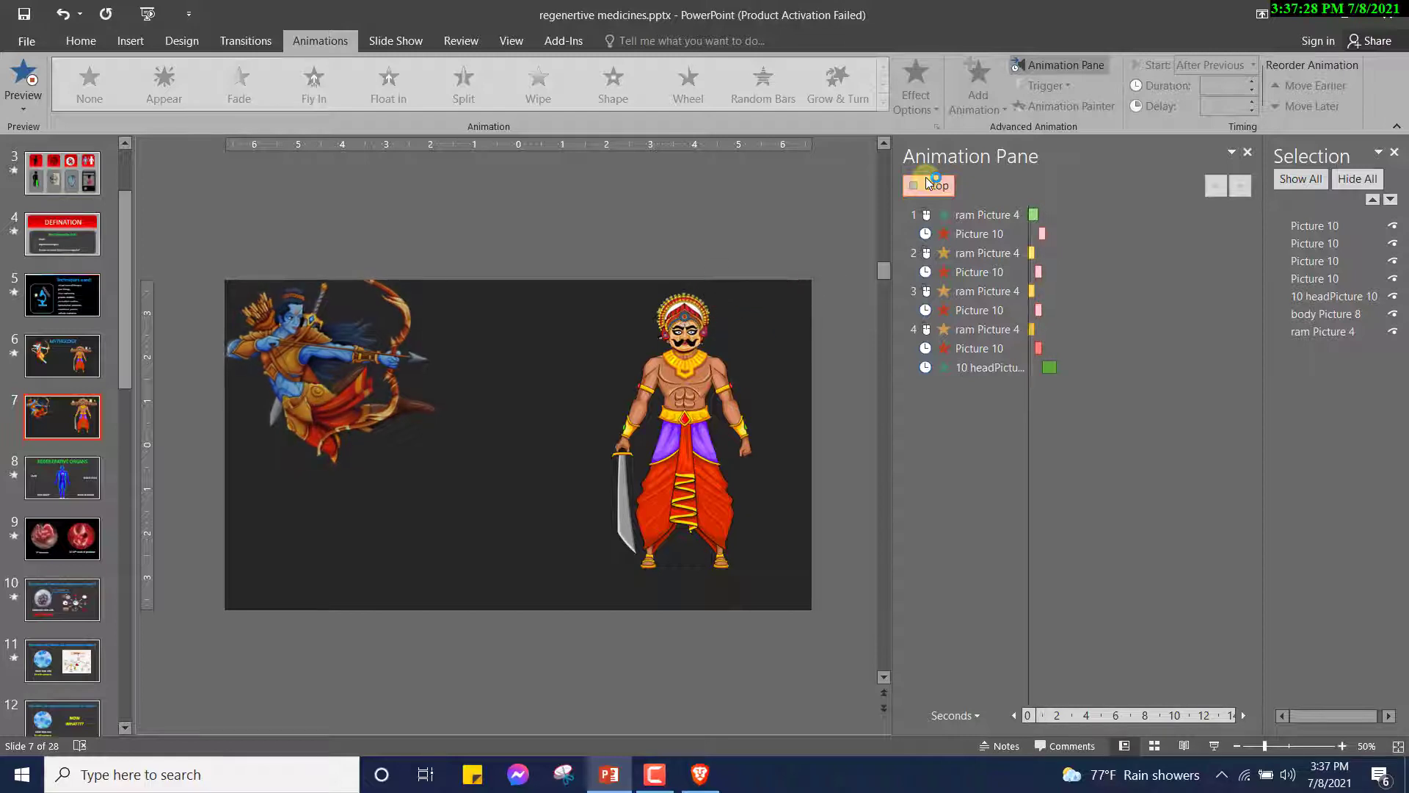
{"action": "left_click", "coordinate": [24, 76]}
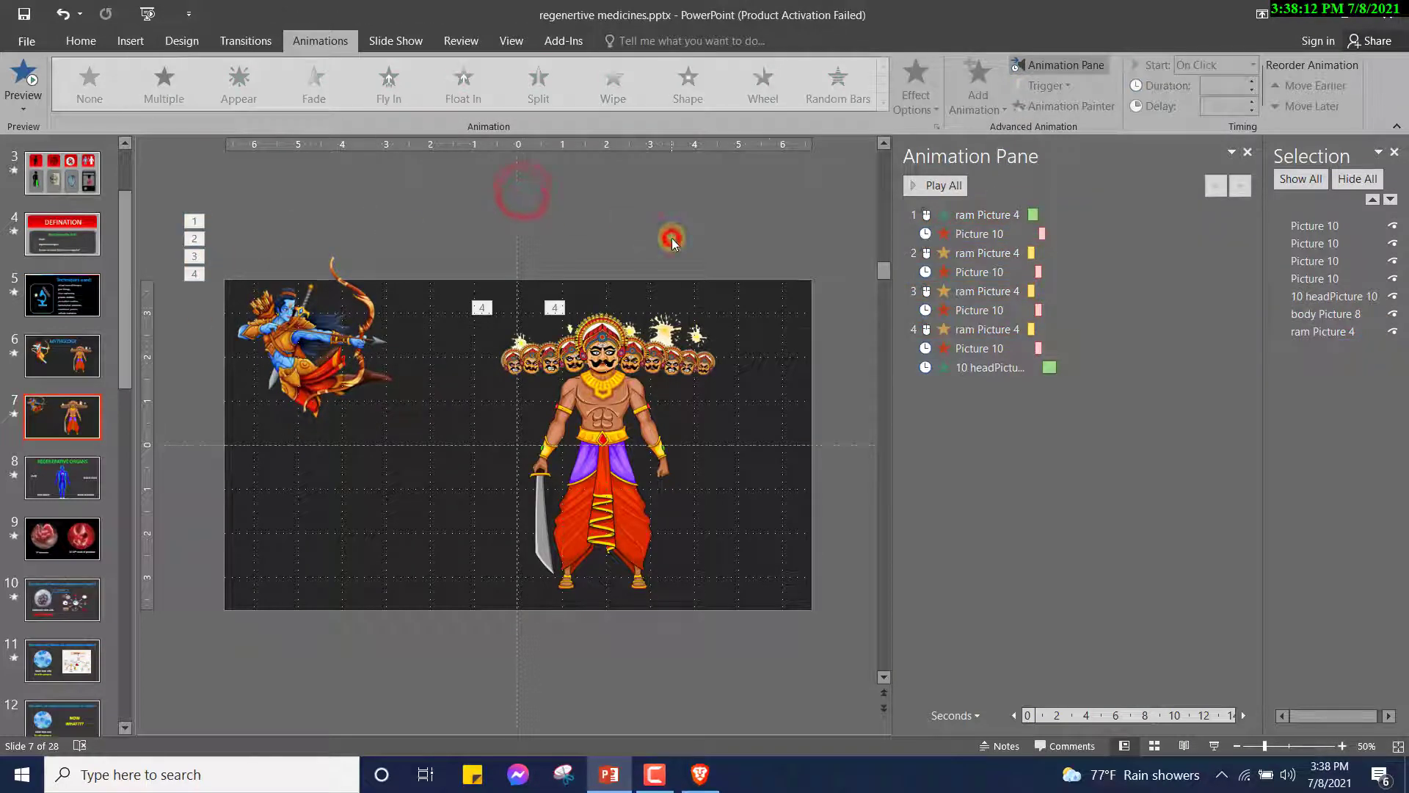
{"action": "mouse_move", "coordinate": [881, 440]}
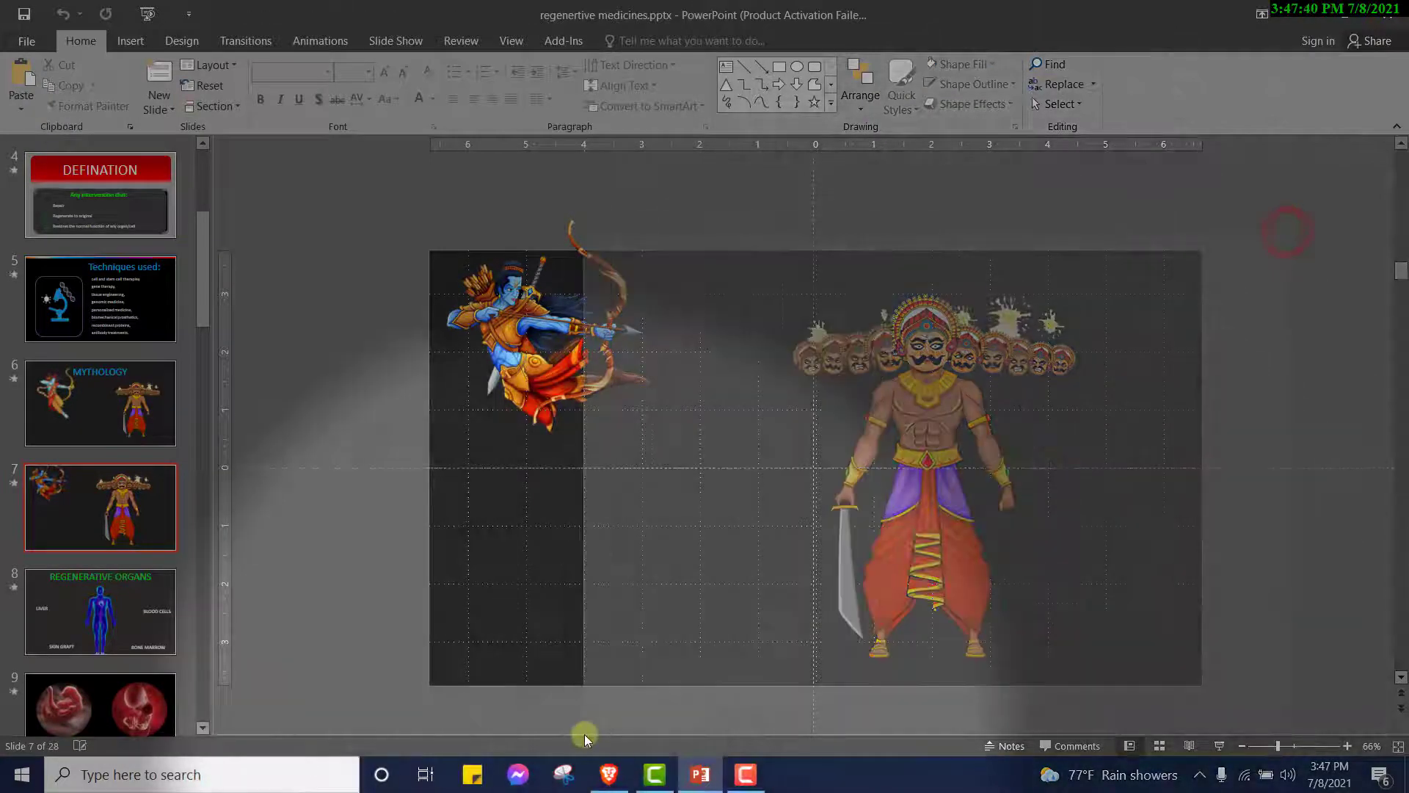
Reposition the heads onto Ravan's body, select the central head, and open Arrange options
{"action": "left_click", "coordinate": [916, 449]}
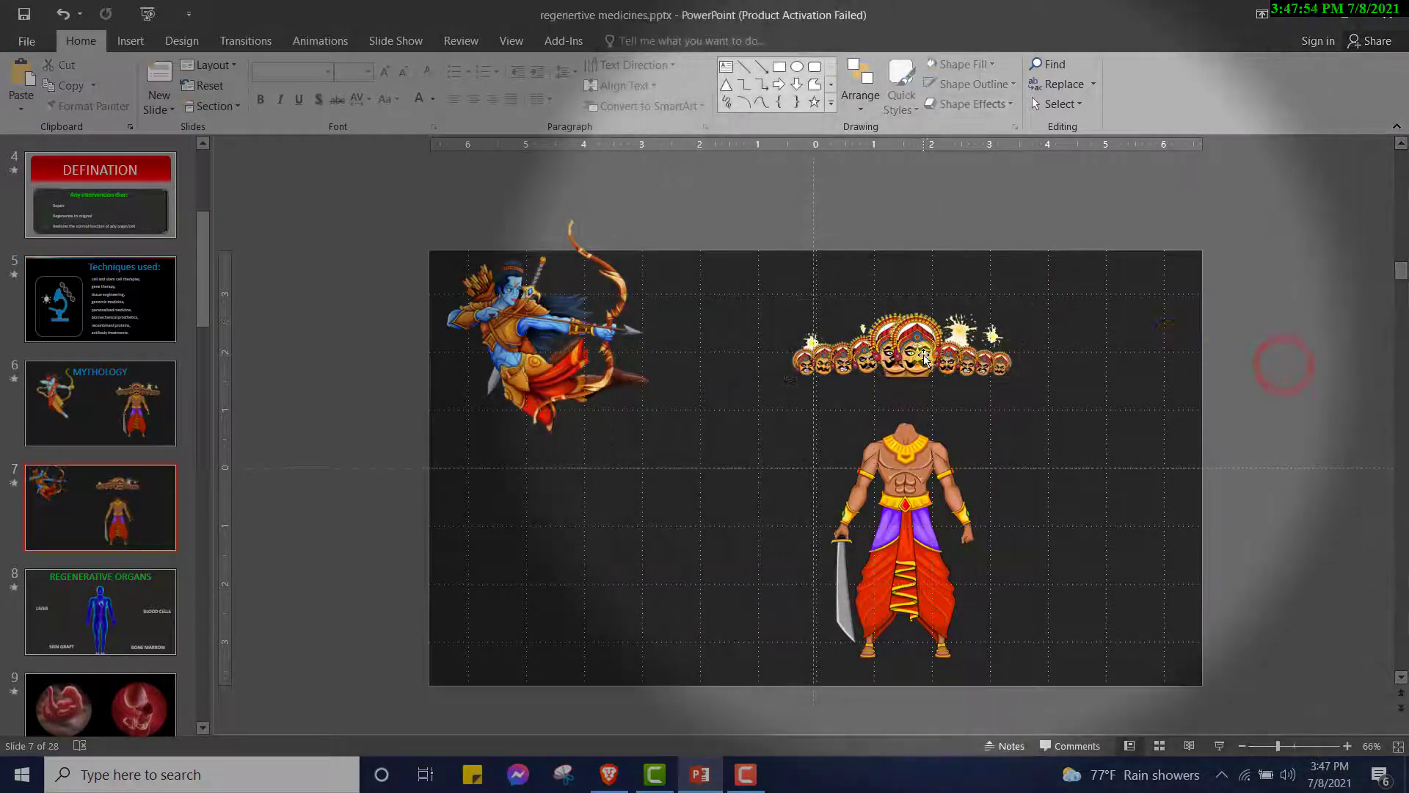
{"action": "left_click", "coordinate": [908, 357]}
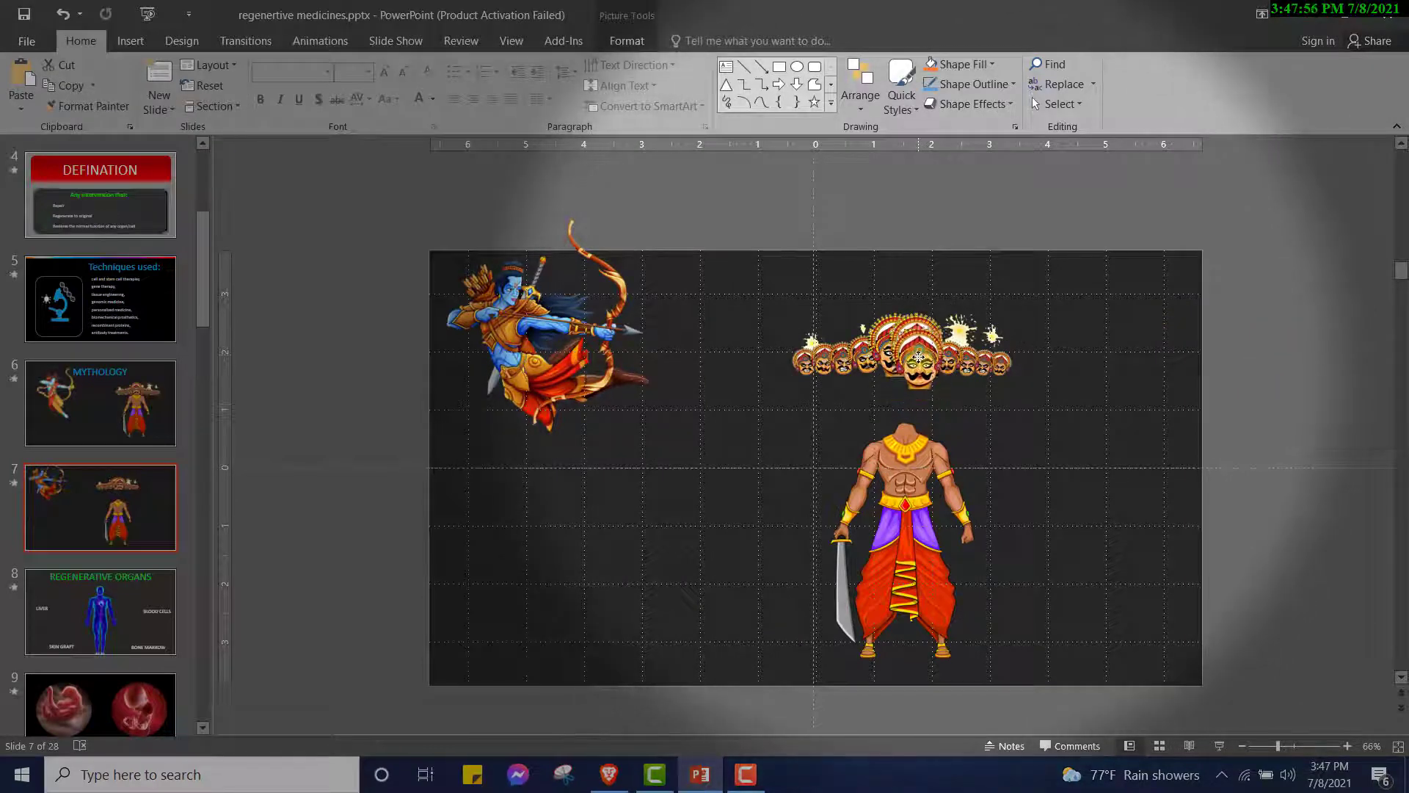
{"action": "left_click", "coordinate": [1239, 277]}
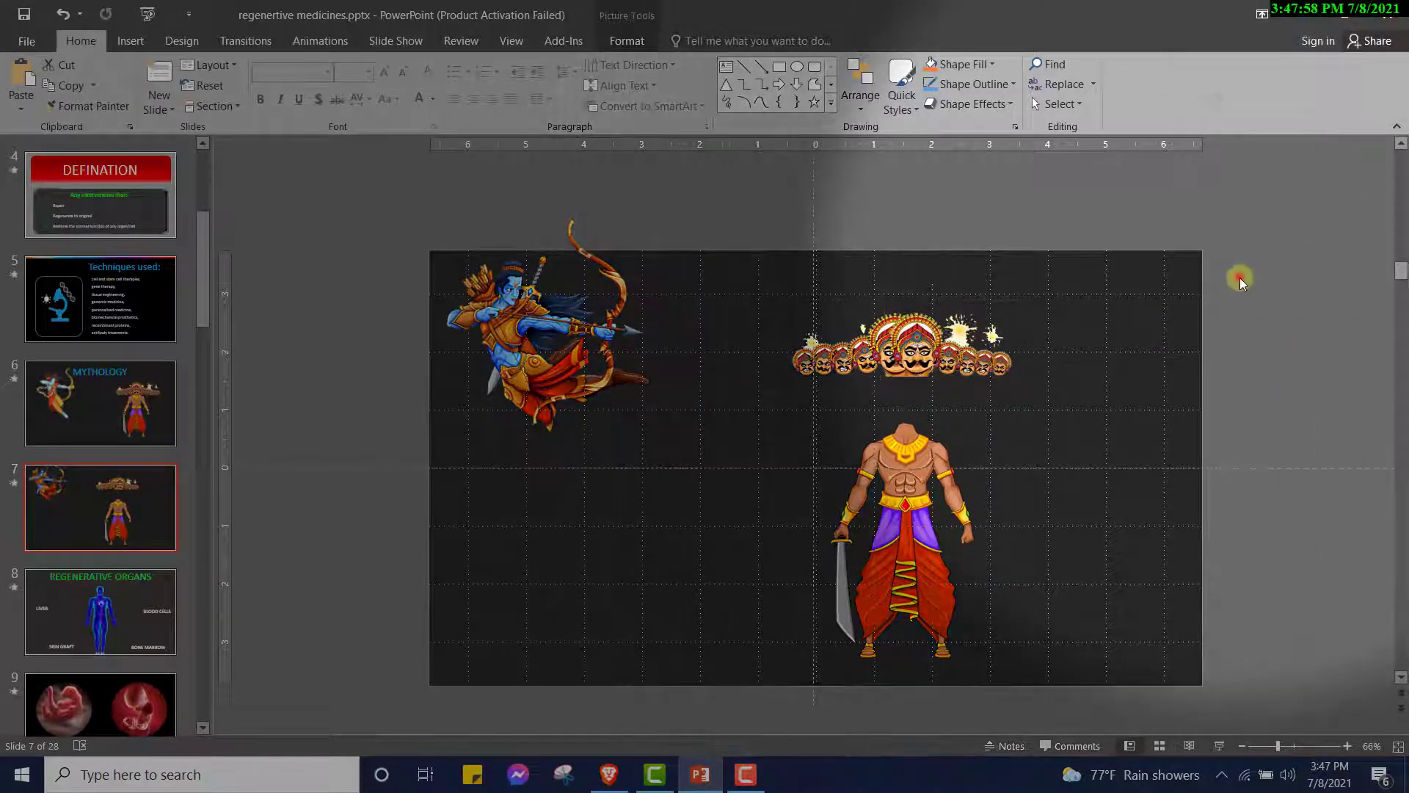
{"action": "left_click", "coordinate": [916, 357]}
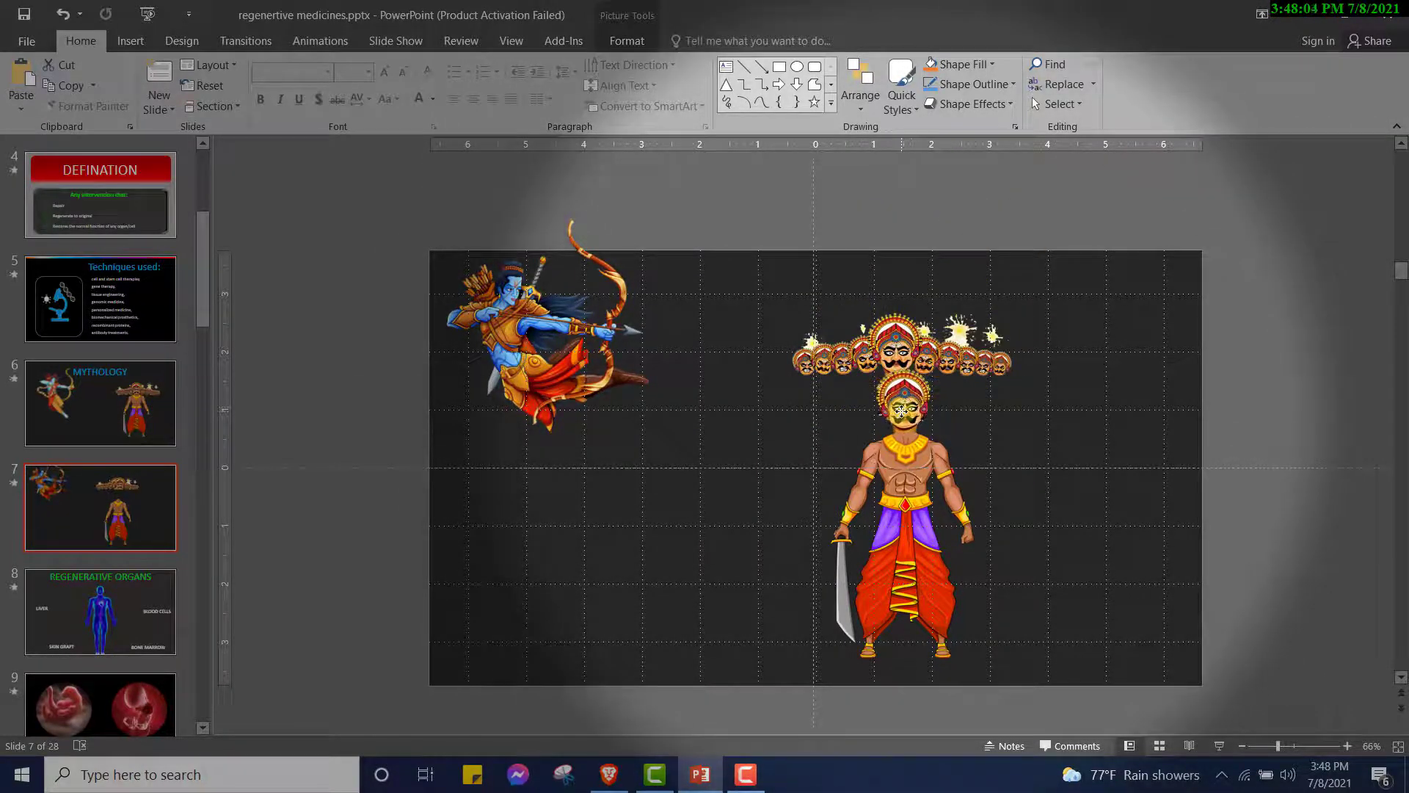
{"action": "left_click", "coordinate": [894, 411]}
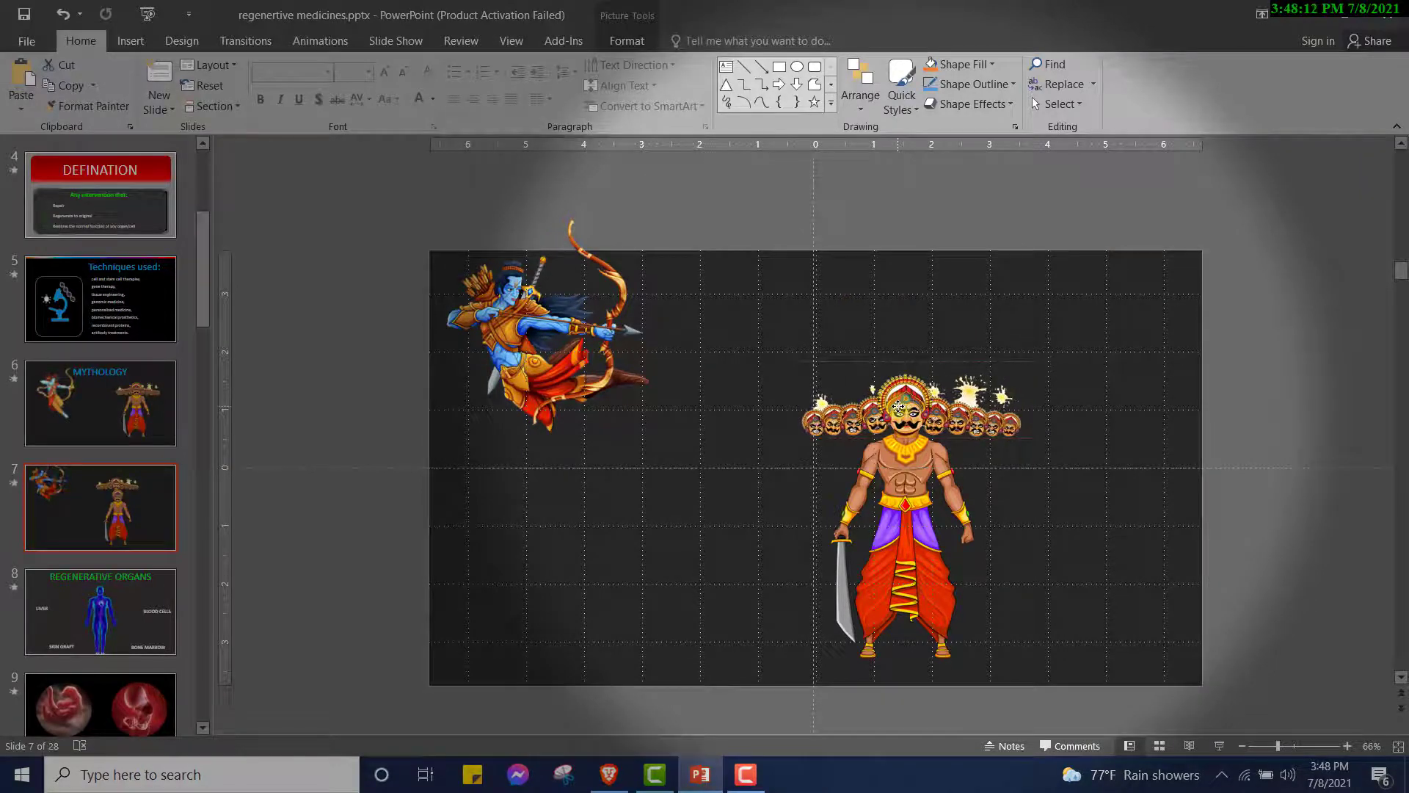
{"action": "left_click", "coordinate": [1233, 360]}
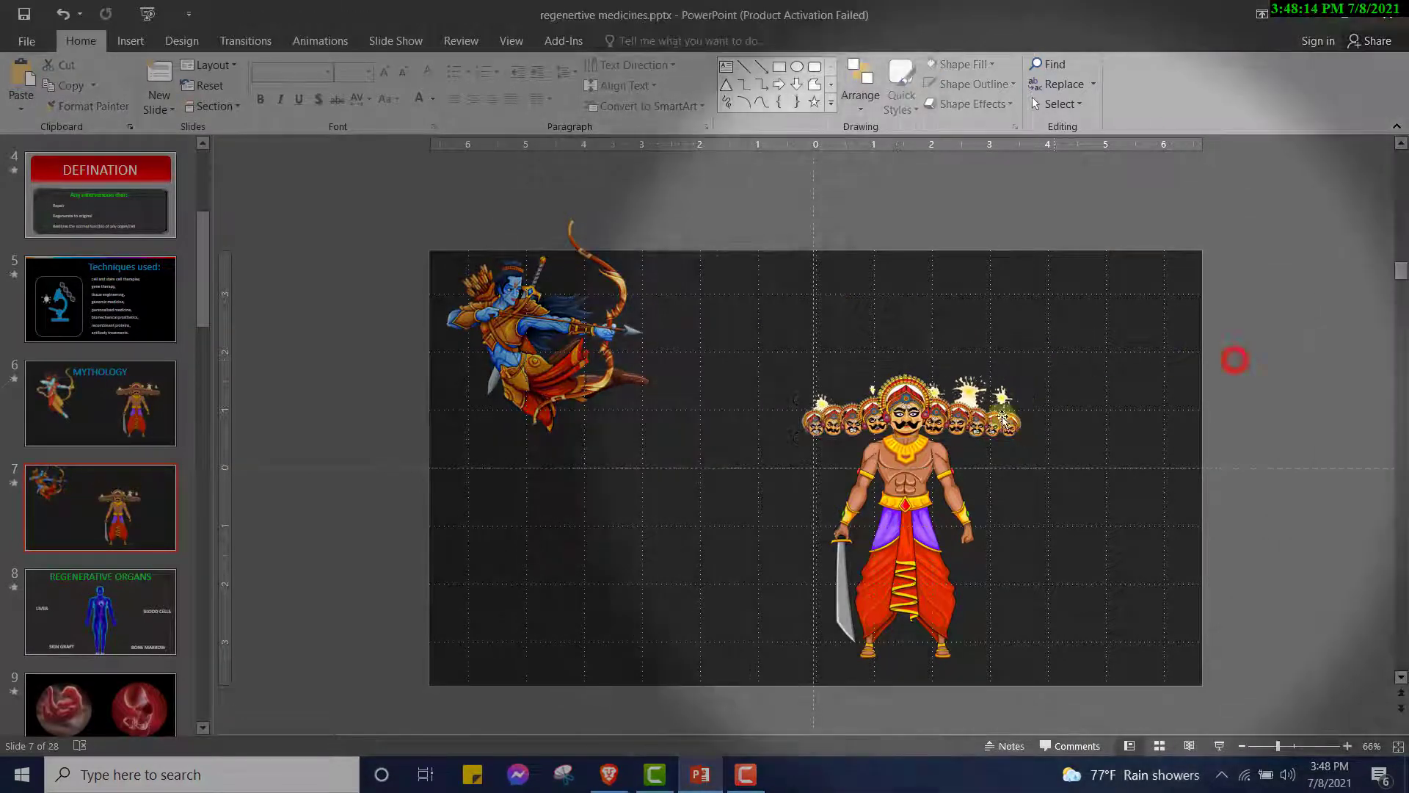
{"action": "left_click", "coordinate": [908, 404]}
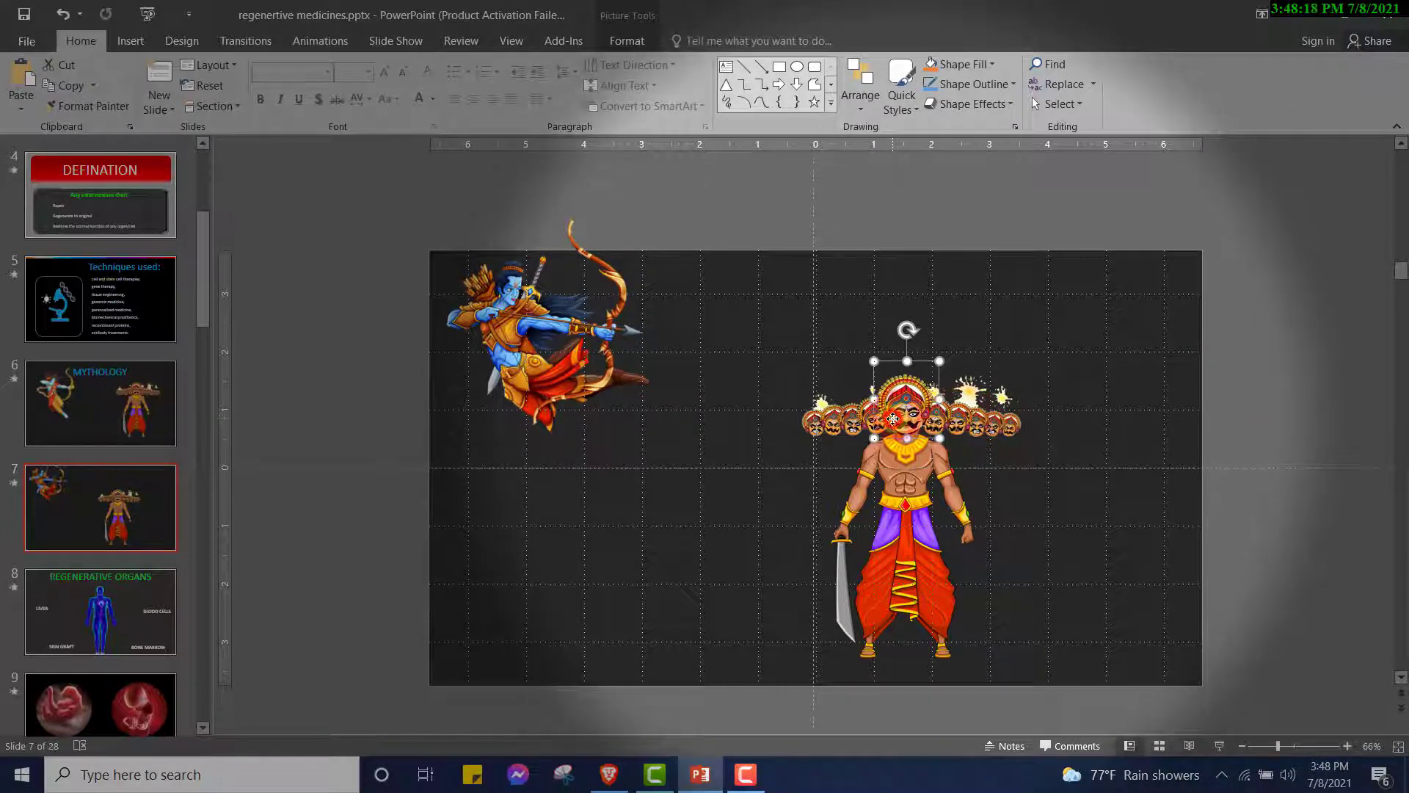
{"action": "left_click", "coordinate": [858, 86]}
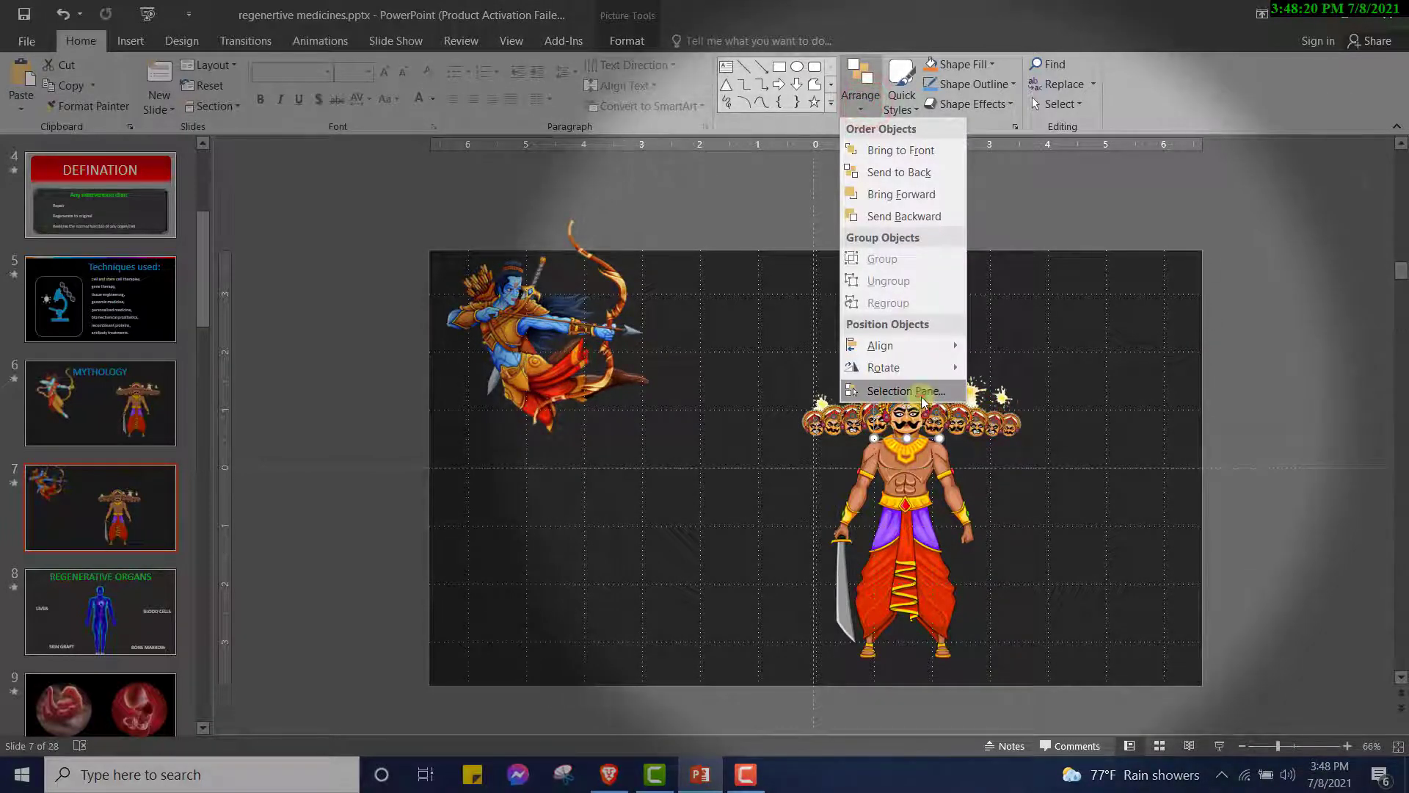
Give a Picture 10 head an Appear entrance, select another head, and show the Animation Pane
{"action": "left_click", "coordinate": [897, 391]}
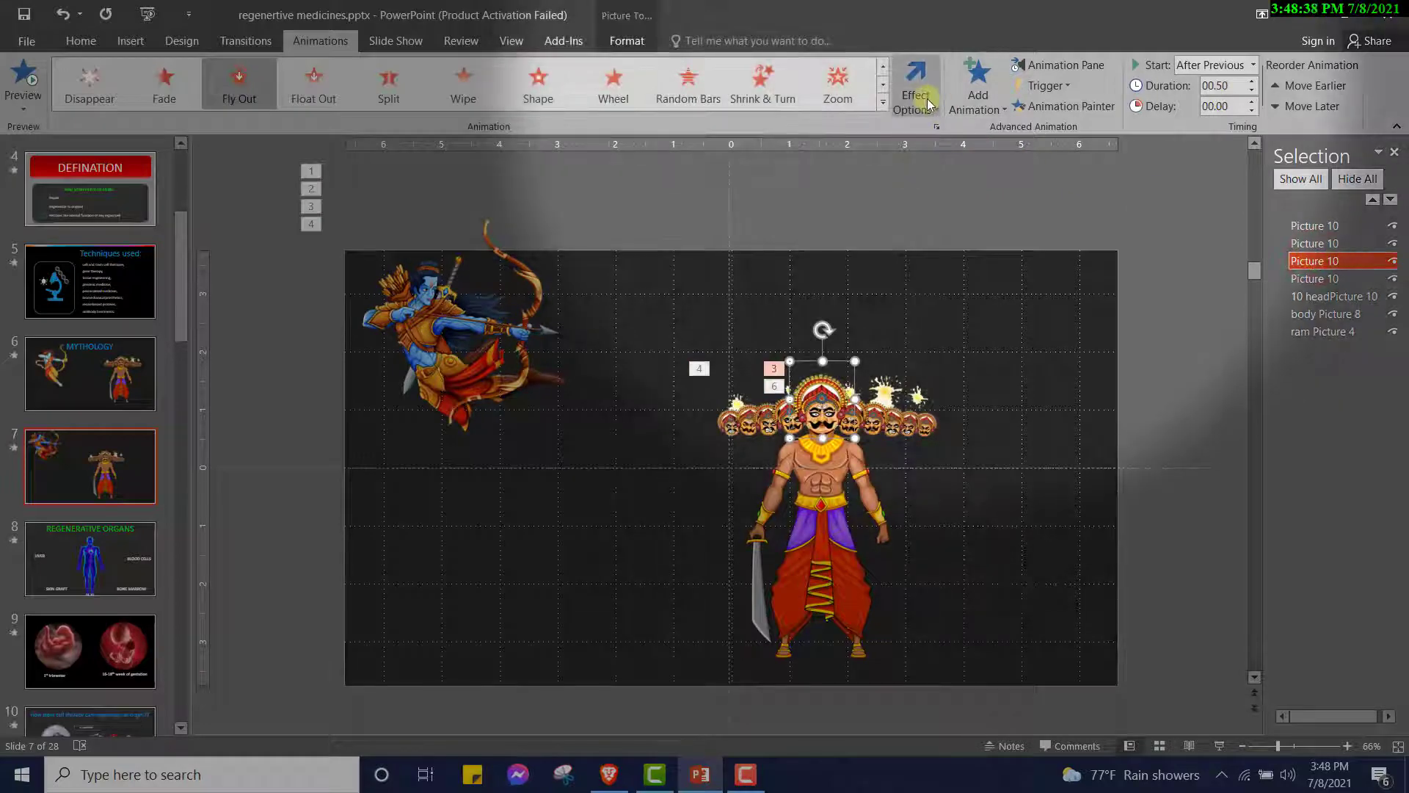
{"action": "left_click", "coordinate": [977, 85]}
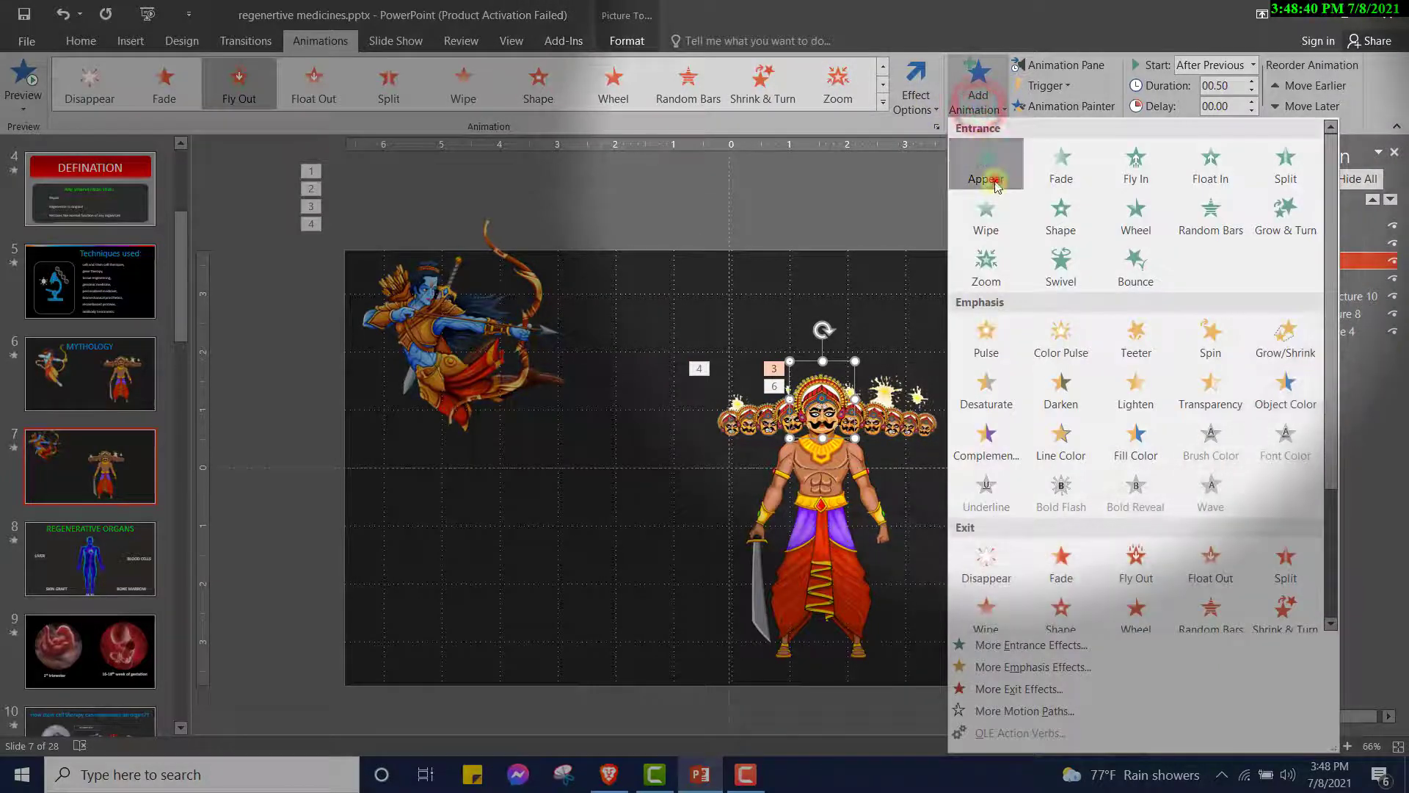
{"action": "left_click", "coordinate": [985, 166]}
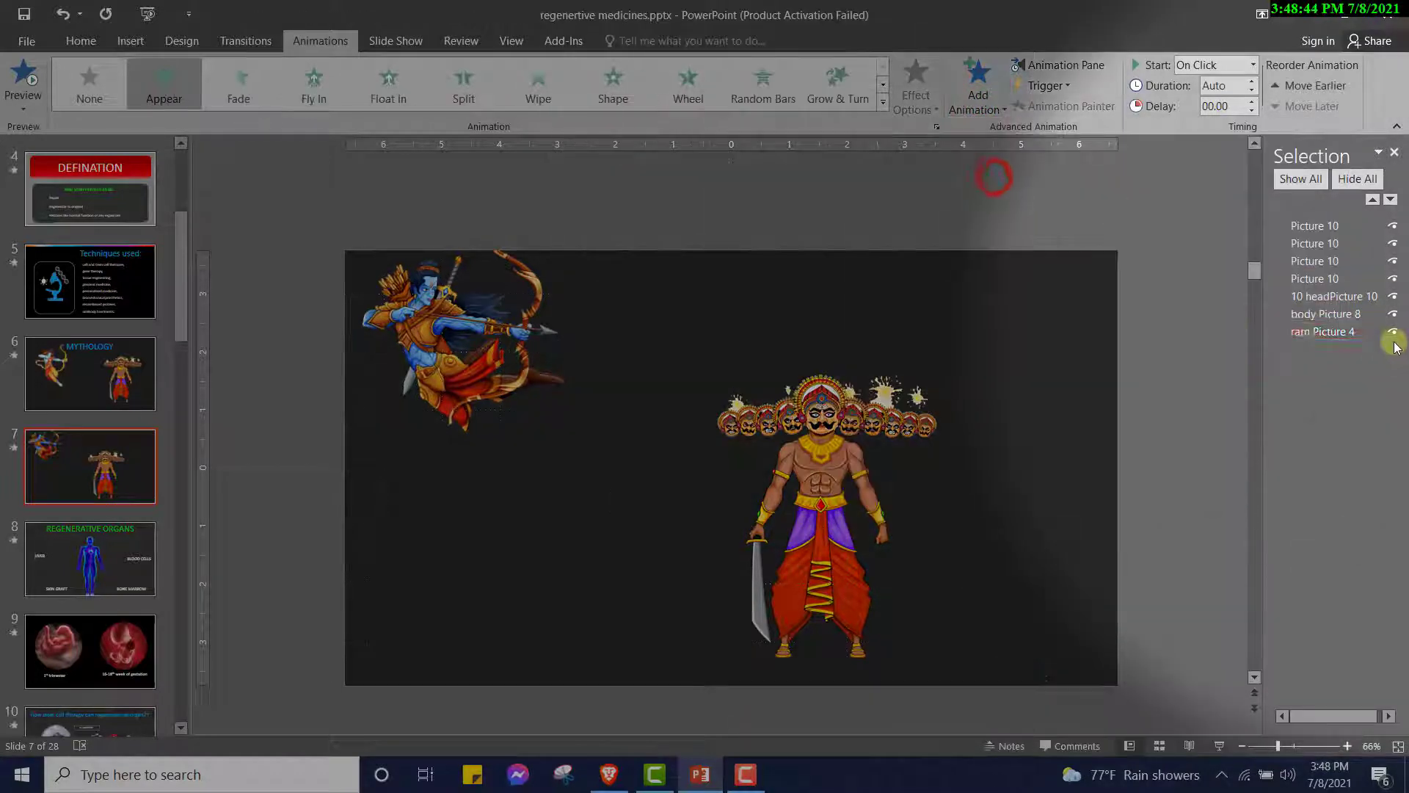
{"action": "left_click", "coordinate": [1314, 225]}
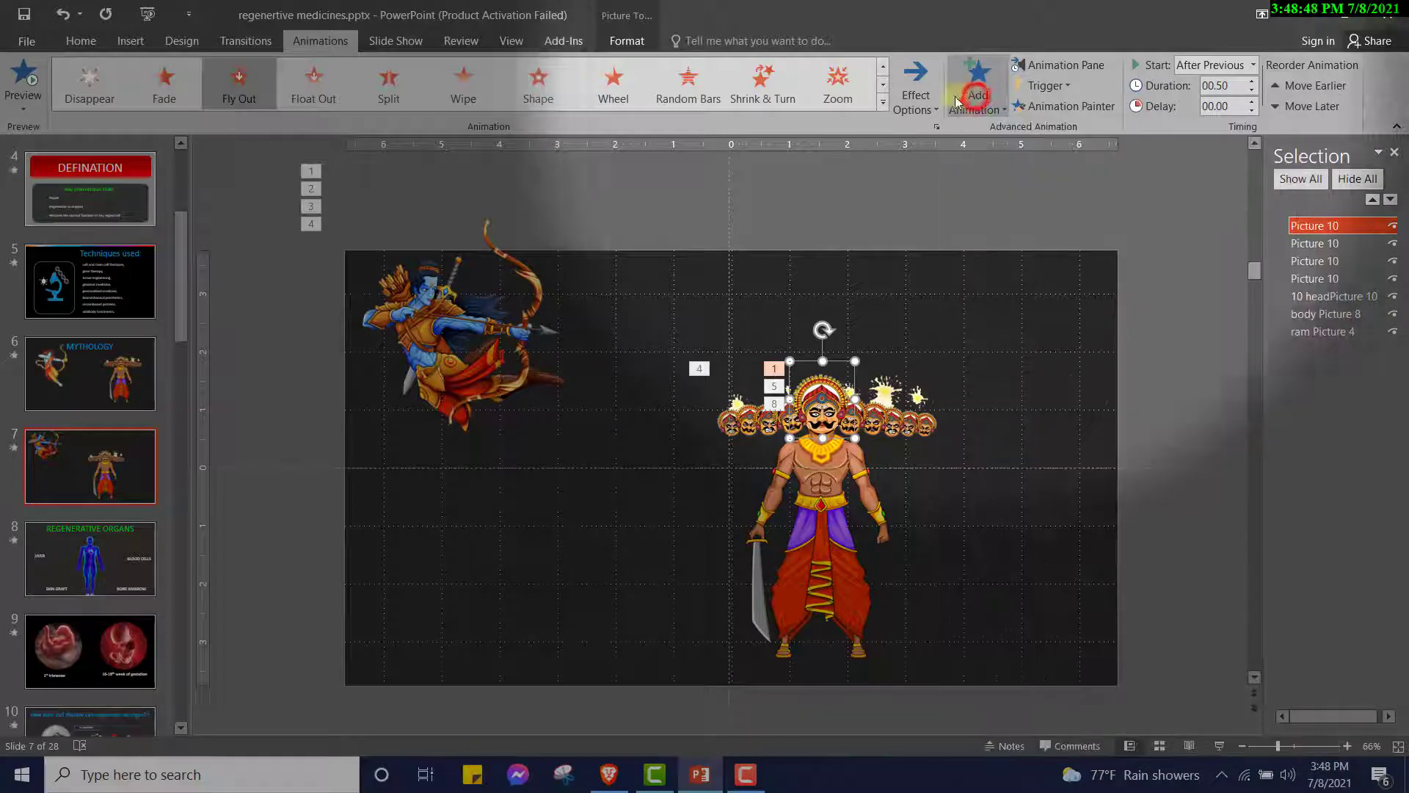
{"action": "left_click", "coordinate": [1065, 64]}
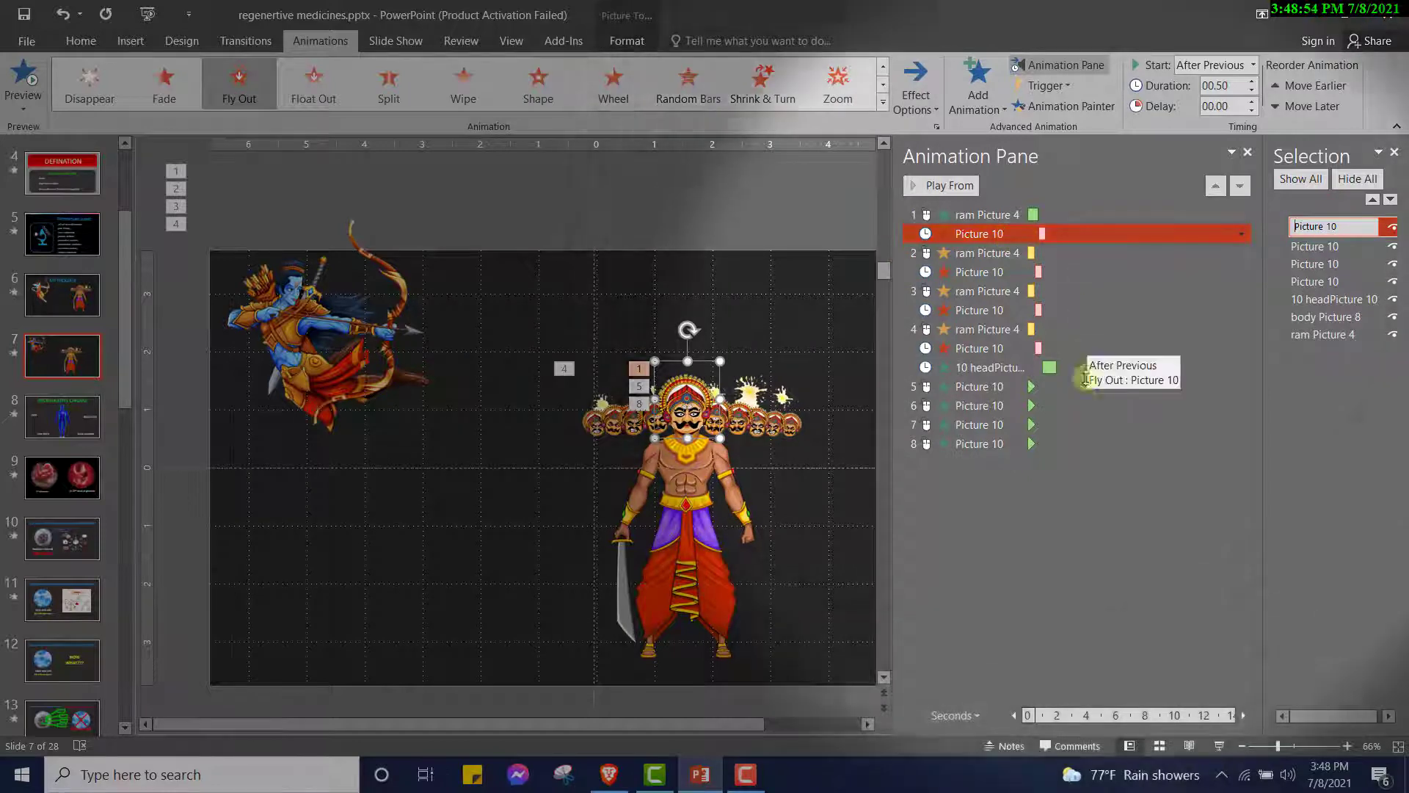
Set the first head's Appear entrance in the Animation Pane to Start After Previous
{"action": "left_click", "coordinate": [980, 272]}
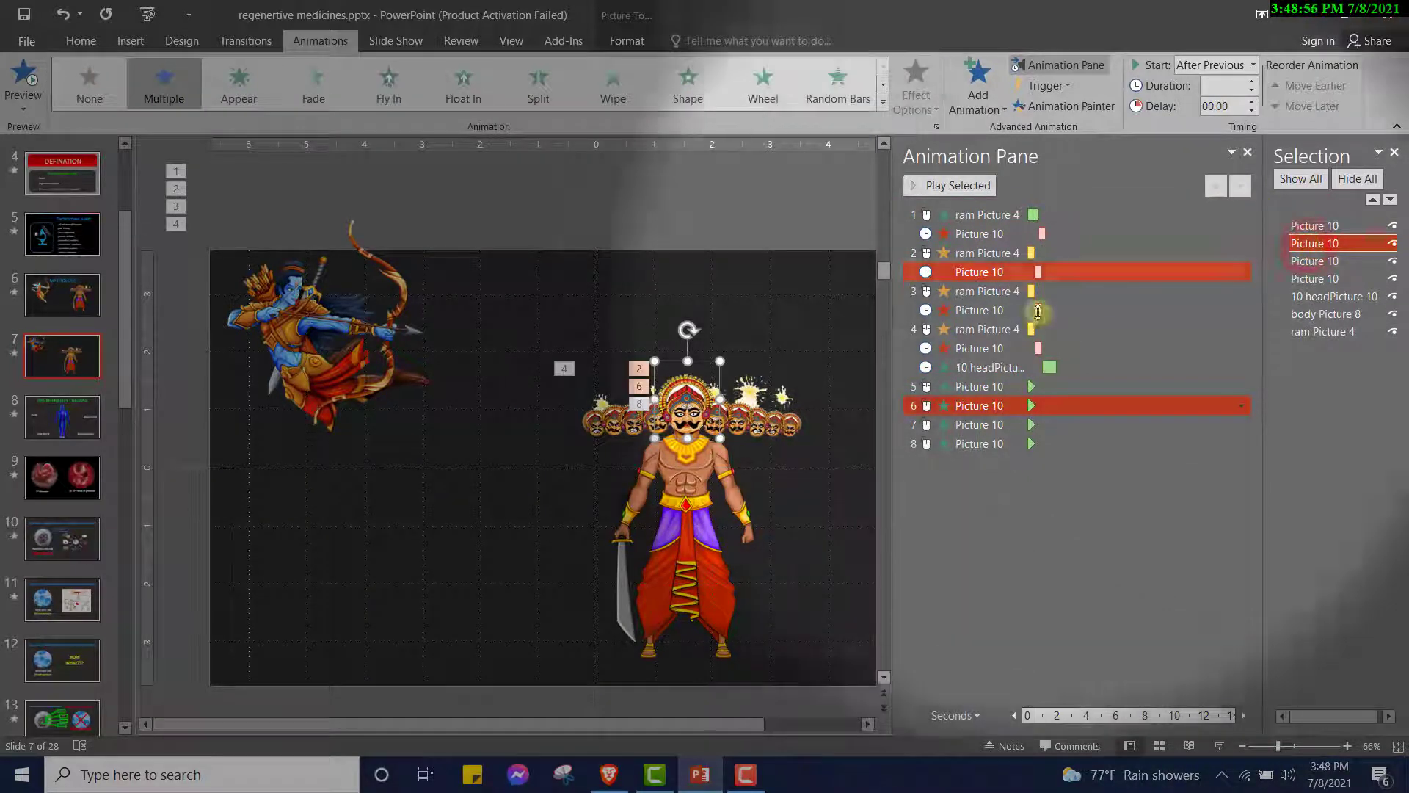
{"action": "mouse_move", "coordinate": [984, 405]}
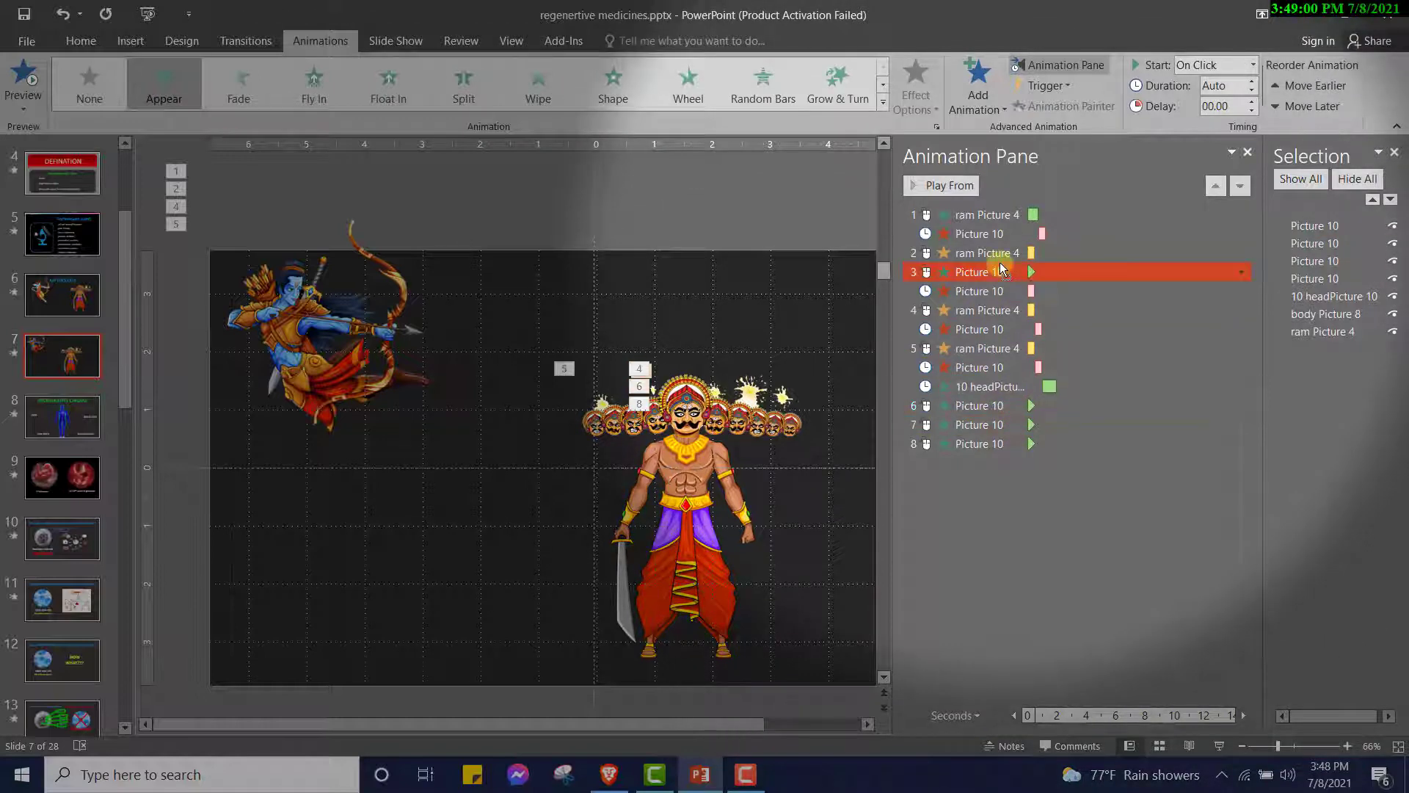
{"action": "mouse_move", "coordinate": [1004, 271]}
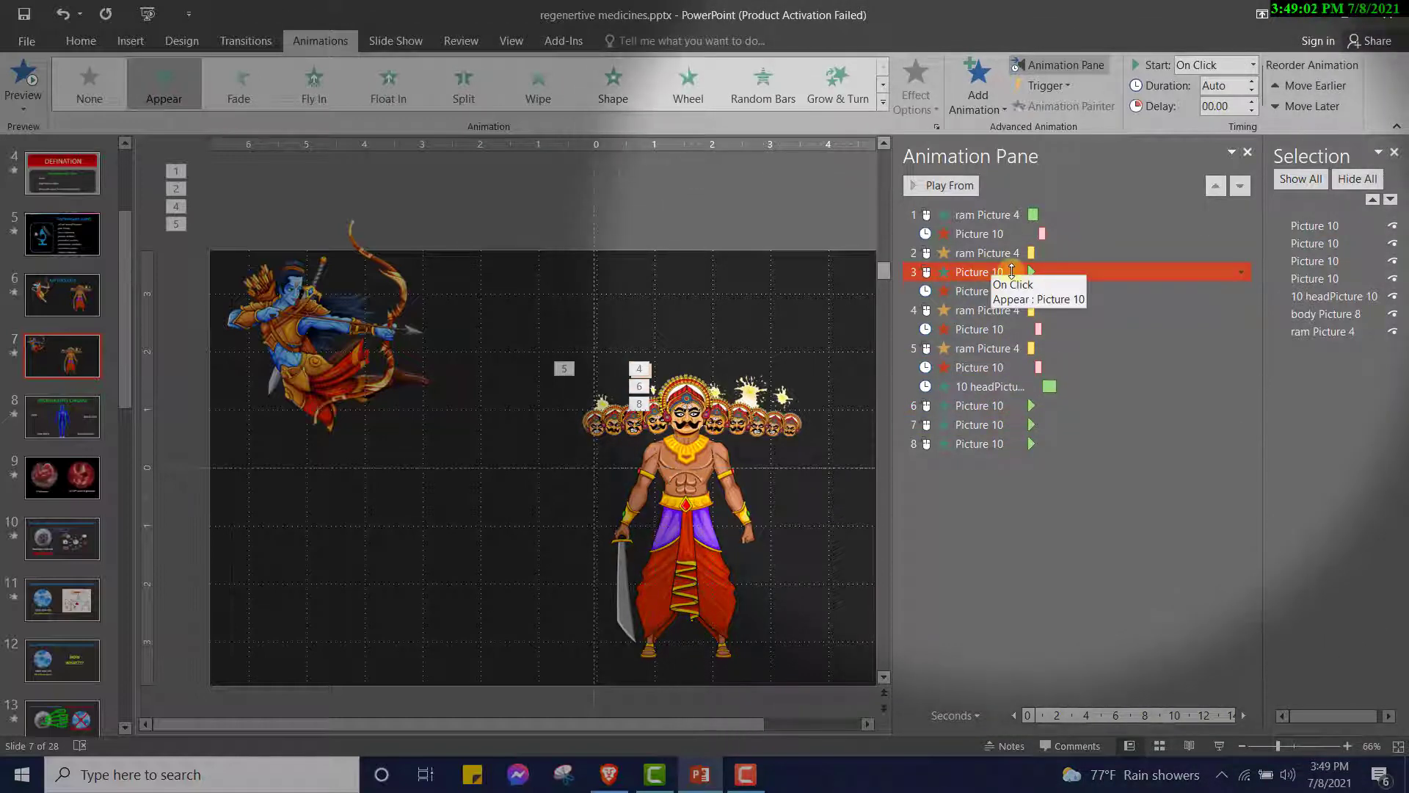
{"action": "left_click", "coordinate": [1241, 271]}
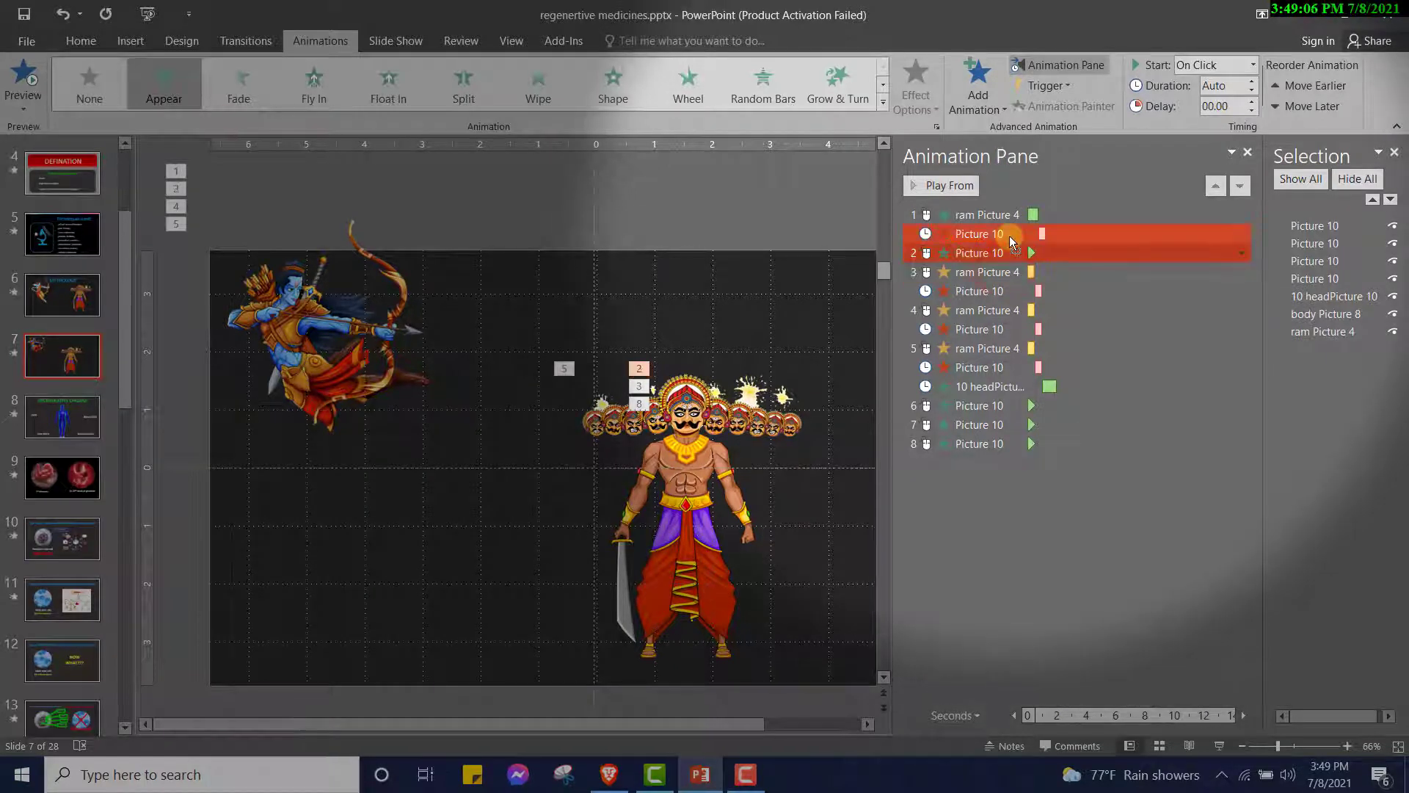
{"action": "left_click", "coordinate": [1241, 272]}
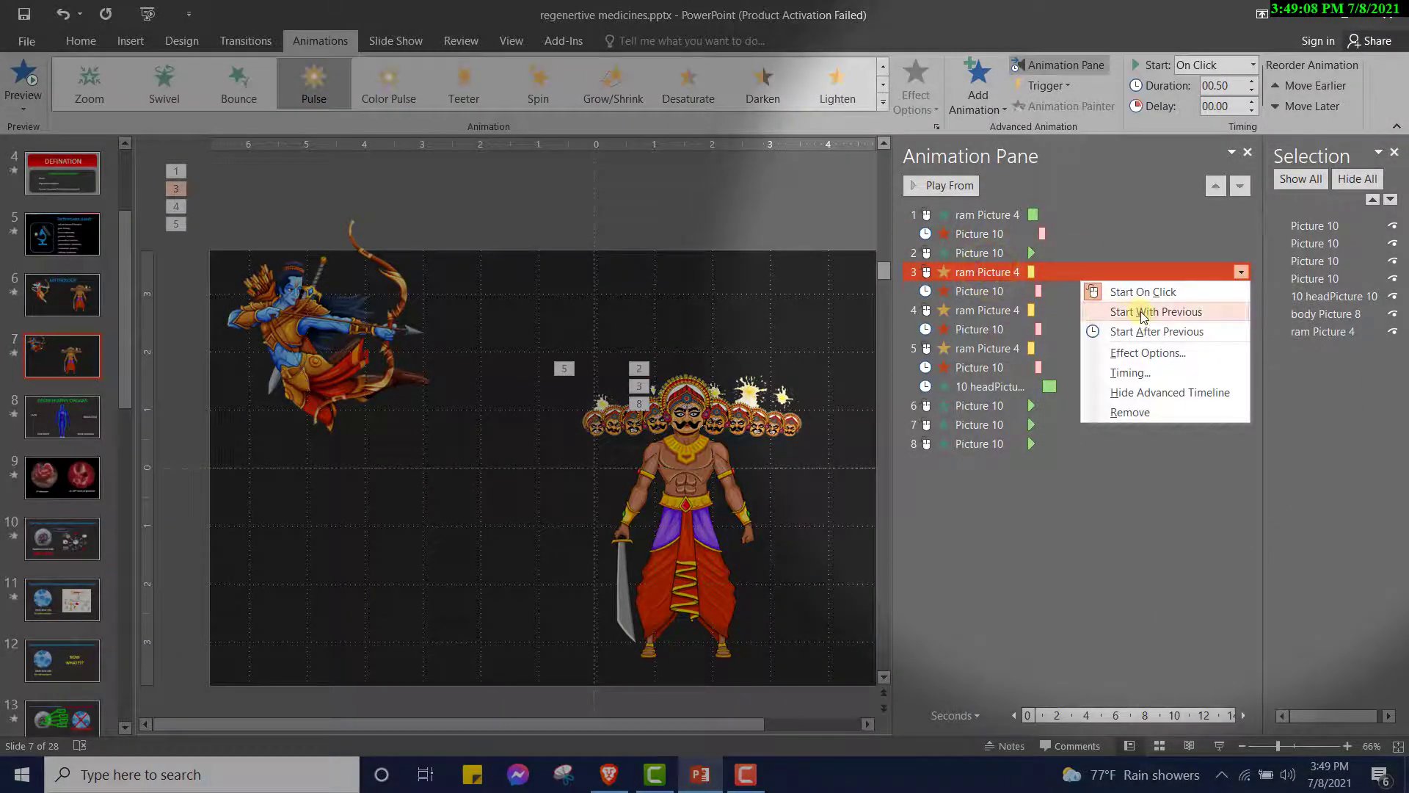
{"action": "left_click", "coordinate": [1157, 331]}
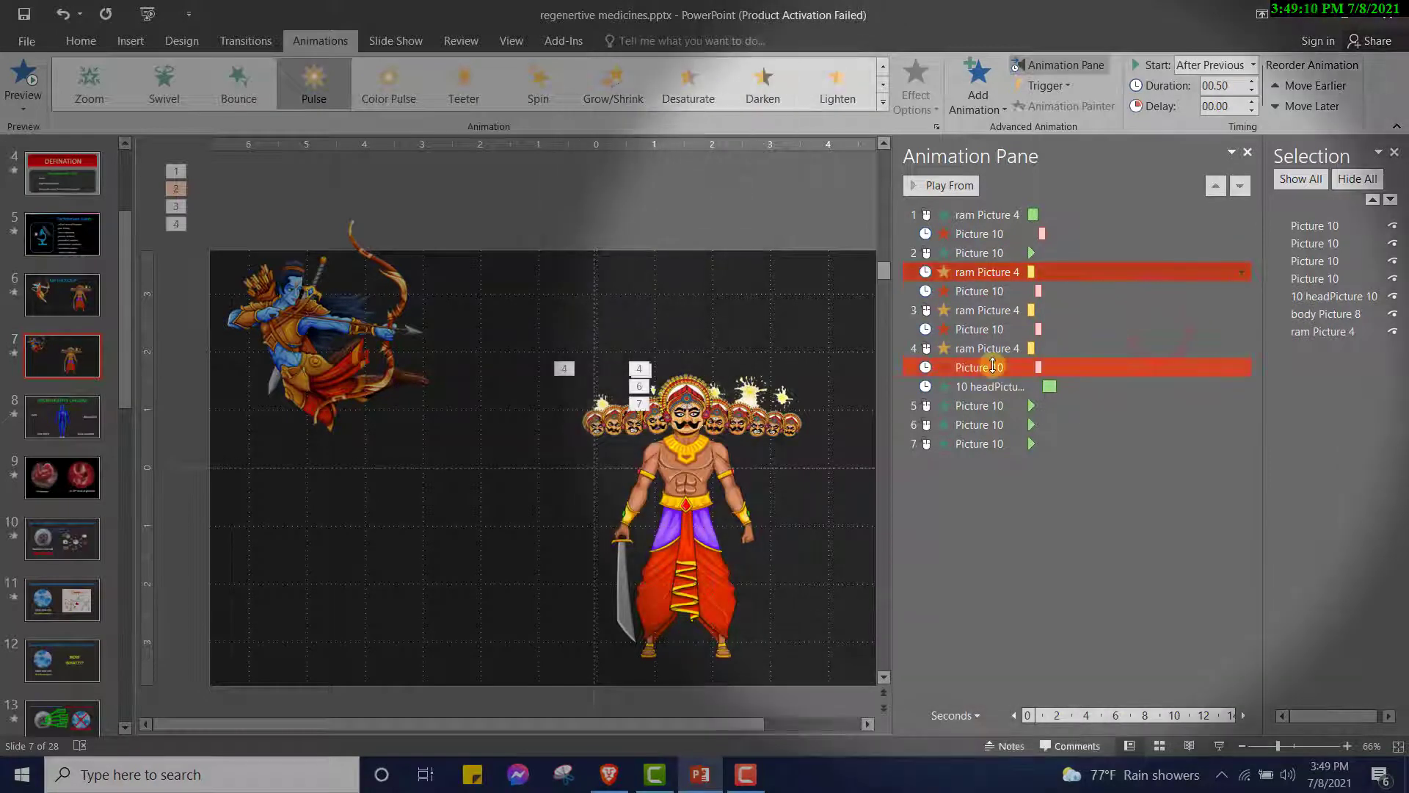
{"action": "left_click", "coordinate": [979, 405]}
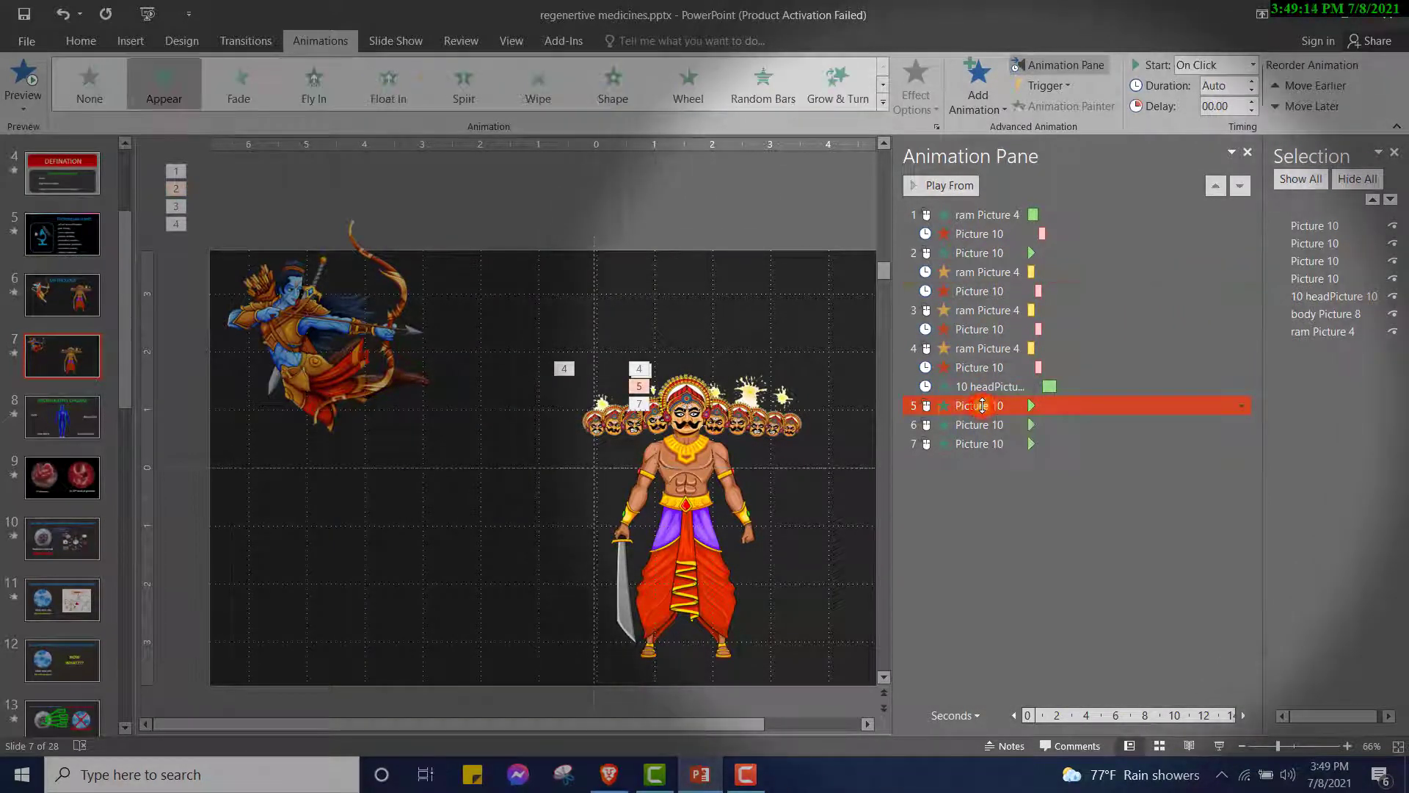
{"action": "left_click", "coordinate": [977, 252]}
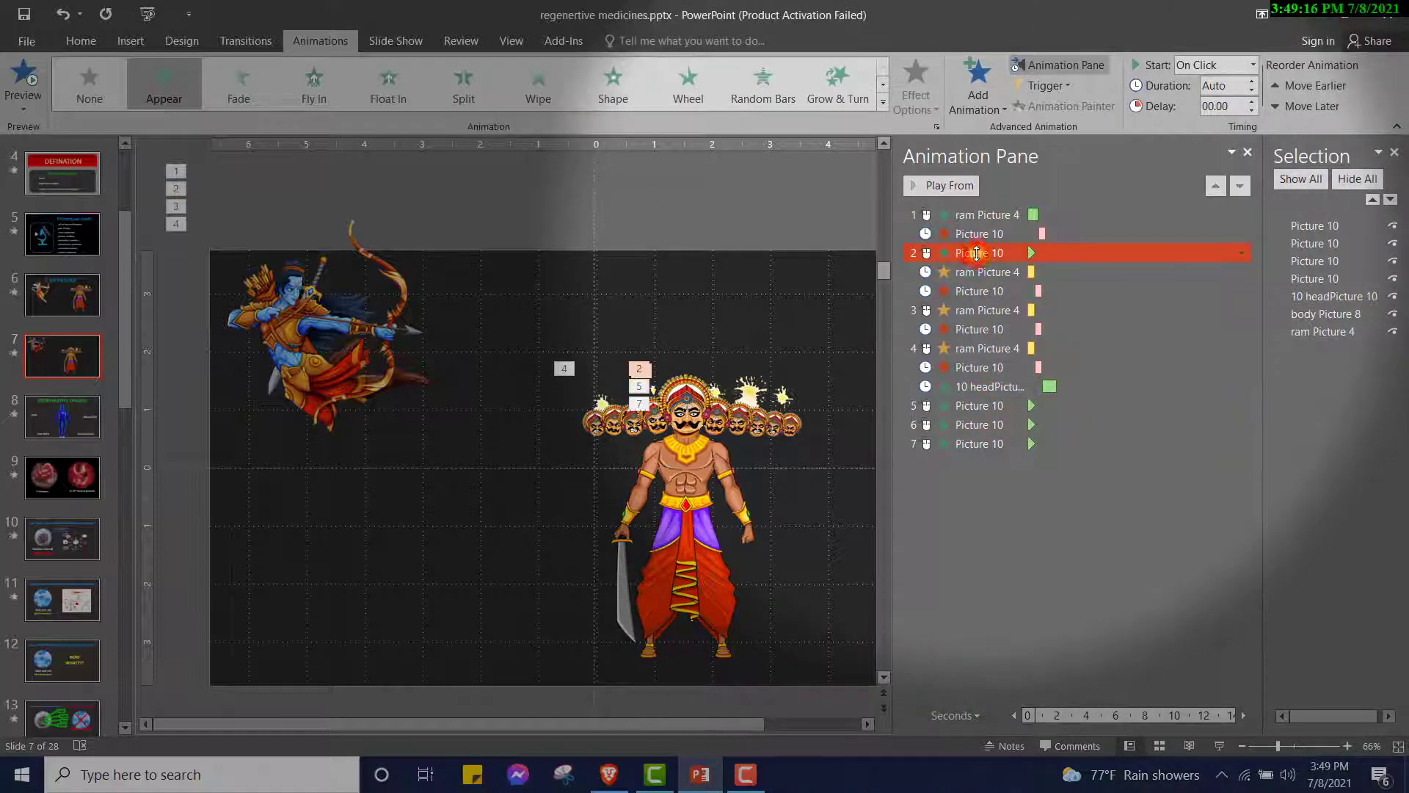
{"action": "left_click", "coordinate": [1241, 252]}
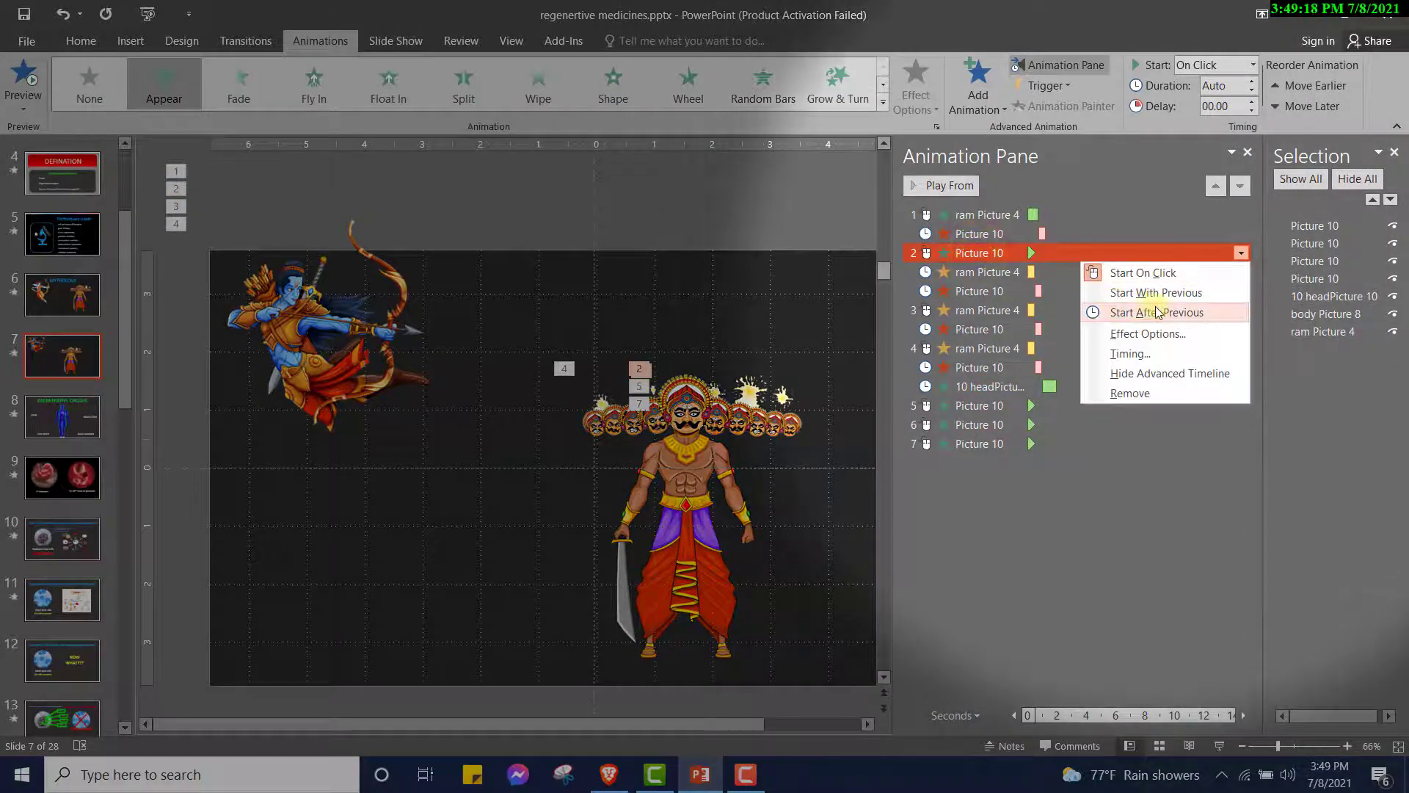
{"action": "left_click", "coordinate": [1156, 312]}
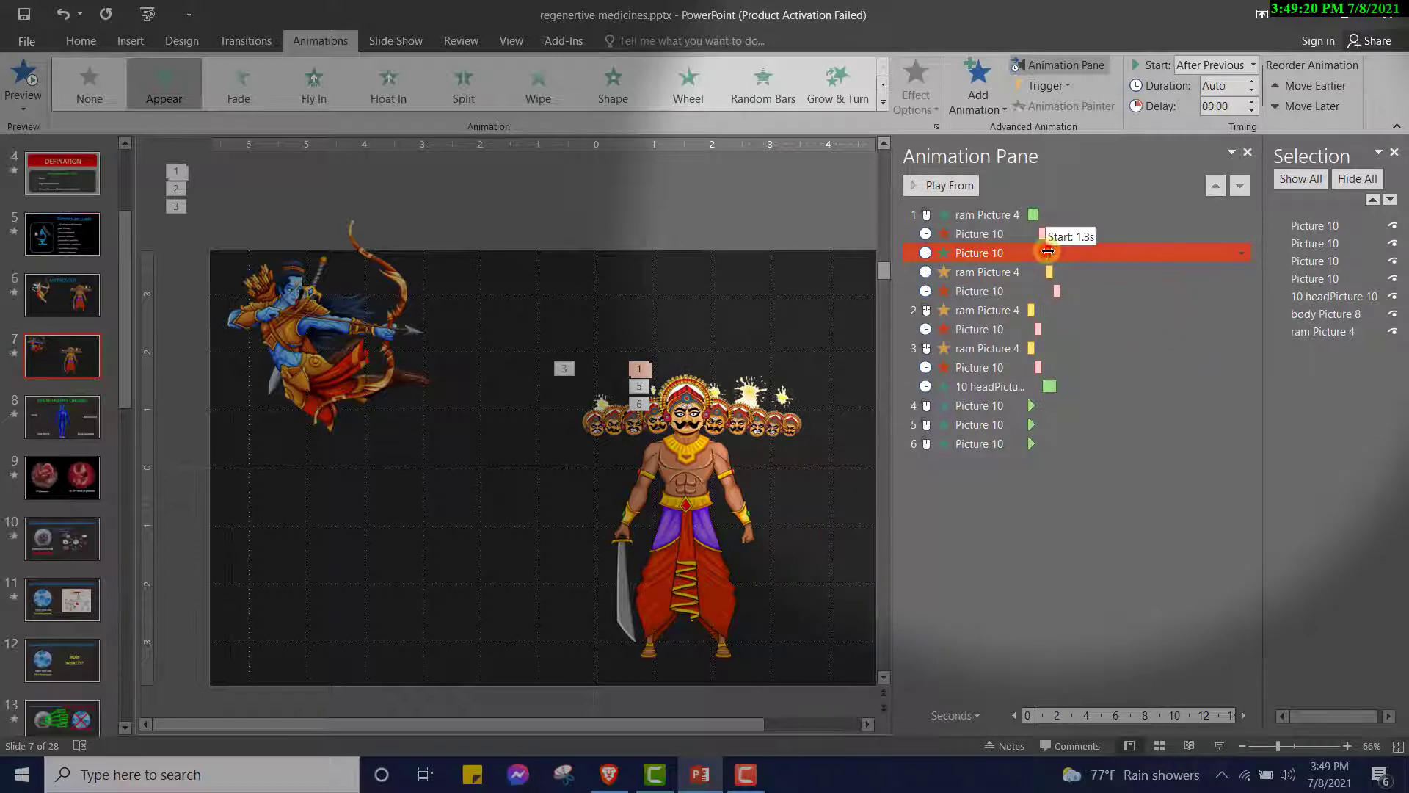
{"action": "left_click", "coordinate": [985, 272]}
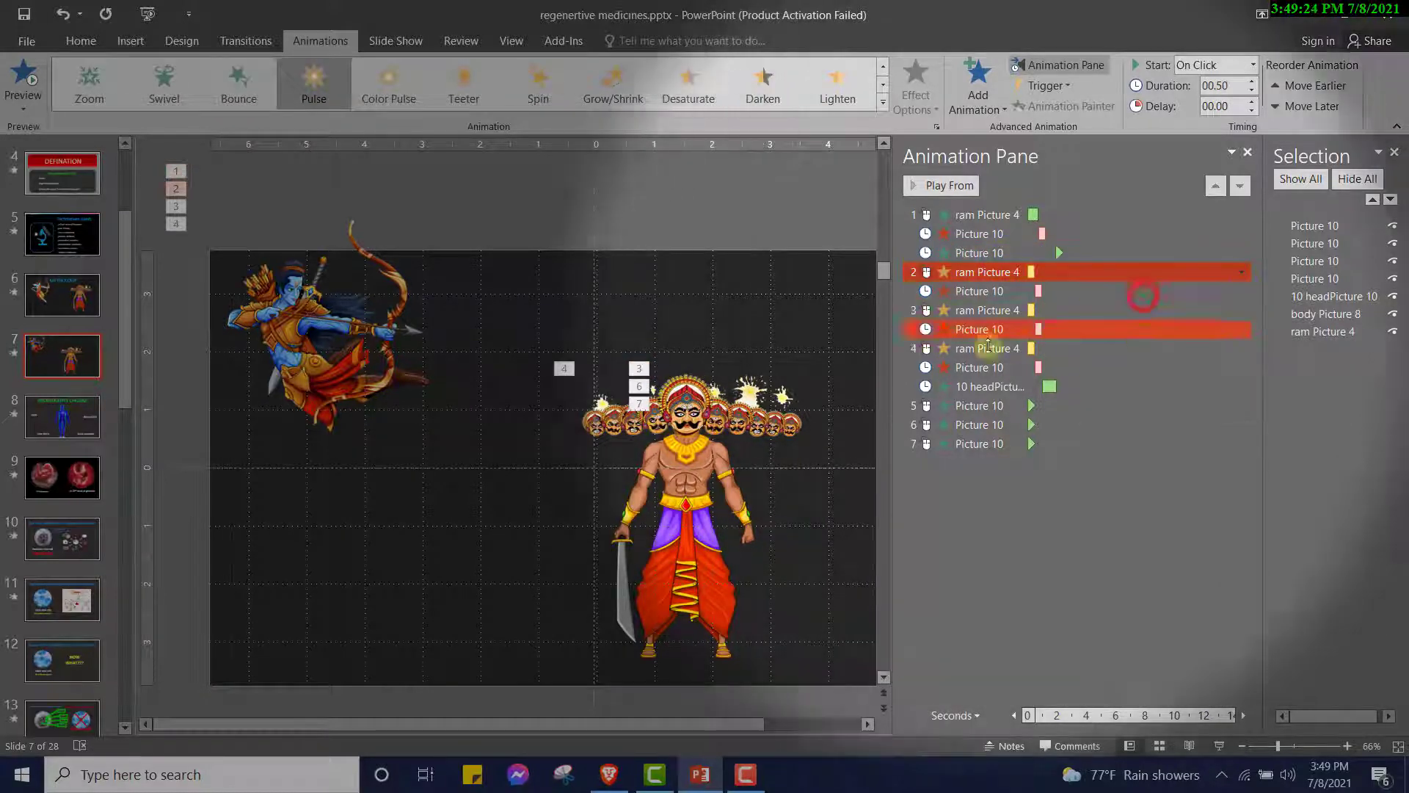
{"action": "left_click", "coordinate": [978, 405]}
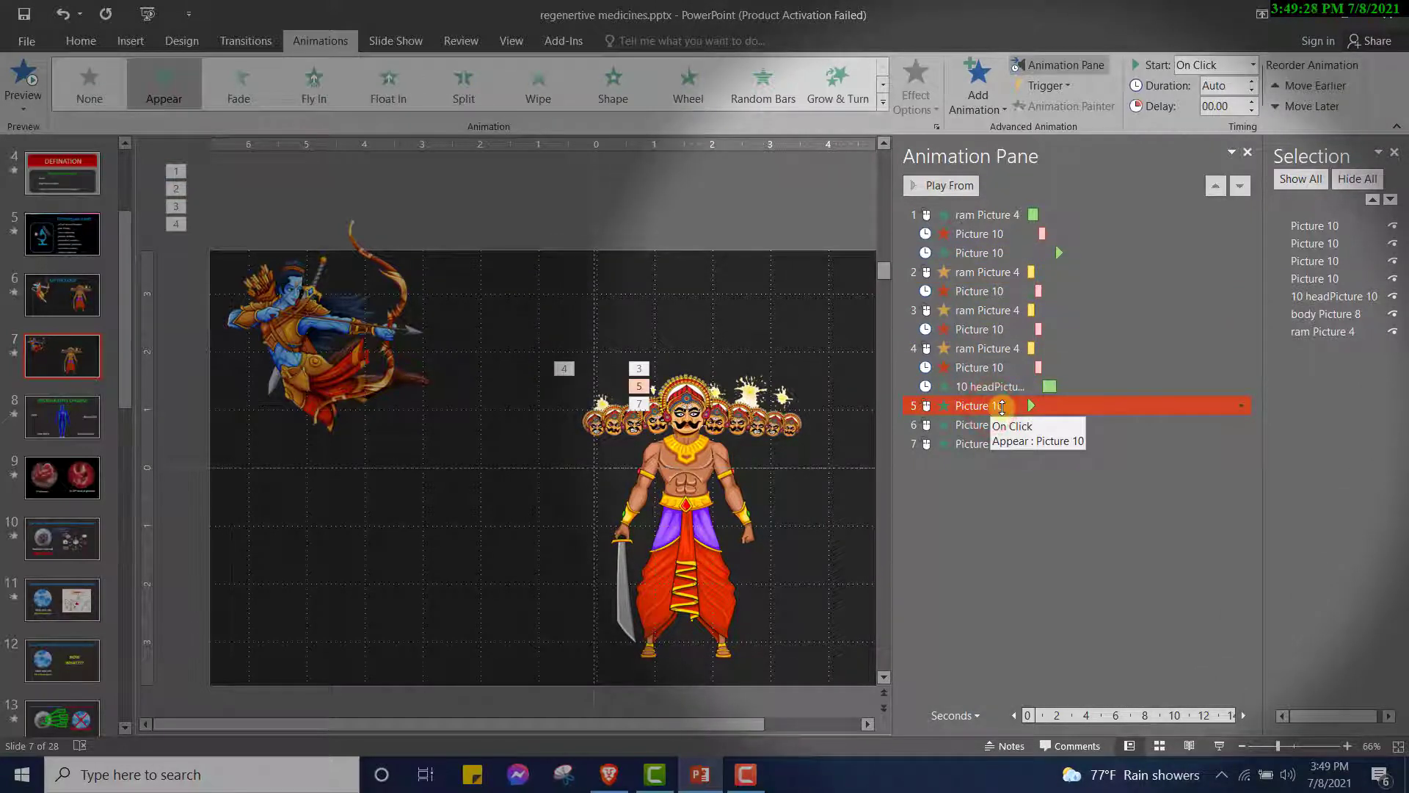
{"action": "left_click", "coordinate": [1314, 243]}
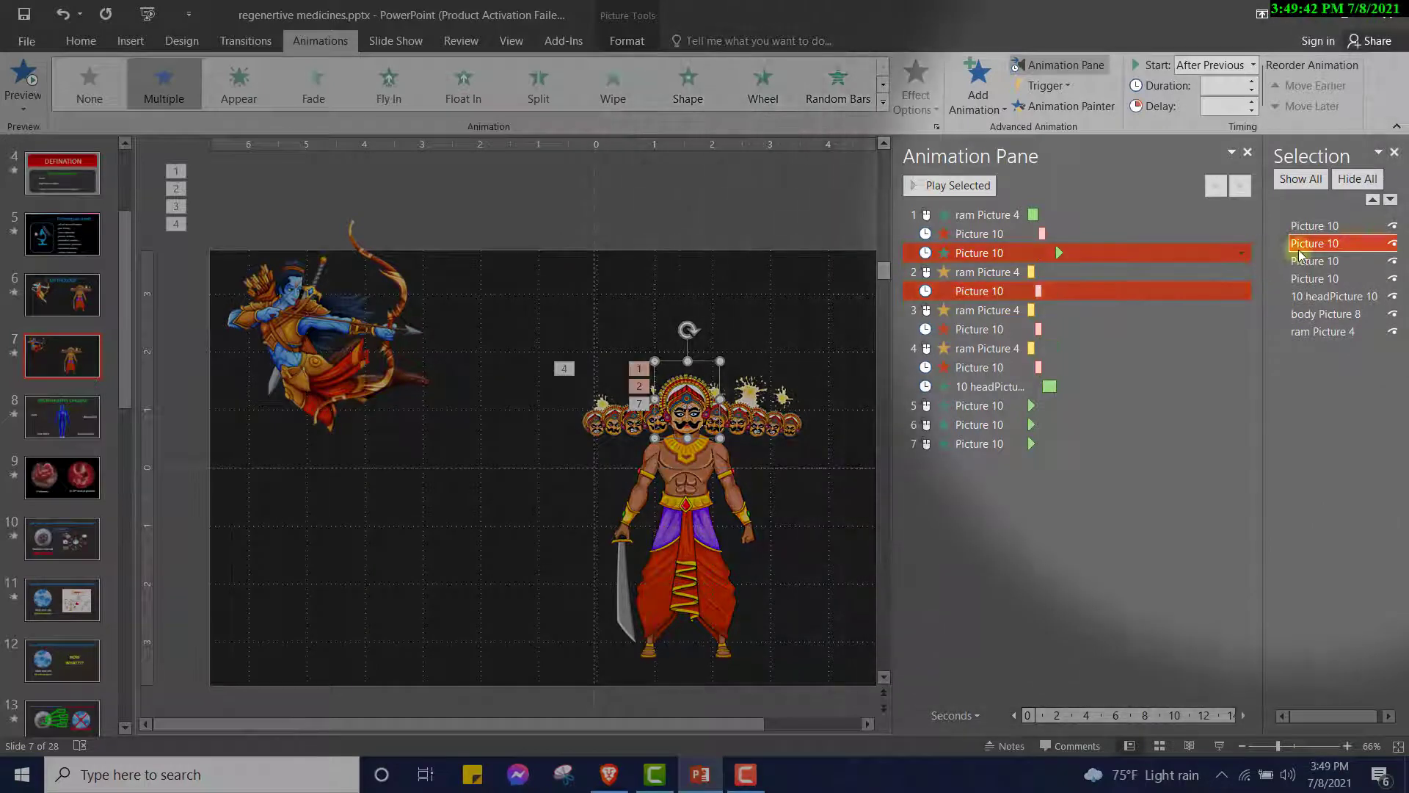
Set the second head's Appear entrance to After Previous, then preview the slide
{"action": "left_click", "coordinate": [1316, 260]}
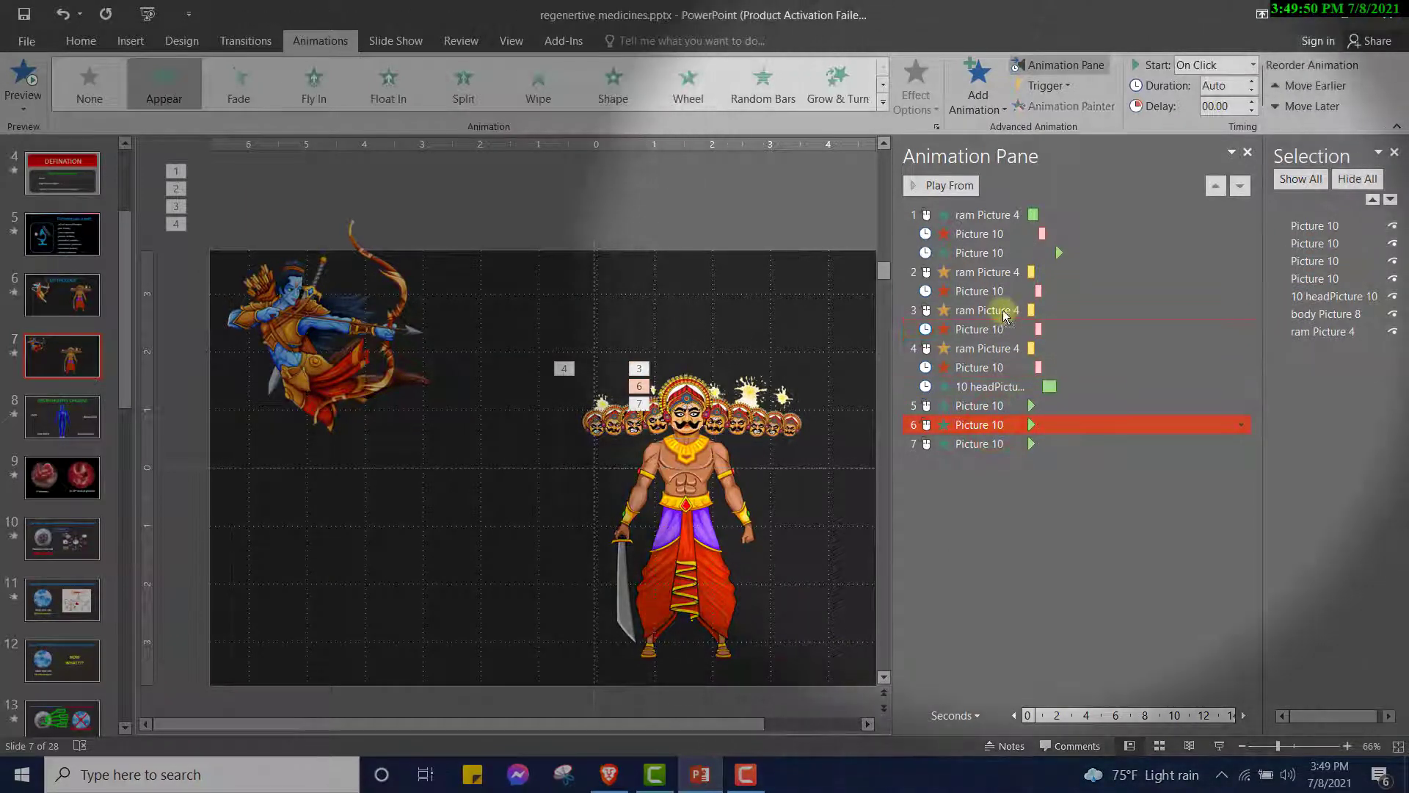
{"action": "left_click", "coordinate": [980, 310]}
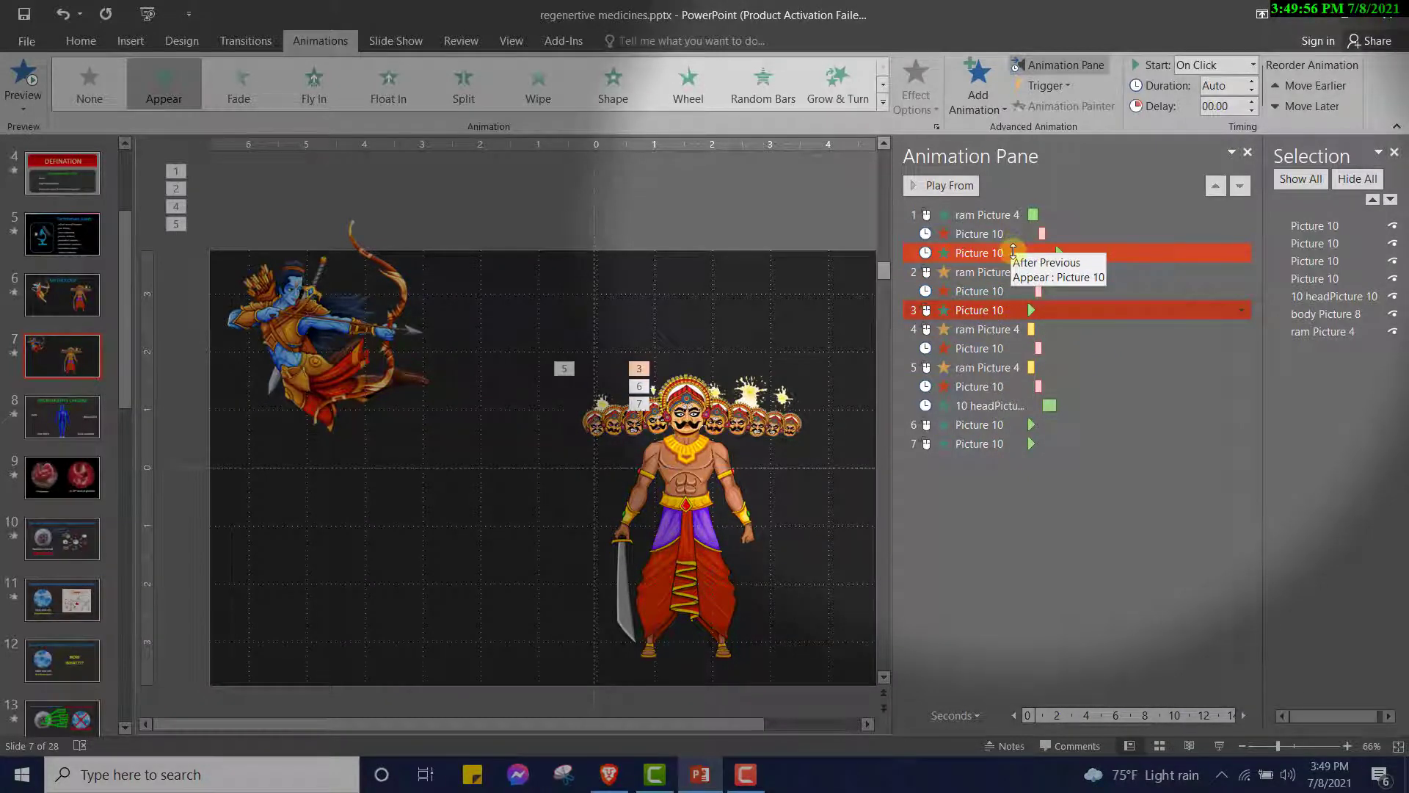
{"action": "right_click", "coordinate": [977, 310]}
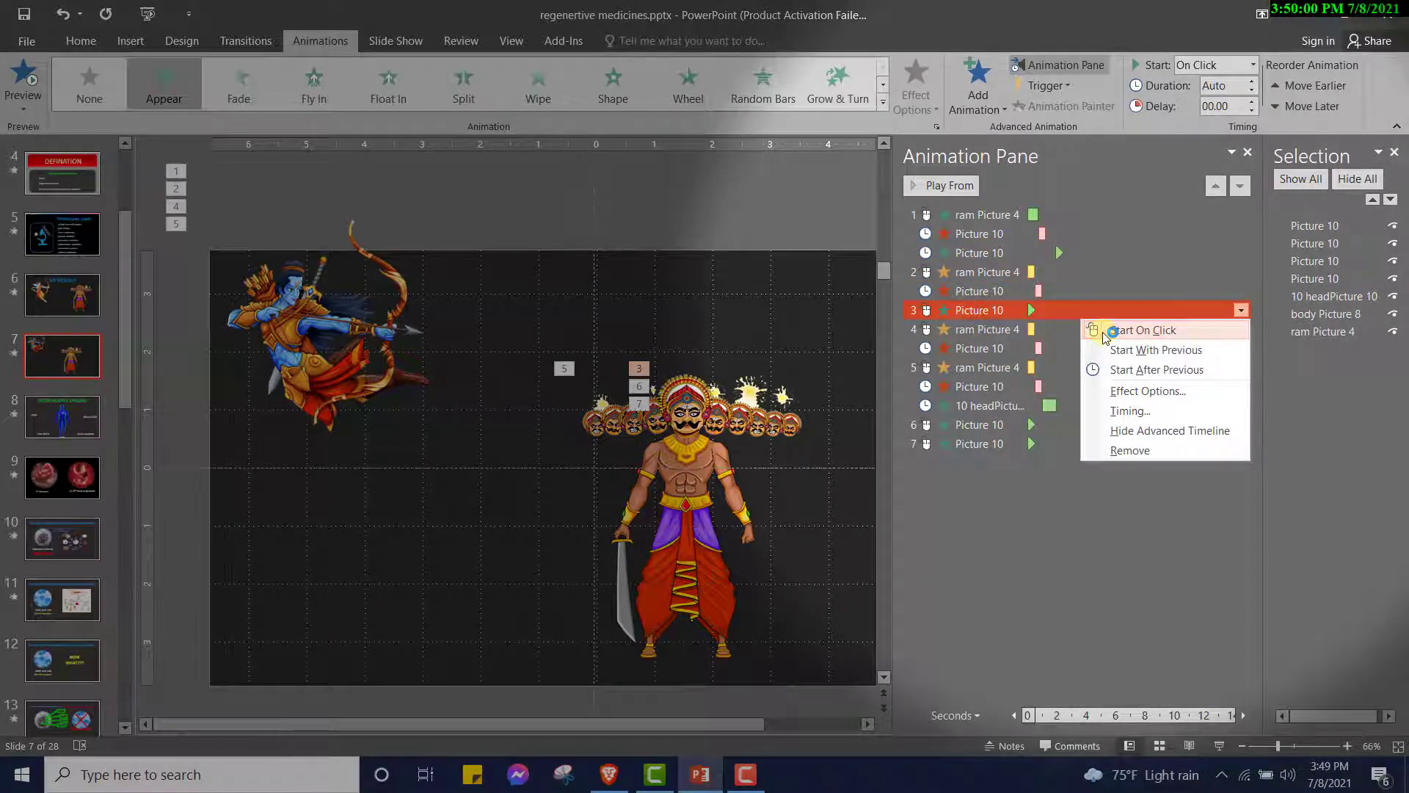
{"action": "left_click", "coordinate": [1158, 349]}
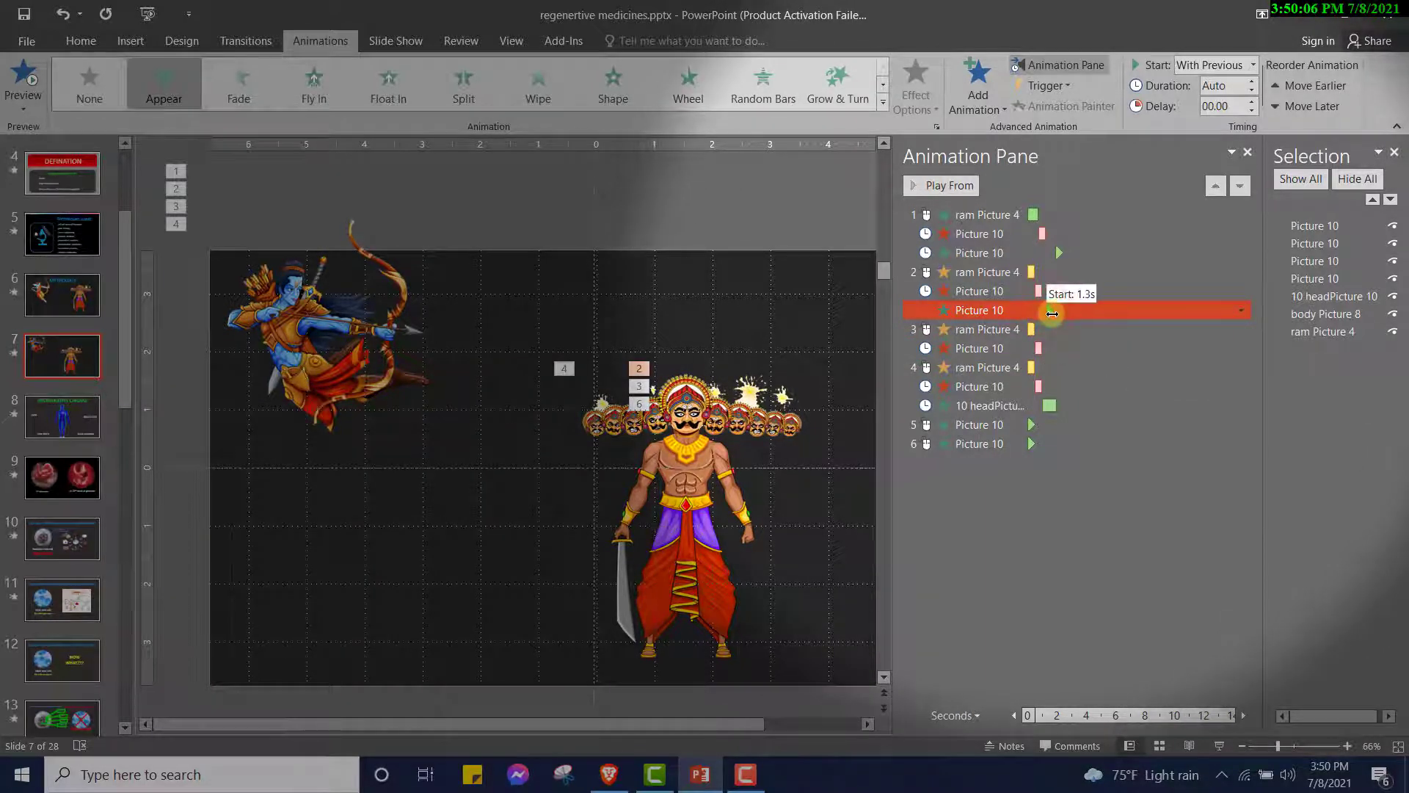
{"action": "left_click", "coordinate": [980, 339]}
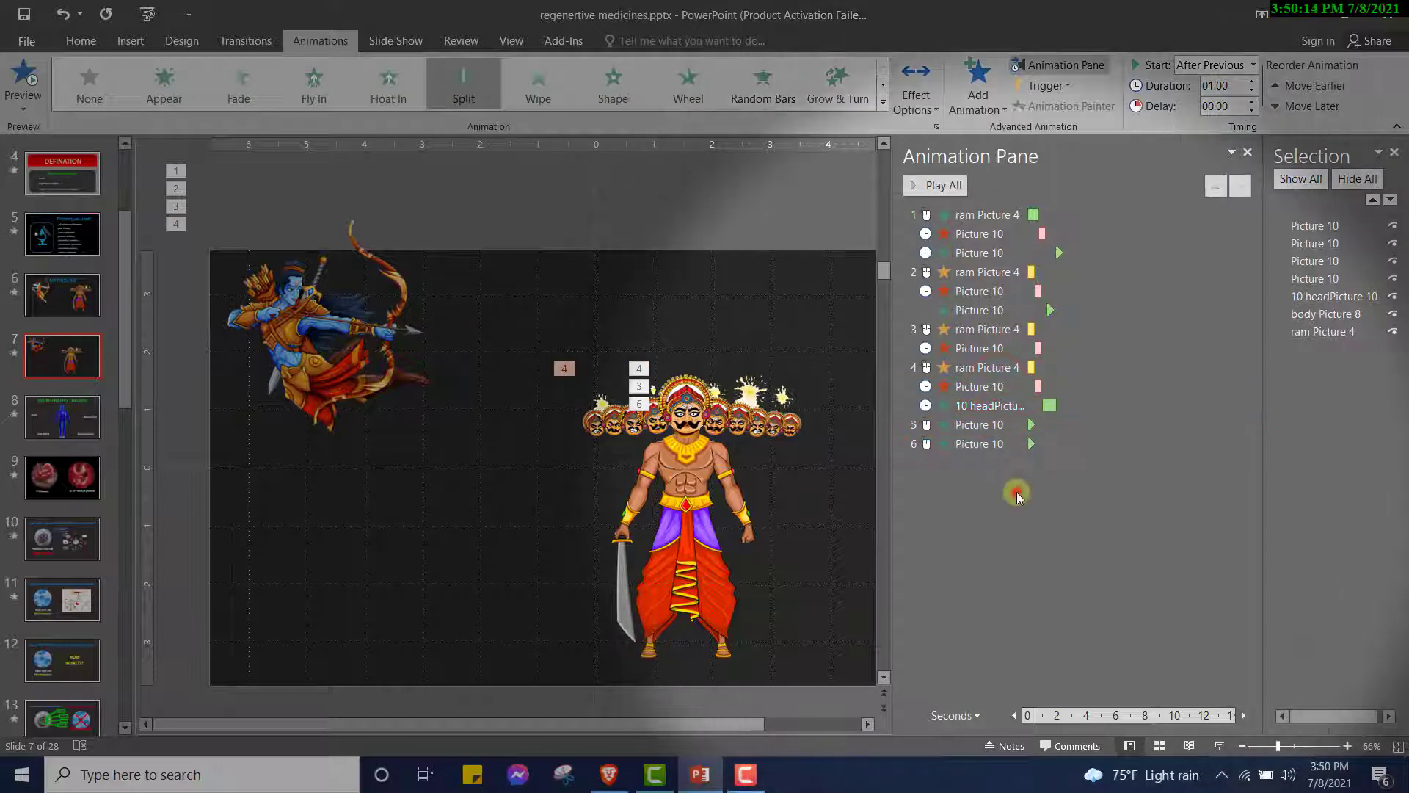
{"action": "left_click", "coordinate": [935, 185]}
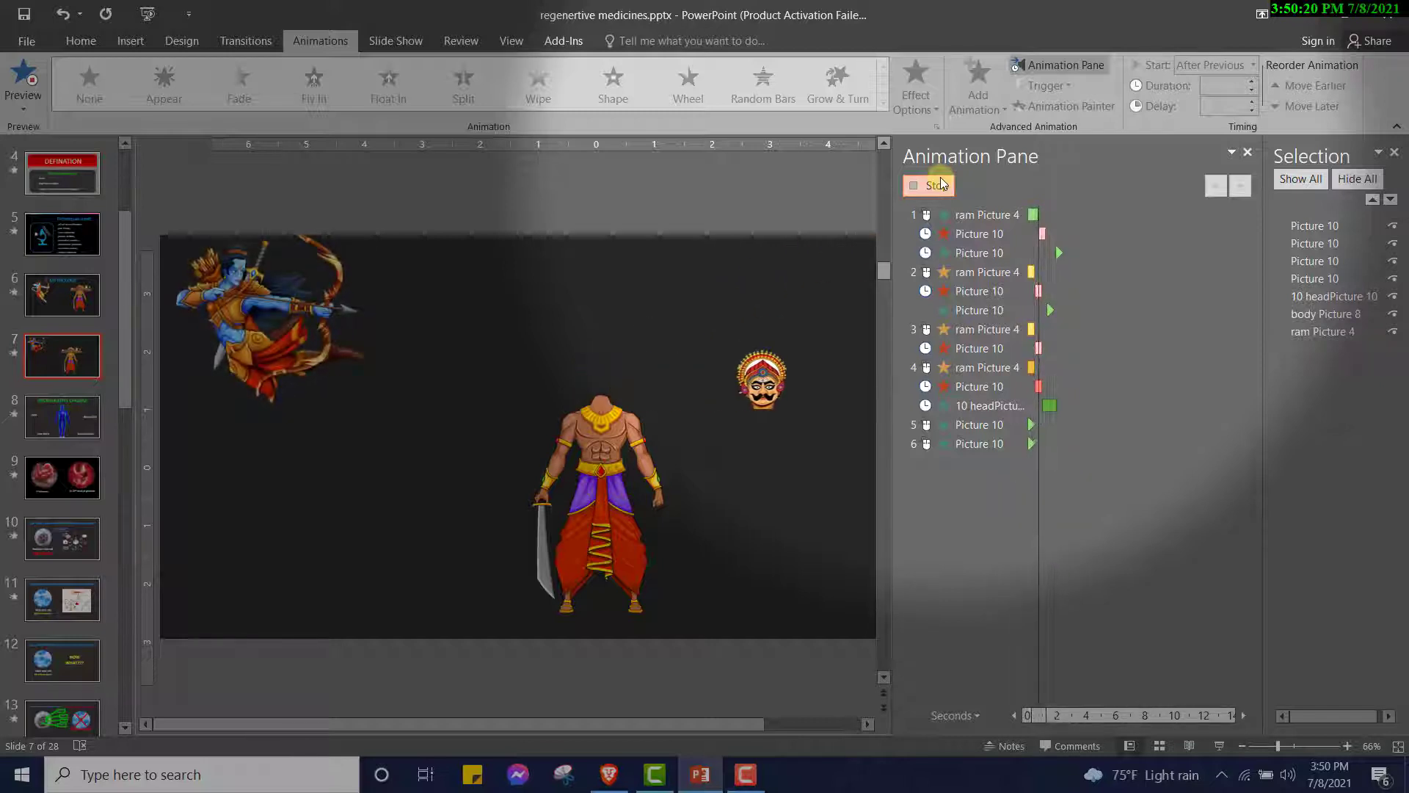
{"action": "left_click", "coordinate": [929, 185]}
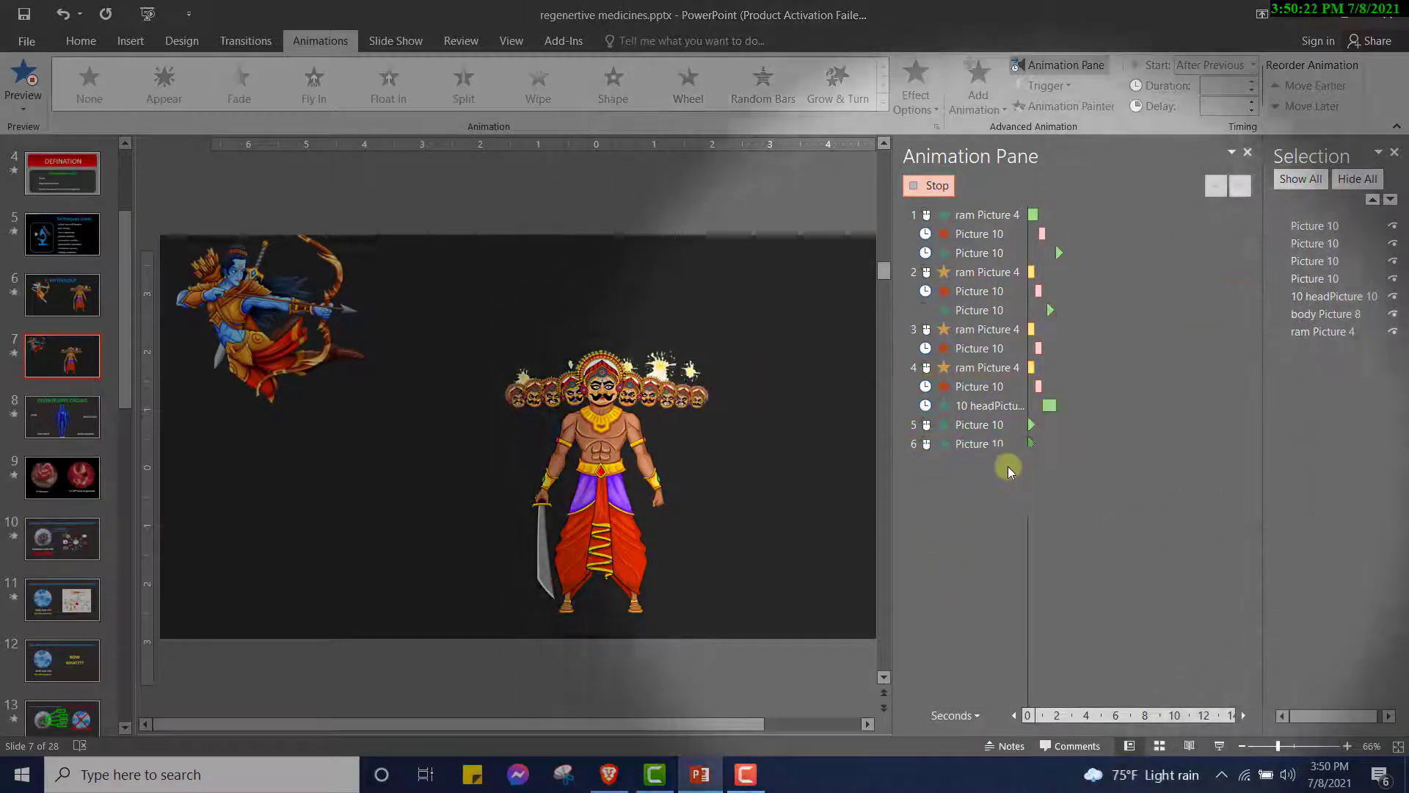
{"action": "left_click", "coordinate": [1314, 279]}
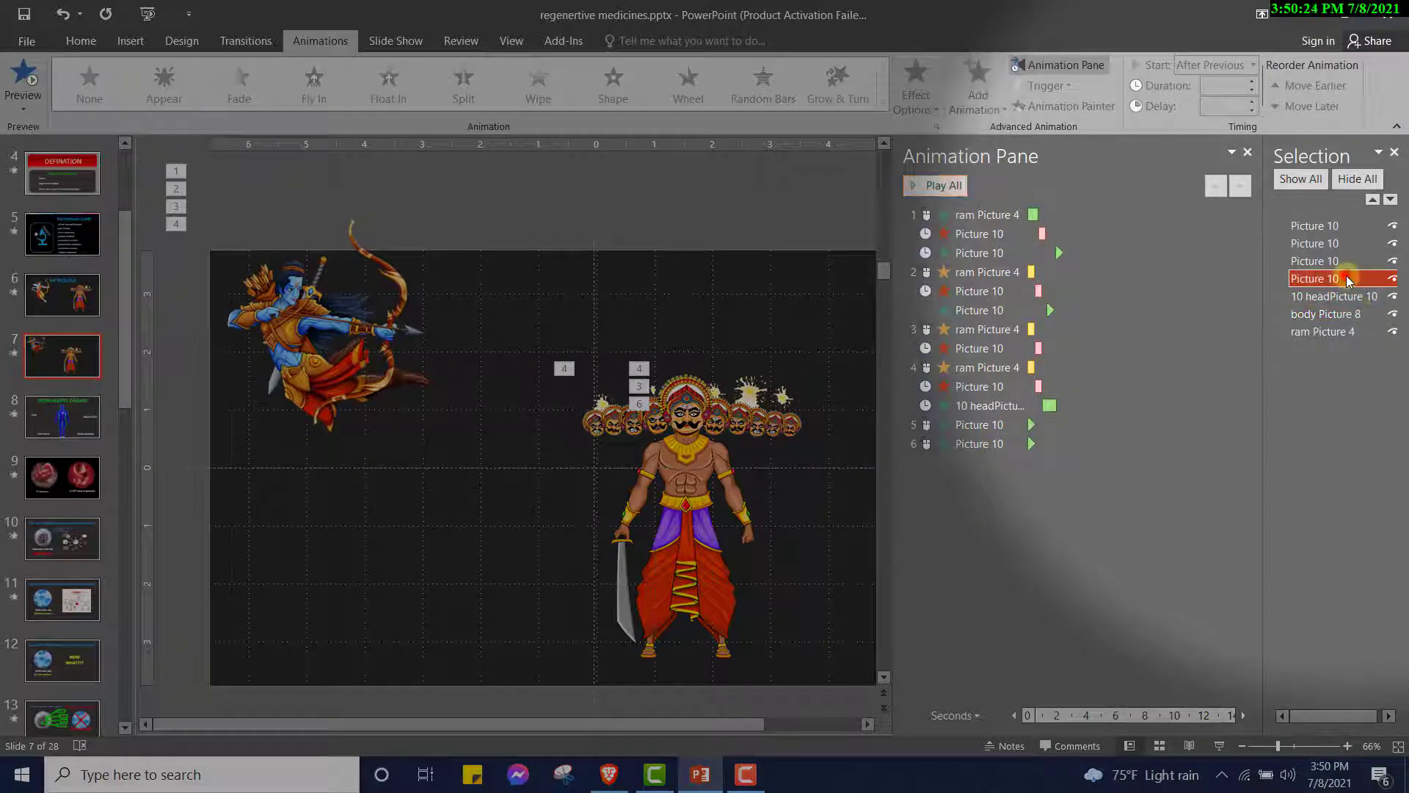
{"action": "left_click", "coordinate": [978, 424]}
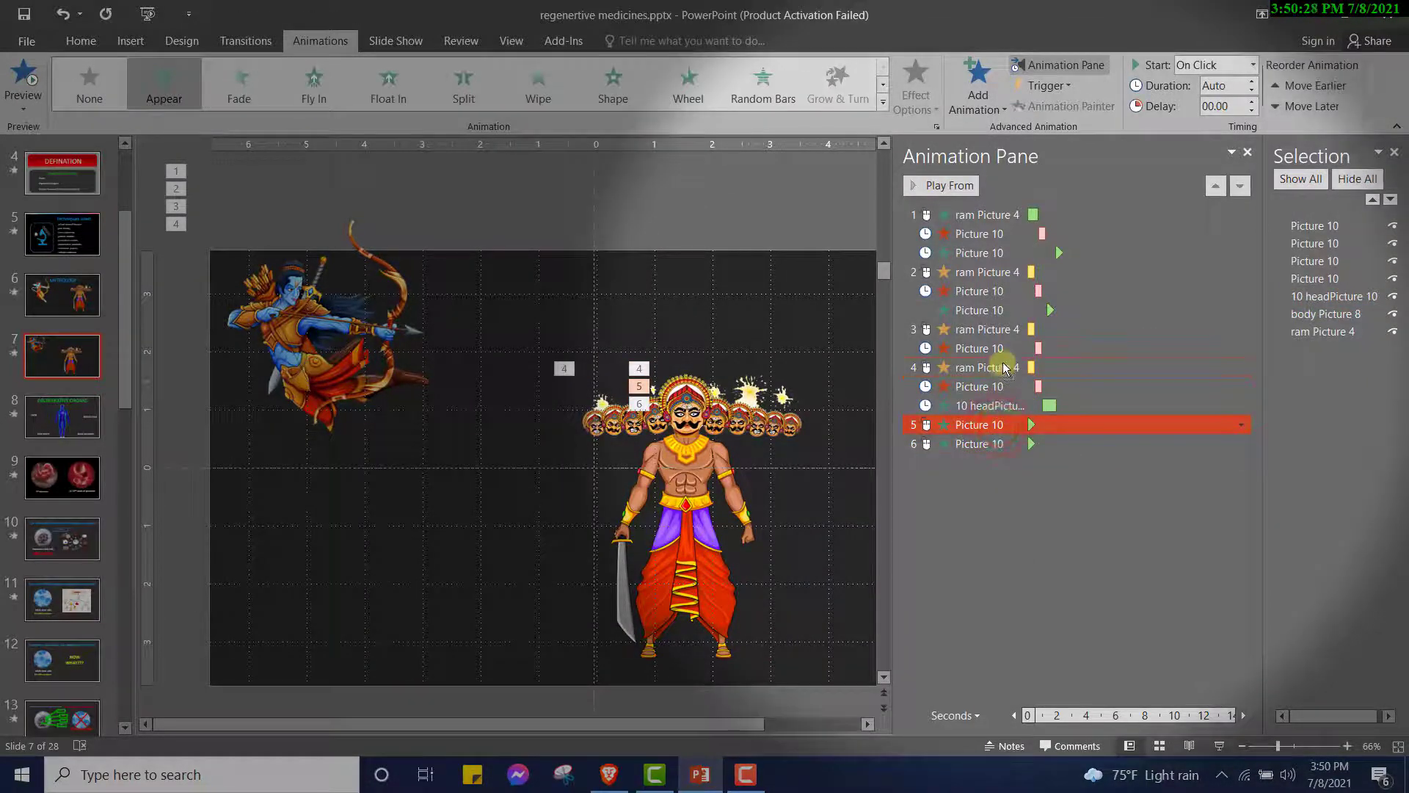
Delete the spare Picture 10 Appear effect and move the other below the third exit
{"action": "left_click", "coordinate": [1314, 226]}
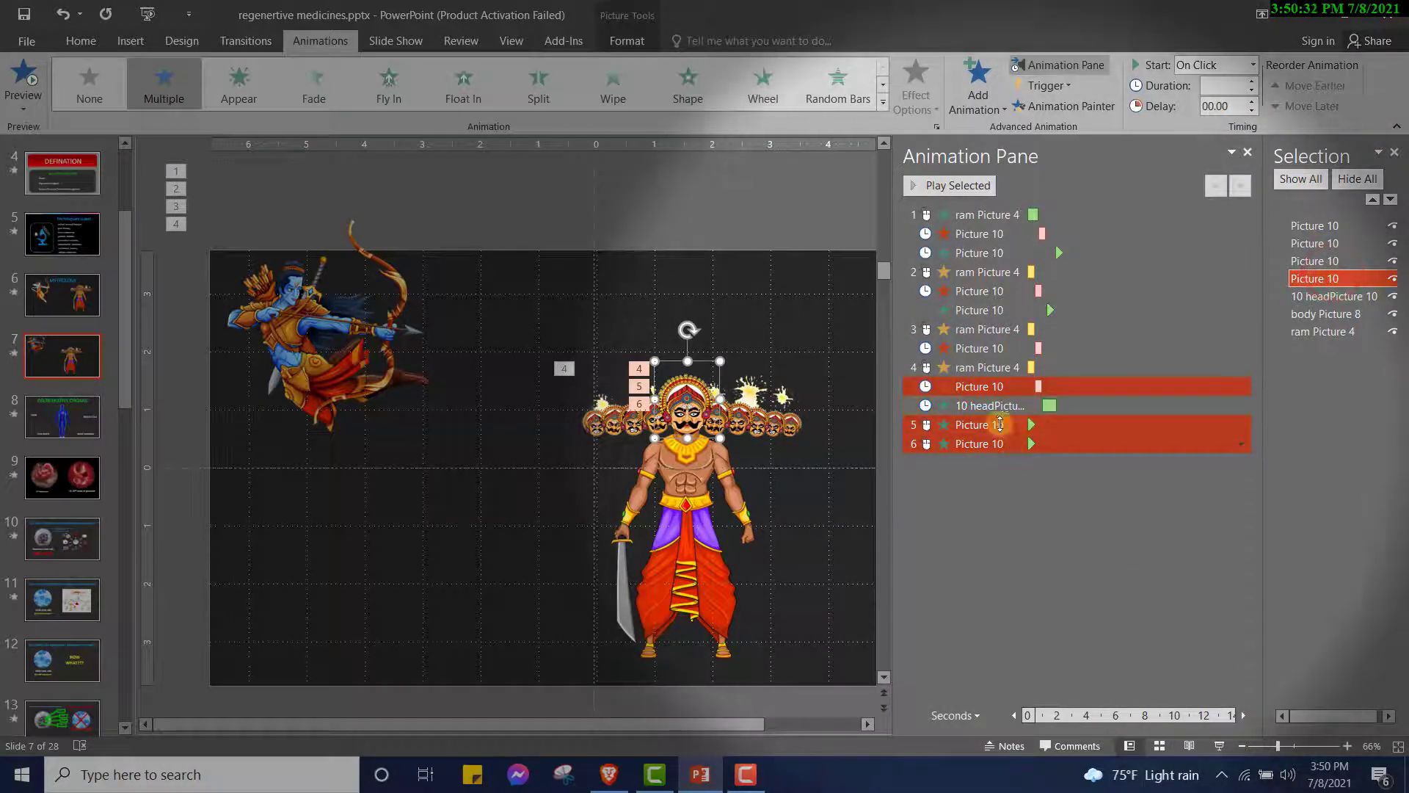
{"action": "left_click", "coordinate": [976, 444]}
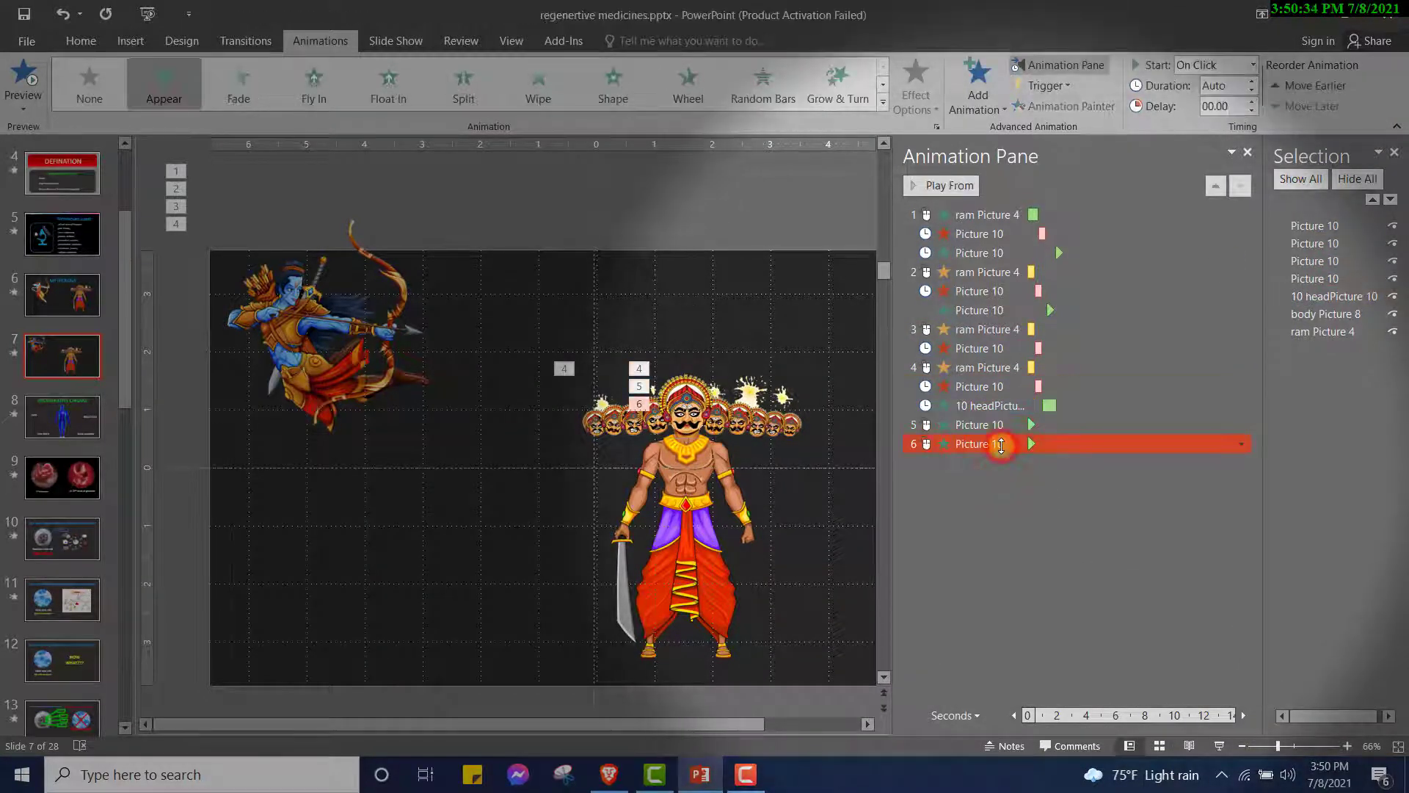
{"action": "left_click", "coordinate": [1315, 279]}
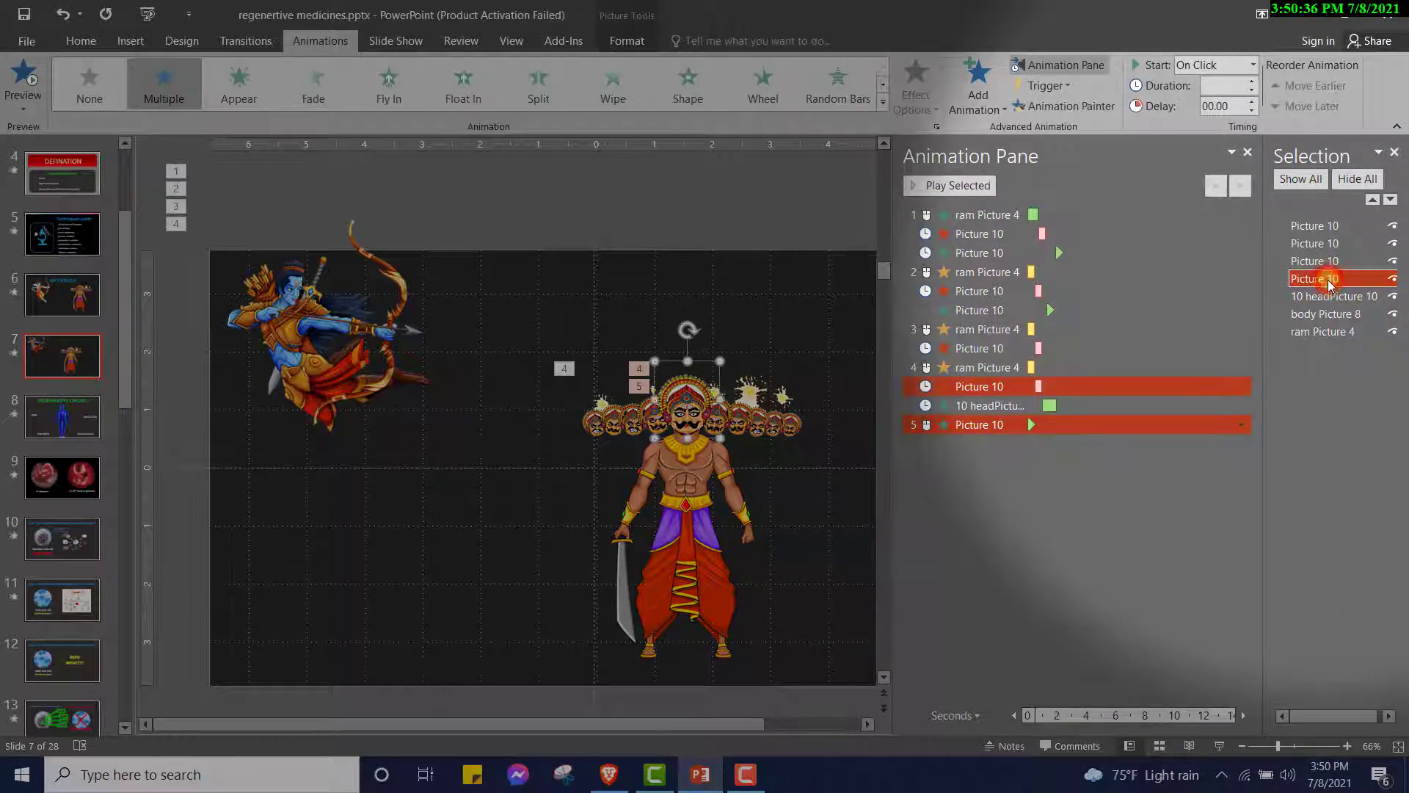
{"action": "left_click", "coordinate": [980, 424]}
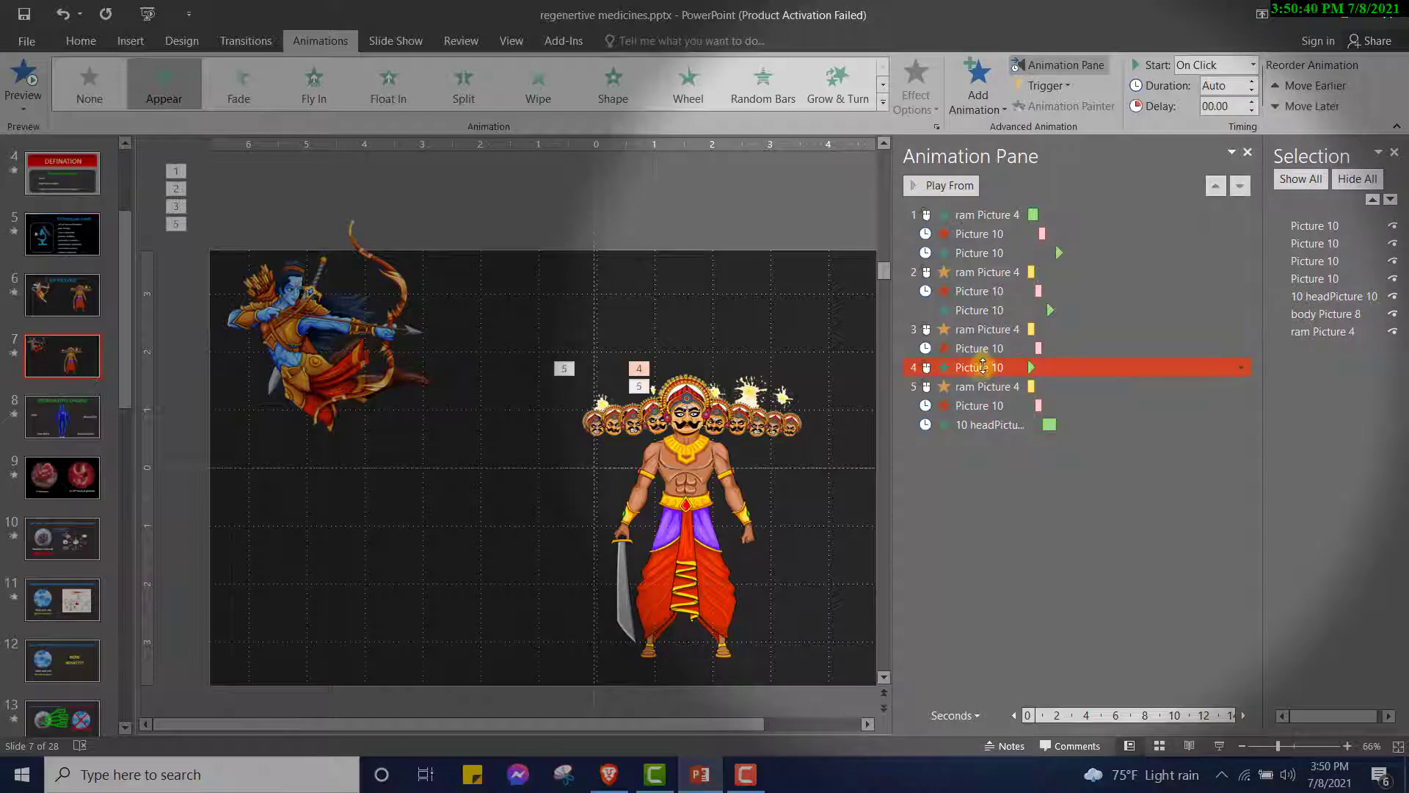
{"action": "mouse_move", "coordinate": [975, 367]}
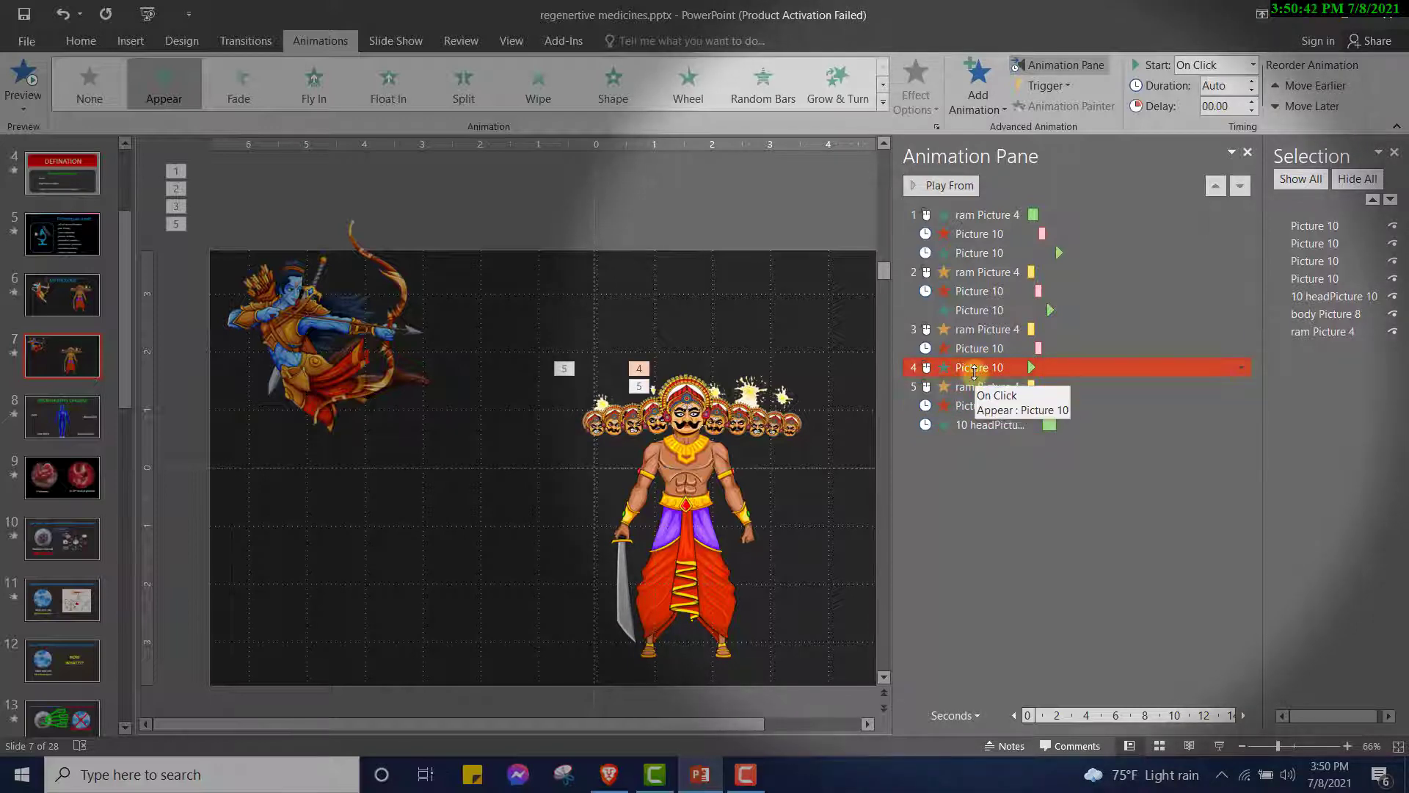
Set that Appear effect to start After Previous and preview all animations
{"action": "left_click", "coordinate": [1241, 367]}
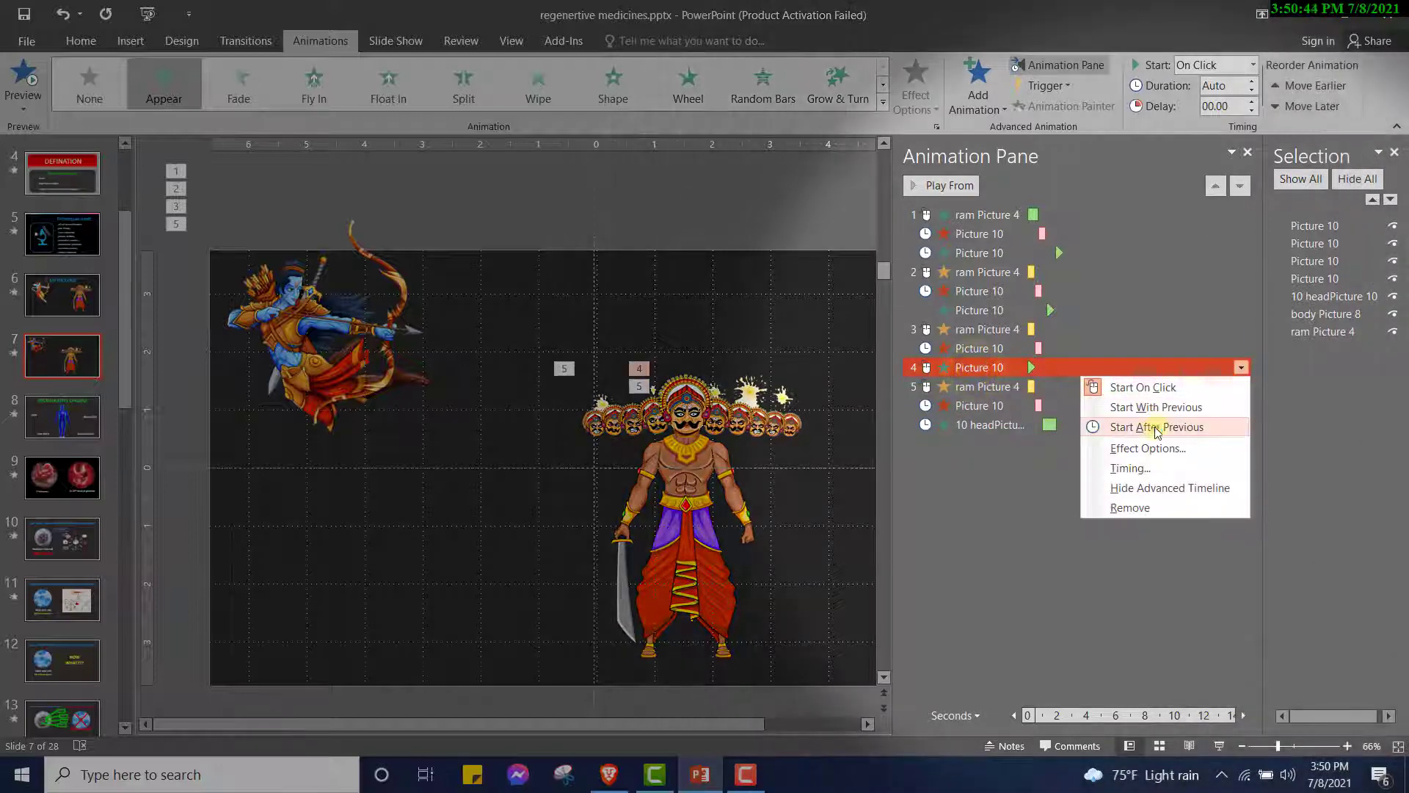
{"action": "left_click", "coordinate": [1158, 427]}
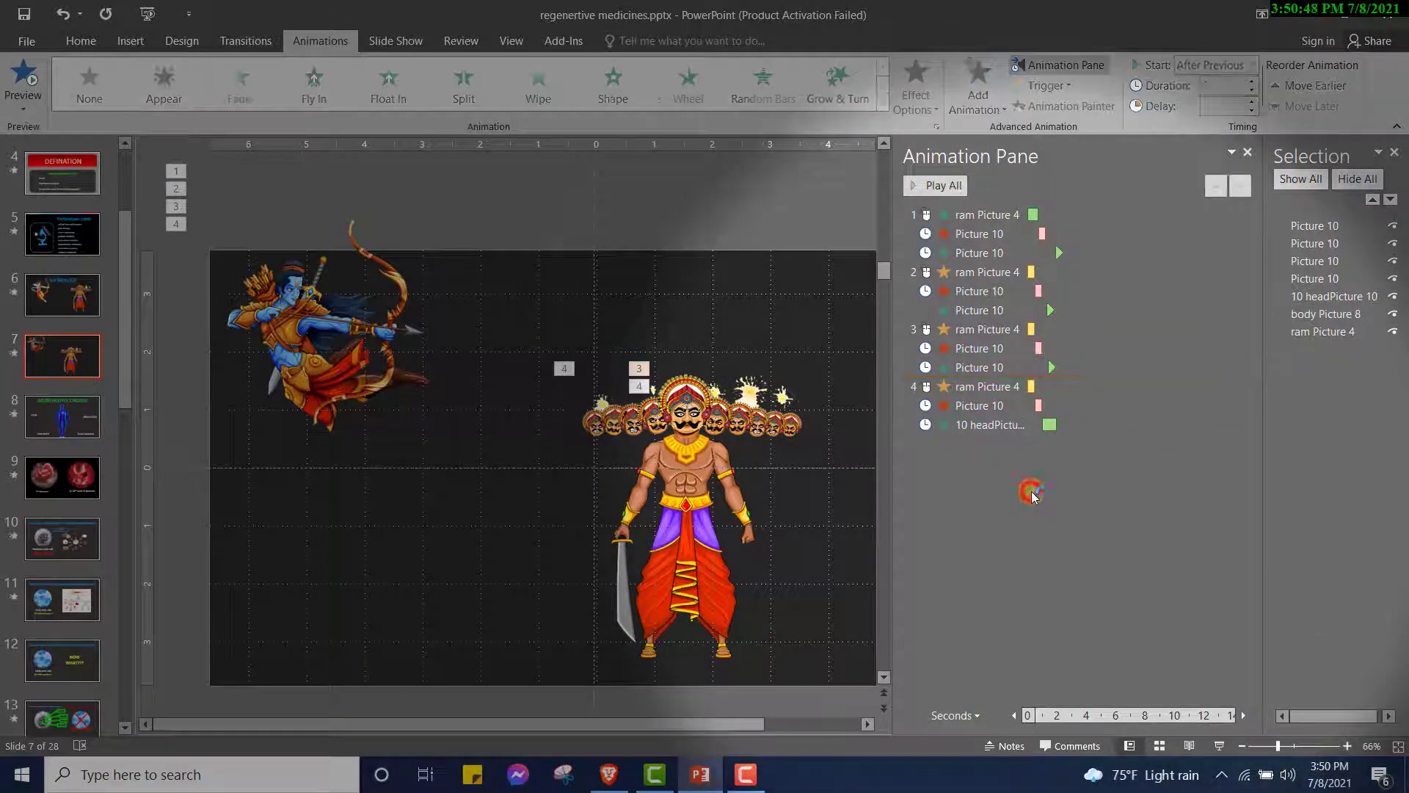
{"action": "left_click", "coordinate": [935, 185]}
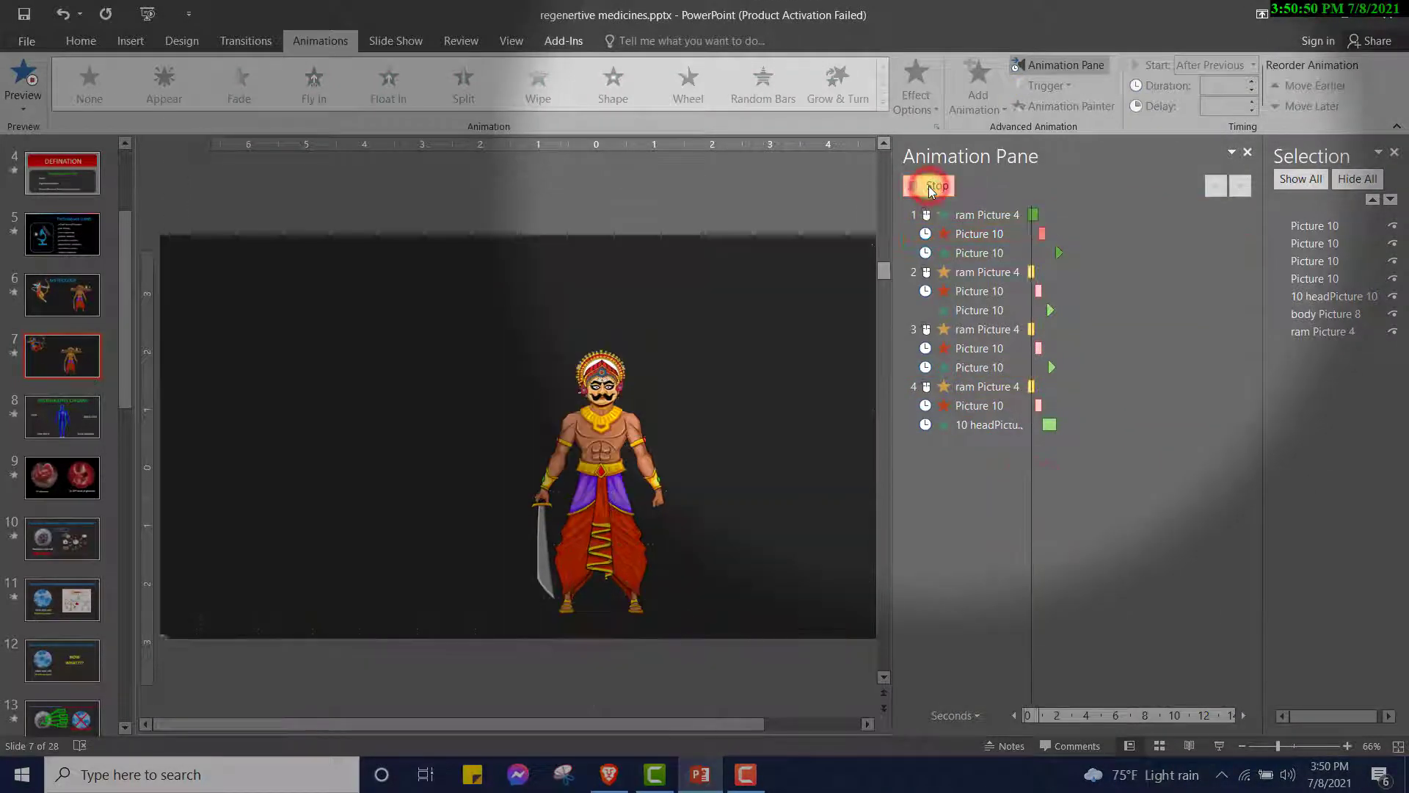